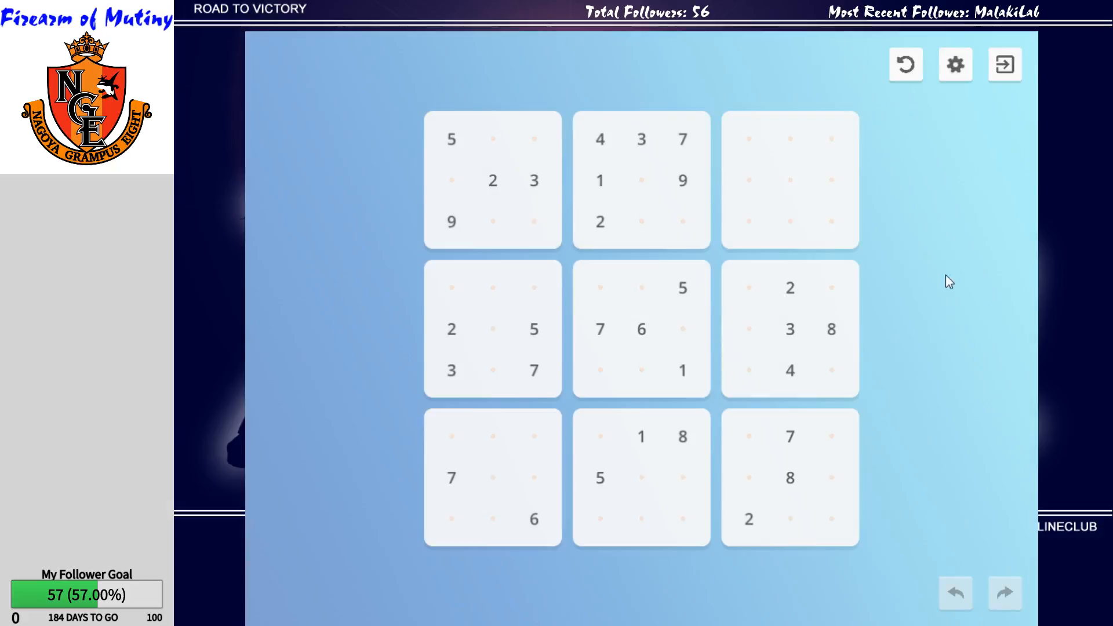
Place a 4 in the centre box's middle-right cell and select the row-five cell left of the 3.
left_click(748, 328)
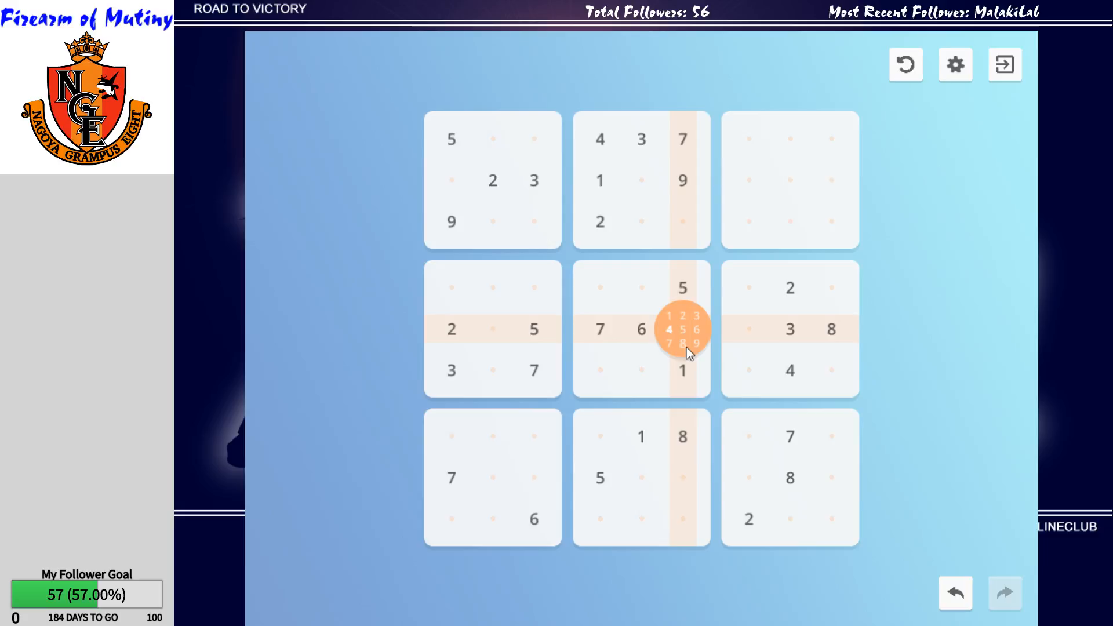
left_click(683, 329)
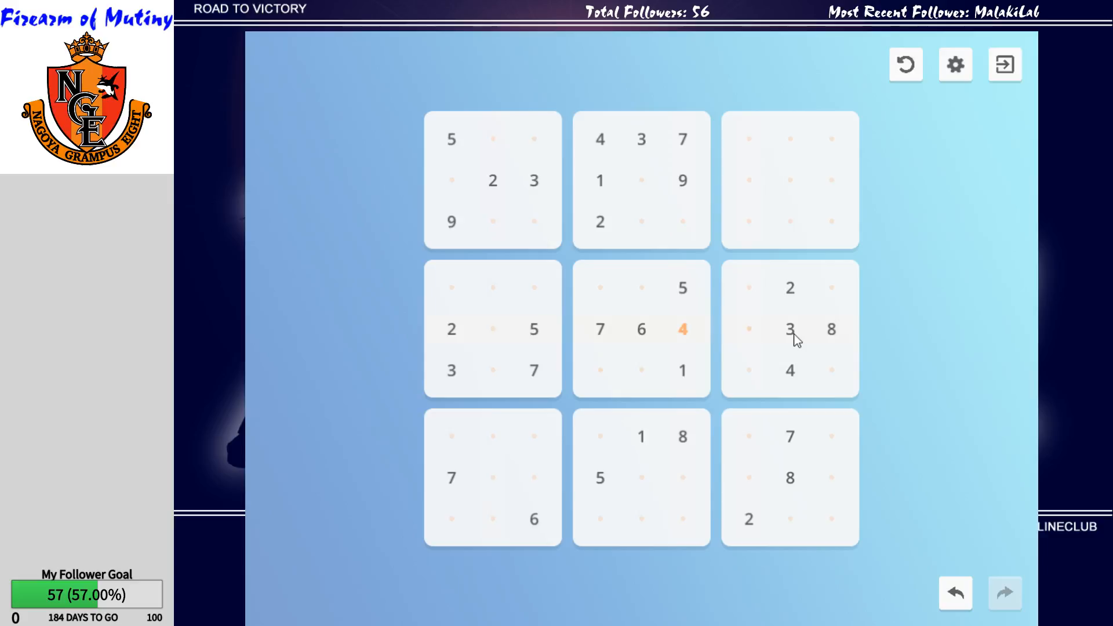
left_click(493, 328)
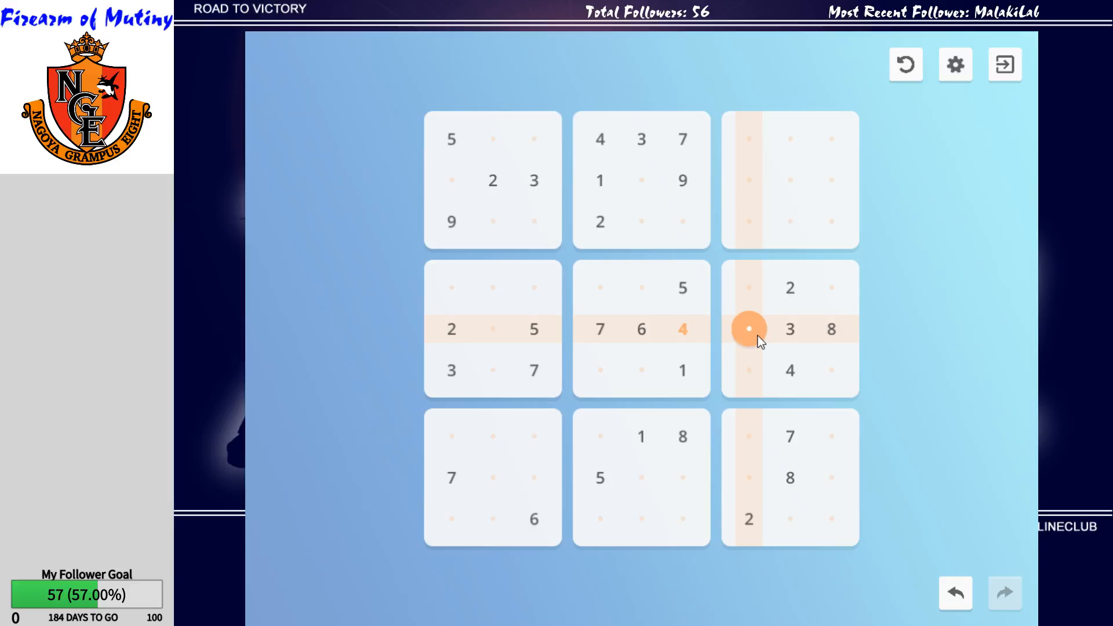
Note candidates 1/9 in row five, then place a 6 below the 9 in the top-middle box.
left_click(749, 329)
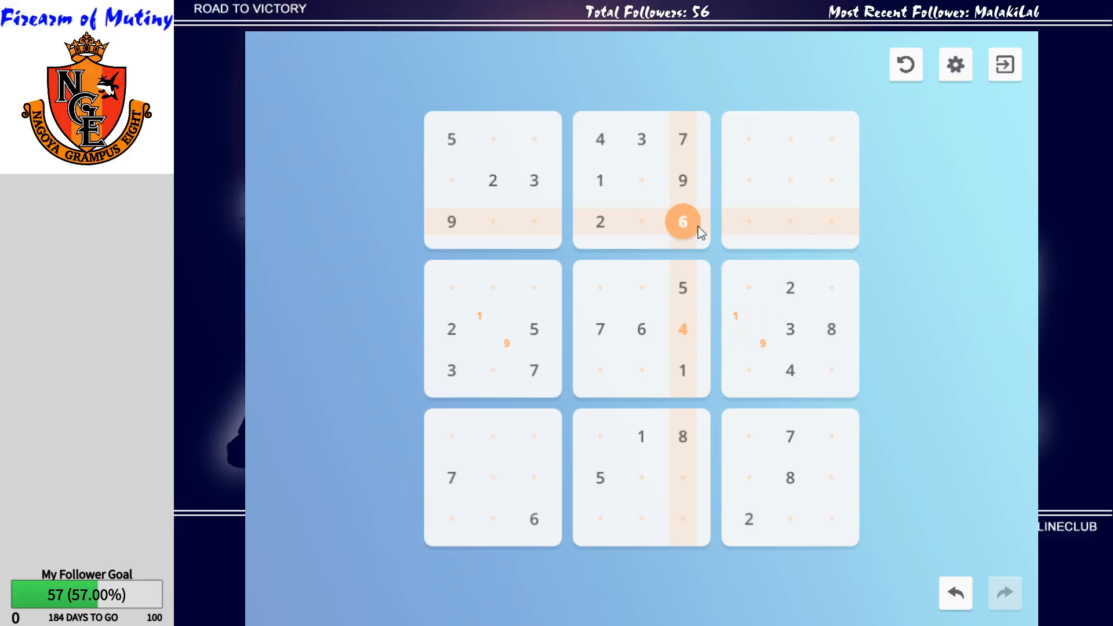
left_click(682, 222)
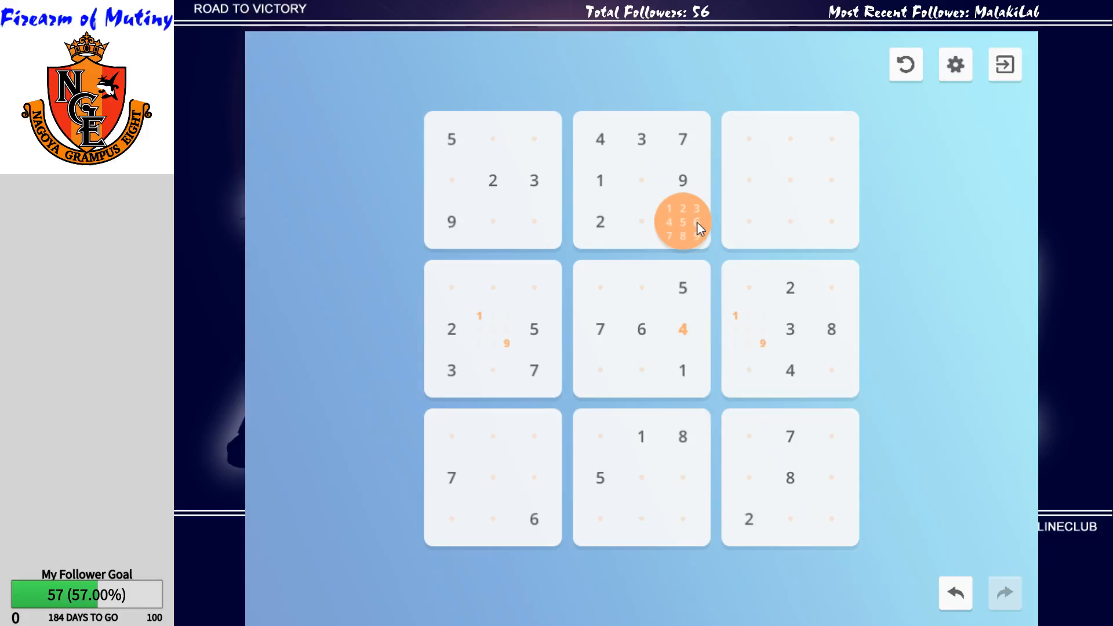
mouse_move(688, 239)
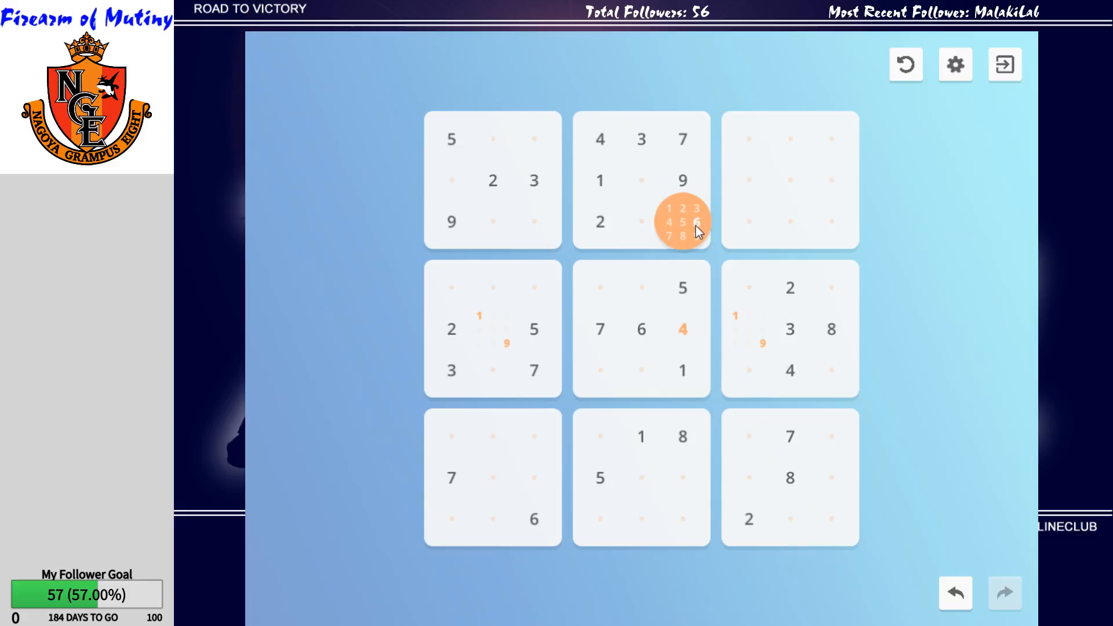
left_click(681, 223)
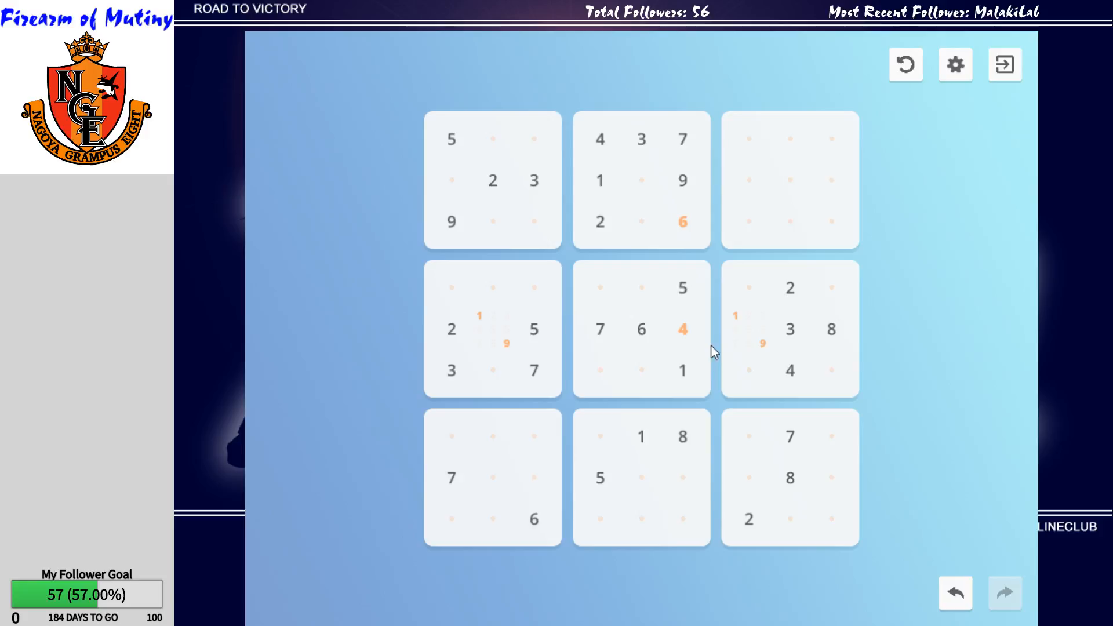
Pencil candidates 5 and 8 into column five's two top empty cells.
left_click(641, 181)
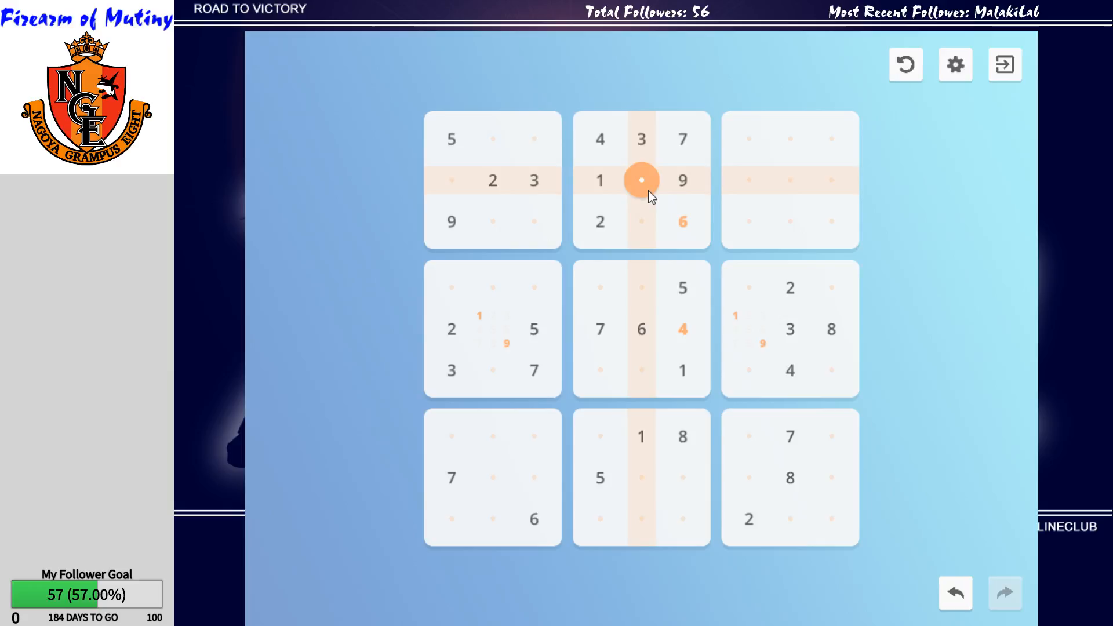
left_click(642, 221)
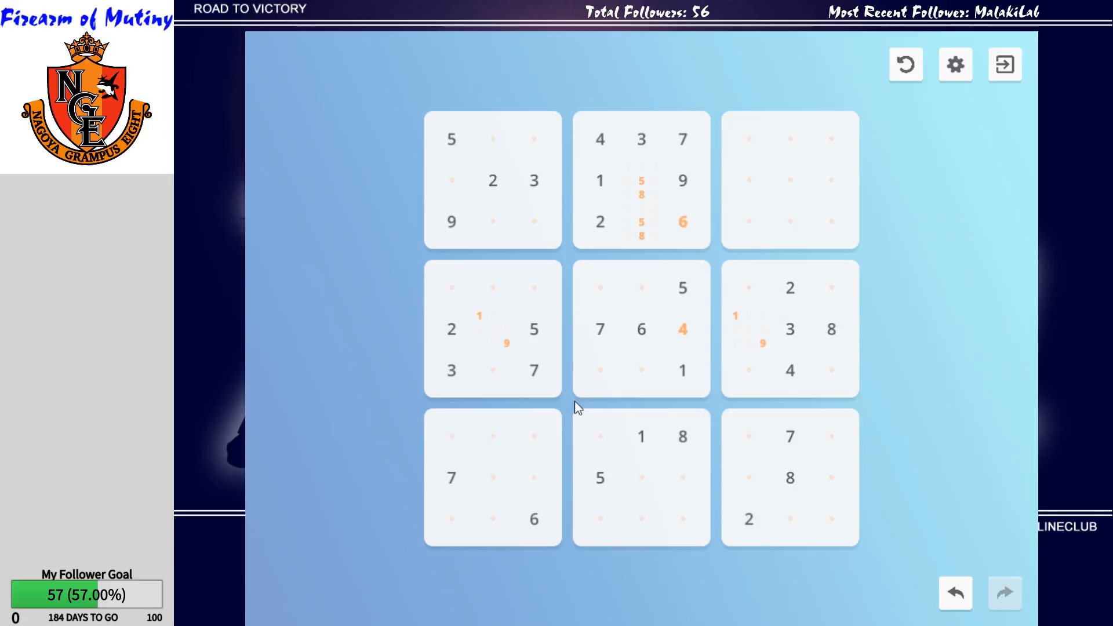
Fill the bottom-middle box's right column with a 3 and a 2 beside the 5.
left_click(681, 477)
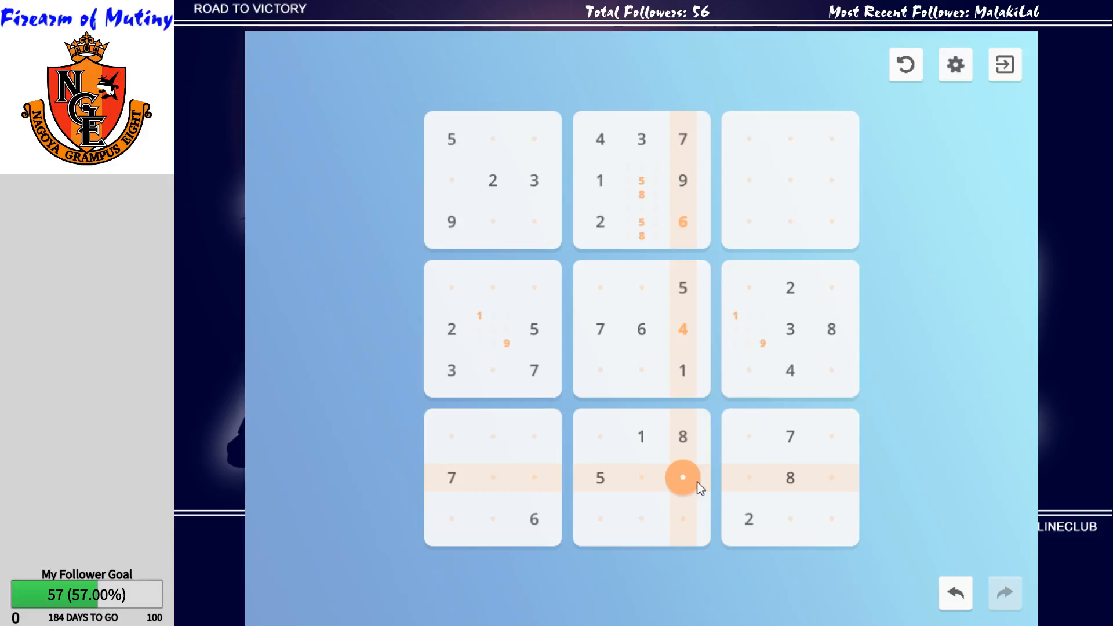
left_click(682, 476)
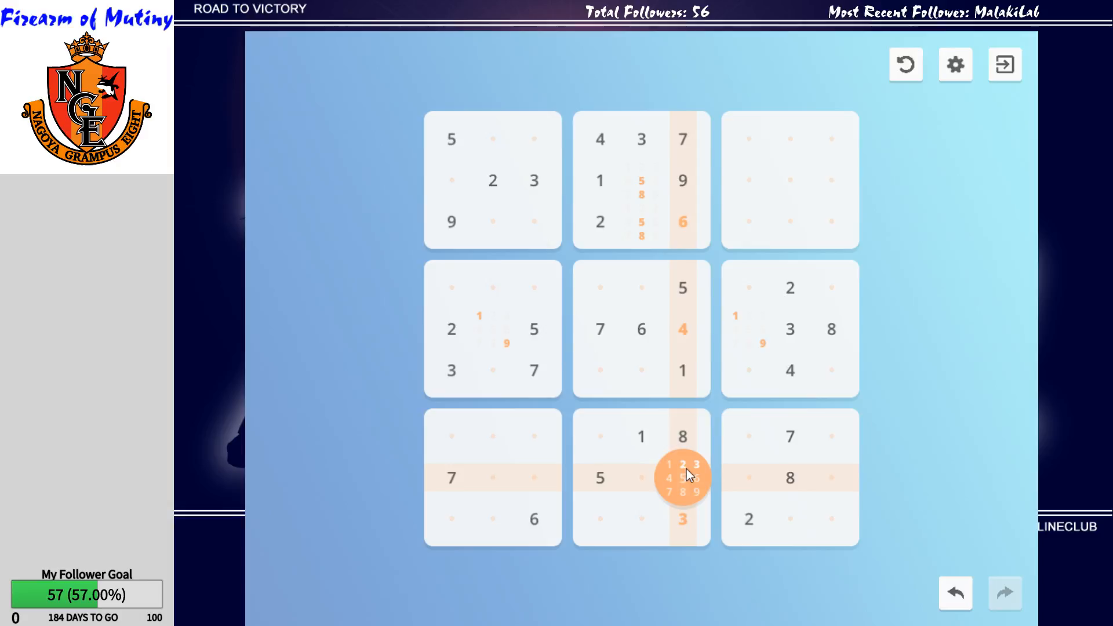
left_click(682, 477)
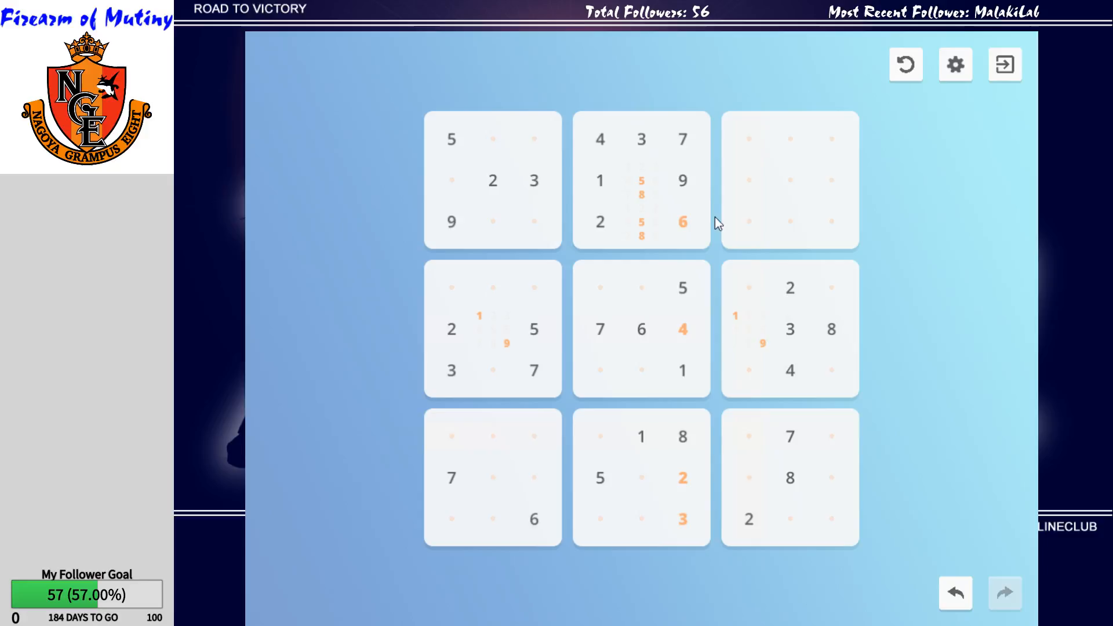
Pencil candidates 1 and 4 into the cell left of the 2 in row three.
left_click(534, 222)
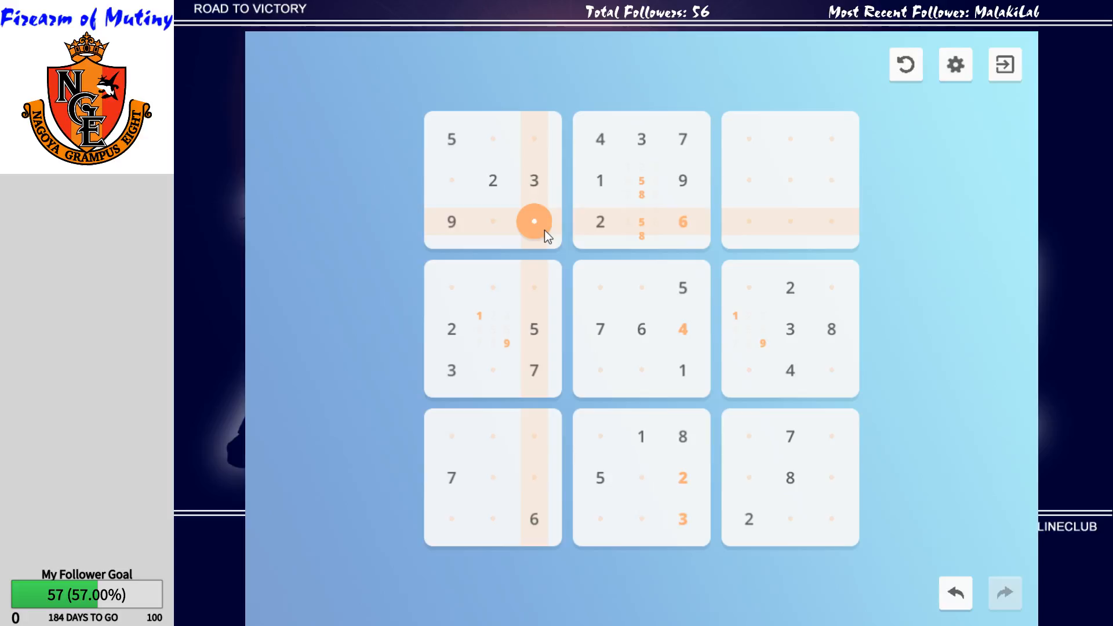
left_click(533, 222)
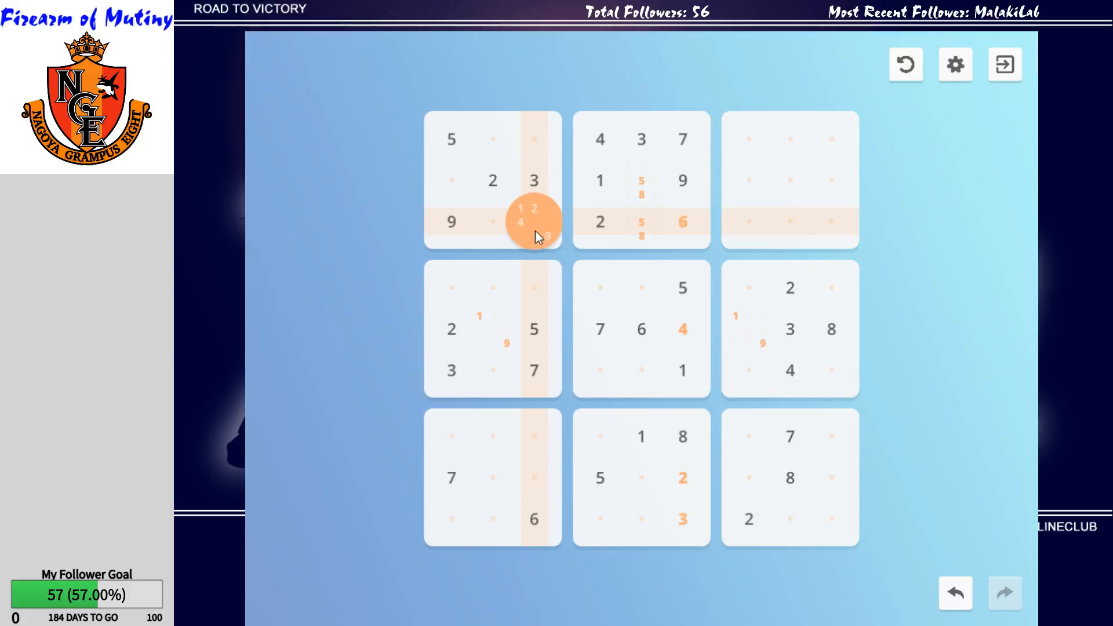
left_click(533, 220)
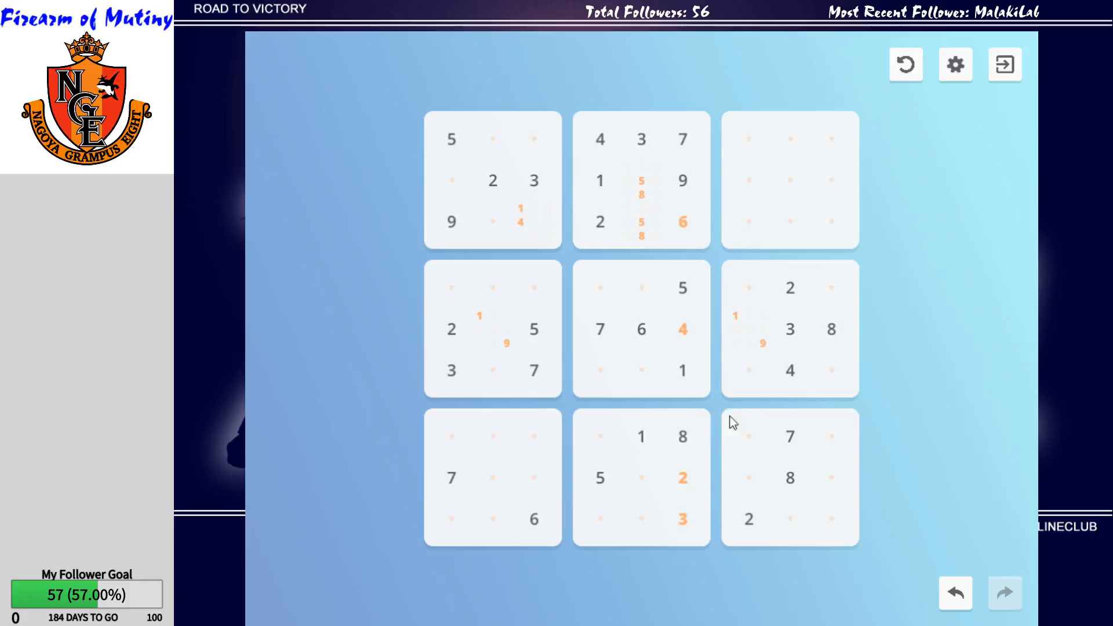
Pencil candidates 1, 5, 7 and 9 into the cell right of the 2 in the bottom row.
left_click(790, 520)
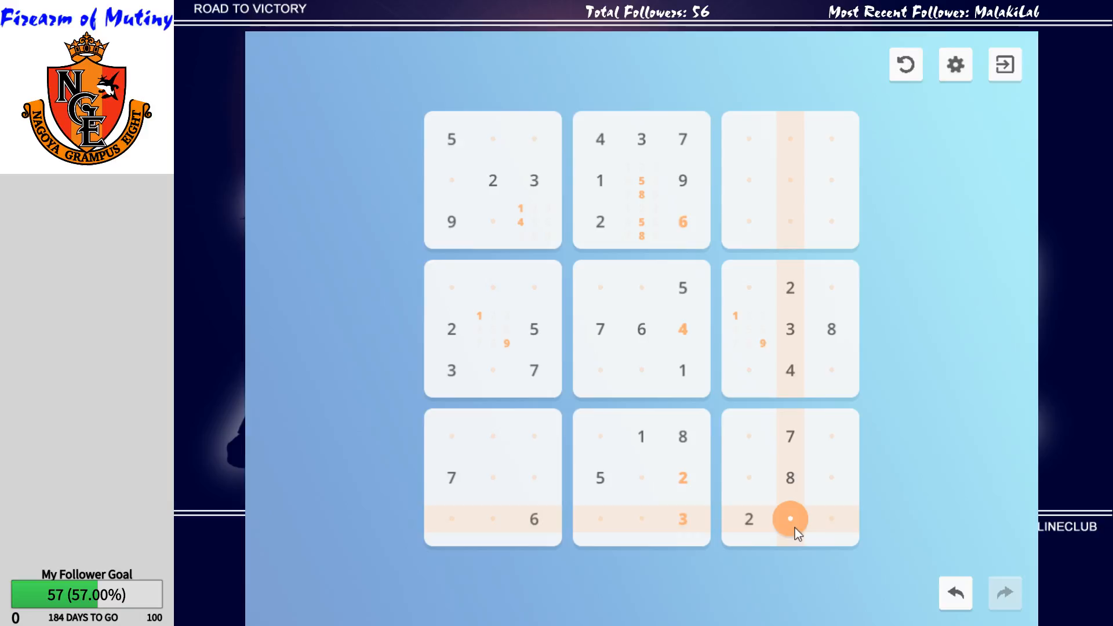
left_click(790, 519)
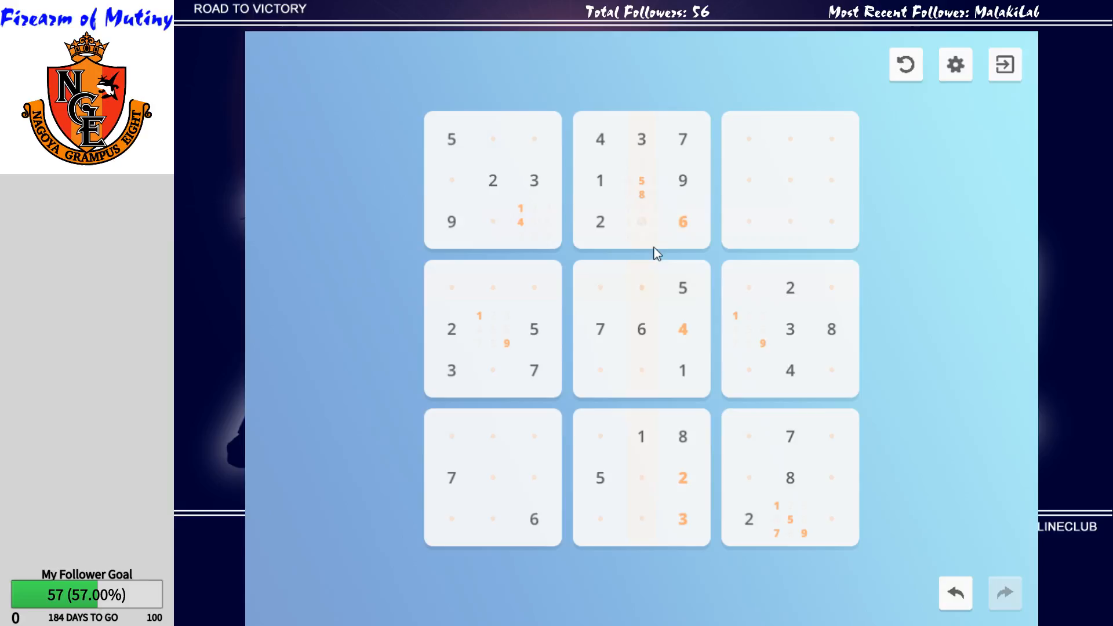
Note 4/6/8 in the top-left box, a 5 and 1/5 in the top-right box, then select row 9's column-8 cell.
left_click(452, 181)
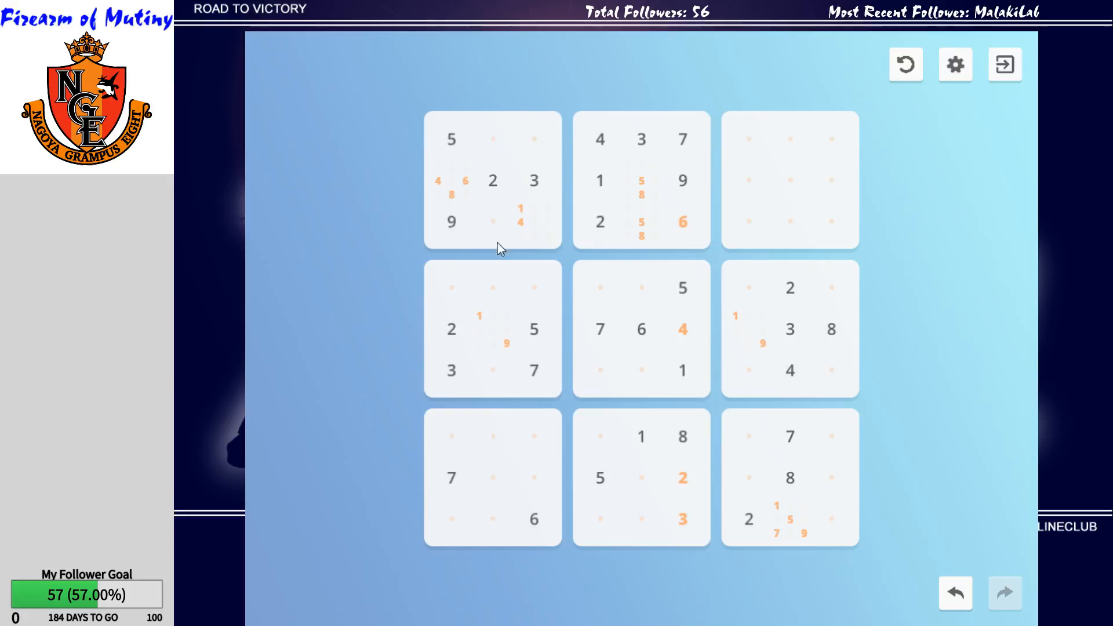
mouse_move(574, 349)
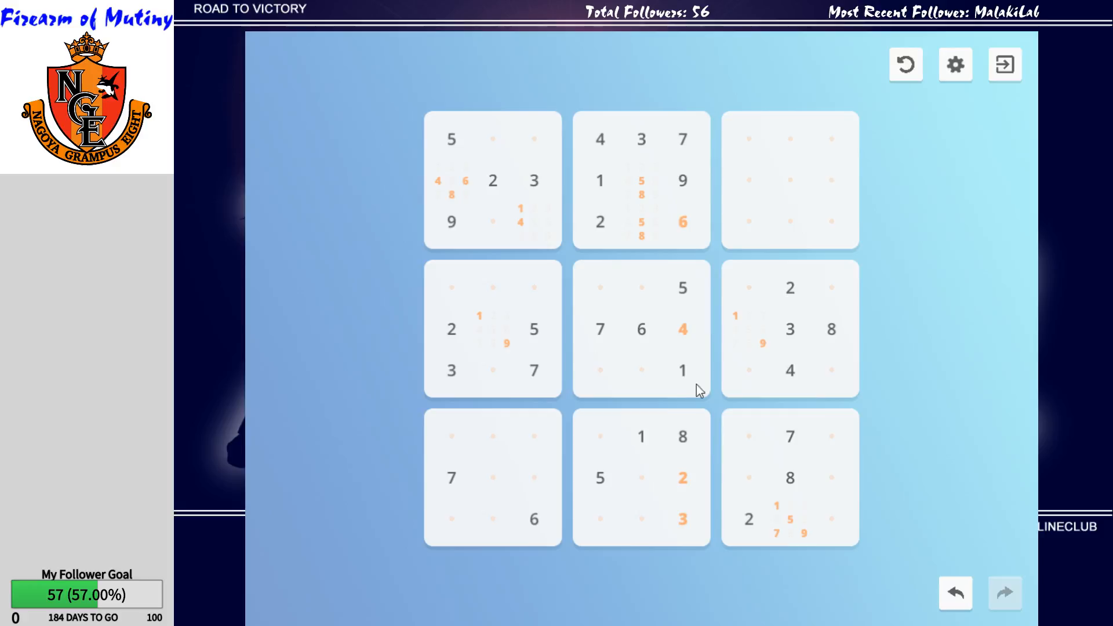
left_click(750, 222)
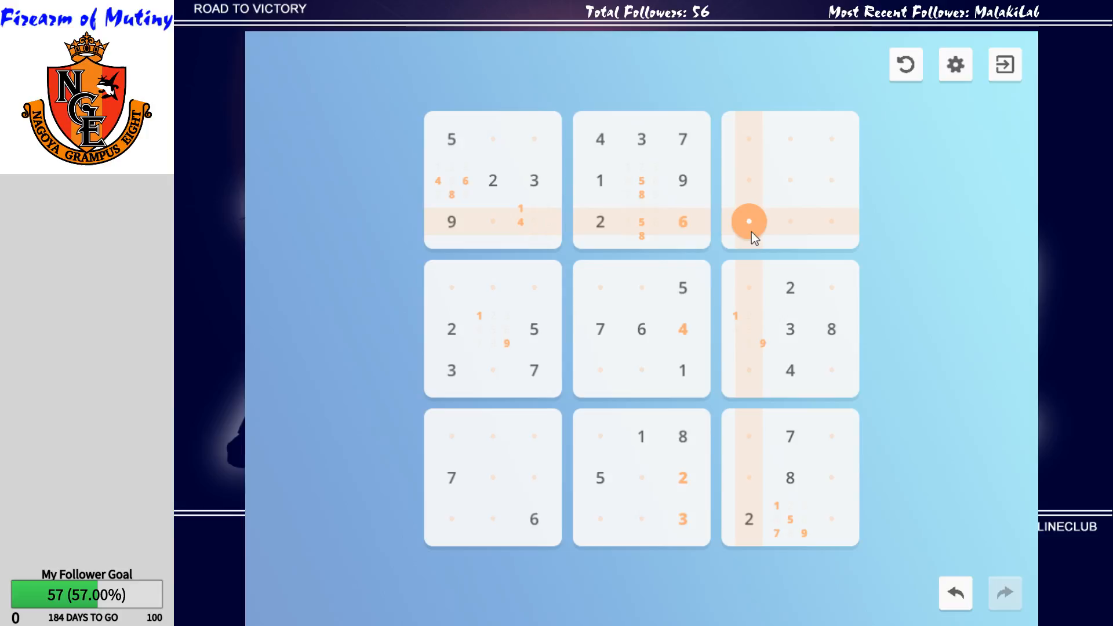
left_click(790, 222)
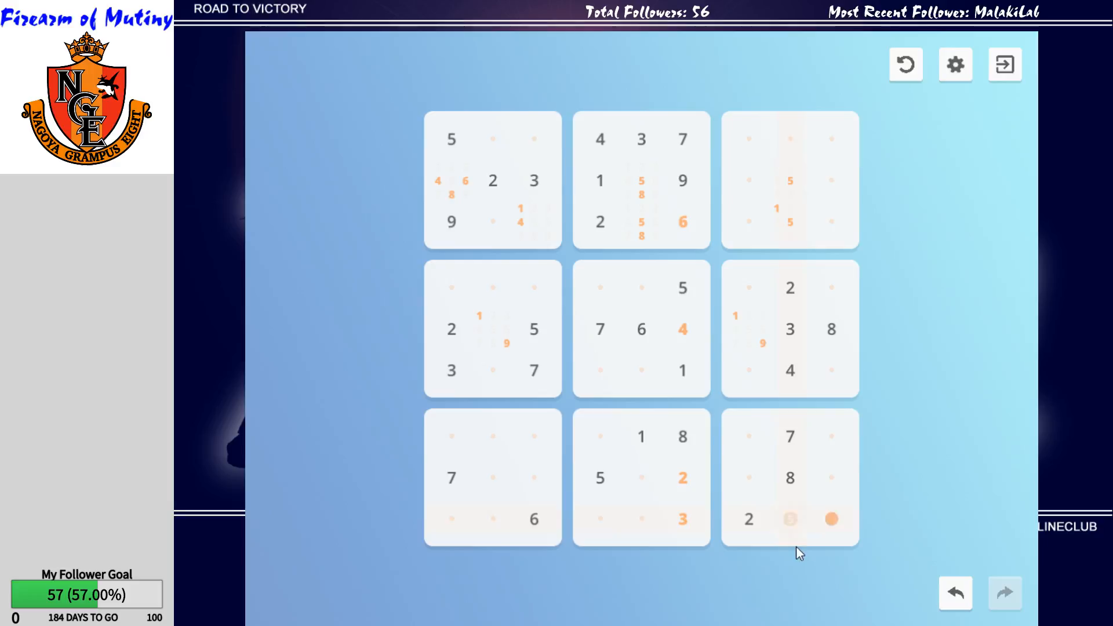
left_click(789, 519)
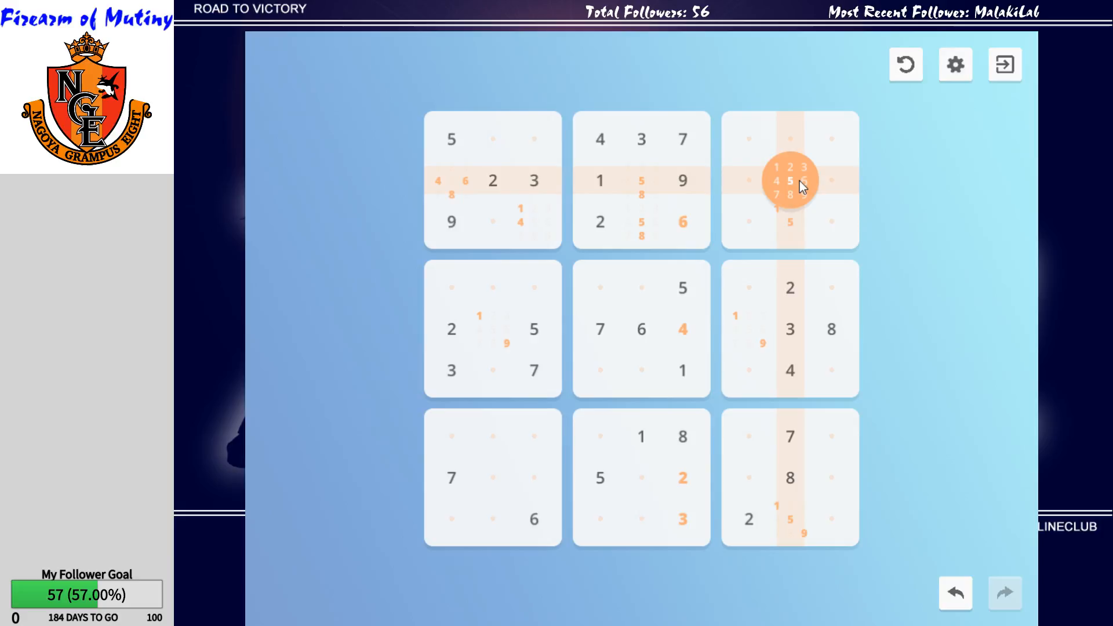
mouse_move(909, 223)
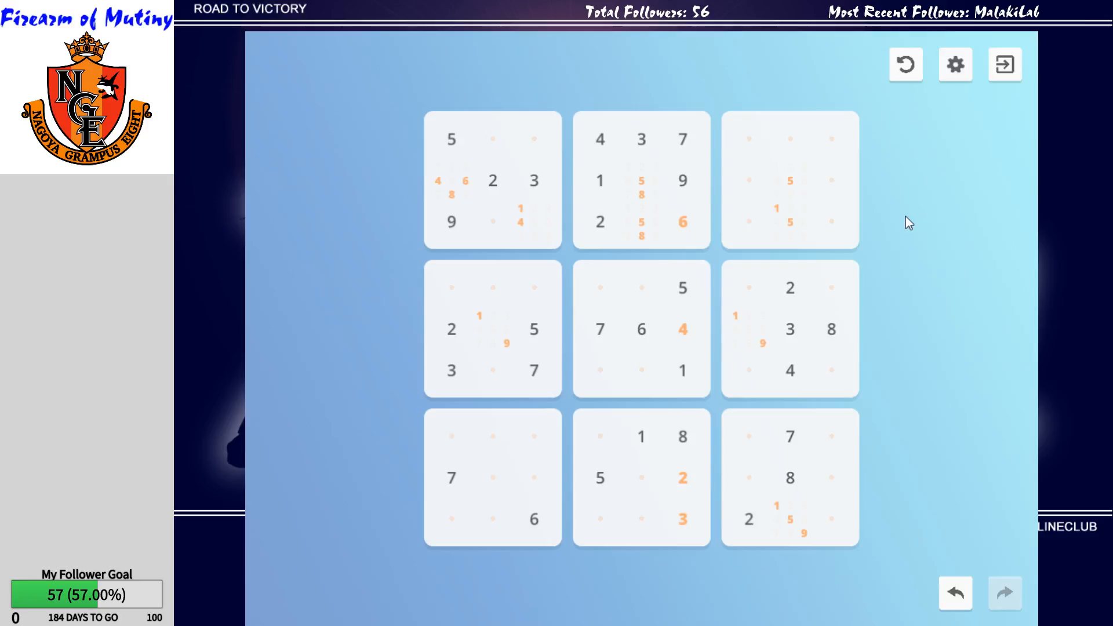
Note 1, 6/9 in the top-right box's top-middle cell and 5/6 in its centre cell, then select row 4's first cell.
left_click(790, 138)
type("1 9")
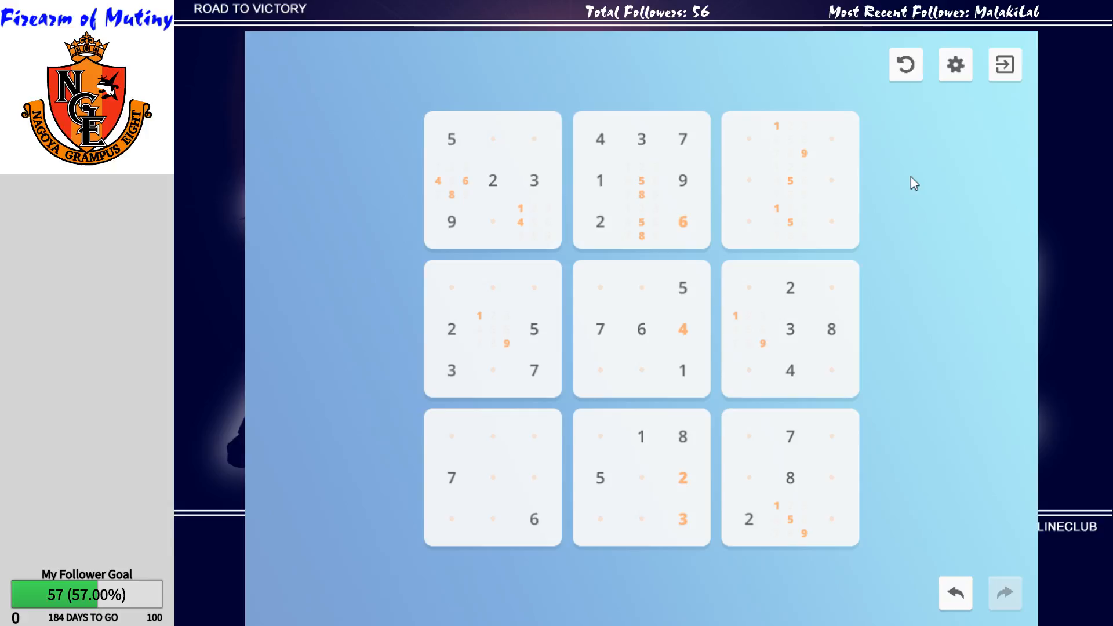
left_click(790, 181)
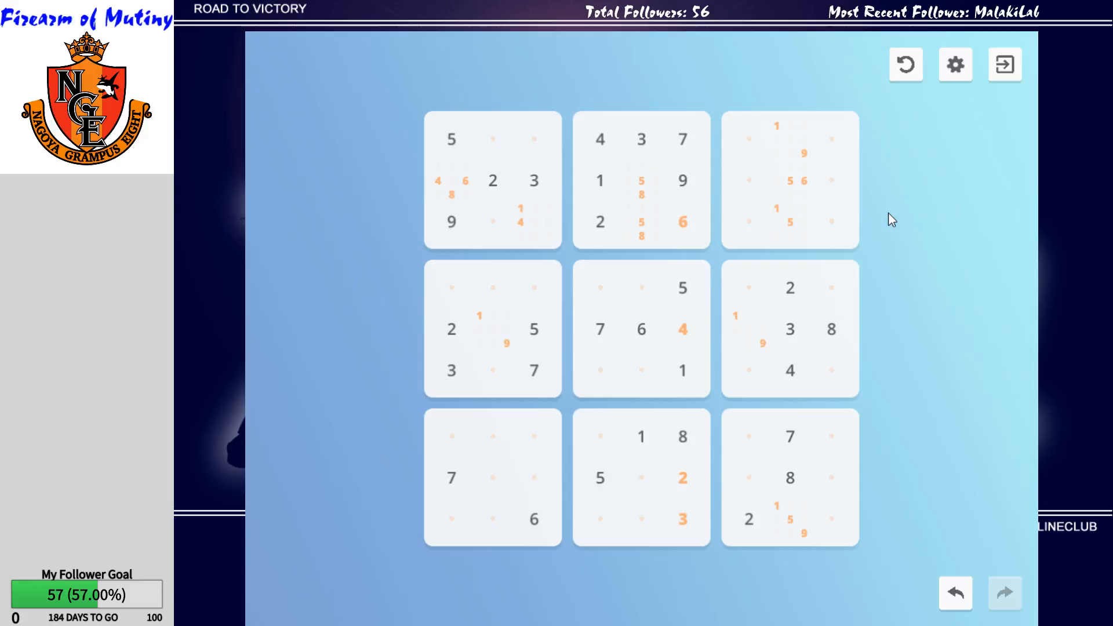
mouse_move(893, 211)
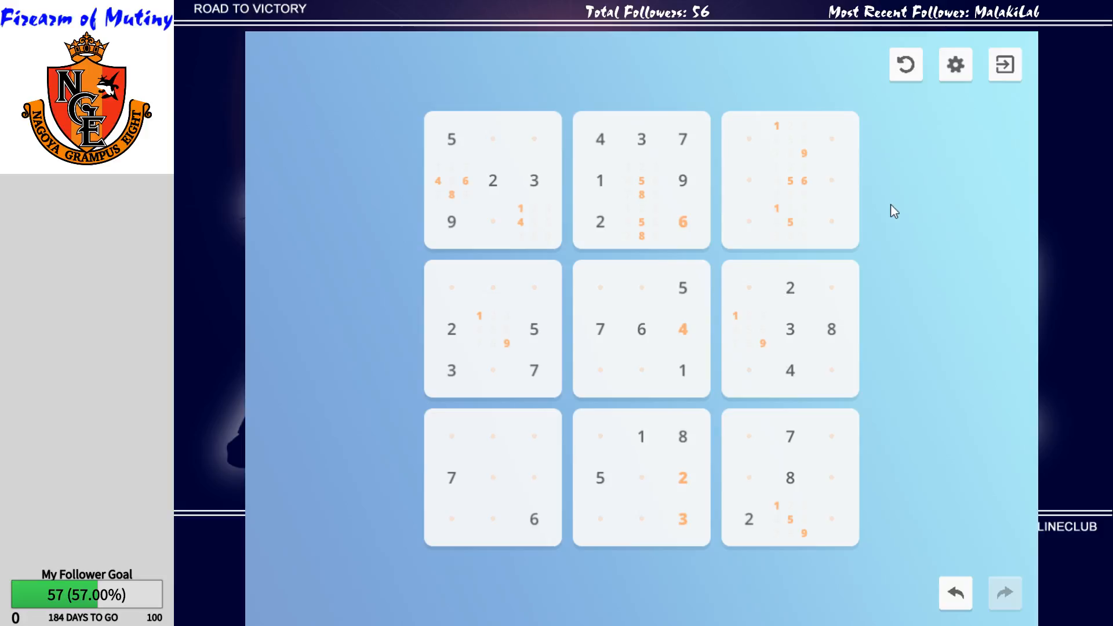
left_click(790, 181)
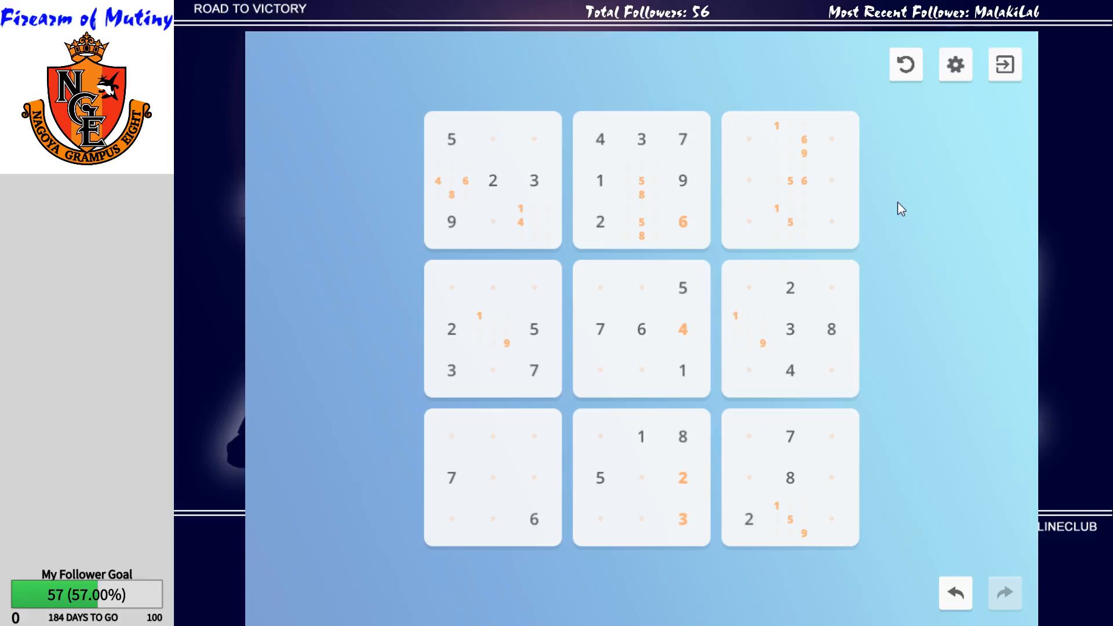
left_click(451, 288)
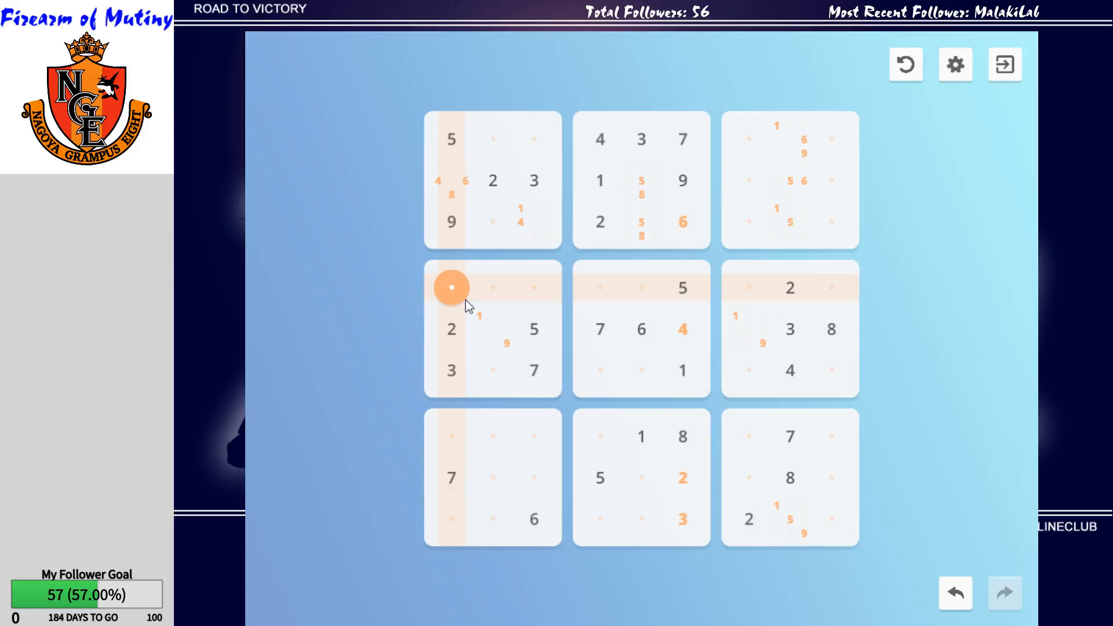
Note candidates 1, 4, 6 and 8 in row 4's first cell of the middle-left box.
left_click(451, 288)
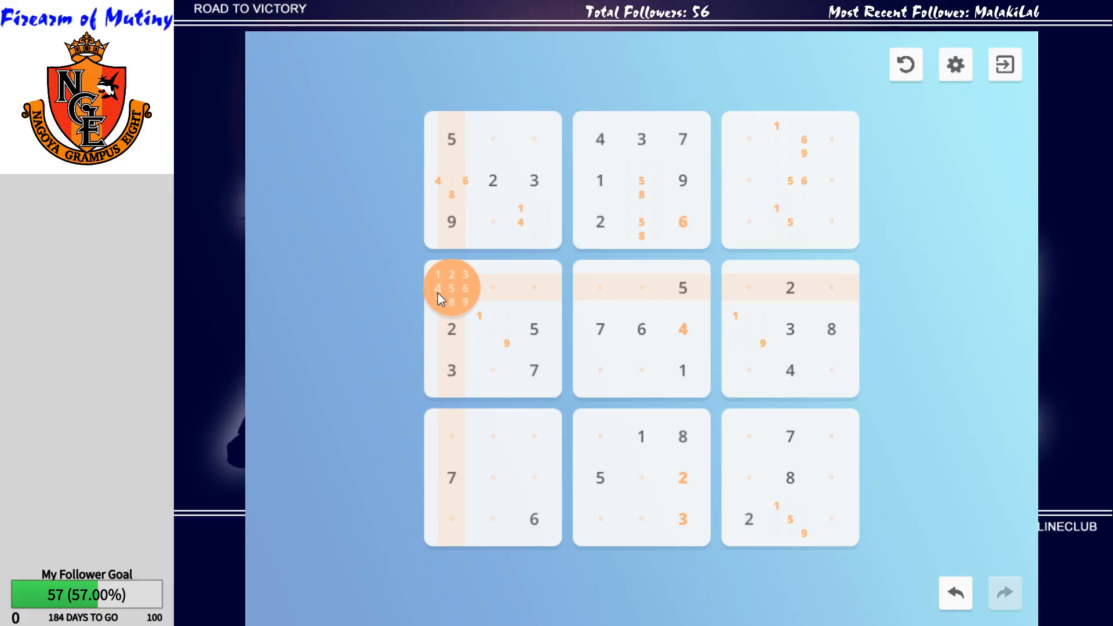
mouse_move(442, 296)
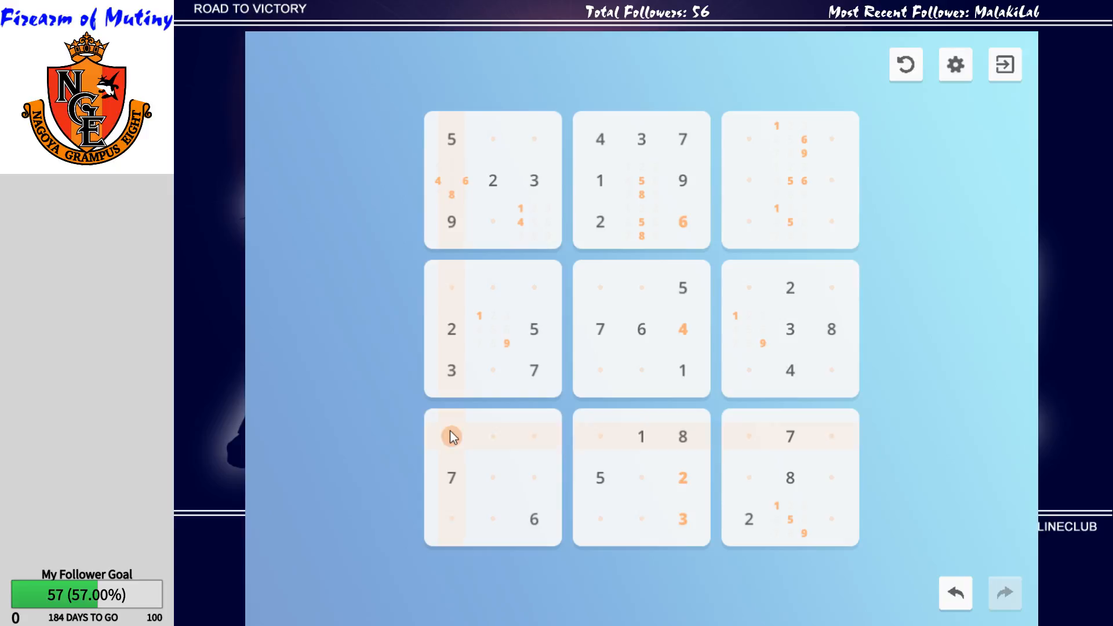
left_click(493, 371)
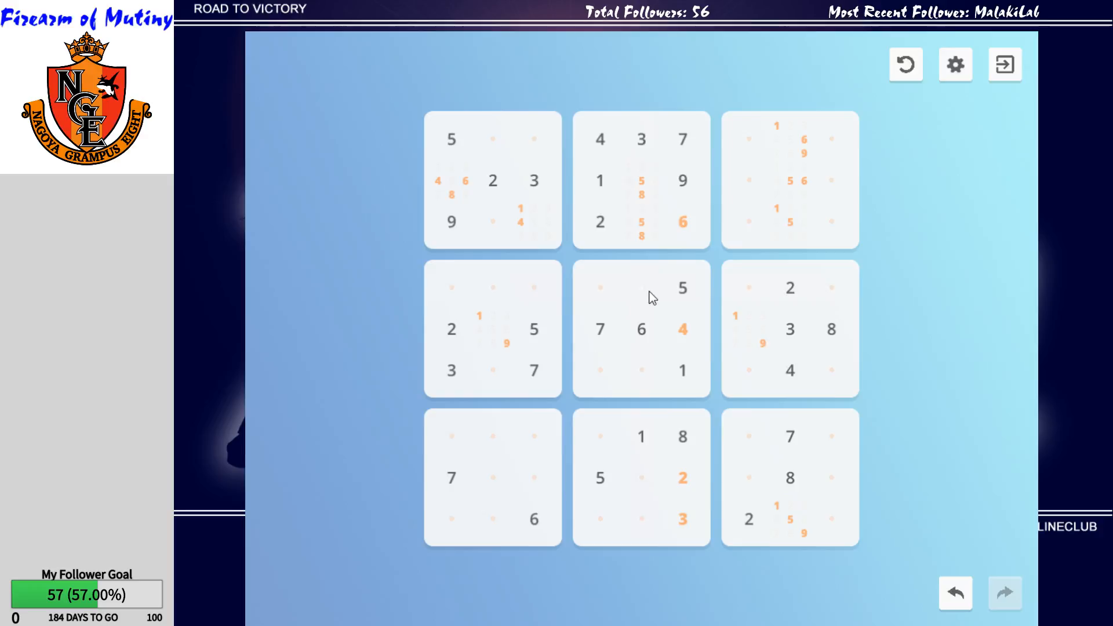
left_click(451, 287)
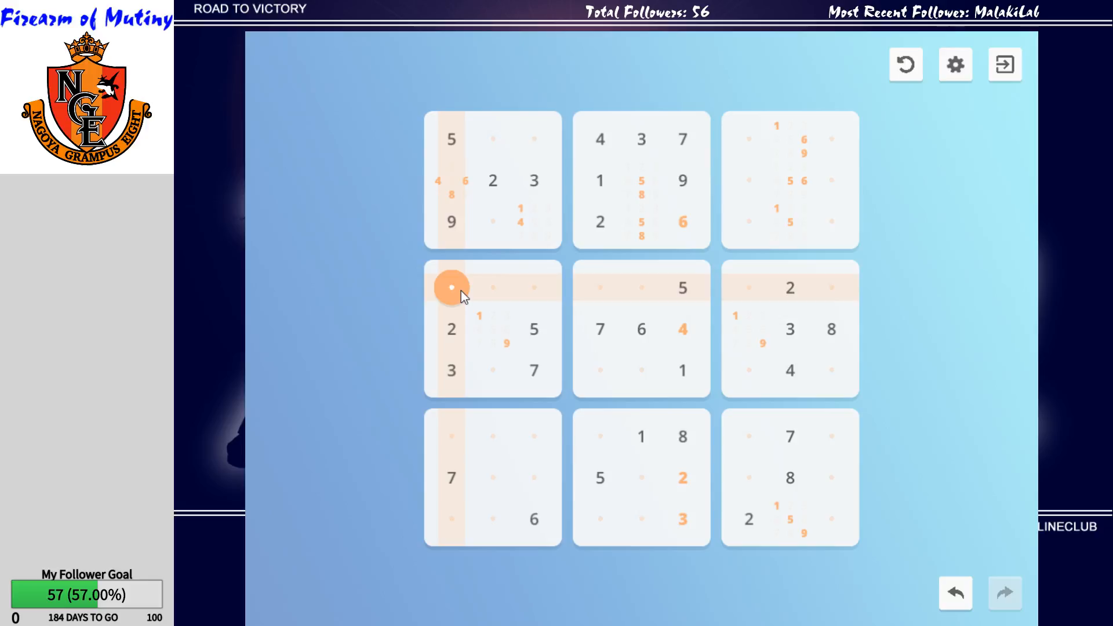
left_click(451, 288)
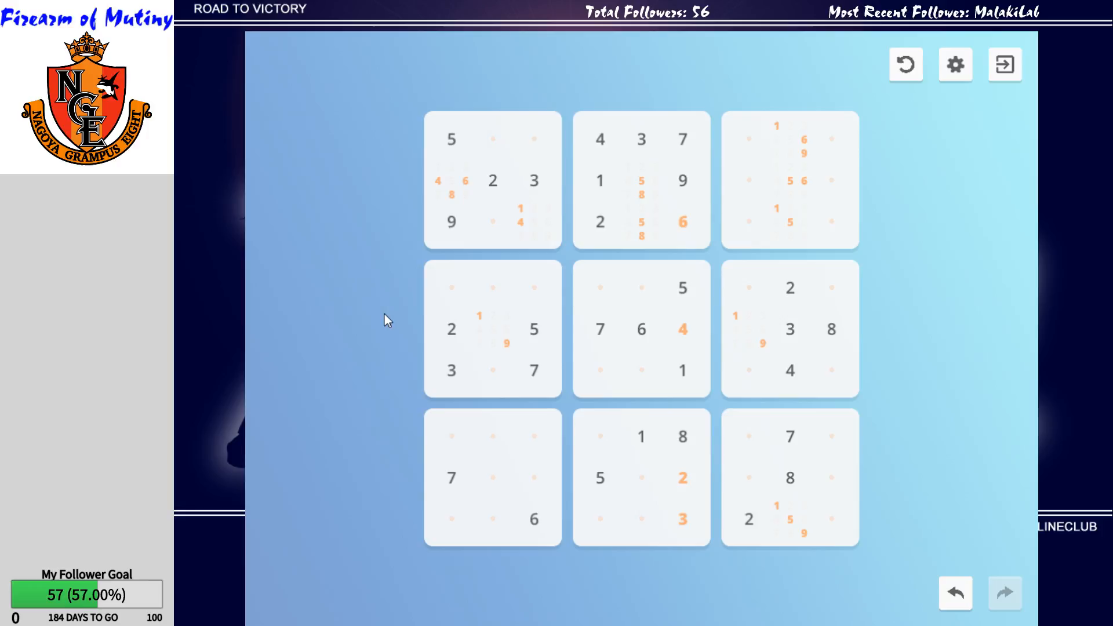
left_click(451, 286)
type("1468")
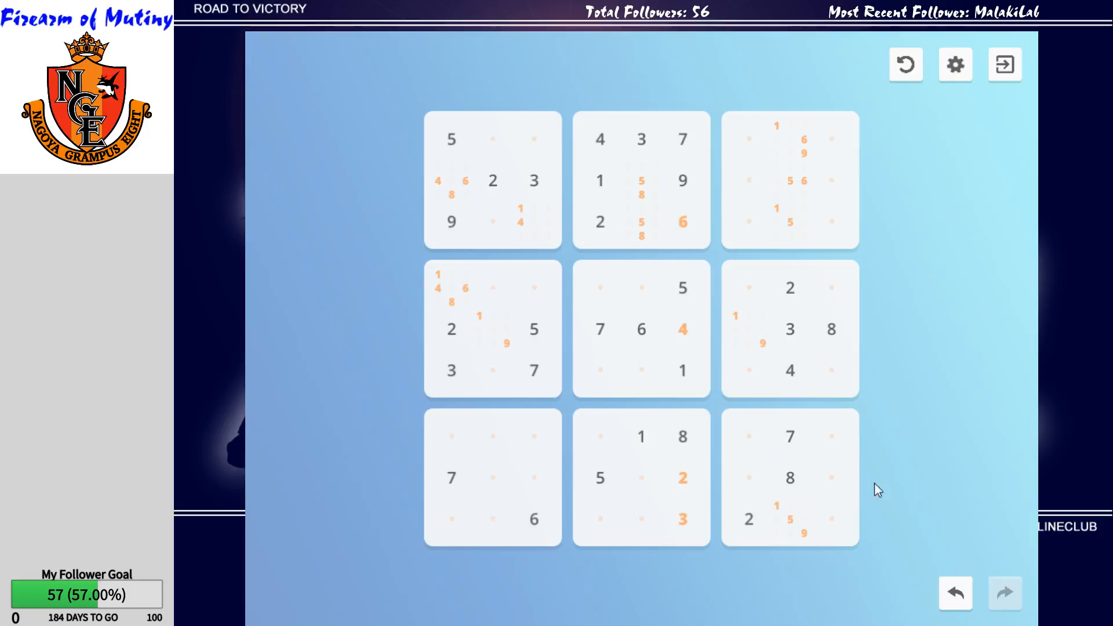
left_click(749, 223)
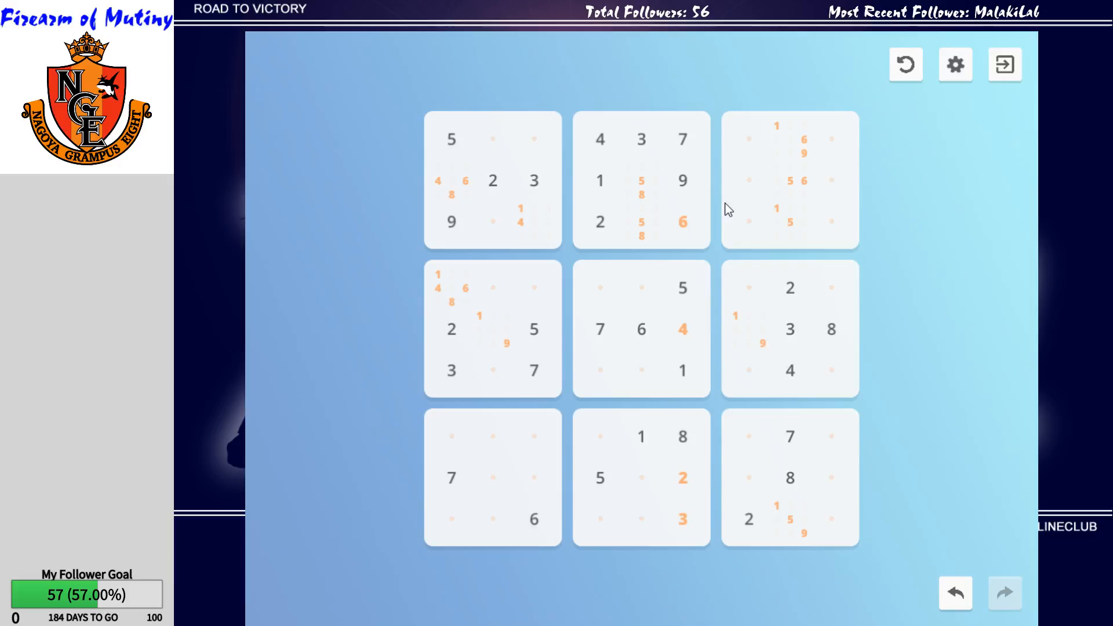
Note 5, 6 and 9 in the last cell of row 6, then select the bottom-centre box's top-left cell.
left_click(830, 520)
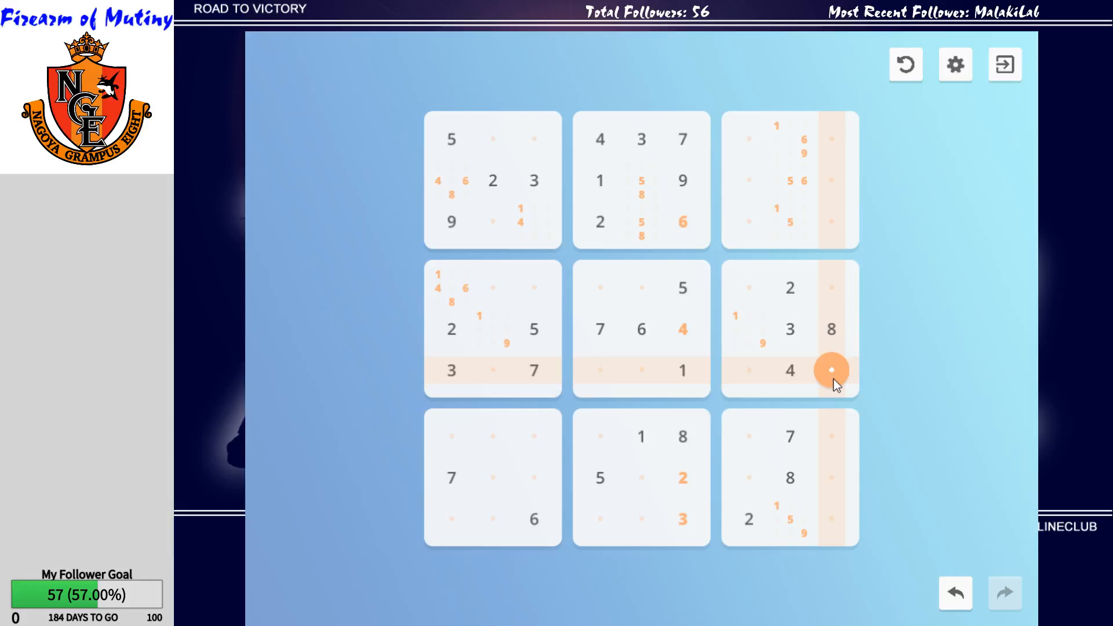
left_click(833, 370)
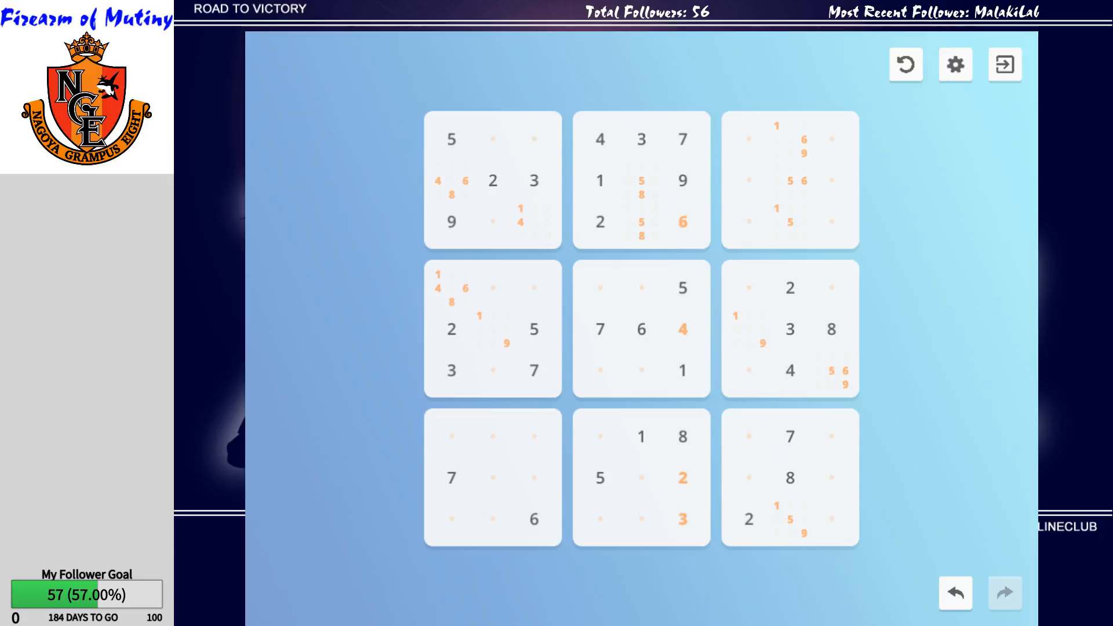
left_click(601, 436)
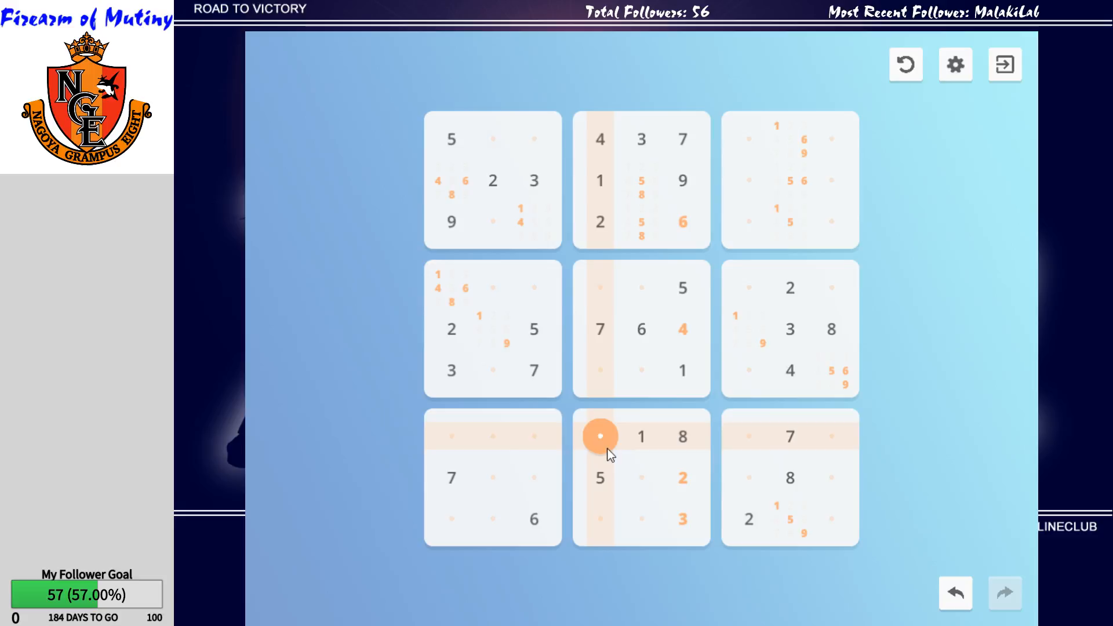
Pencil candidates 4, 6 and 9 into row 7's column-4 cell of the bottom-middle box.
left_click(600, 435)
type("4 6 9")
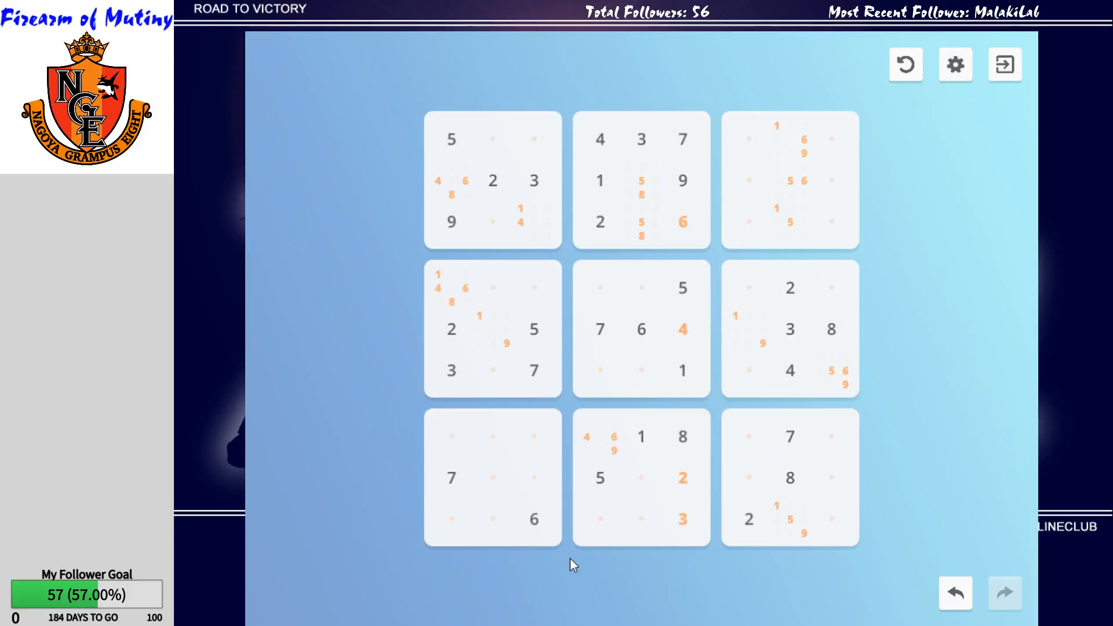
mouse_move(572, 563)
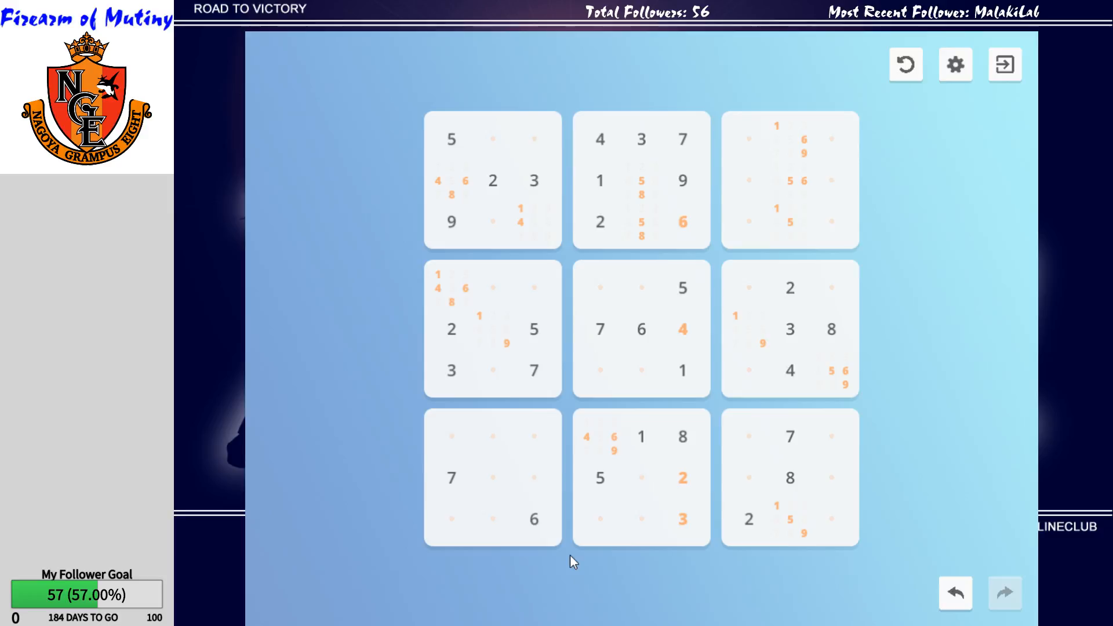
mouse_move(877, 542)
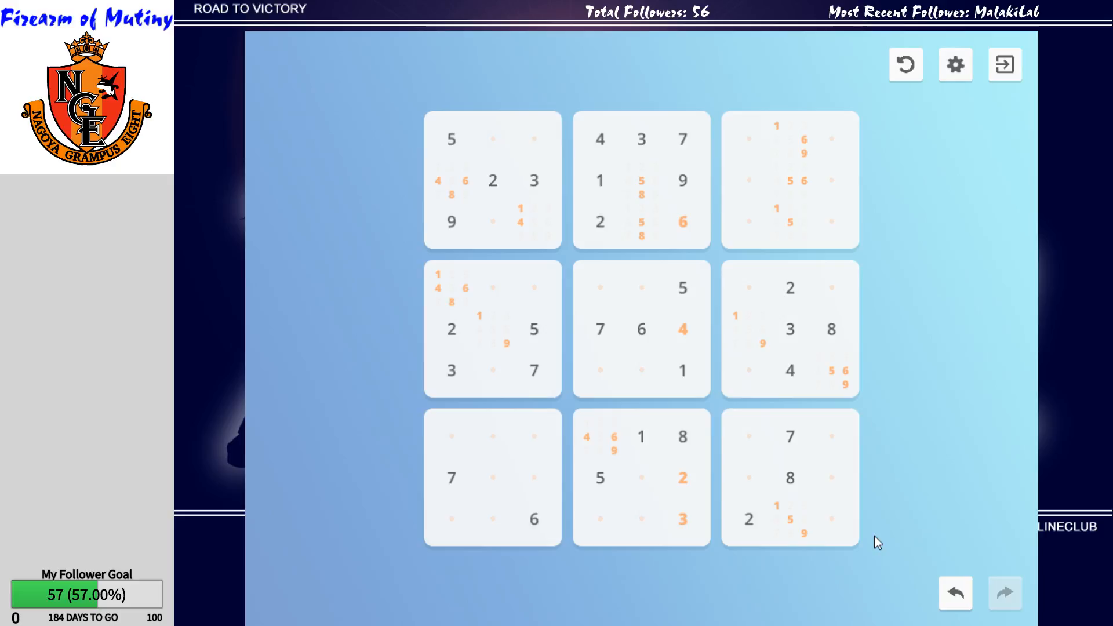
mouse_move(862, 257)
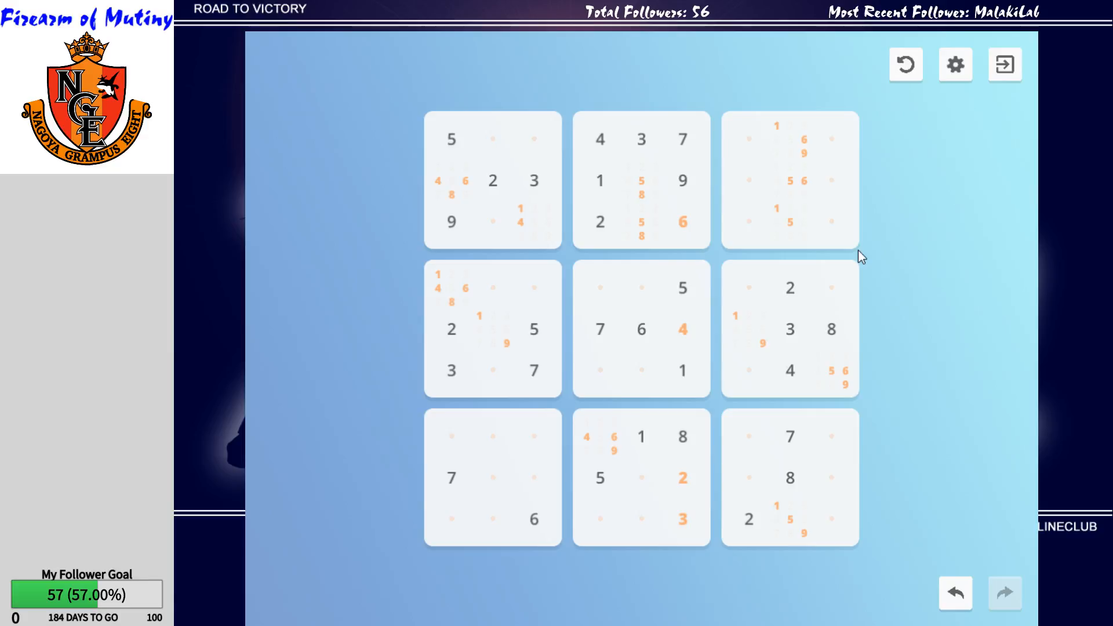
left_click(833, 371)
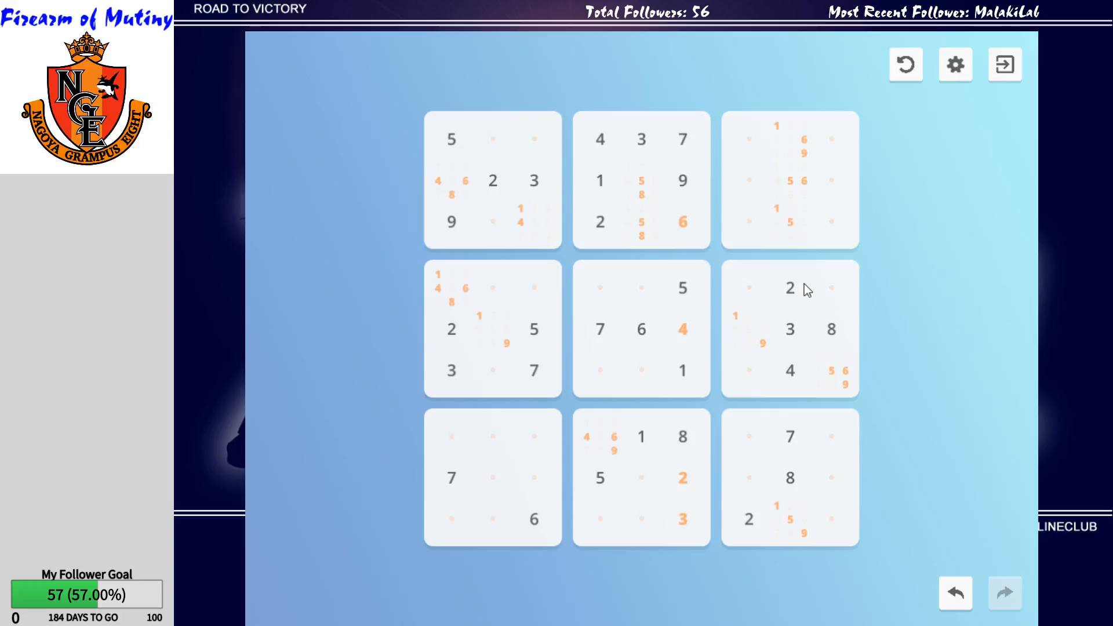
left_click(832, 288)
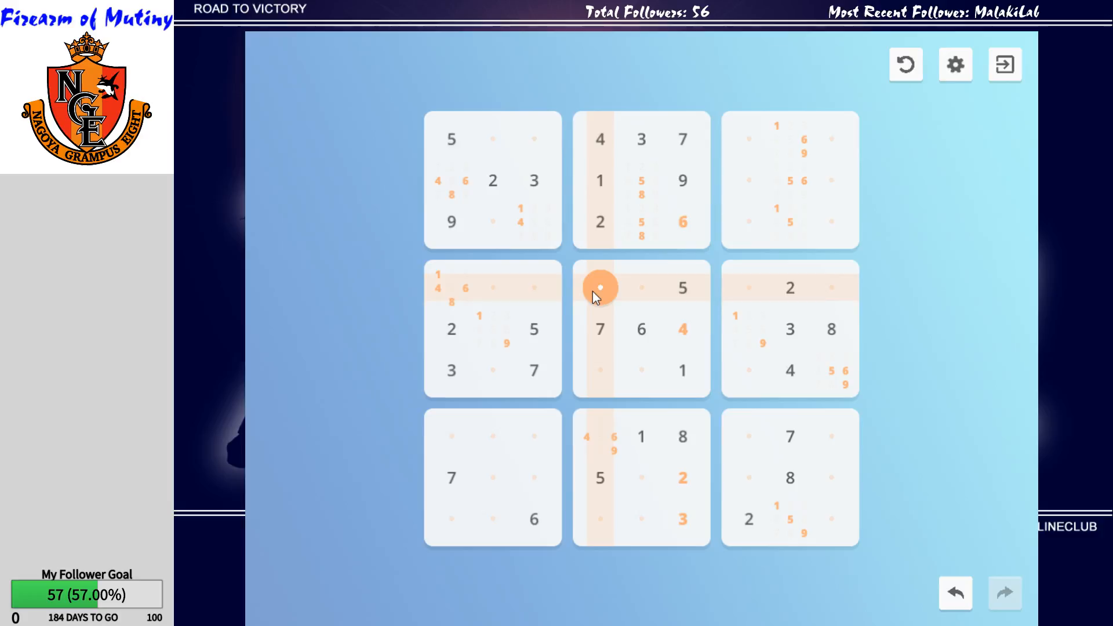
Pencil candidates 3, 8 and 9 into the centre box's top-left cell.
left_click(599, 287)
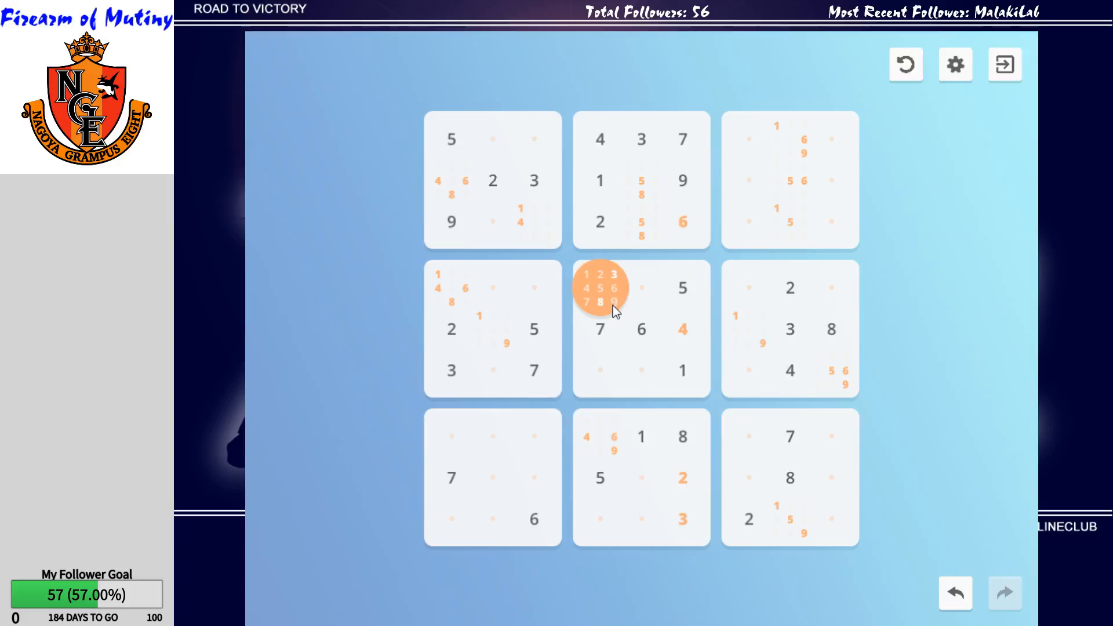
left_click(600, 287)
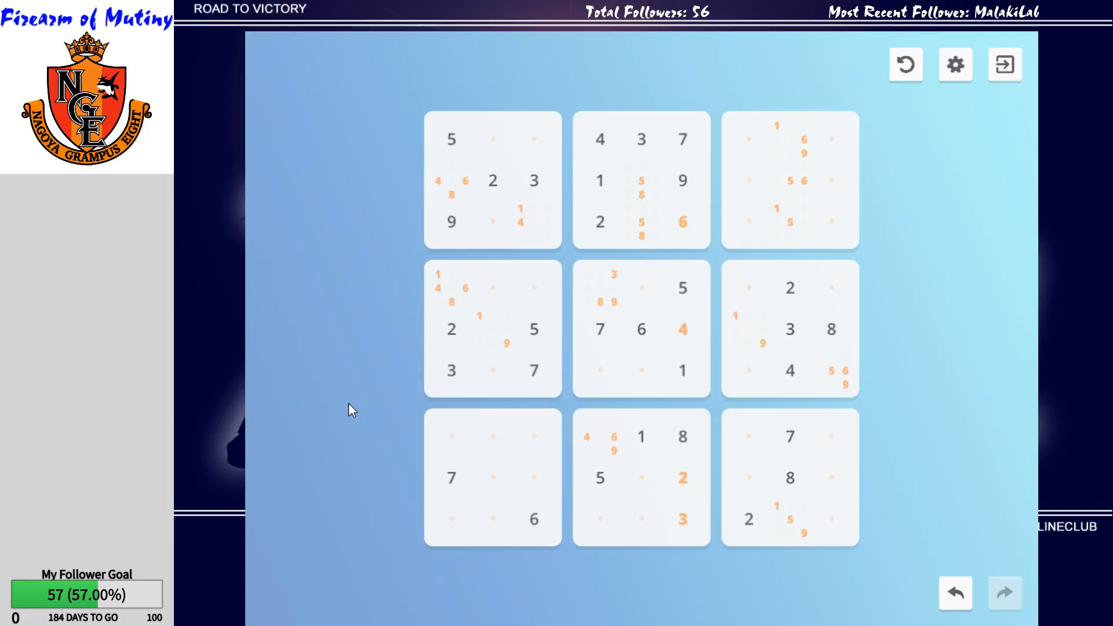
Note 8/9 in the centre box's bottom-left cell and 4/9 in the bottom row's column-four cell.
left_click(602, 370)
type("8 9")
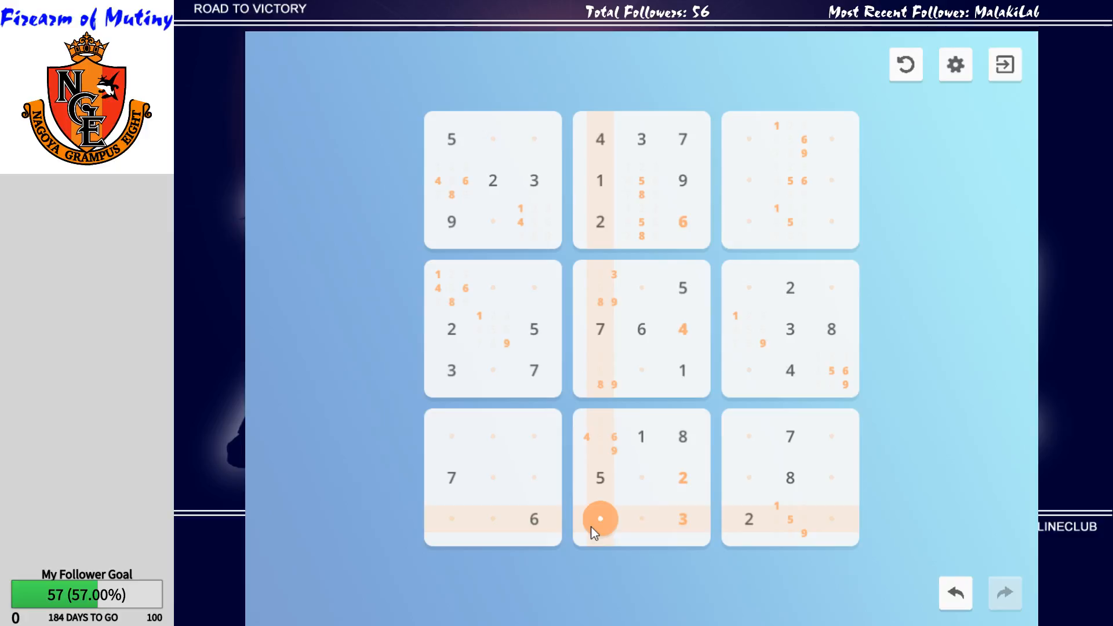
left_click(600, 520)
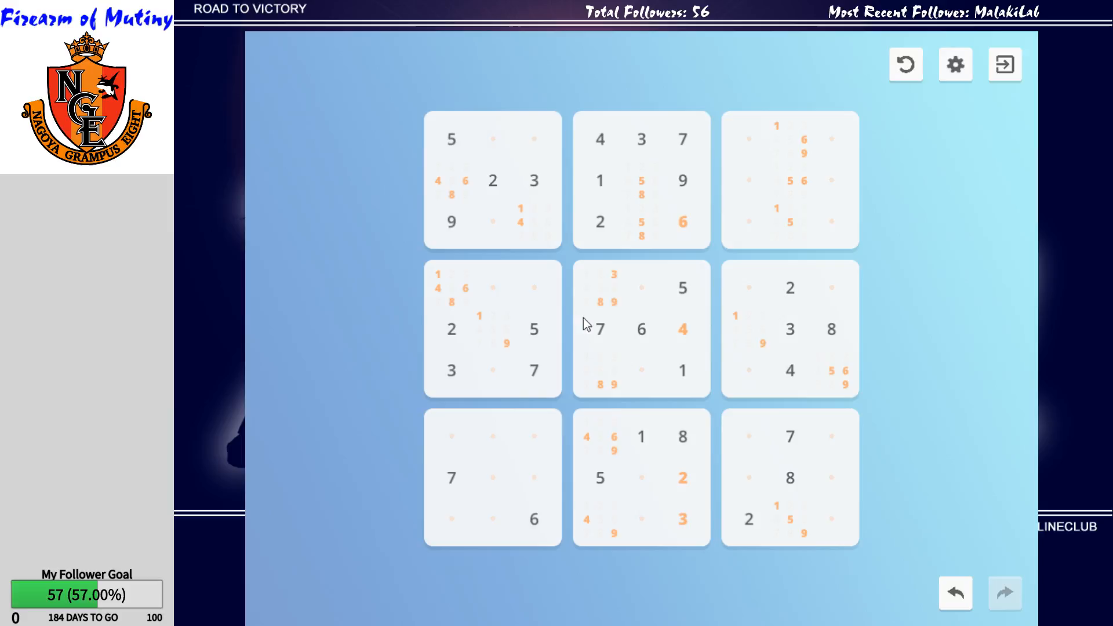
left_click(602, 288)
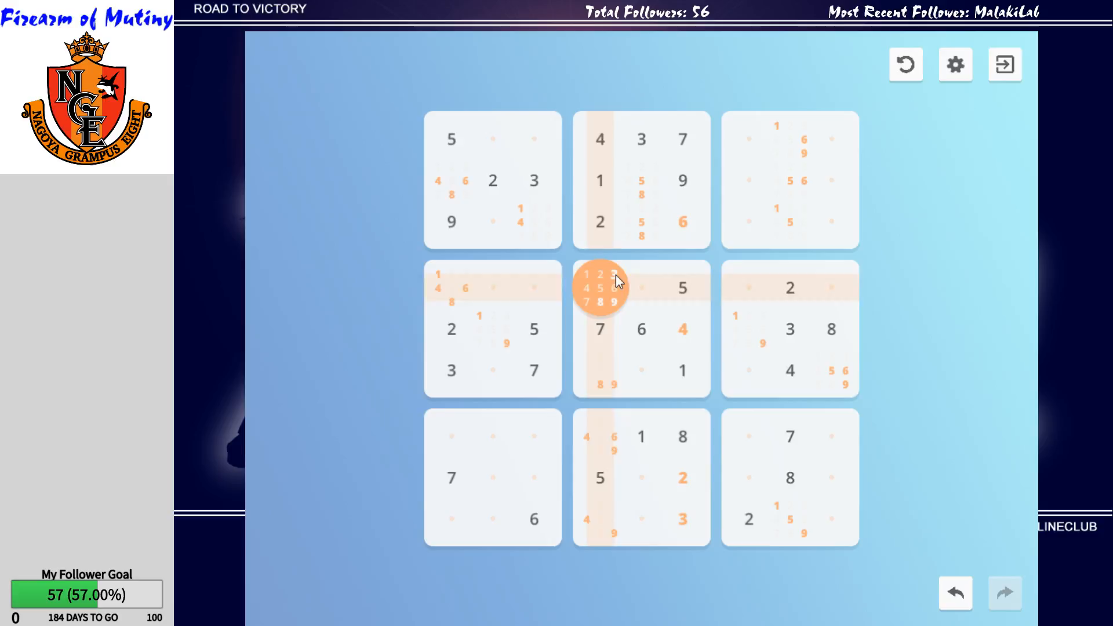
Place a 3 in the centre box's top-left cell and note candidates 2 and 9 beside it.
left_click(601, 287)
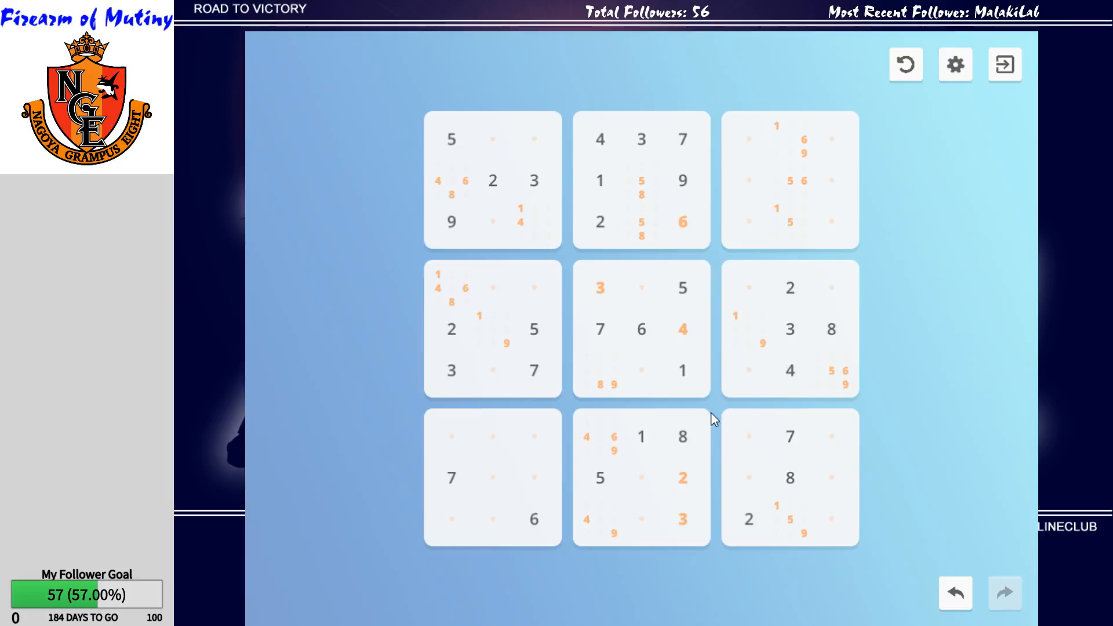
left_click(640, 371)
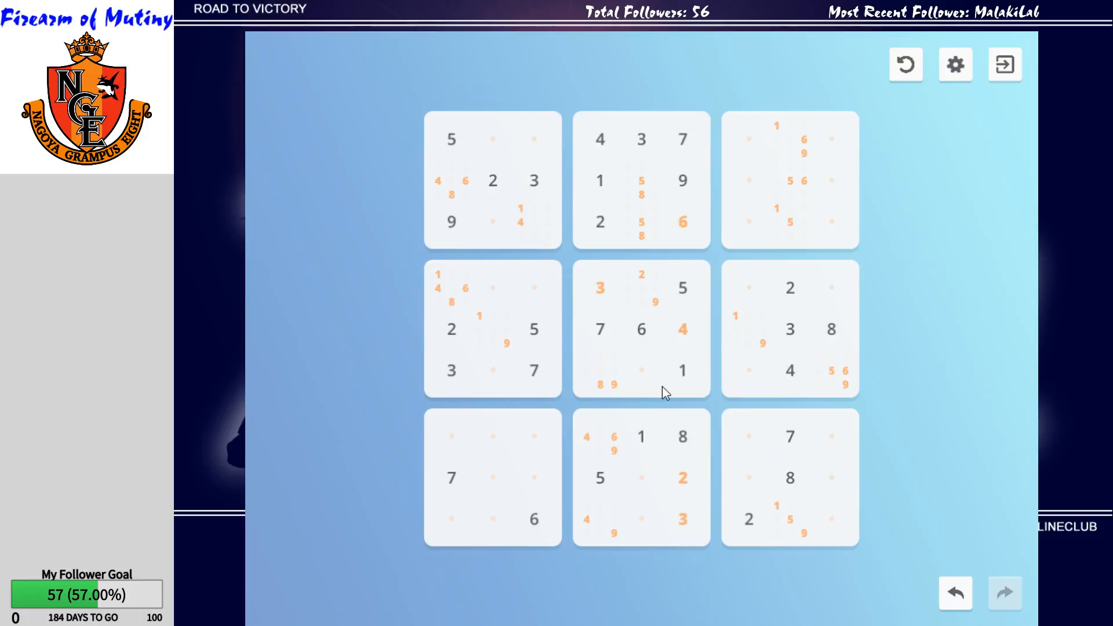
left_click(642, 370)
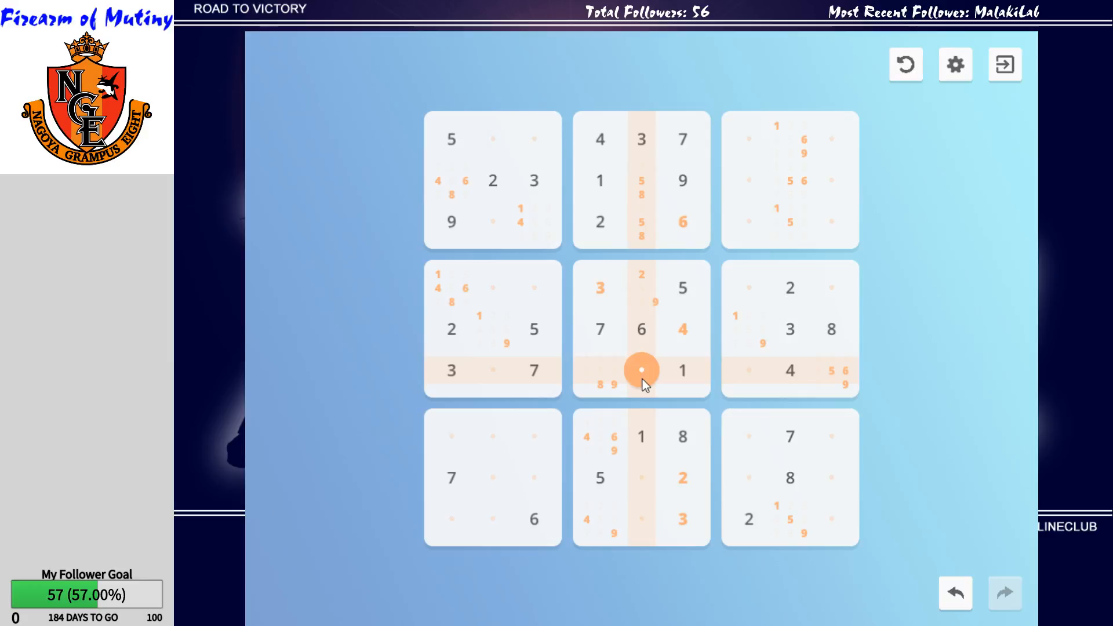
left_click(642, 371)
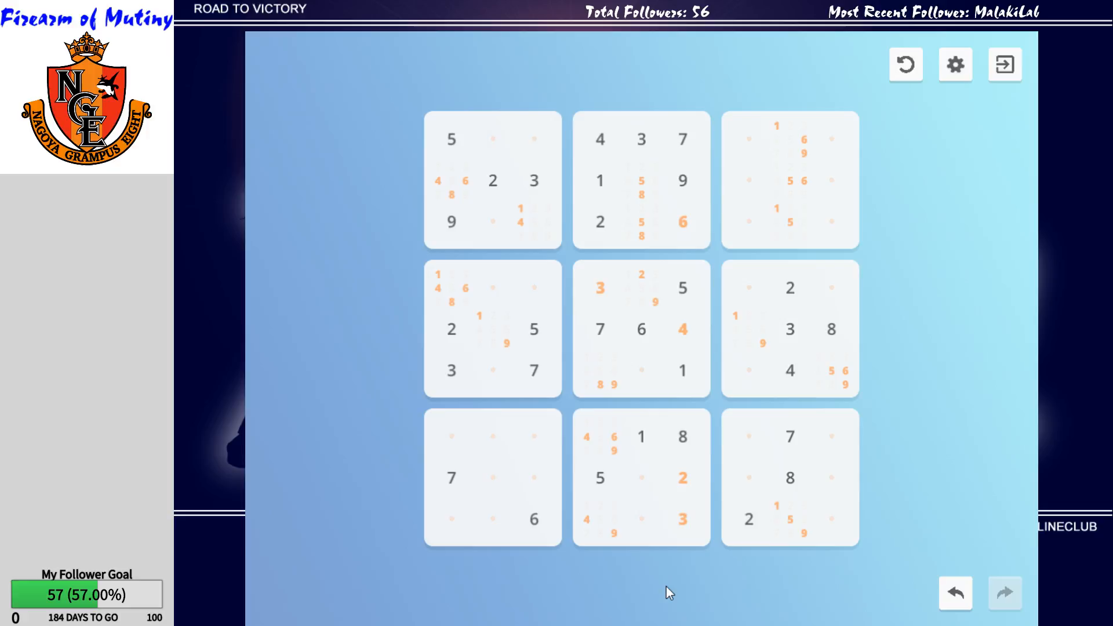
Fill 9 beside the 3 and 8, 2 in the centre box's bottom row.
left_click(641, 371)
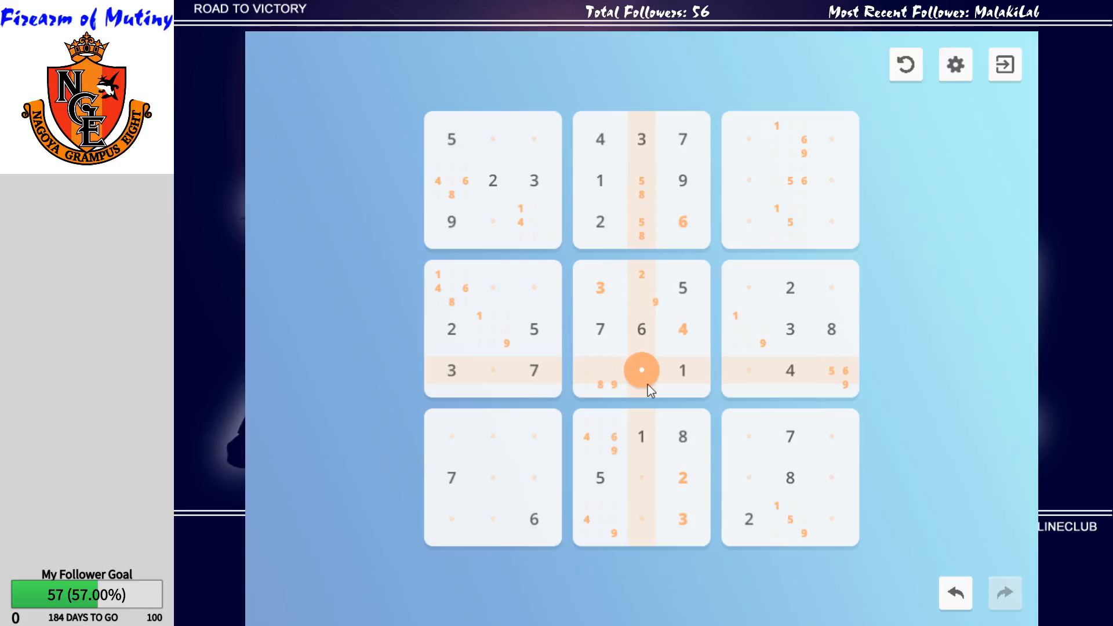
left_click(641, 370)
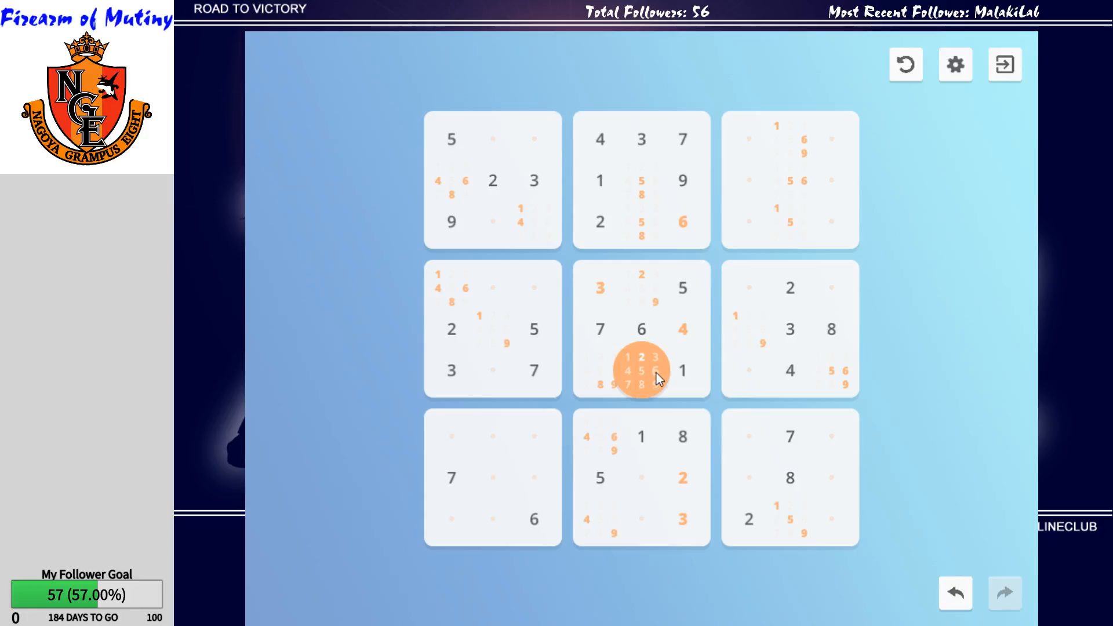
mouse_move(654, 393)
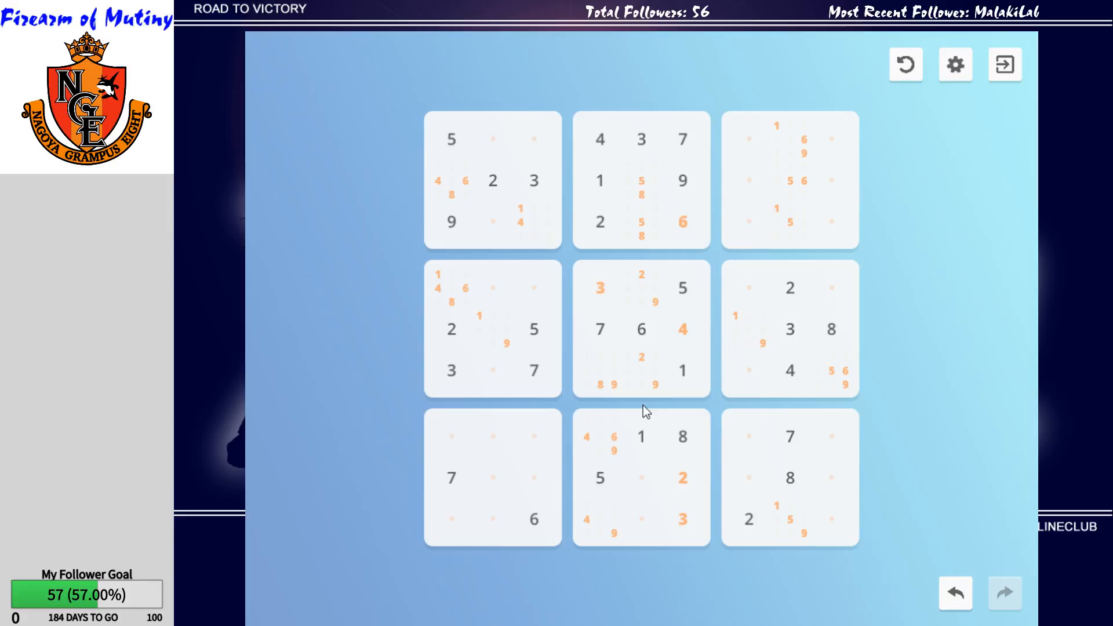
left_click(600, 371)
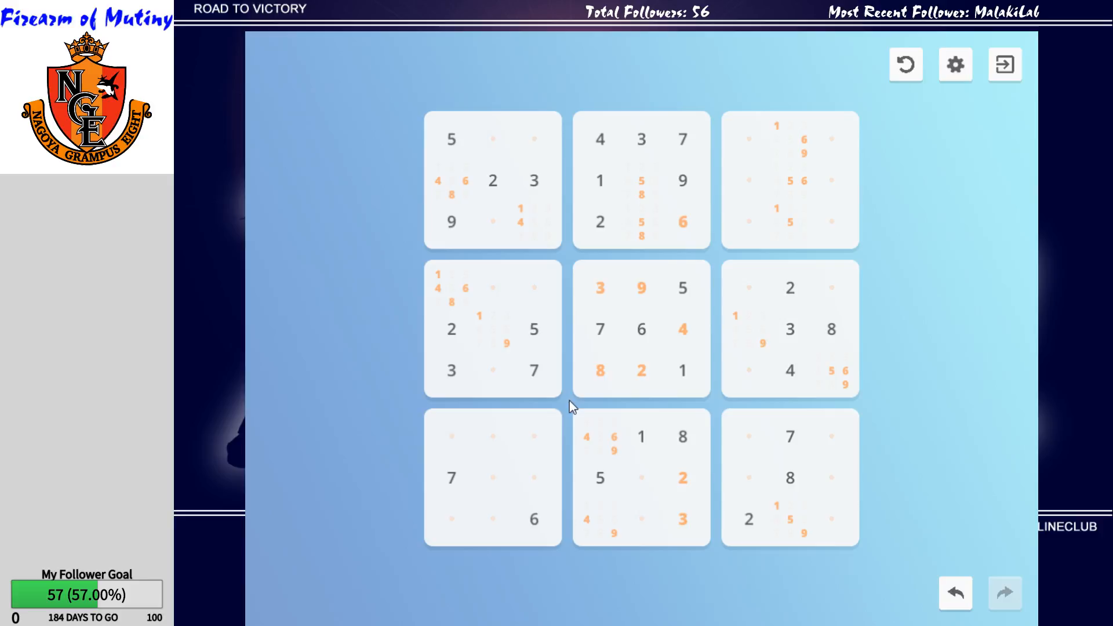
Enter 4, 7, 6 and 9 in the bottom-middle box's remaining empty cells.
left_click(642, 477)
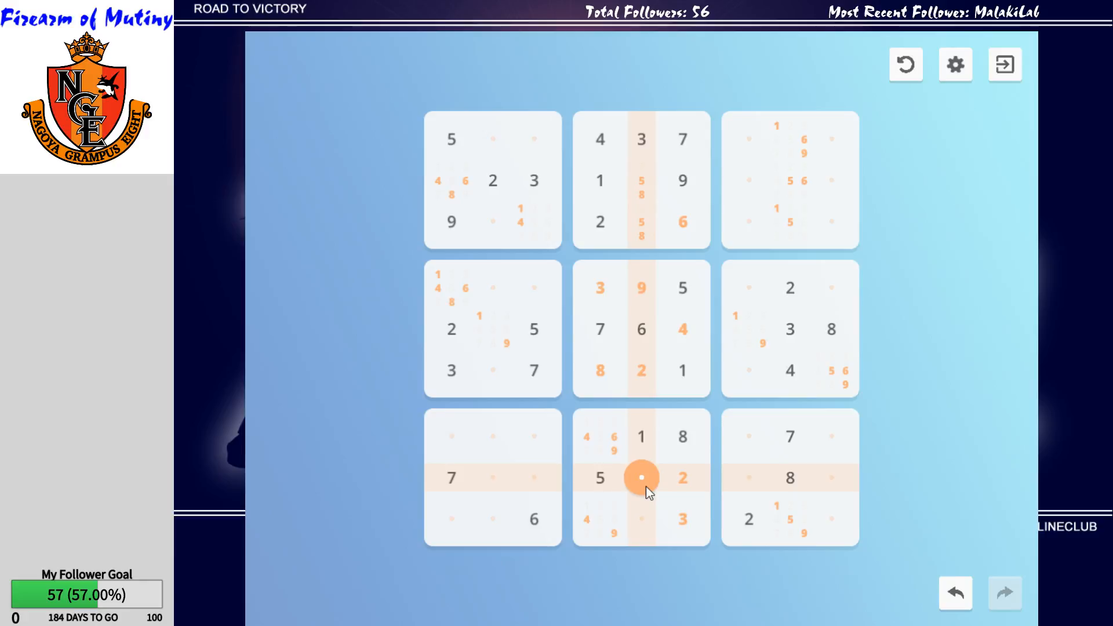
mouse_move(653, 483)
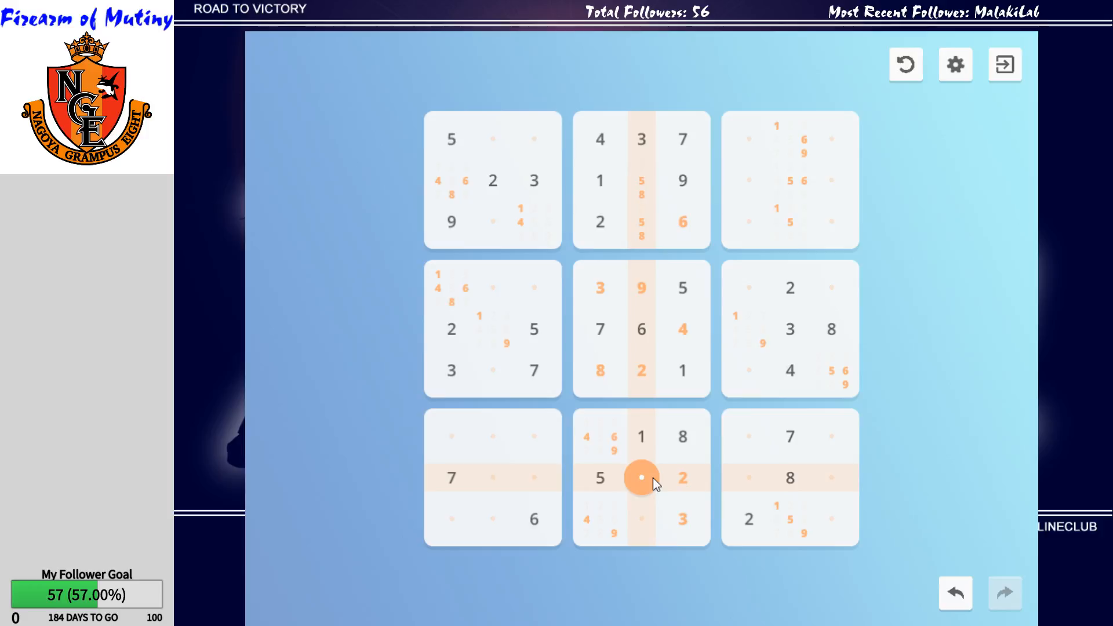
left_click(640, 477)
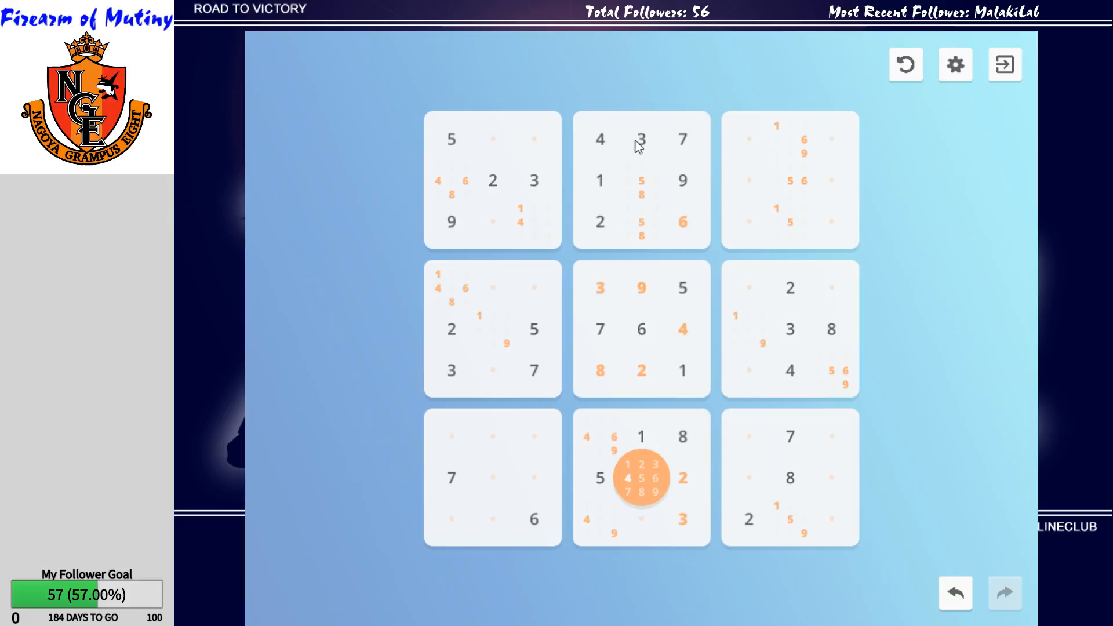
mouse_move(656, 210)
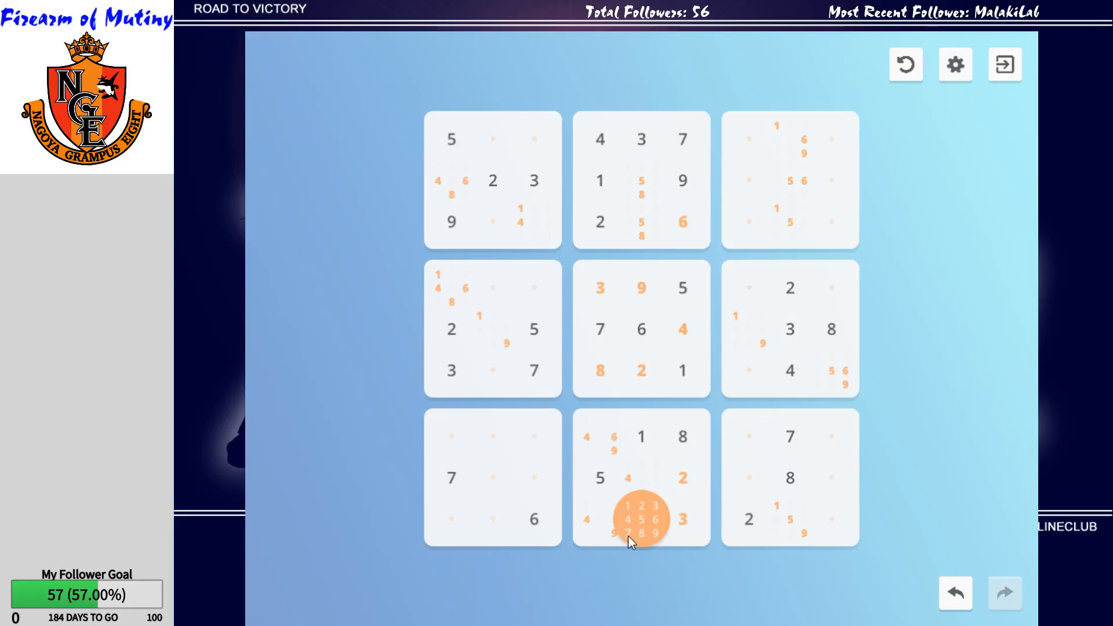
mouse_move(647, 467)
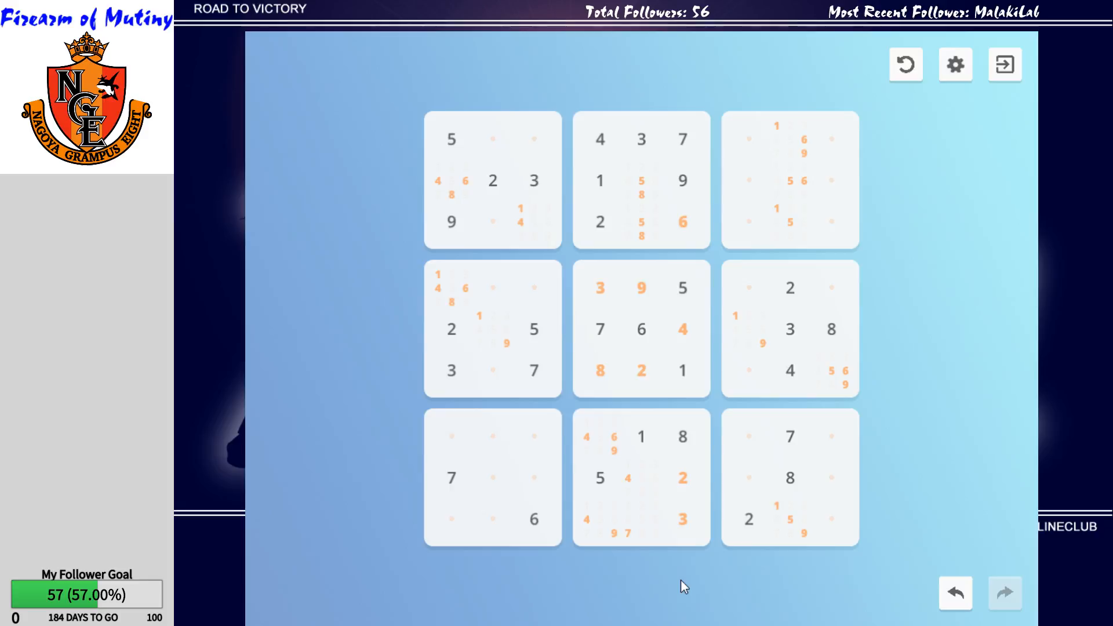
left_click(640, 477)
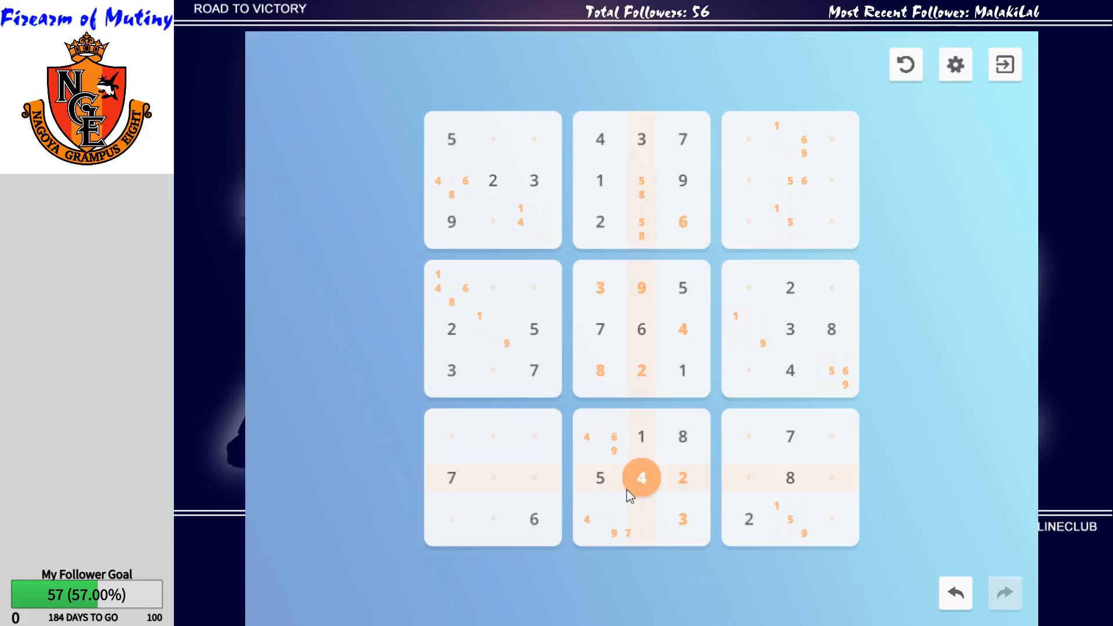
left_click(642, 477)
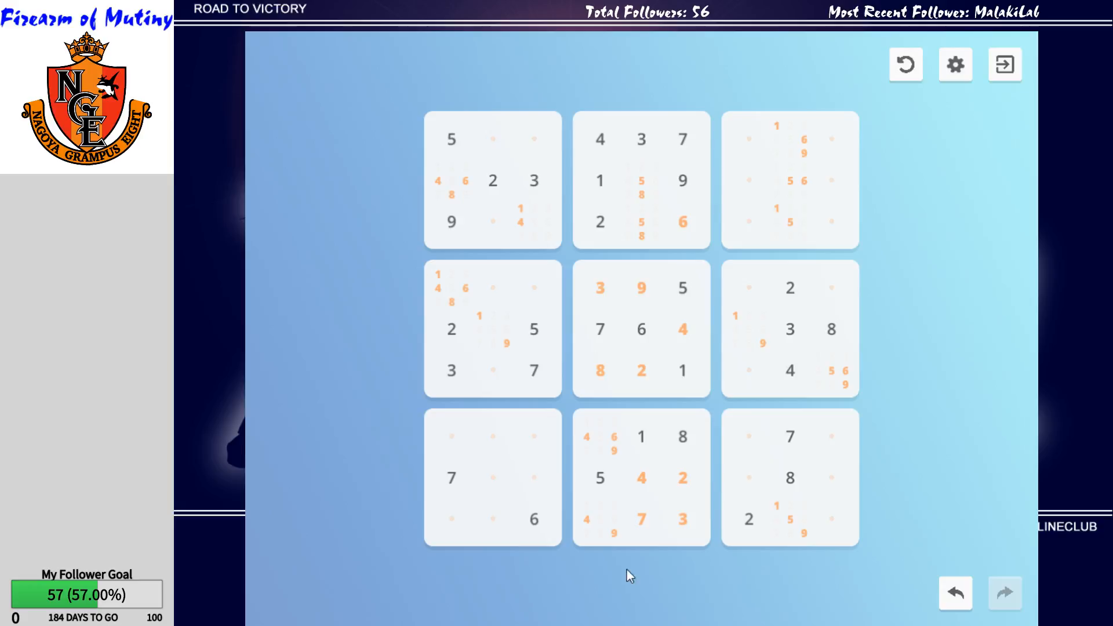
mouse_move(591, 584)
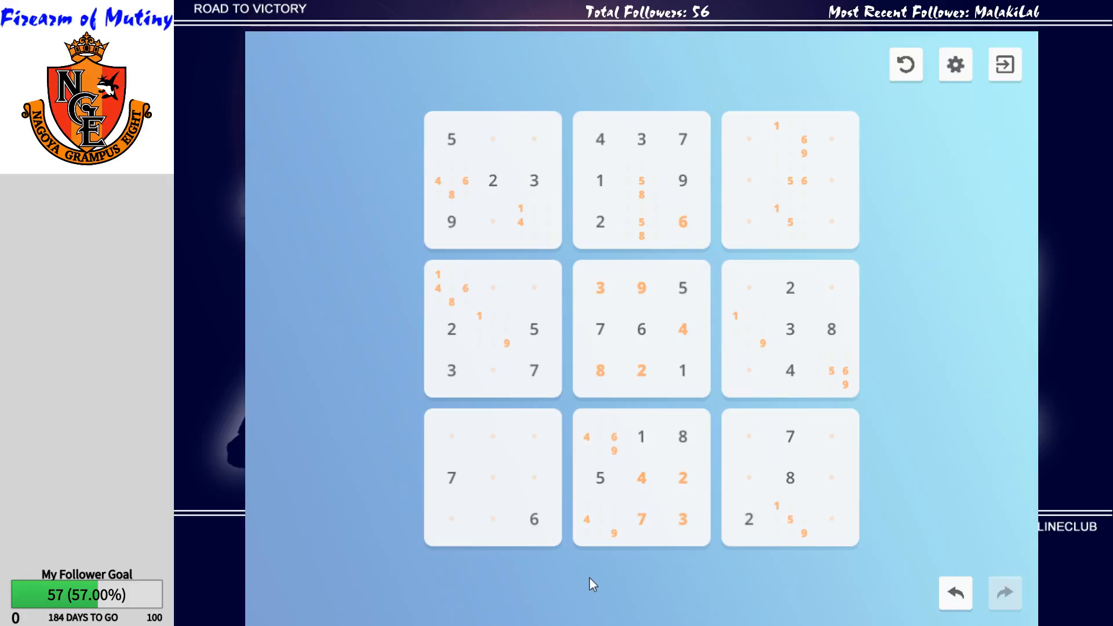
left_click(599, 437)
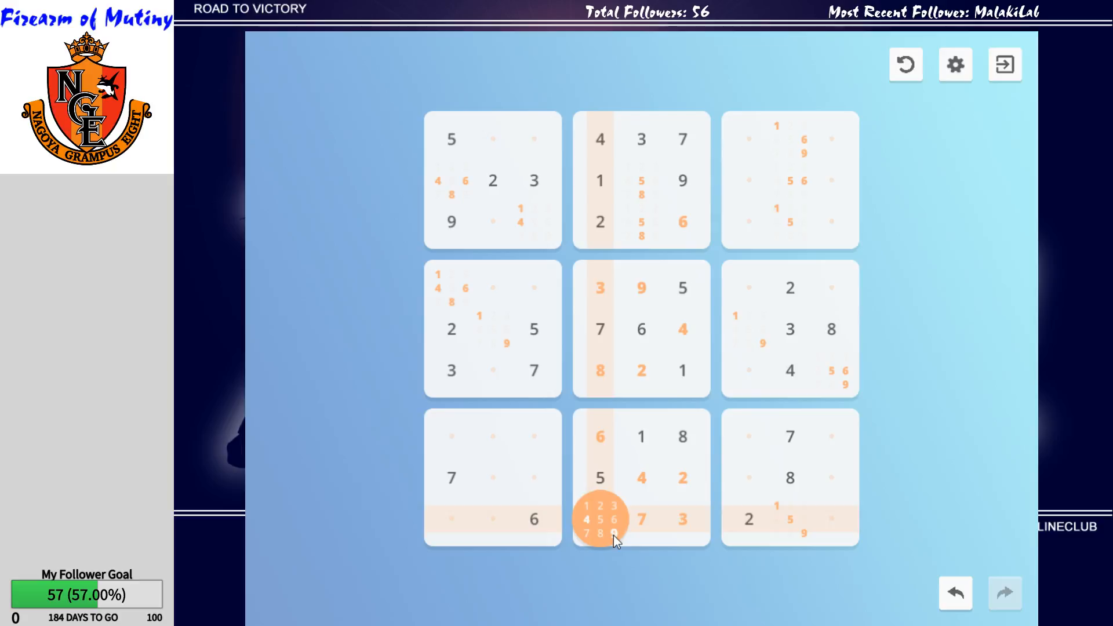
left_click(600, 519)
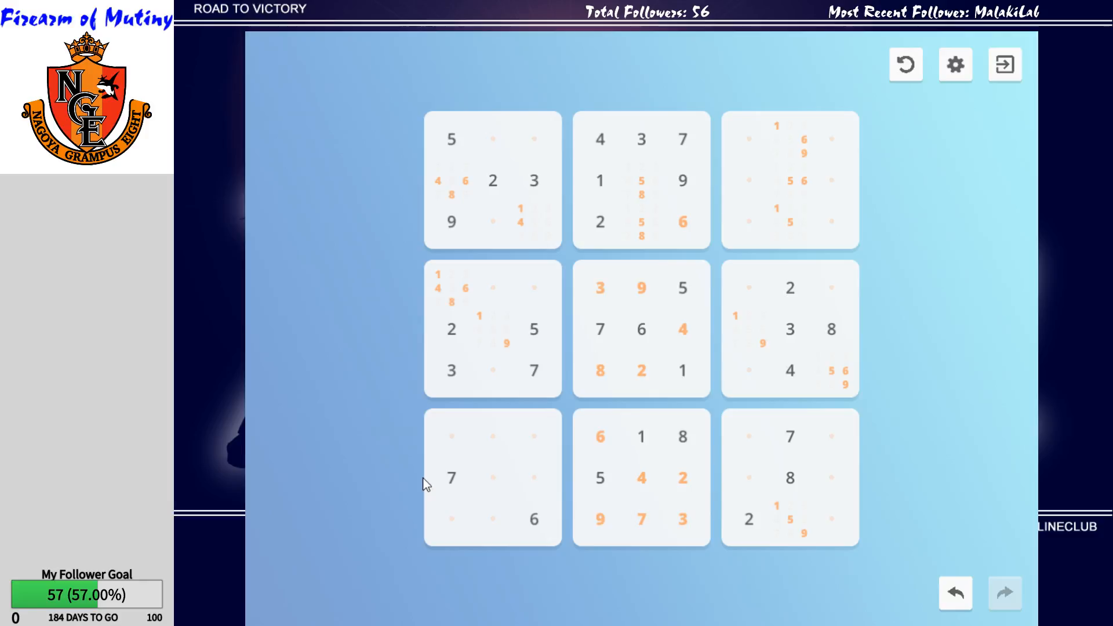
mouse_move(834, 546)
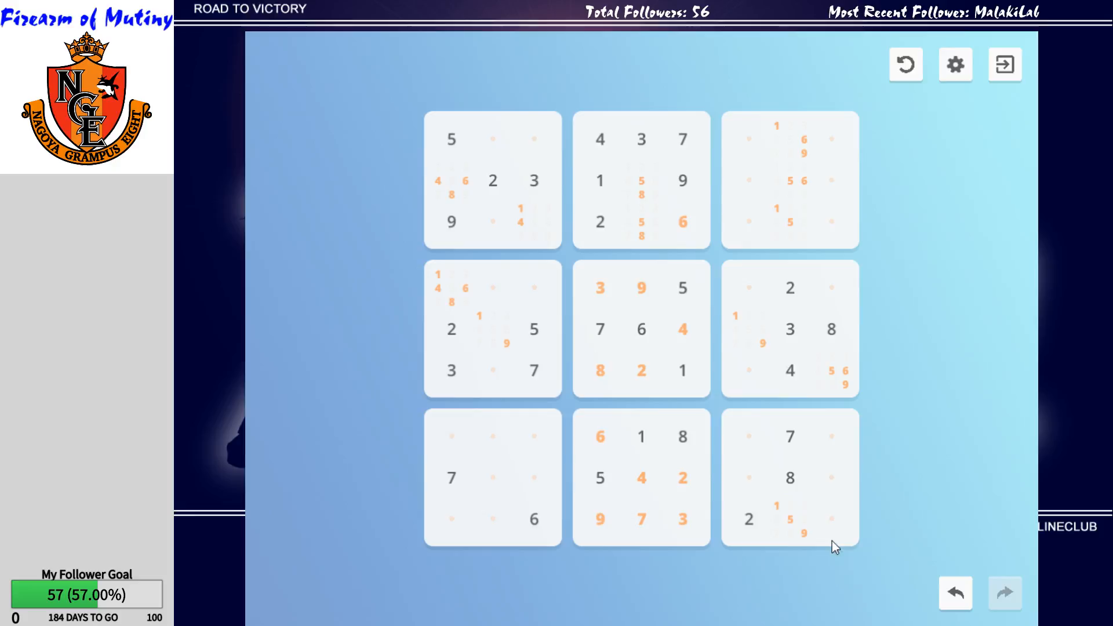
left_click(790, 519)
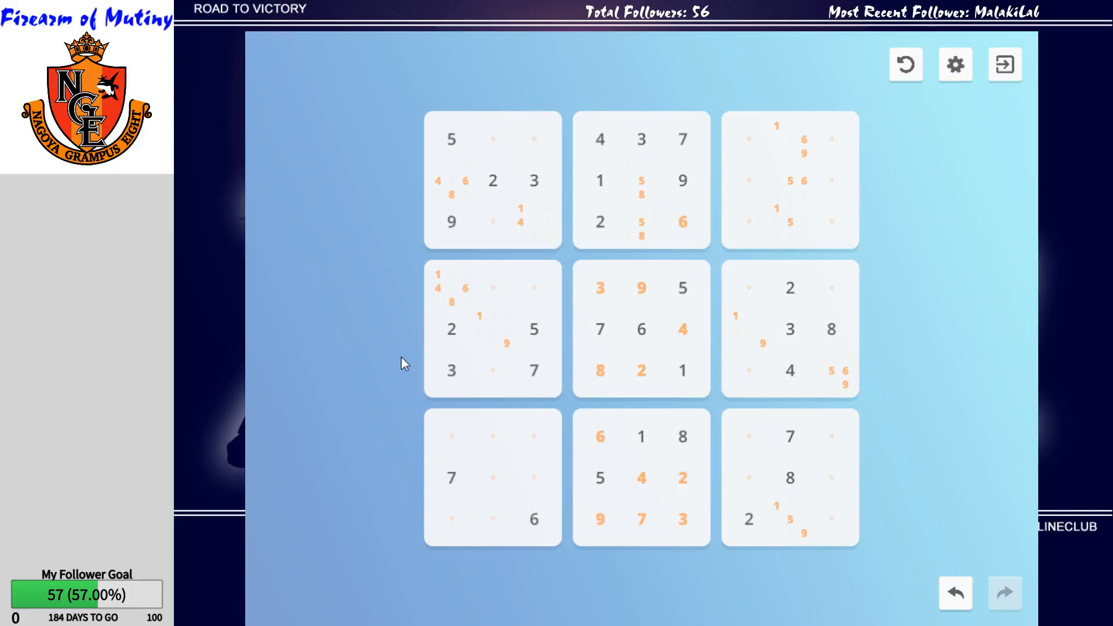
left_click(745, 329)
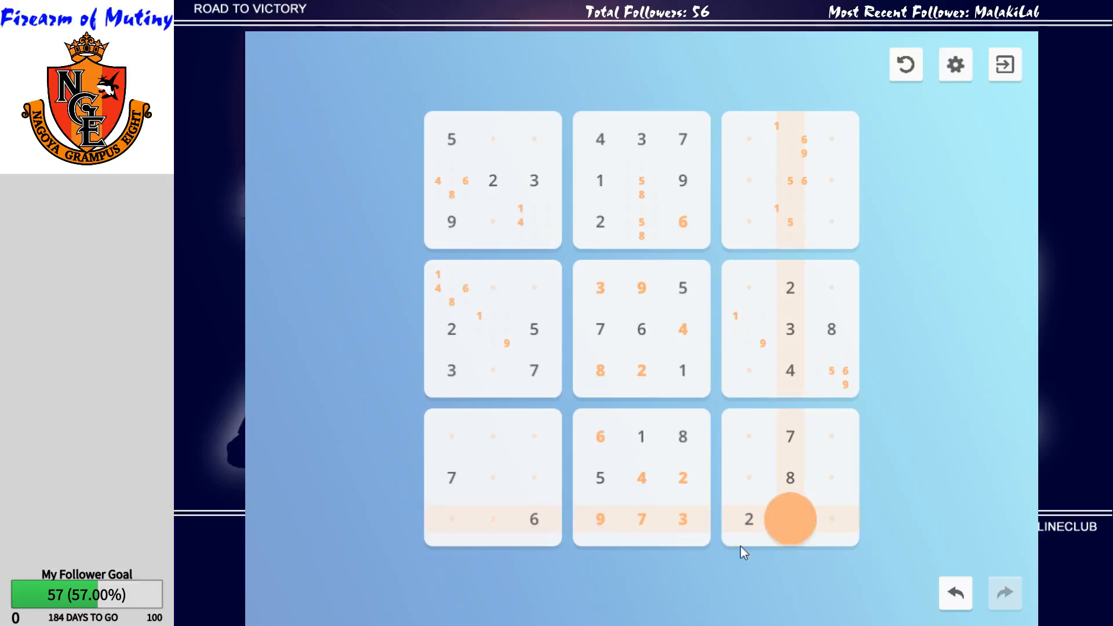
left_click(790, 518)
type("159")
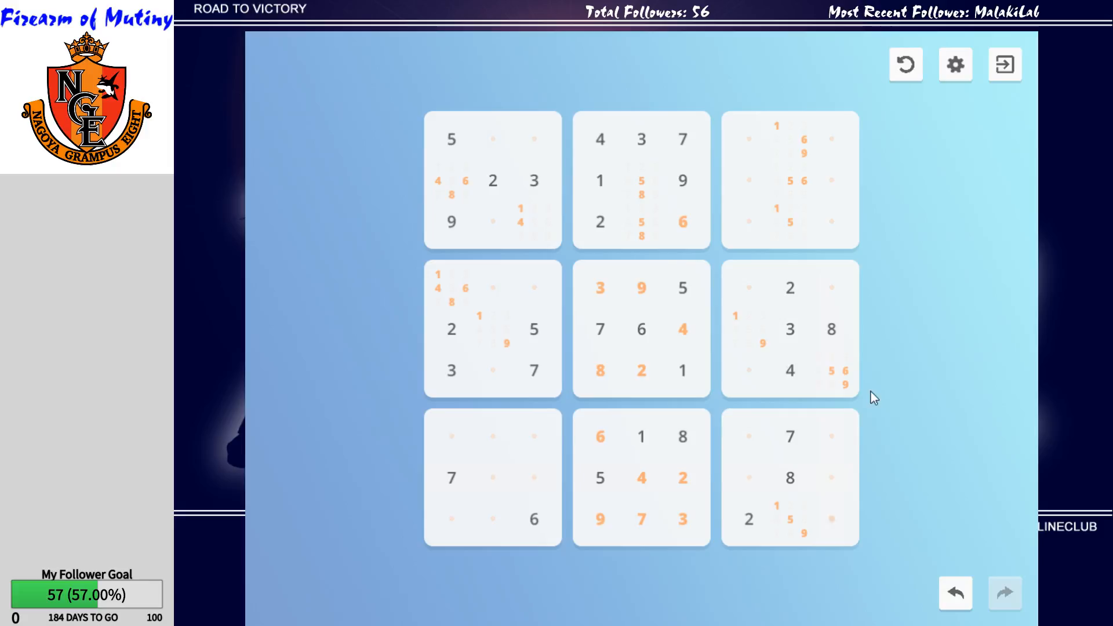
mouse_move(462, 184)
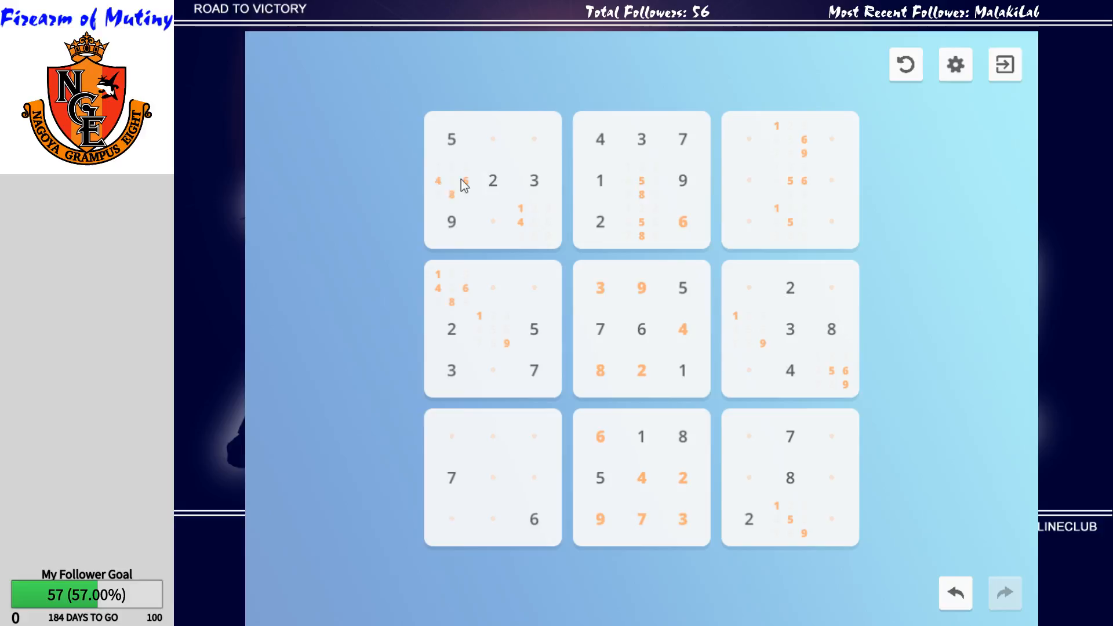
Note 1/4/7/8 in the top-left box's bottom-middle cell and 1/6/8 in its top-middle cell.
left_click(492, 140)
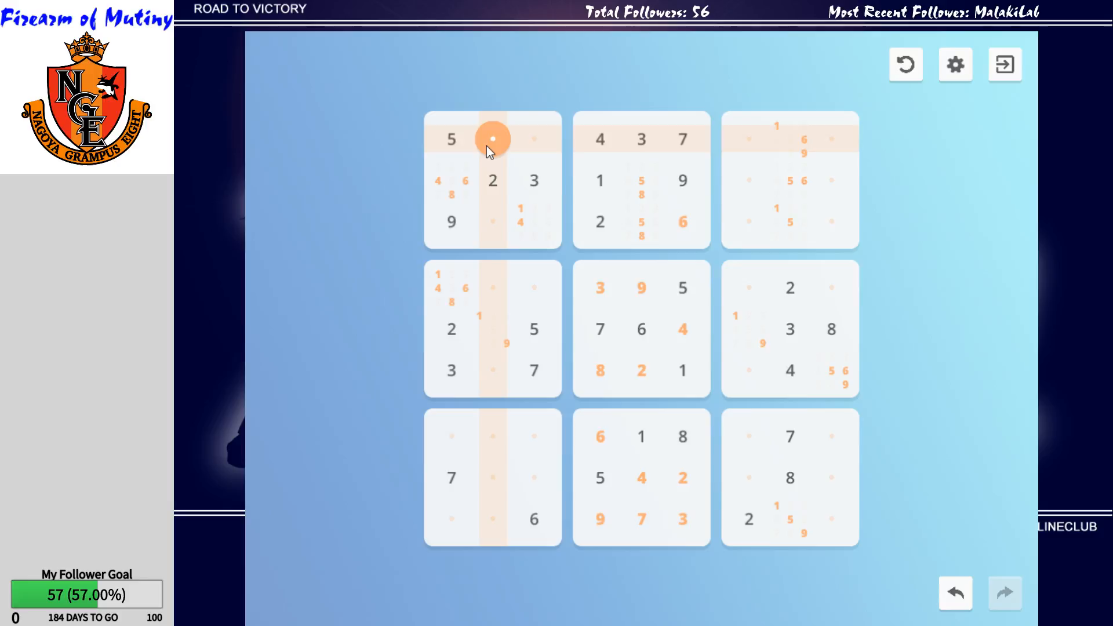
left_click(493, 221)
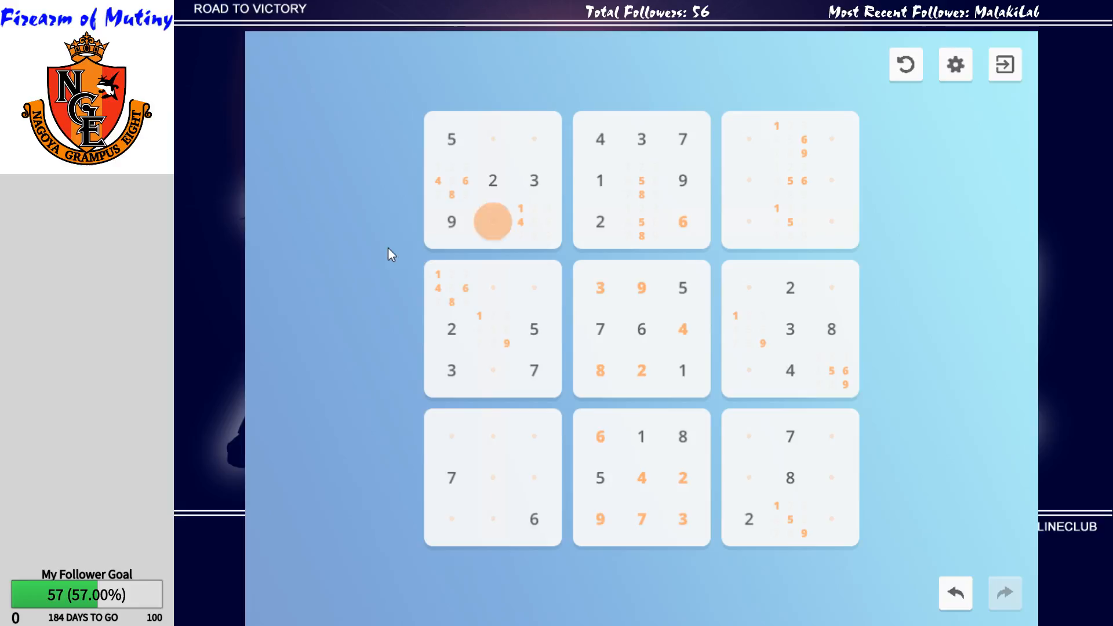
left_click(492, 221)
type("1 4 7 8")
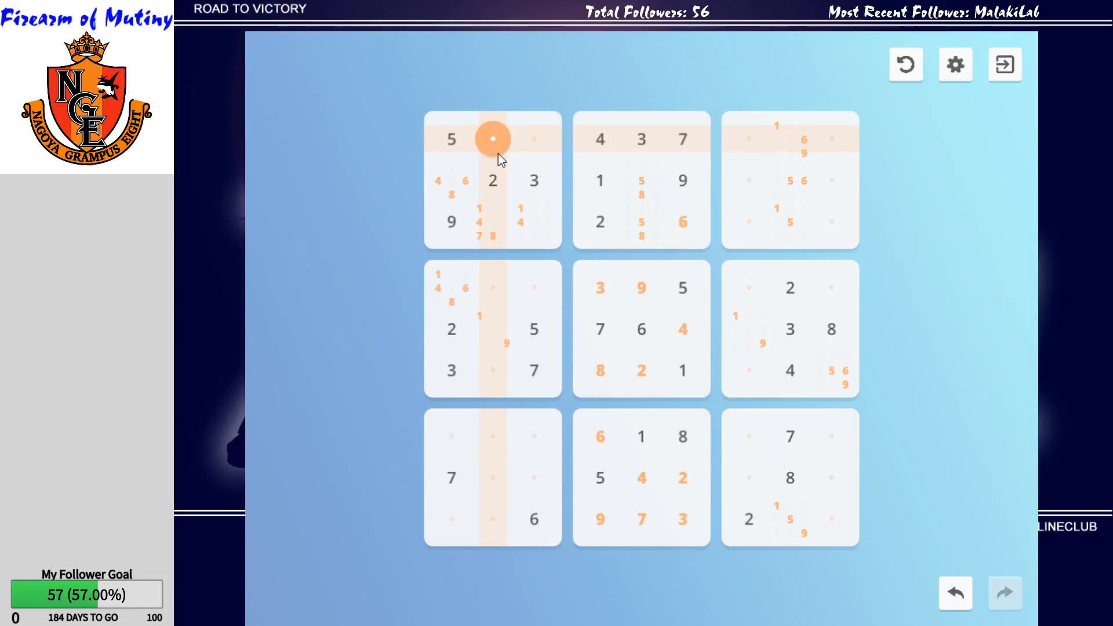
left_click(493, 139)
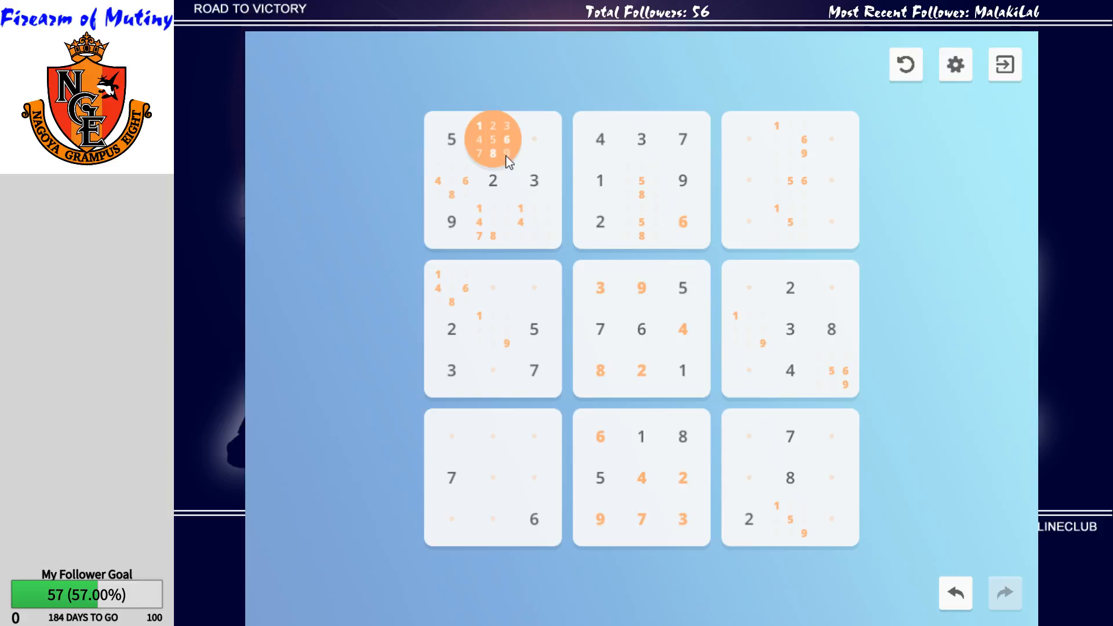
mouse_move(381, 206)
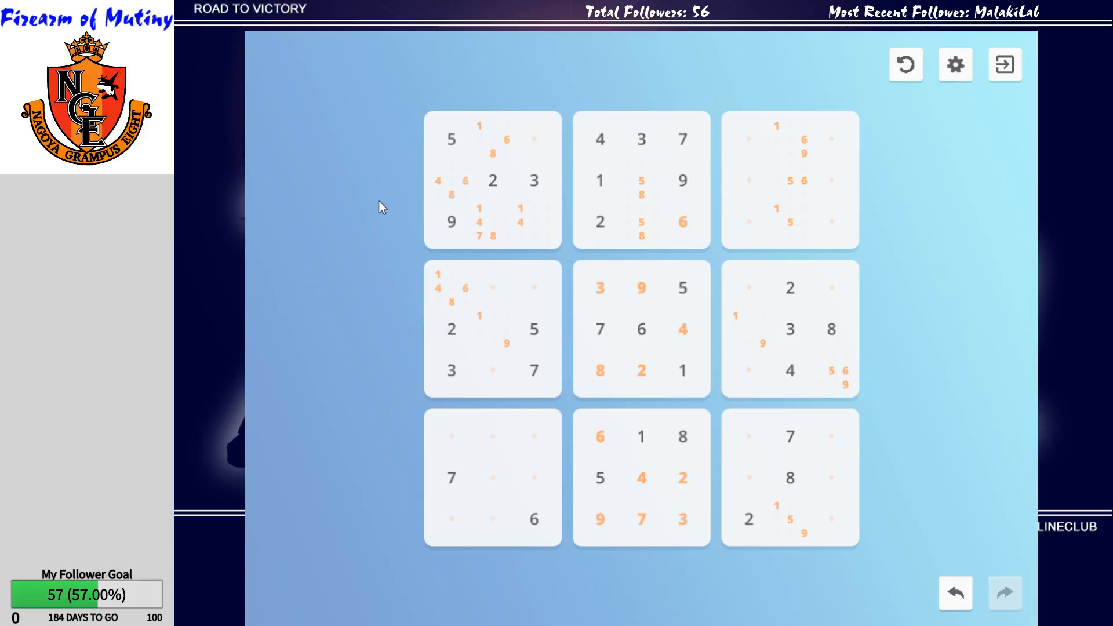
mouse_move(318, 509)
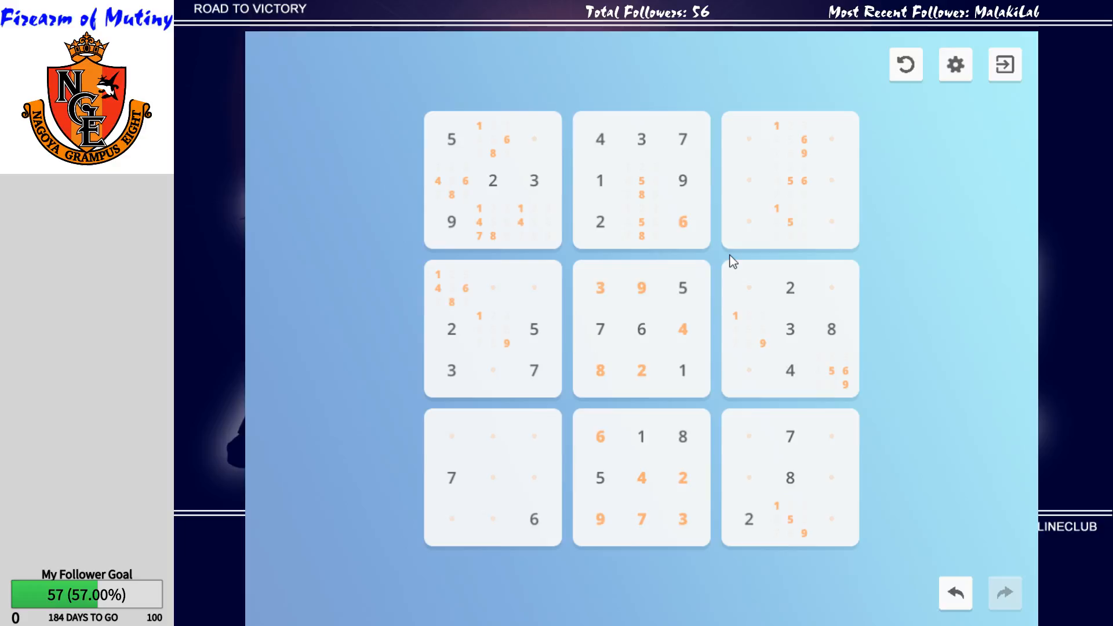
mouse_move(832, 547)
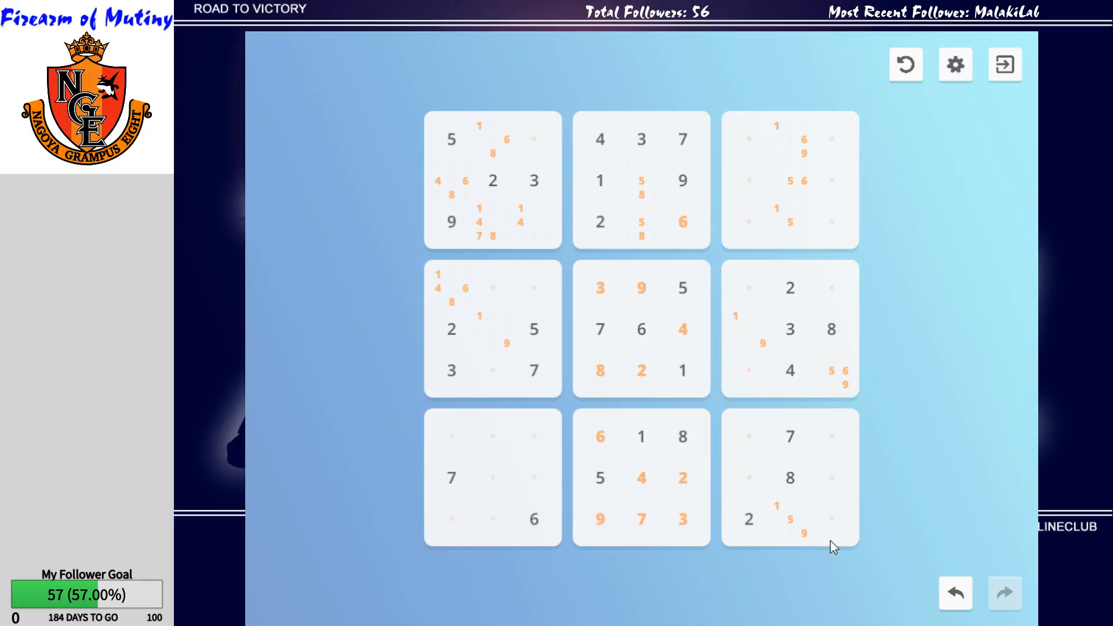
Mark candidates 2, 4 and 9 in the bottom-left box's top-right cell.
left_click(533, 478)
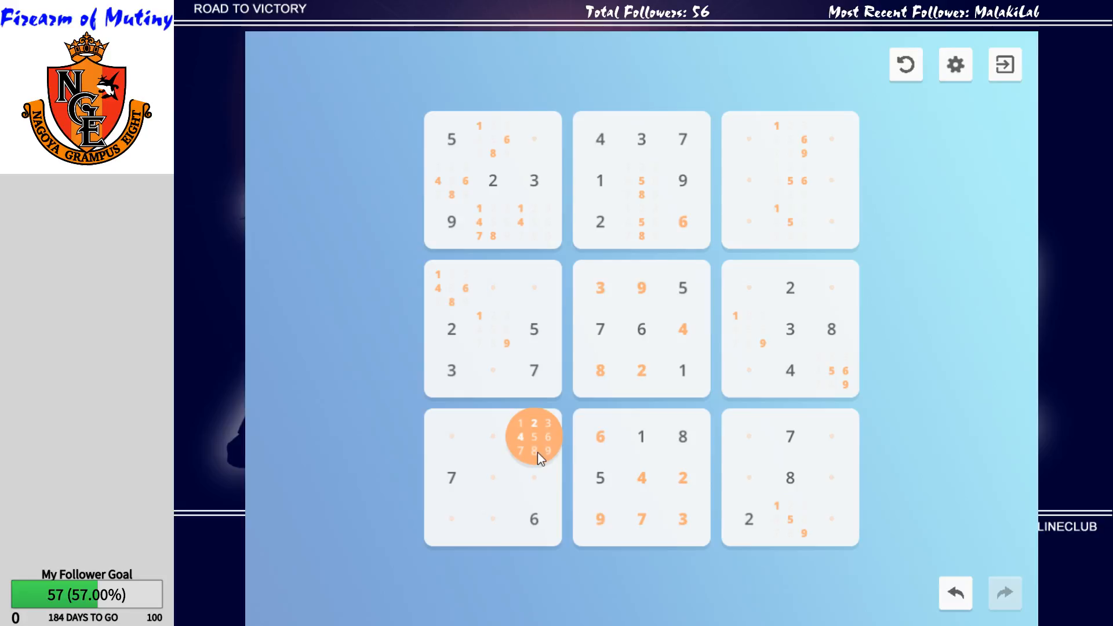
left_click(544, 425)
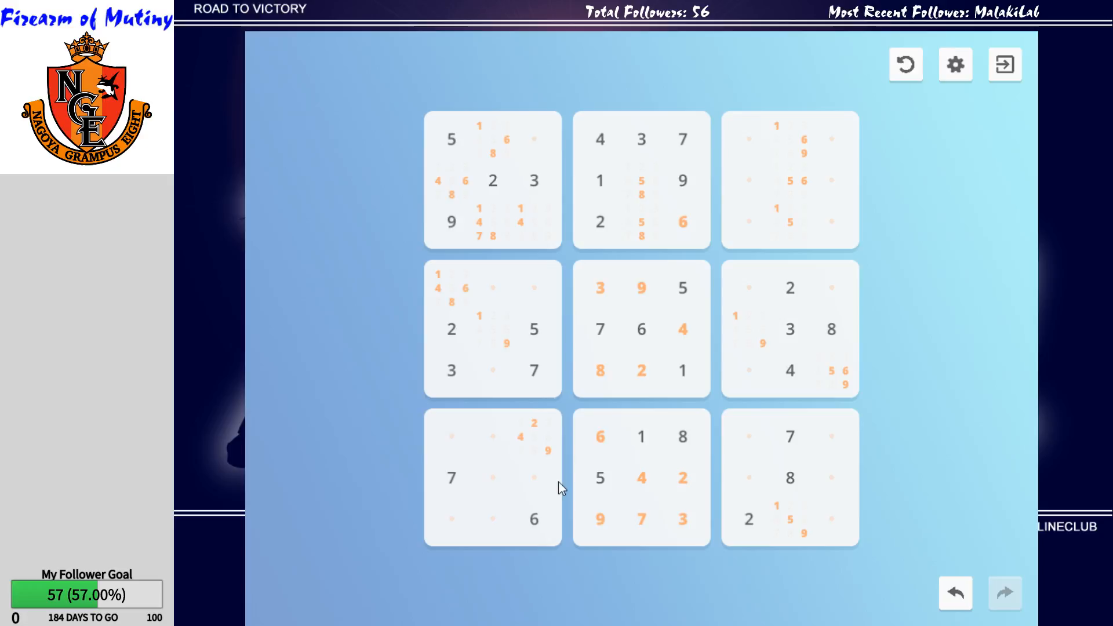
Note 1/4/6/8 in the middle-left box's top-right cell and 1/6/8 in the top-left box's top-right cell.
left_click(534, 476)
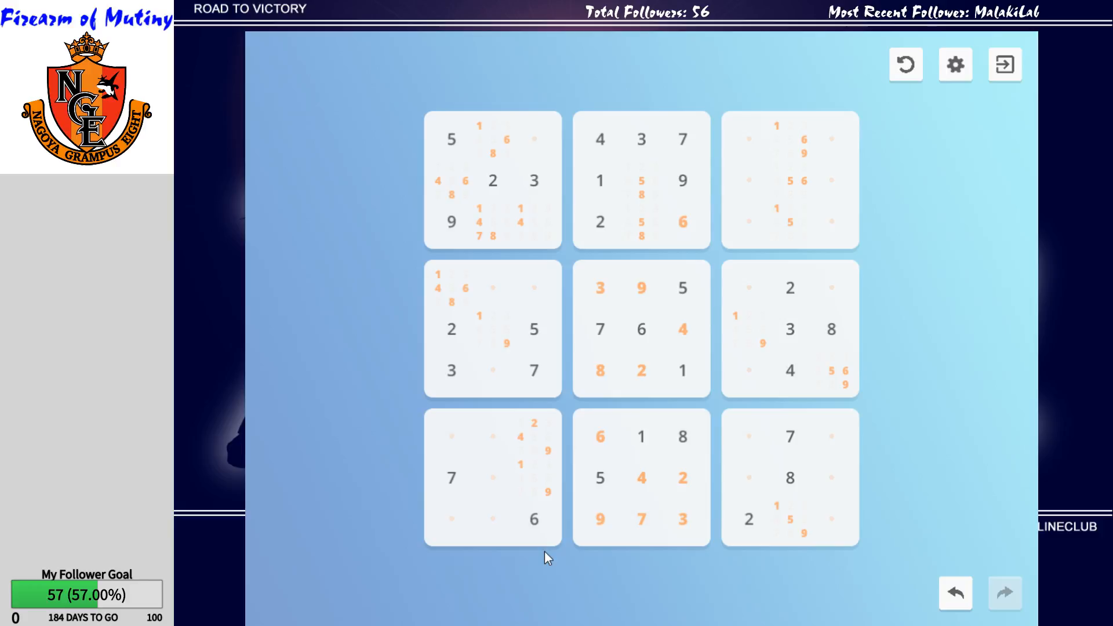
left_click(534, 287)
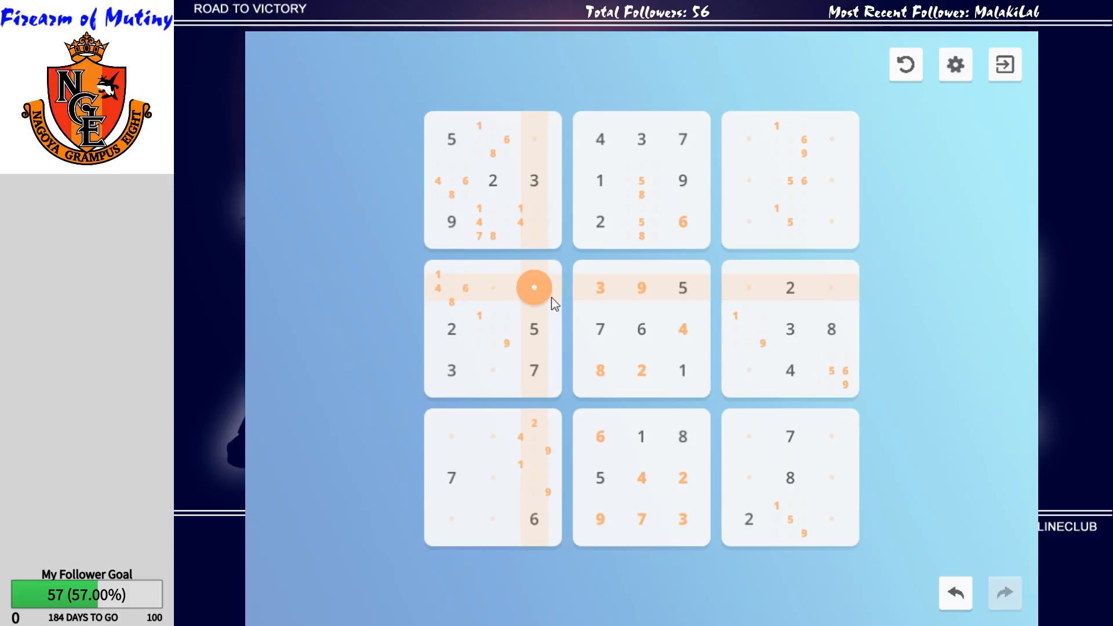
left_click(533, 288)
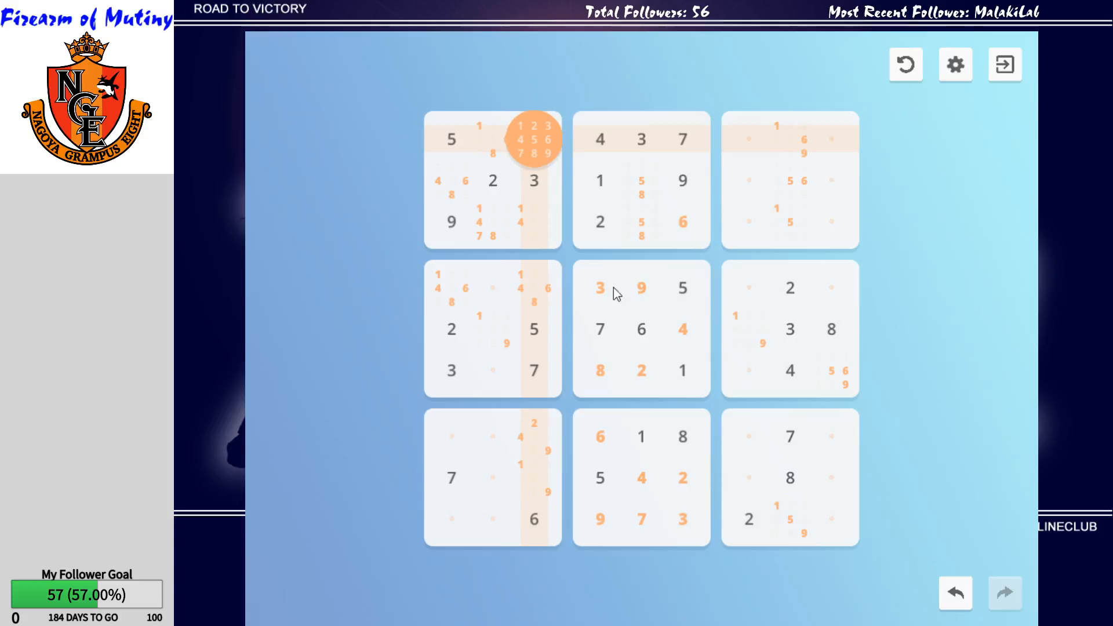
left_click(533, 138)
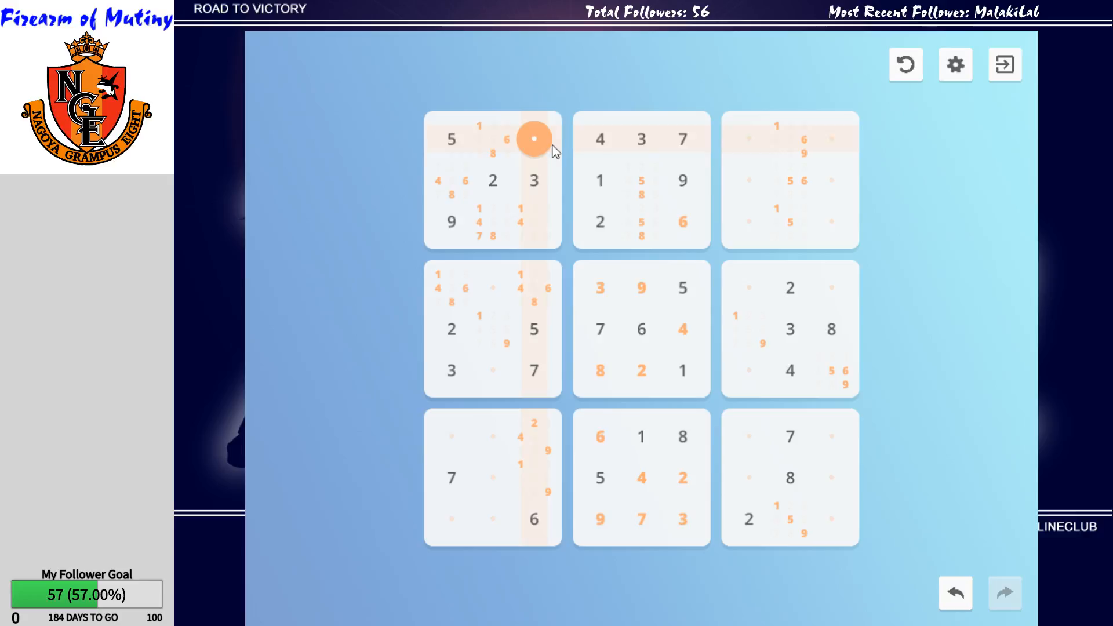
left_click(533, 138)
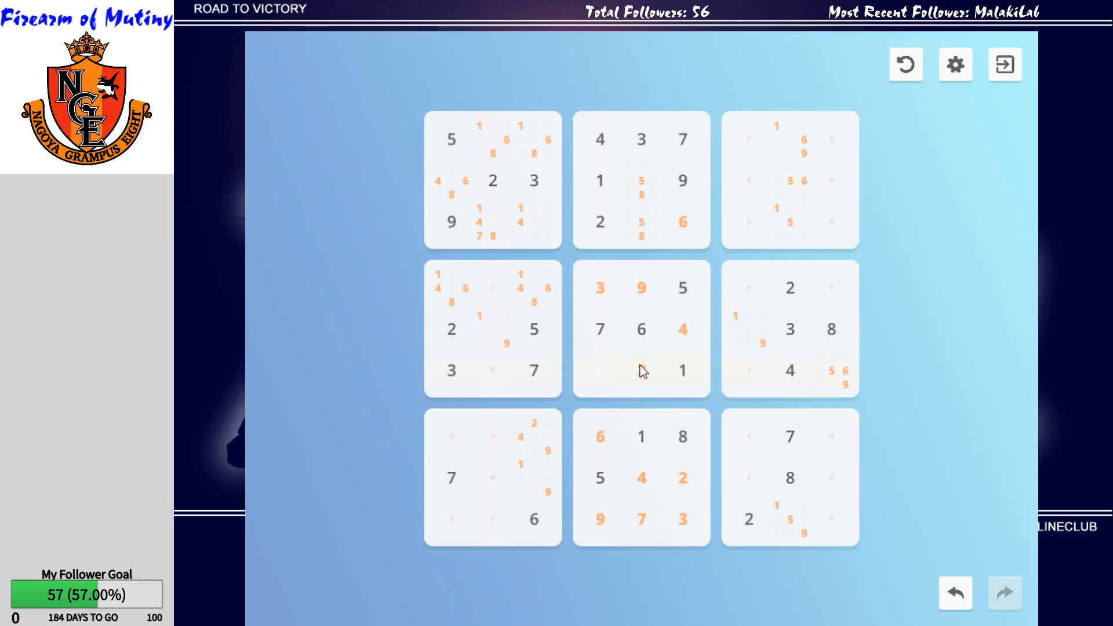
Pencil 5/6/9 into the middle-right box's bottom-left cell and 6/9 into the middle-left box's bottom-middle cell.
left_click(600, 371)
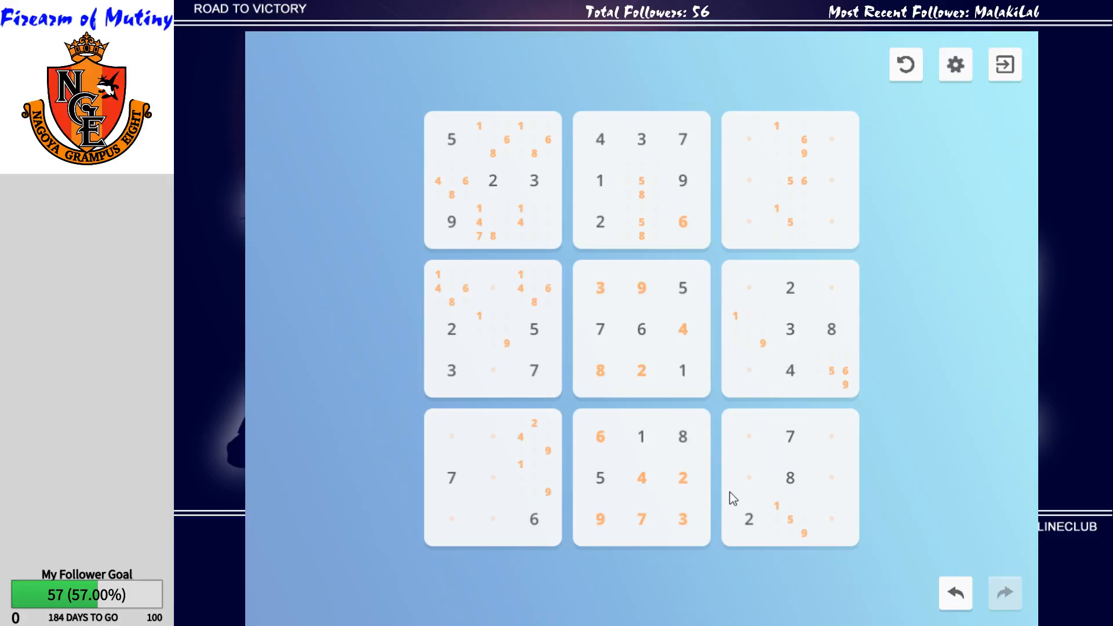
left_click(750, 370)
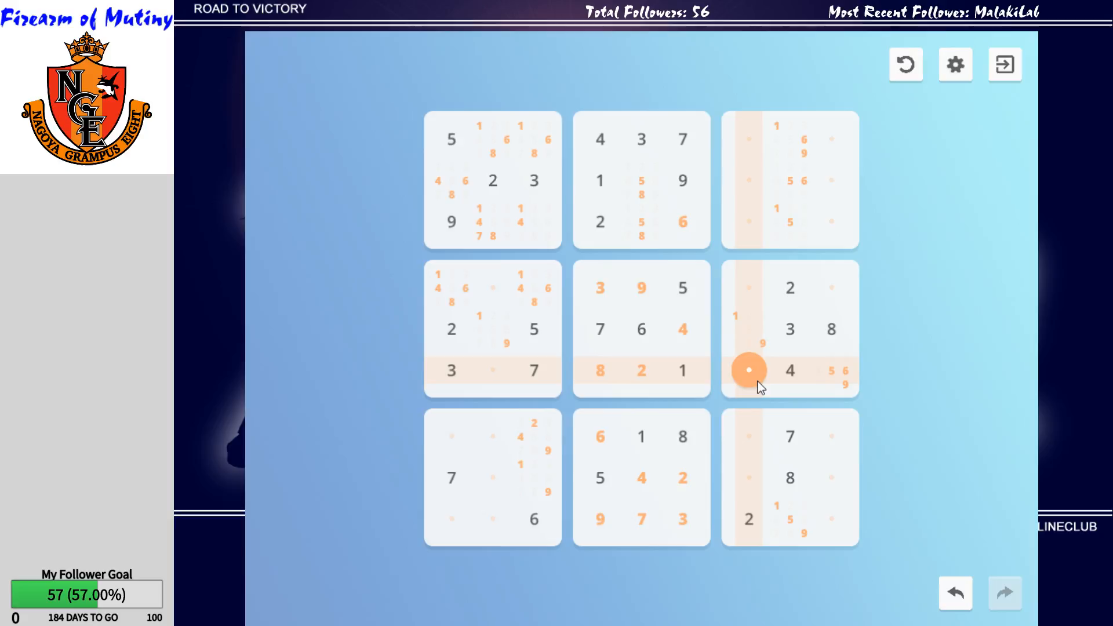
left_click(749, 371)
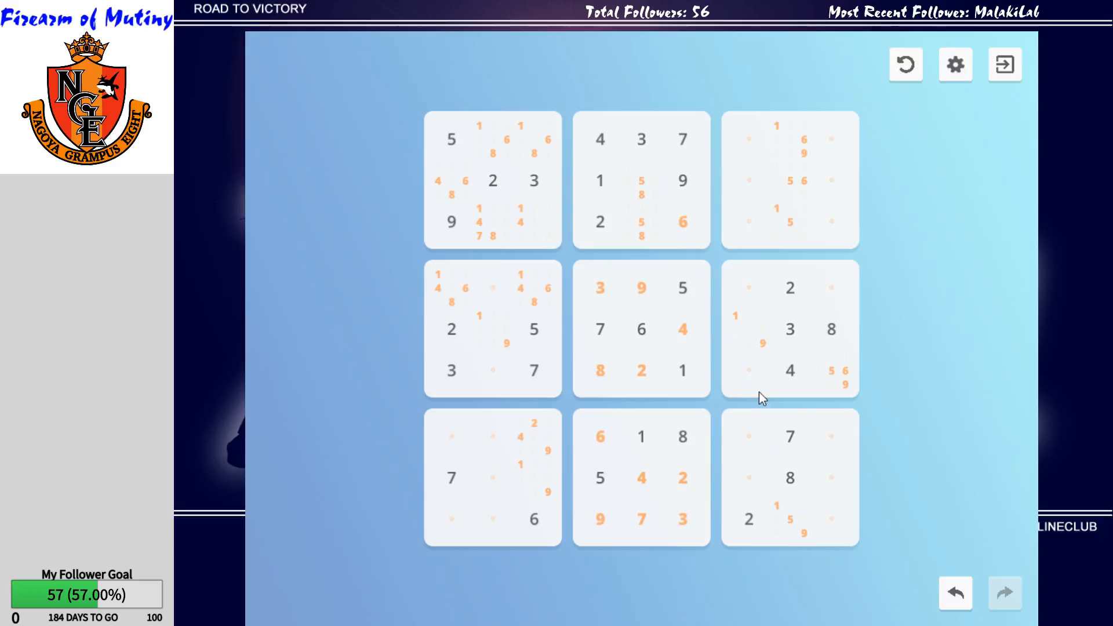
left_click(750, 371)
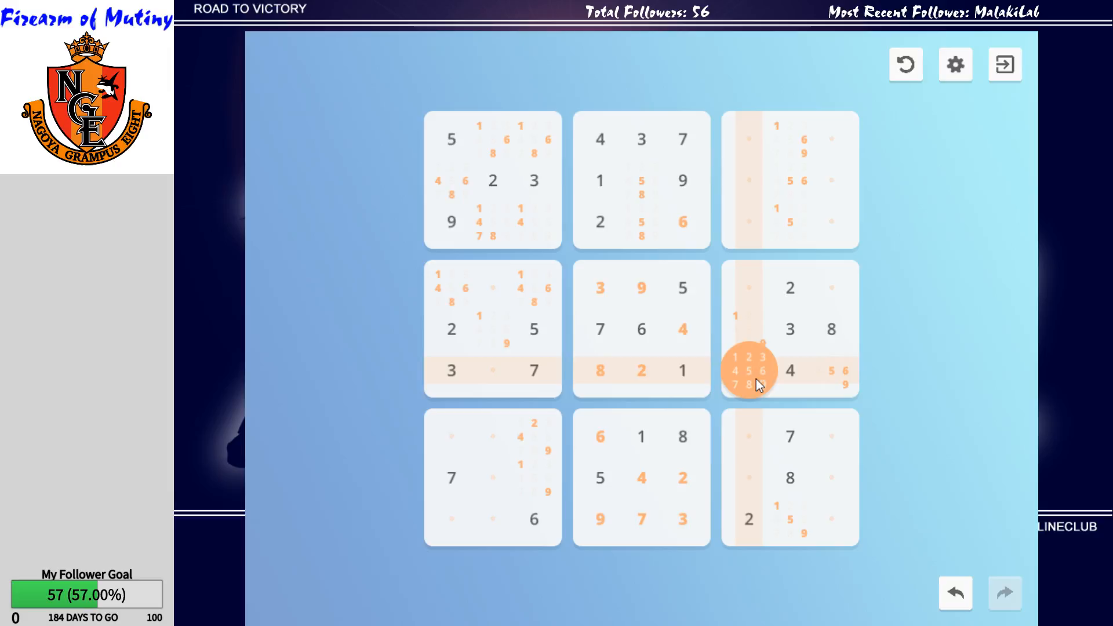
left_click(493, 371)
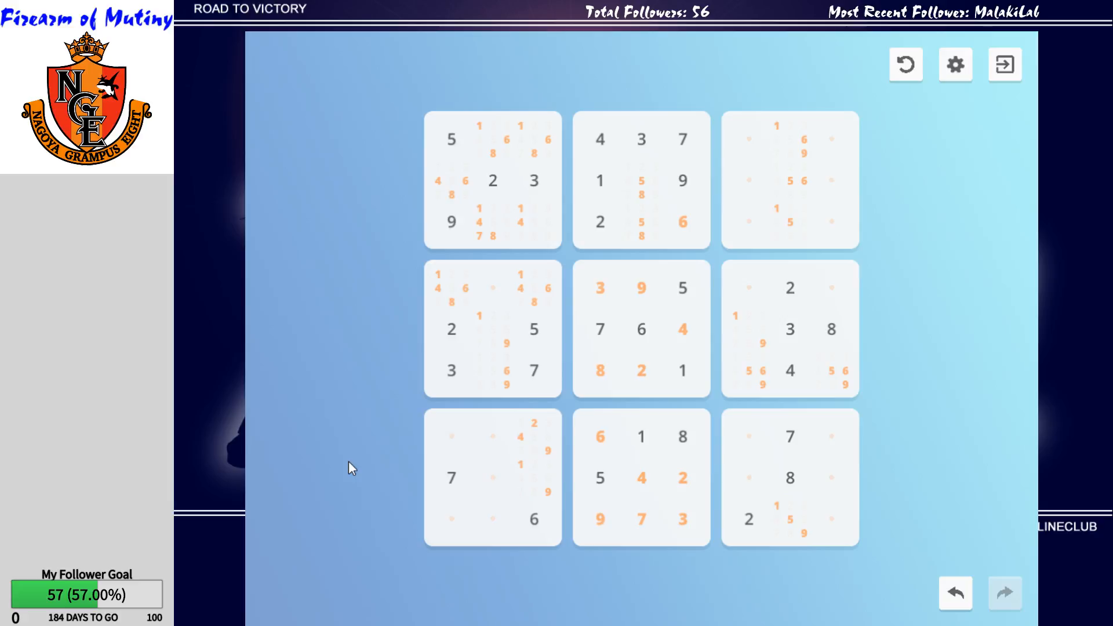
Note candidates 1/7, 6 and 1/6/7 around the 2 in the middle-right box's top row.
left_click(748, 287)
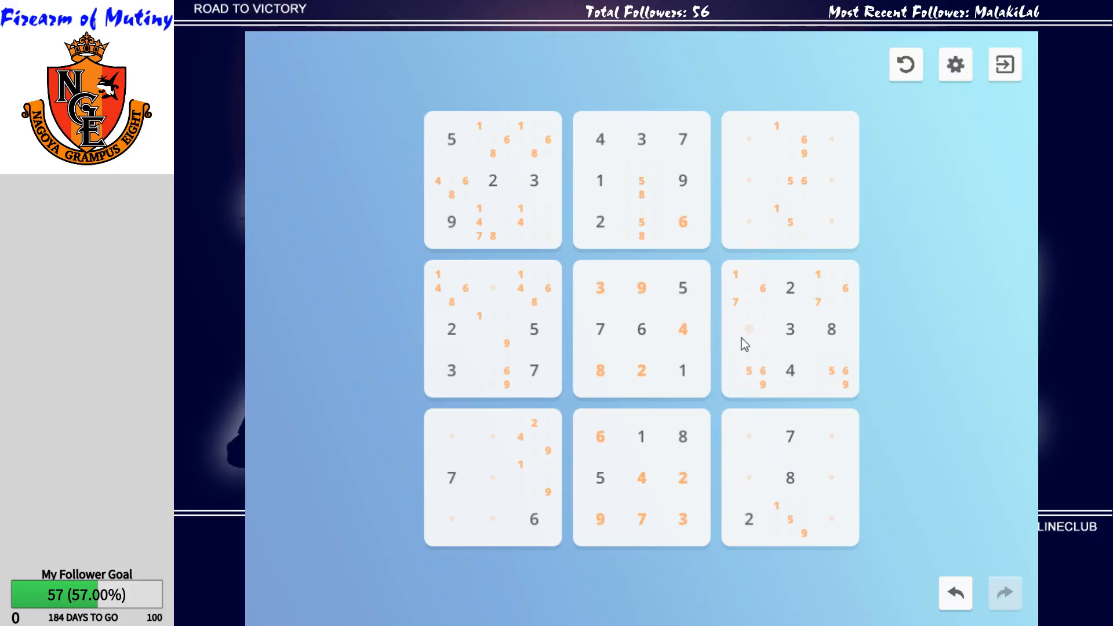
left_click(485, 287)
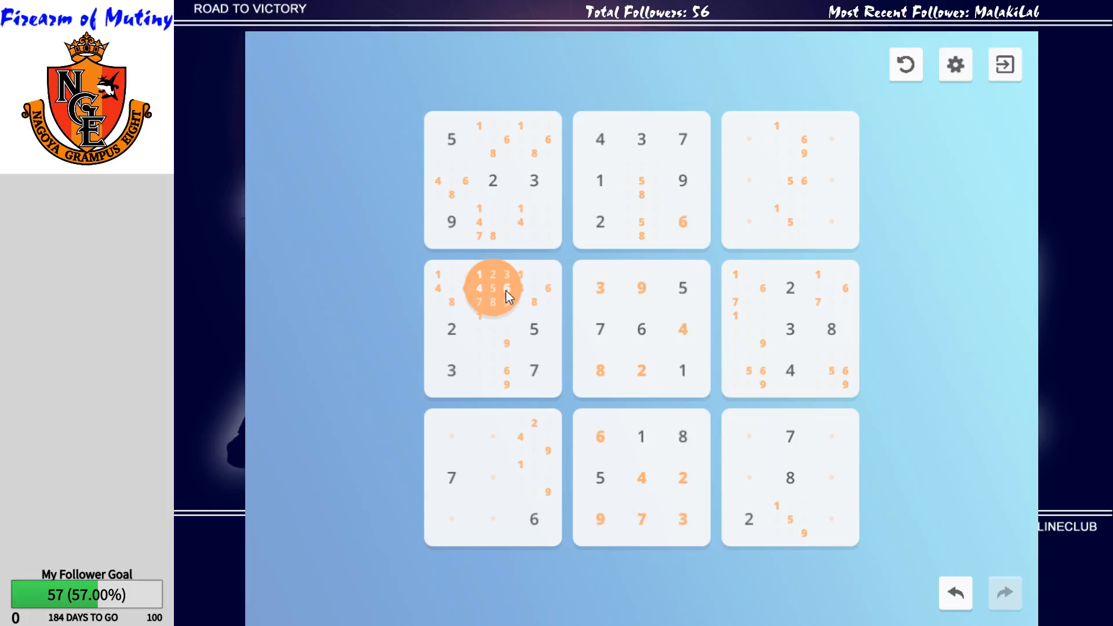
Pencil 1, 4, 6 and 8 into the middle-left box's top-middle cell.
left_click(506, 287)
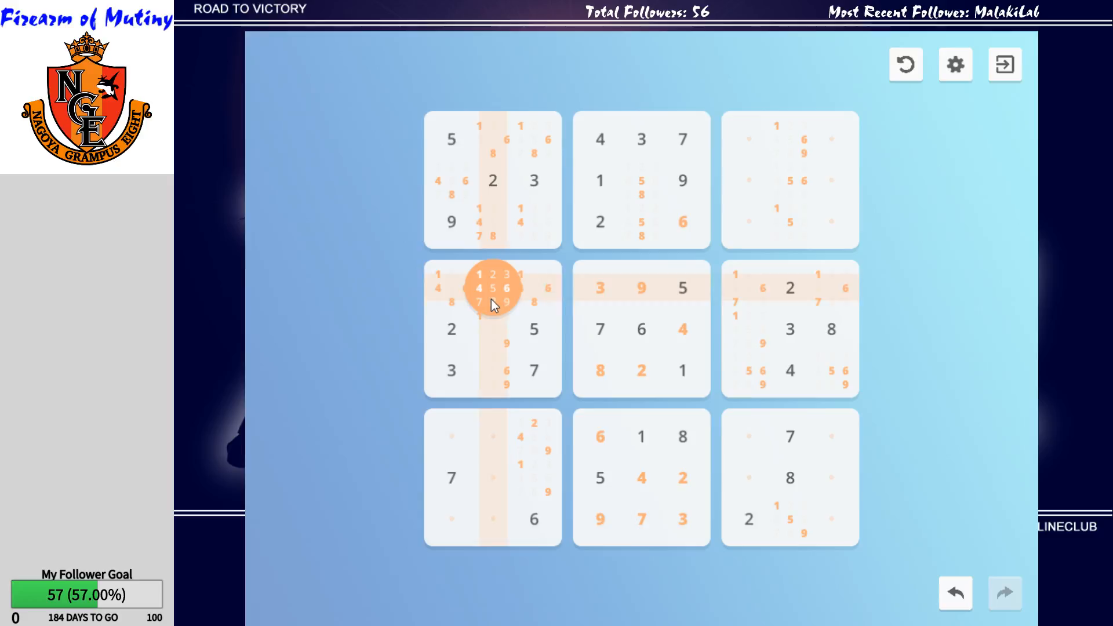
mouse_move(384, 332)
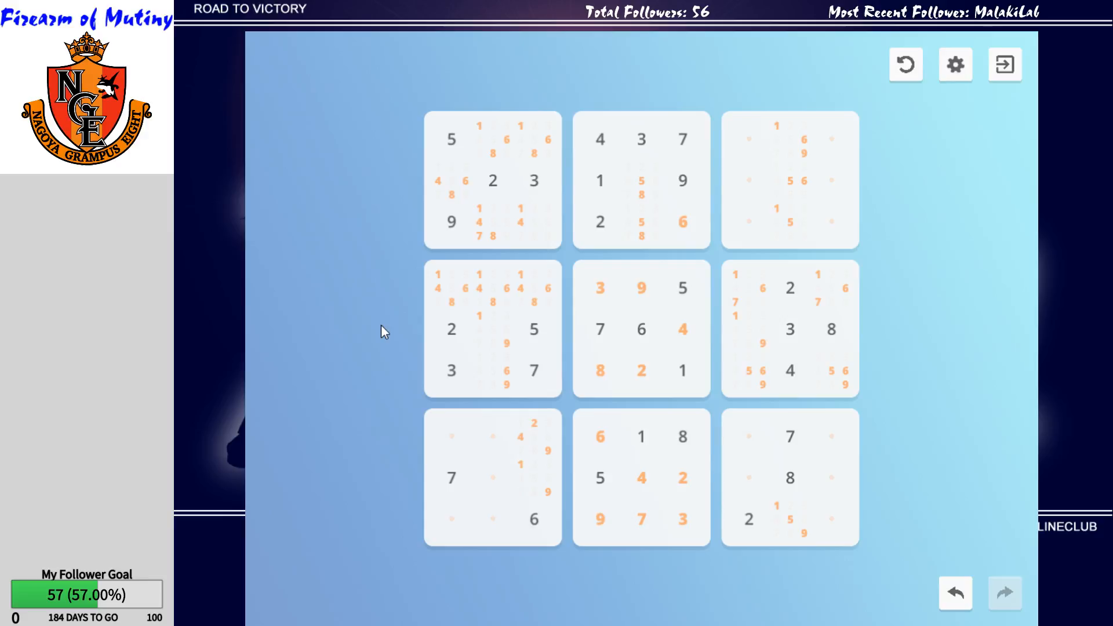
Enter 2 as the final value in the bottom-left box's top-right cell.
left_click(535, 436)
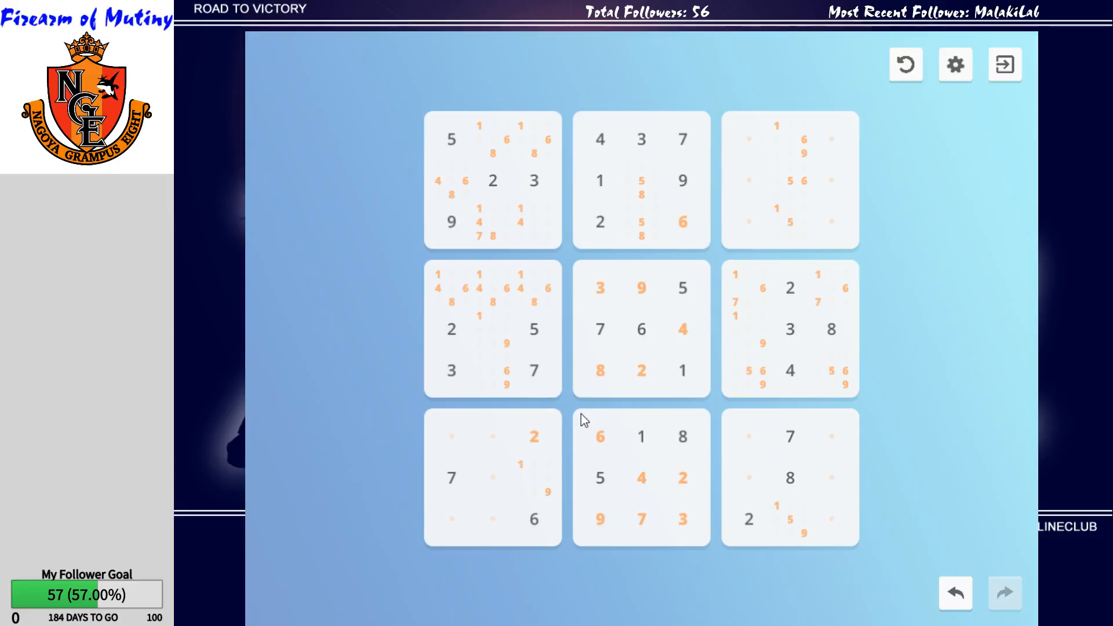
left_click(747, 437)
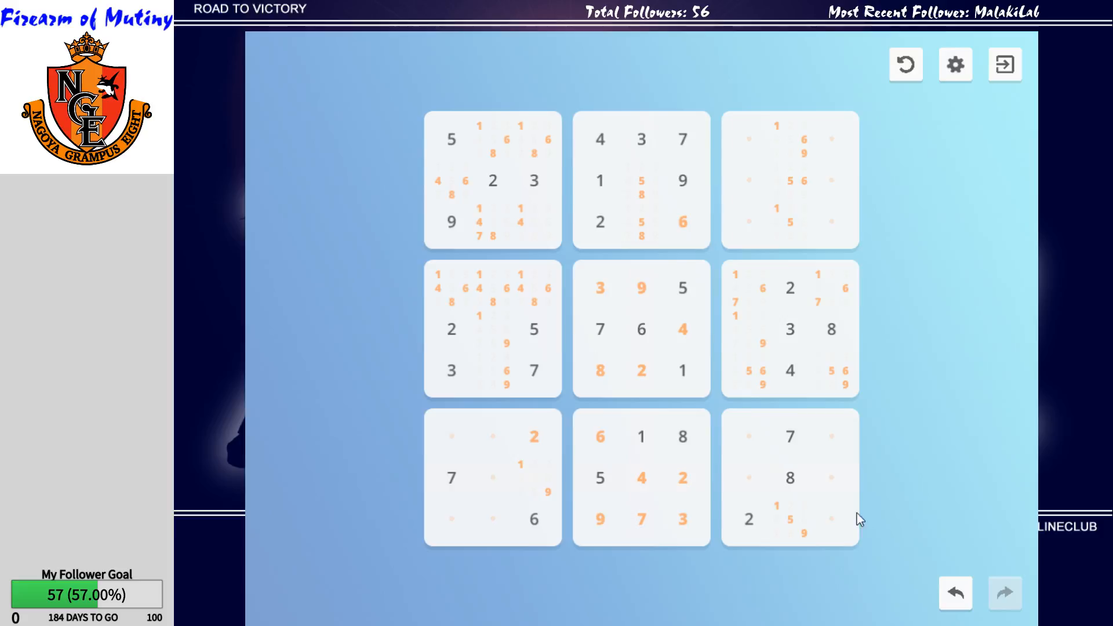
mouse_move(384, 320)
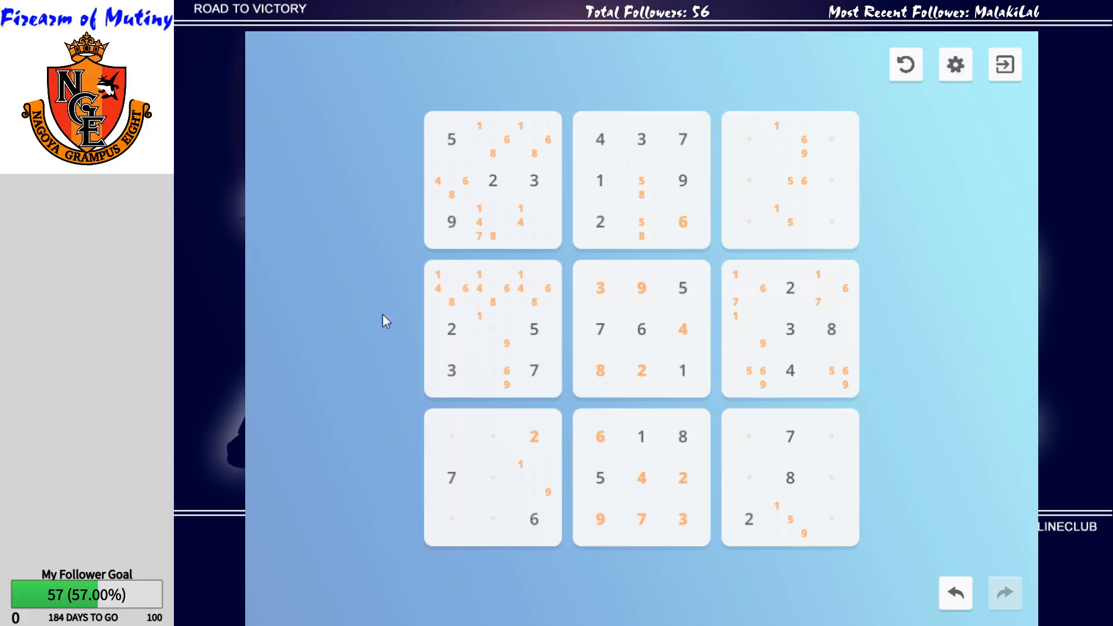
mouse_move(568, 574)
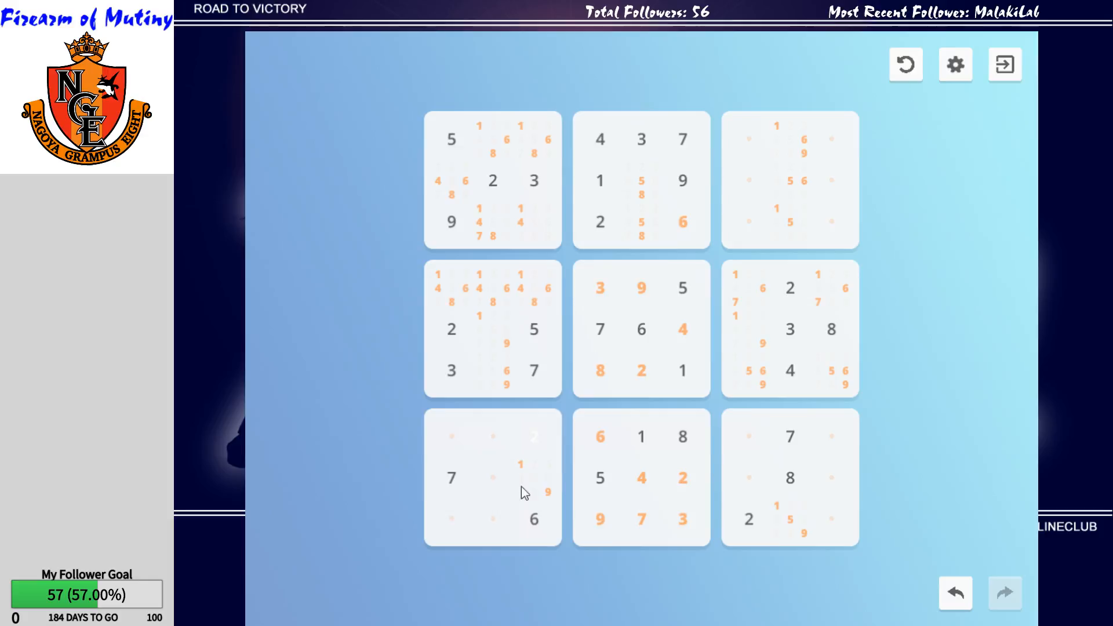
left_click(451, 519)
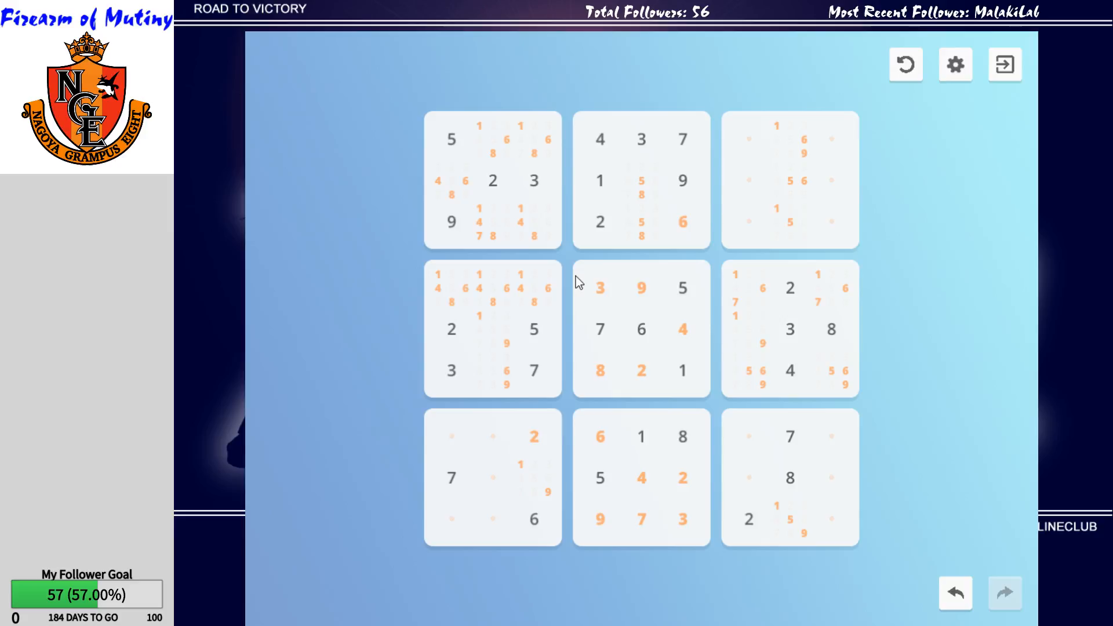
mouse_move(474, 477)
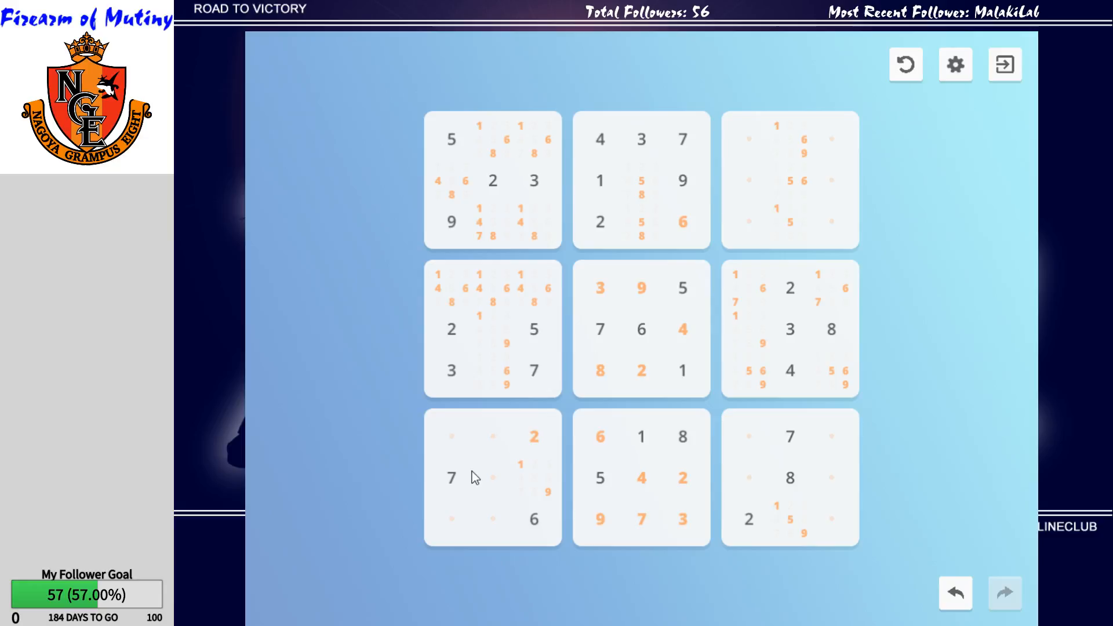
left_click(450, 436)
type("4")
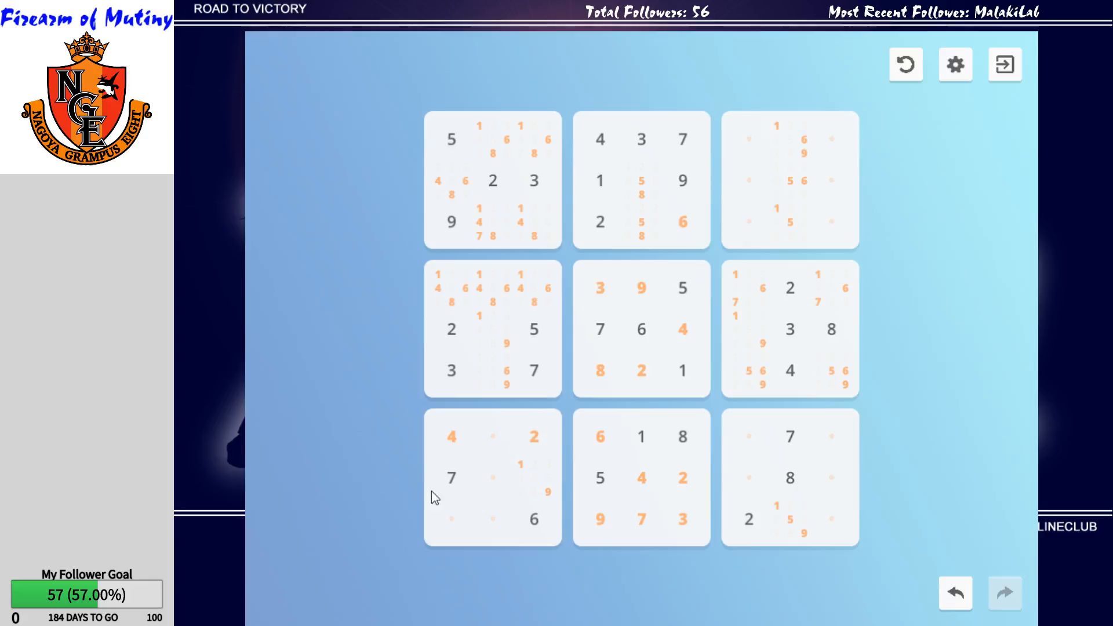
mouse_move(401, 565)
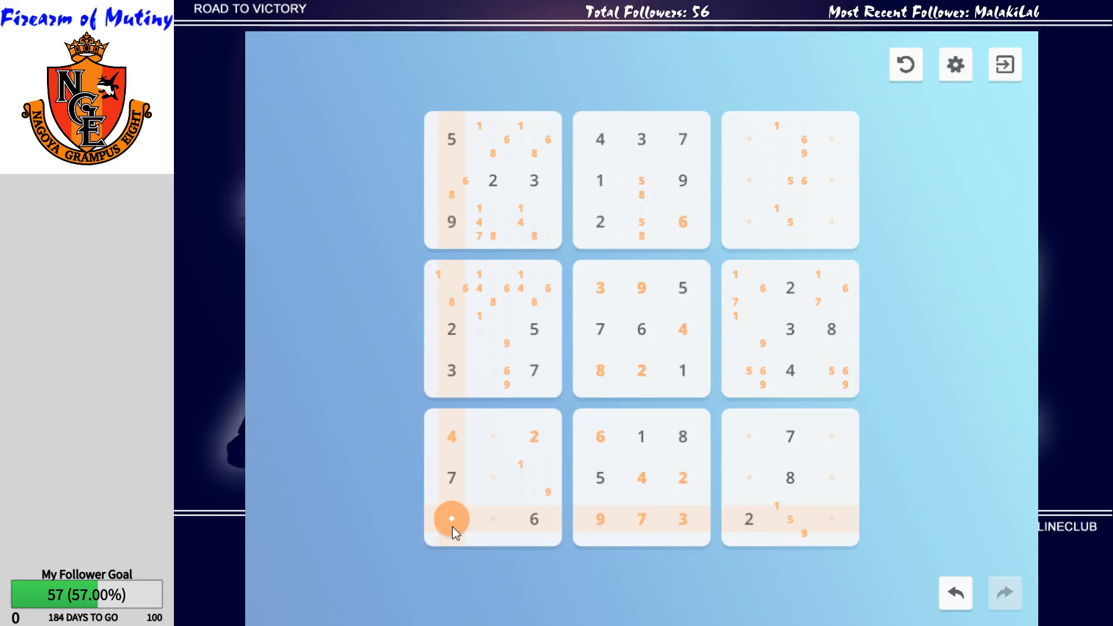
Enter 9 in the bottom-left box's middle-right cell, completing its middle row.
left_click(451, 519)
type("1 6 8")
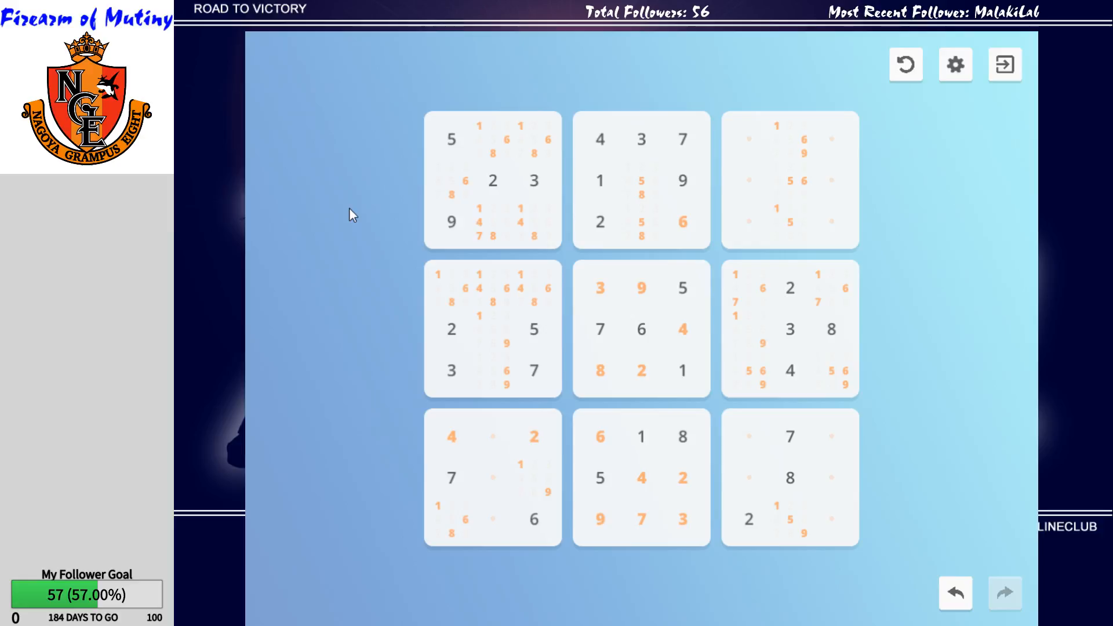
left_click(452, 519)
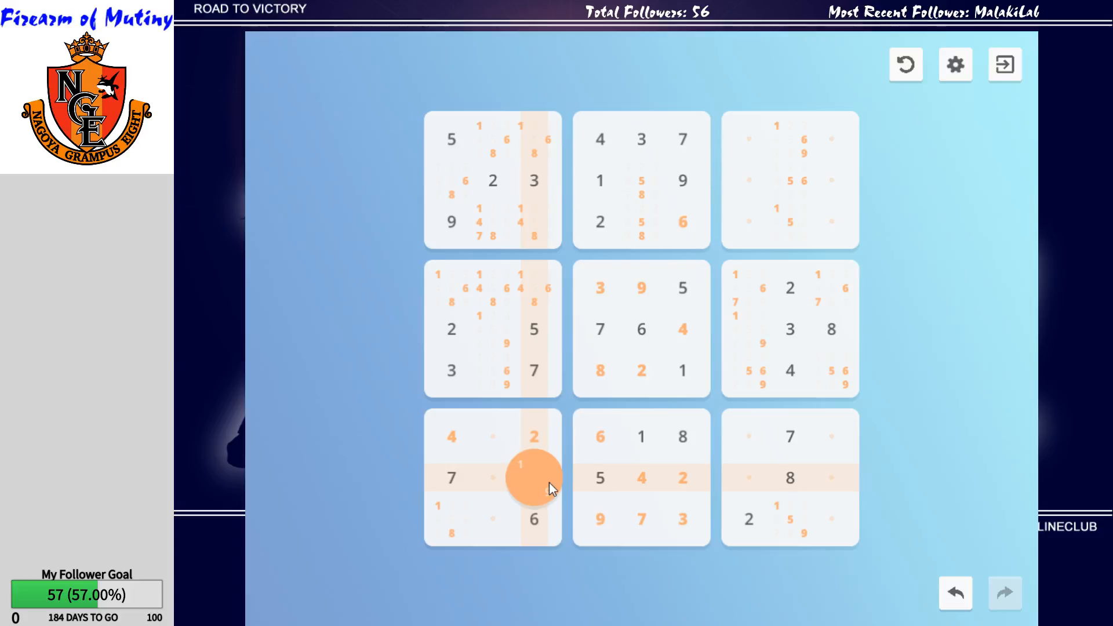
mouse_move(542, 482)
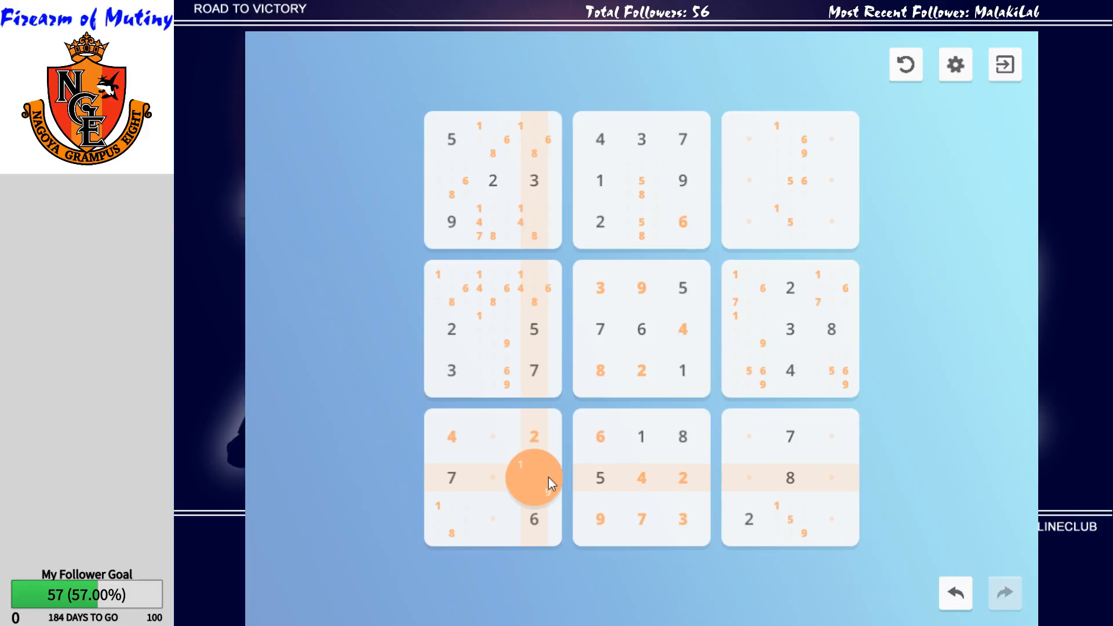
left_click(532, 477)
type("9")
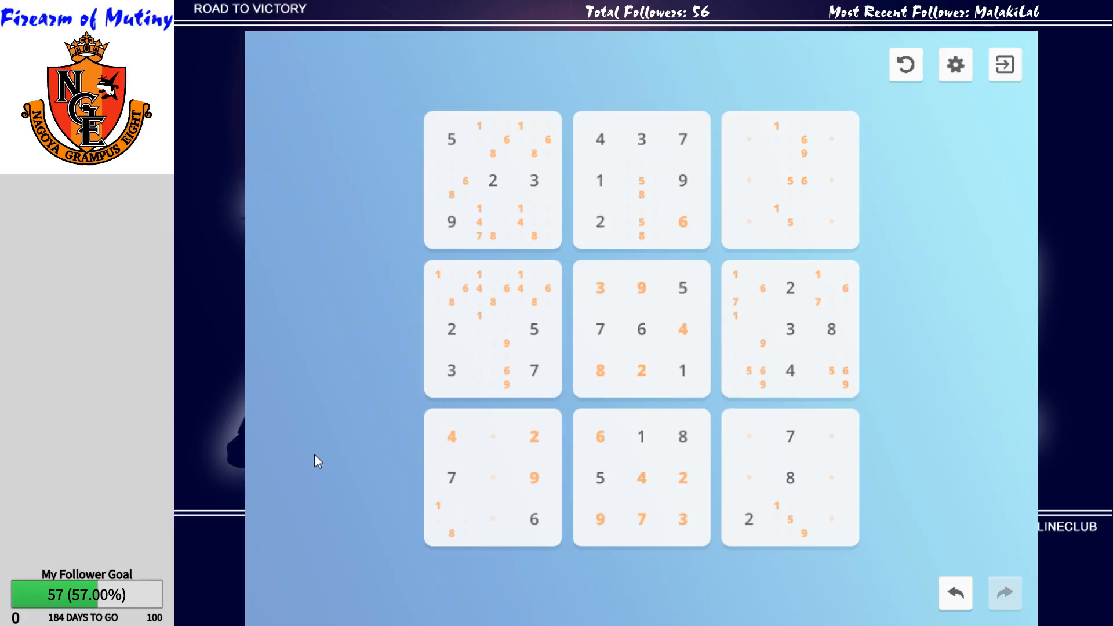
mouse_move(362, 476)
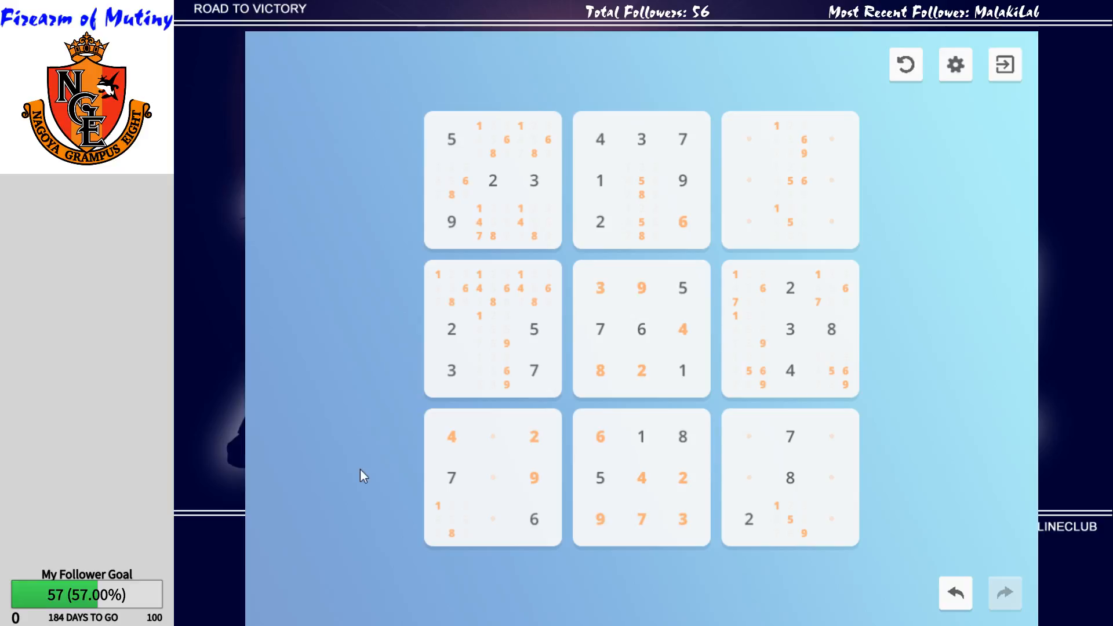
Enter 7 in the top-left box's bottom-middle cell, replacing its pencil notes.
left_click(493, 477)
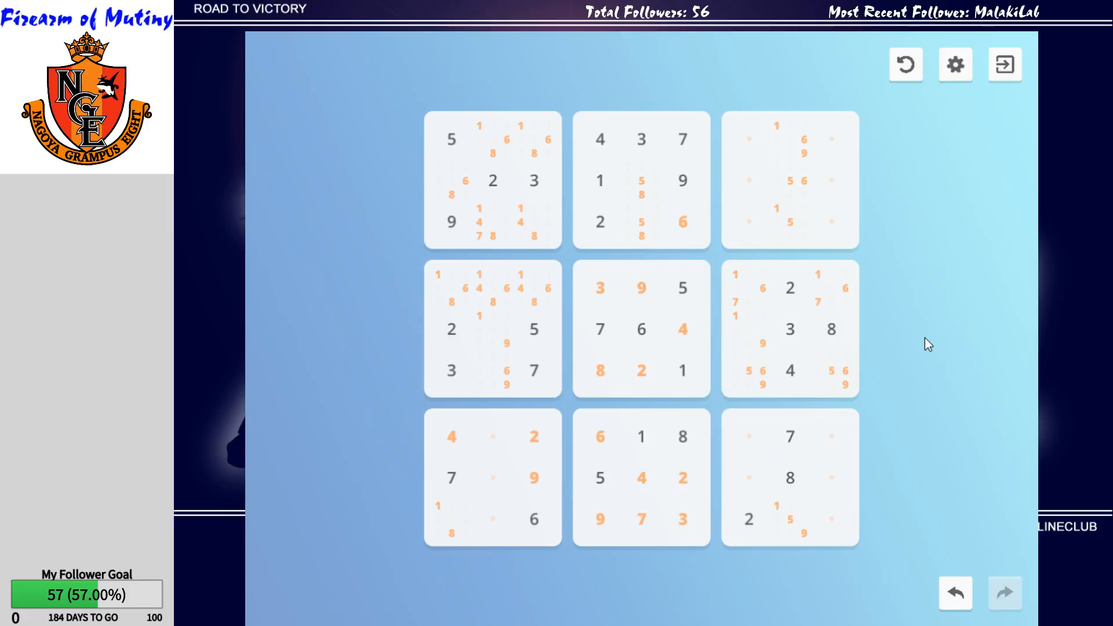
mouse_move(416, 373)
type("7")
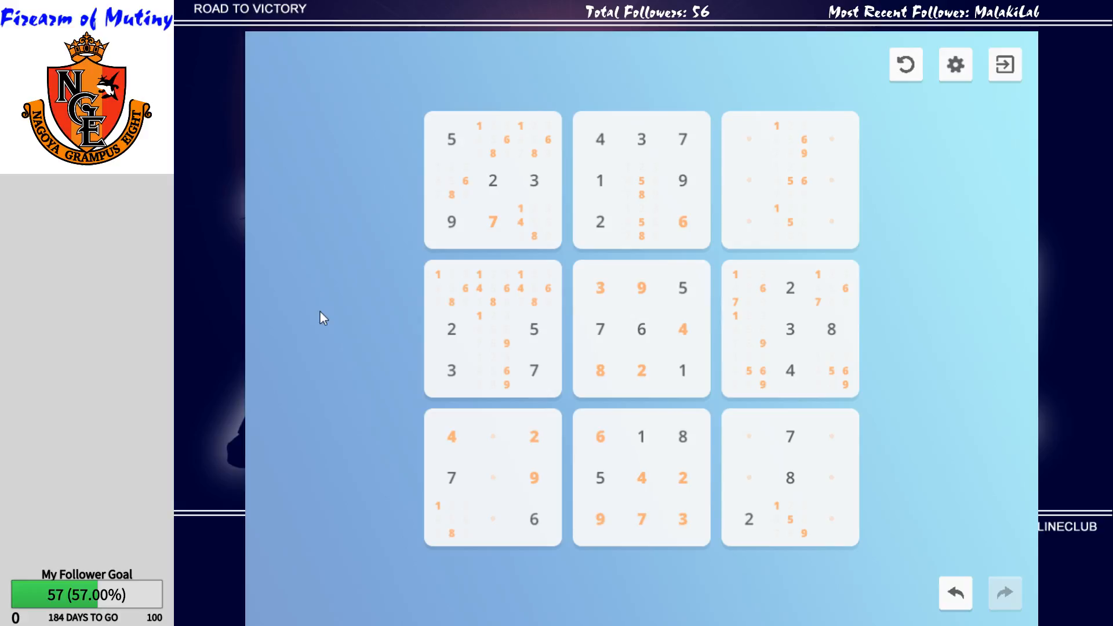
mouse_move(418, 376)
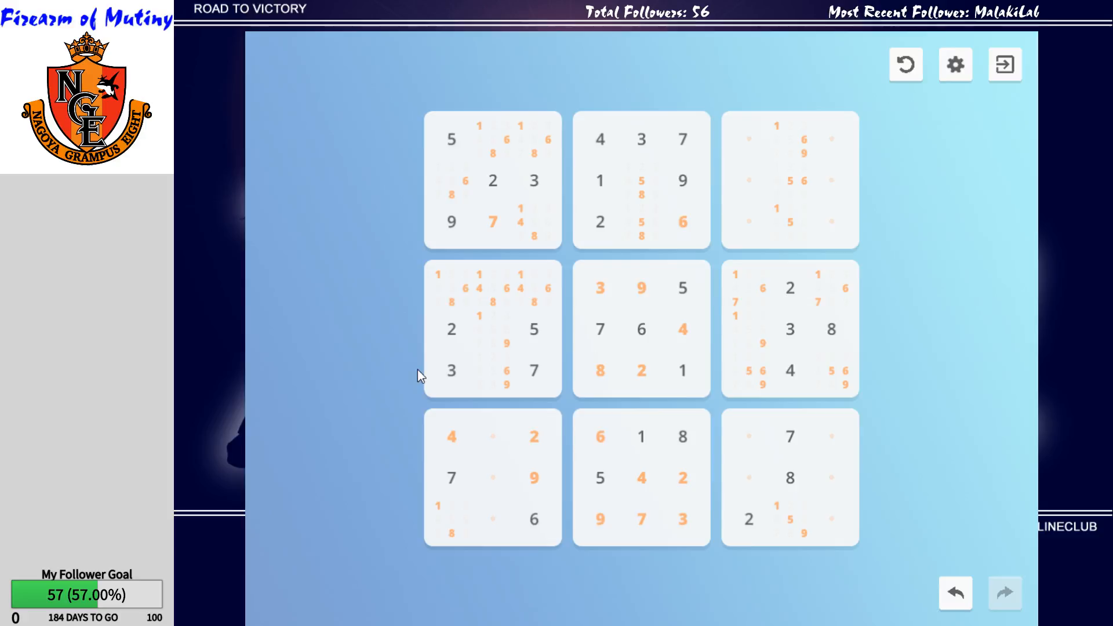
Enter 4 in the top-left box's bottom-right cell so its bottom row reads 9 7 4.
left_click(534, 221)
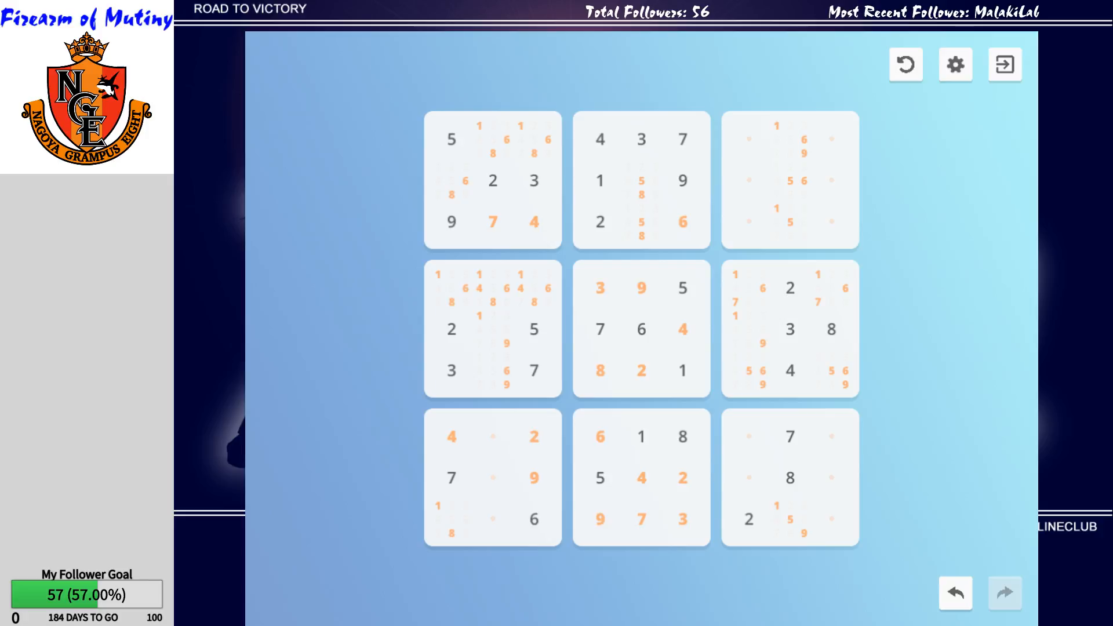
mouse_move(900, 246)
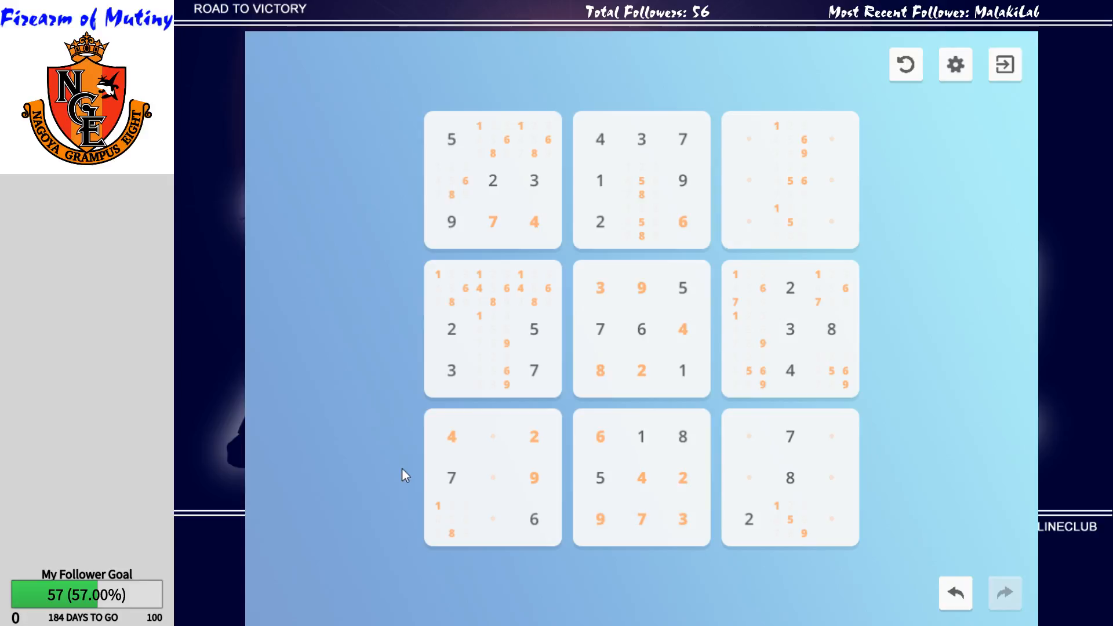
mouse_move(881, 400)
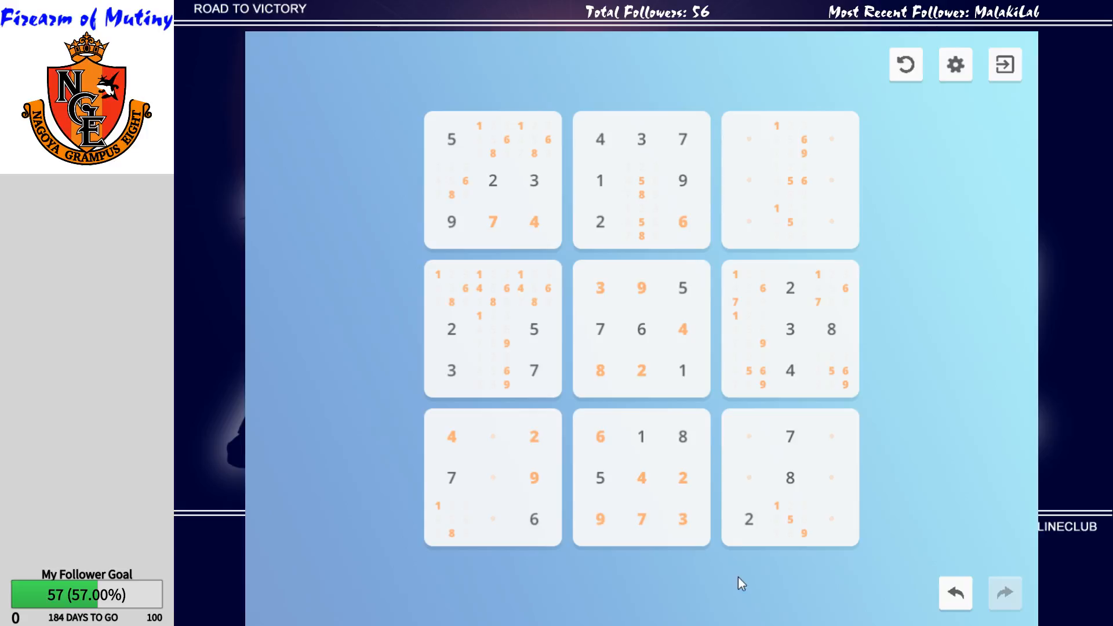
mouse_move(895, 276)
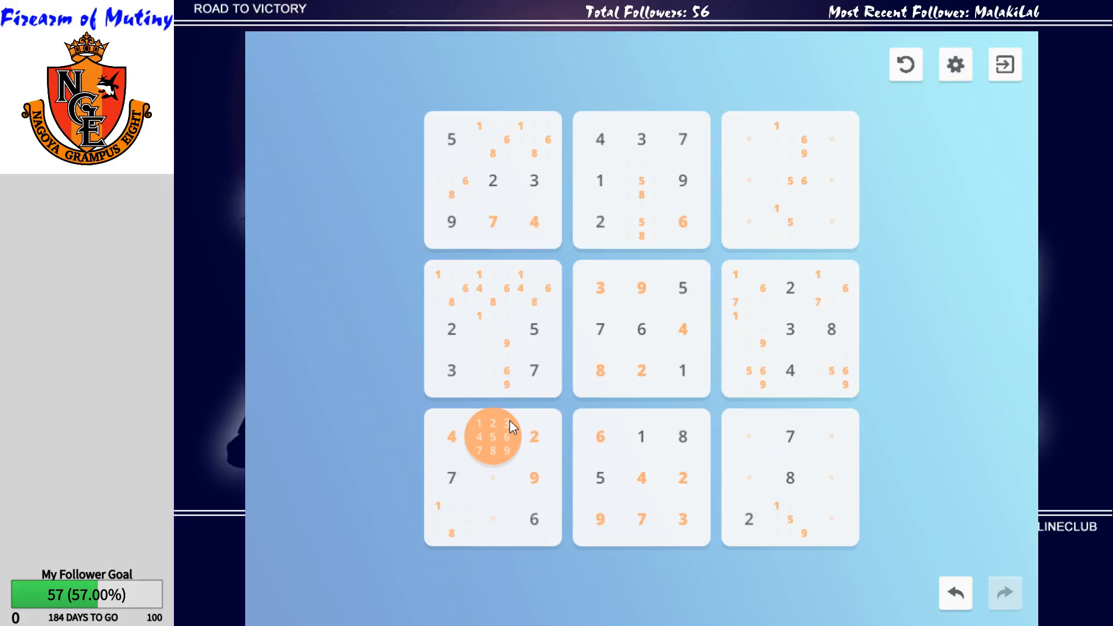
mouse_move(498, 444)
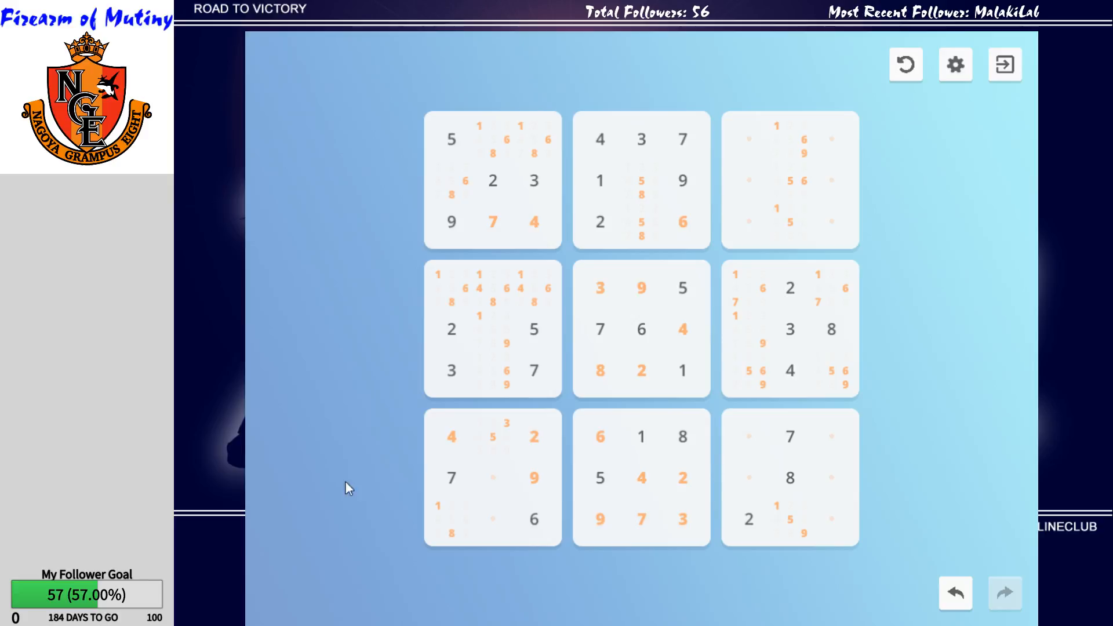
Pencil 3/5 into the bottom-left box's top-middle cell and 1/3 into its centre cell.
left_click(493, 477)
type("1 3")
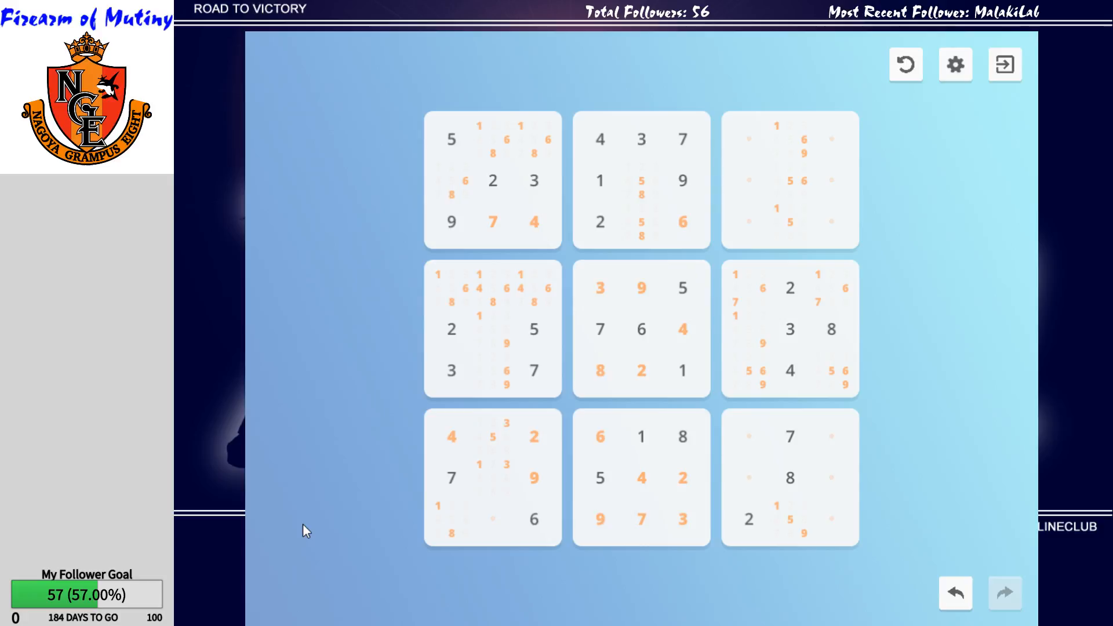
Pencil candidates 1, 5 and 8 into the bottom-left box's bottom-middle cell.
left_click(492, 519)
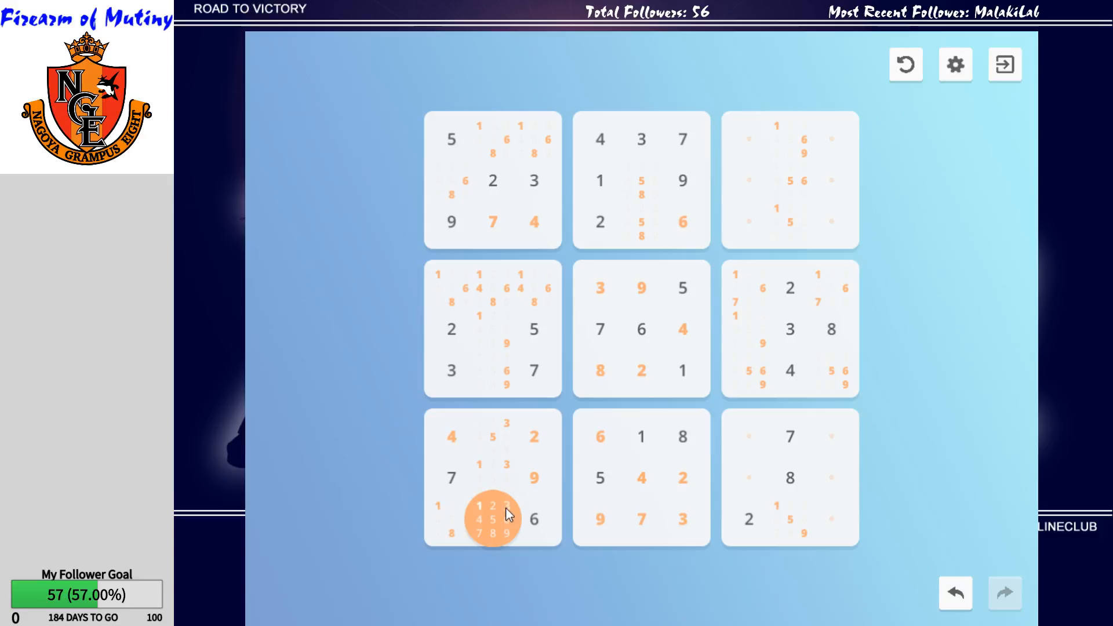
mouse_move(481, 526)
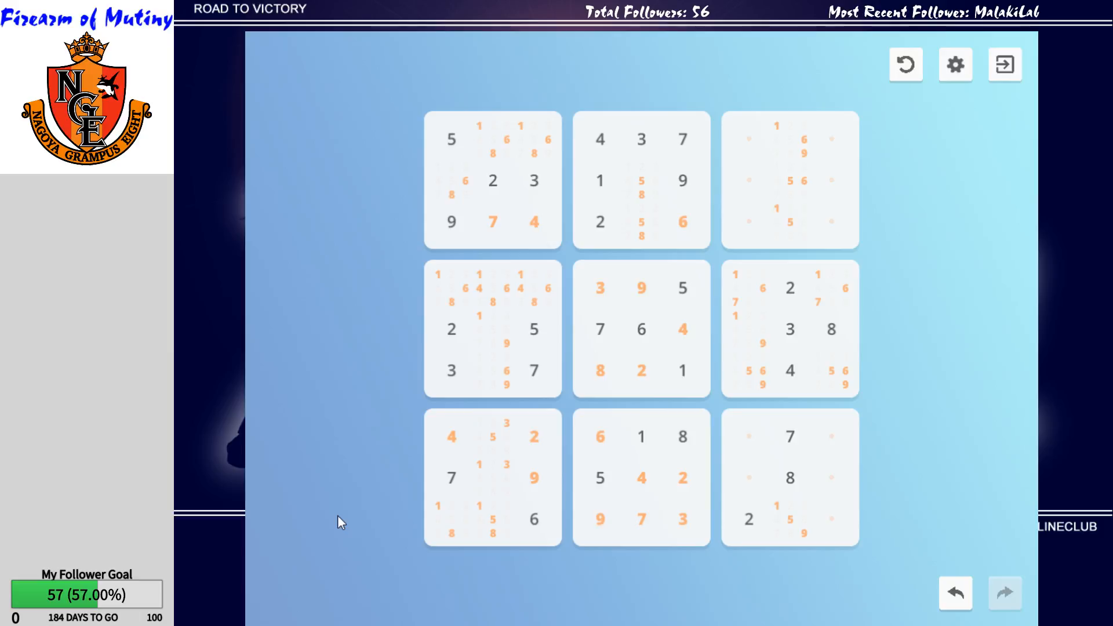
mouse_move(774, 475)
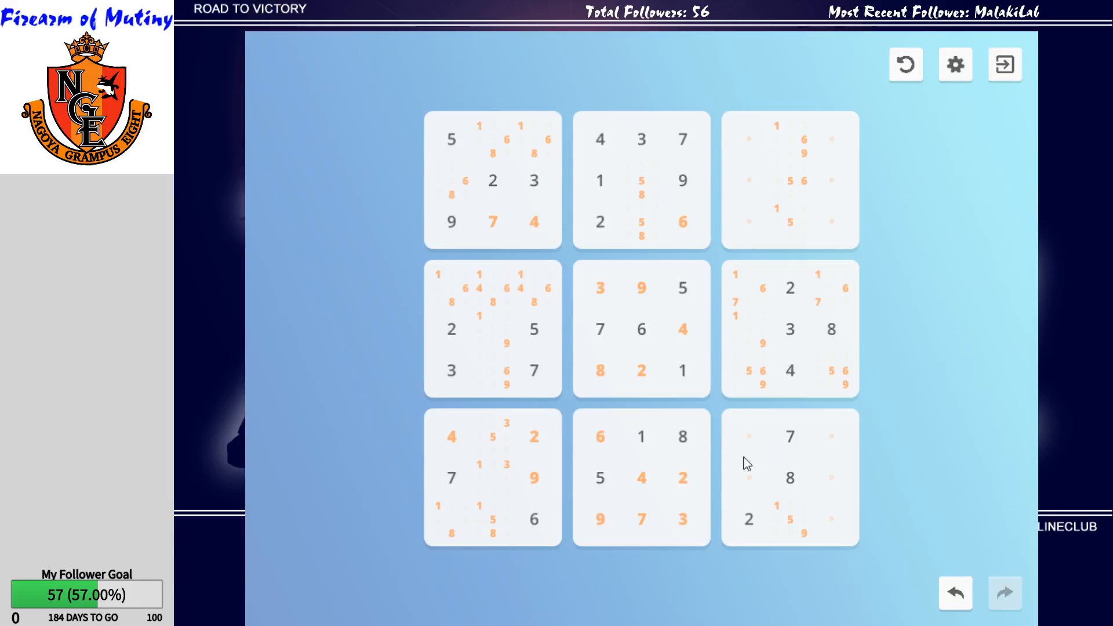
left_click(748, 437)
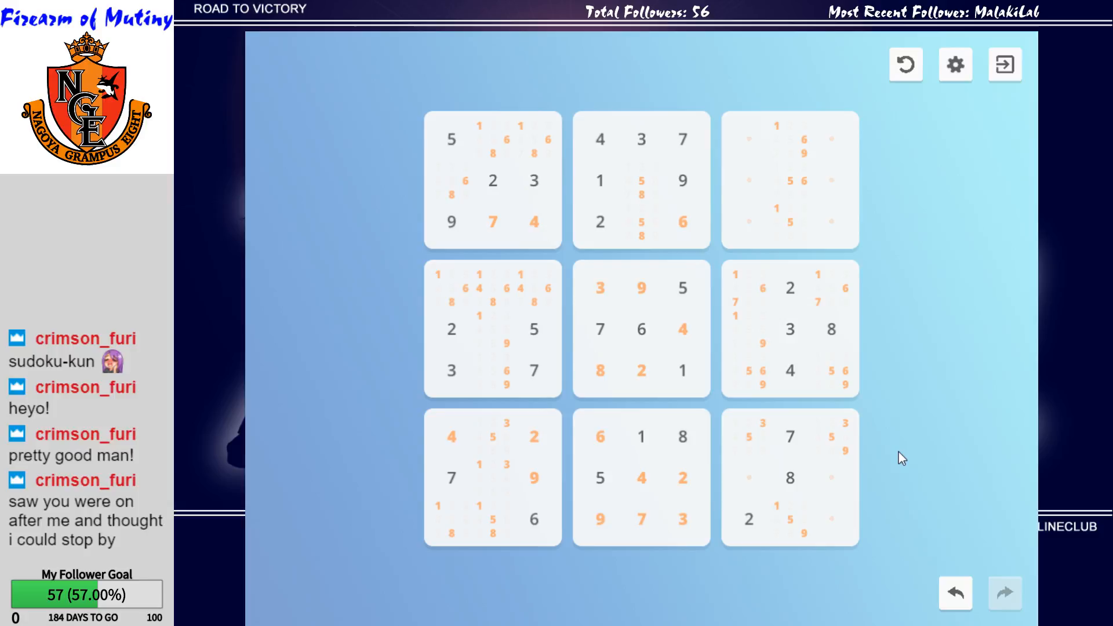
left_click(749, 437)
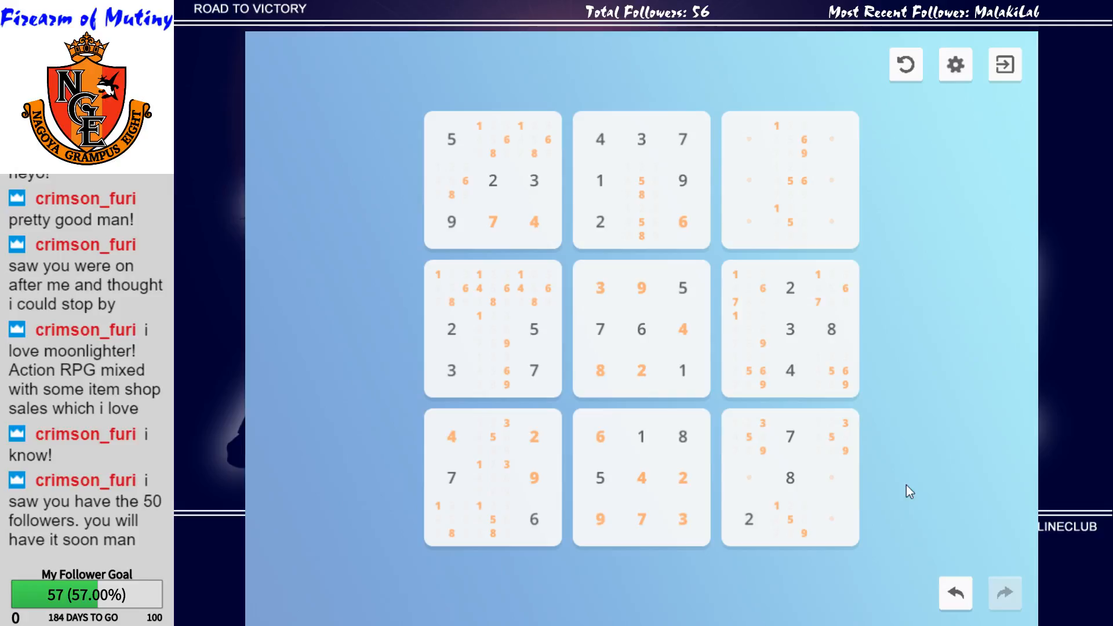
left_click(748, 478)
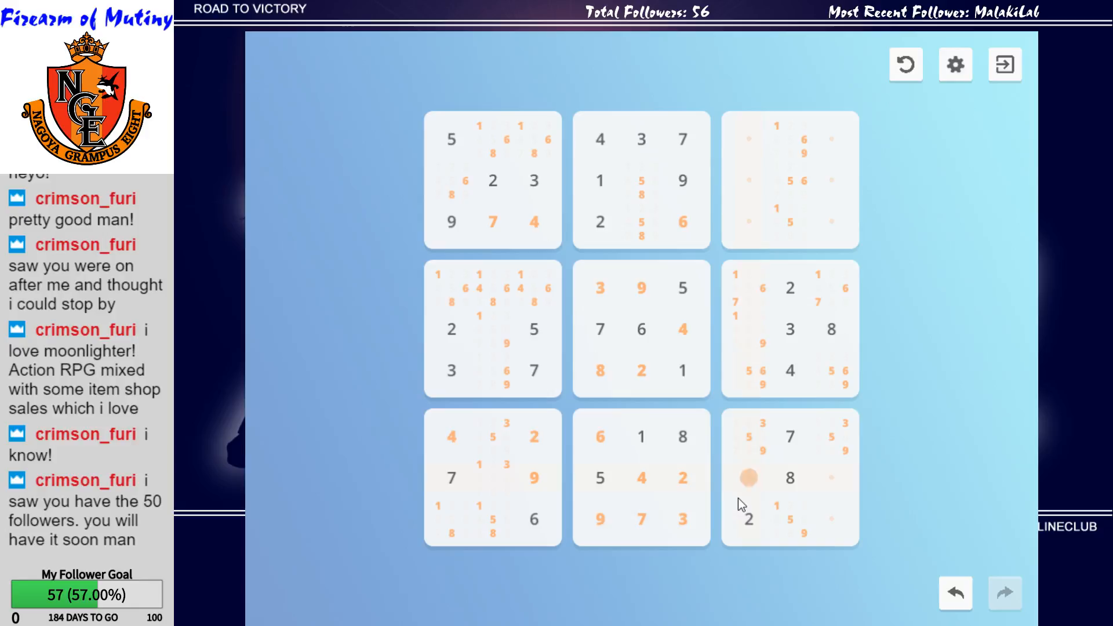
Pencil 1/3/6 notes into the cells flanking the 8 and 1/5 into the bottom-right box's corner cell.
left_click(748, 478)
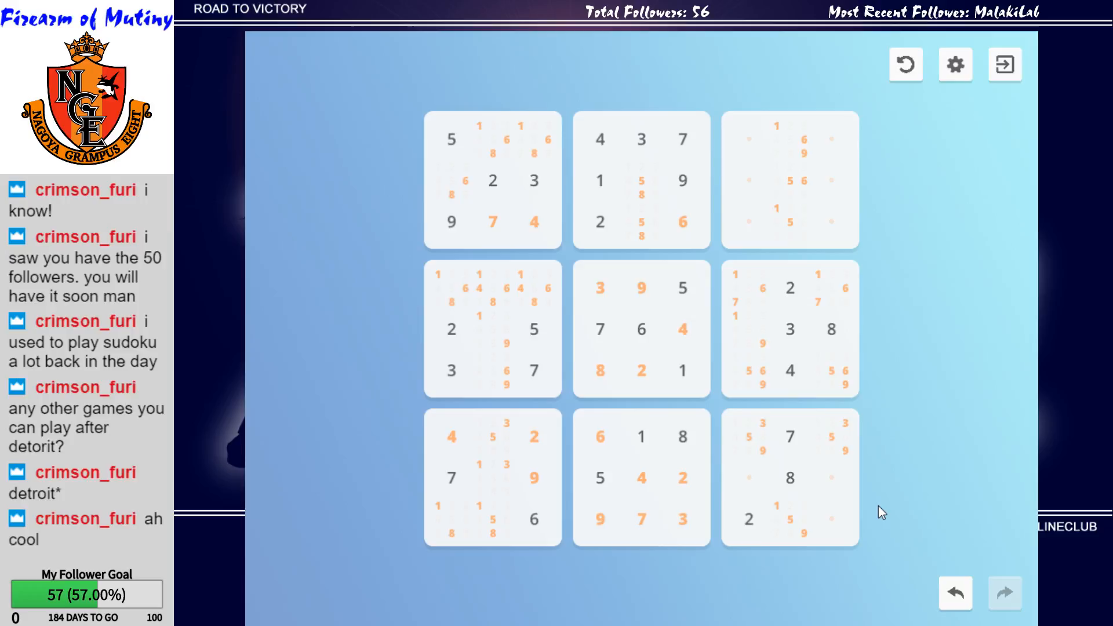
left_click(754, 478)
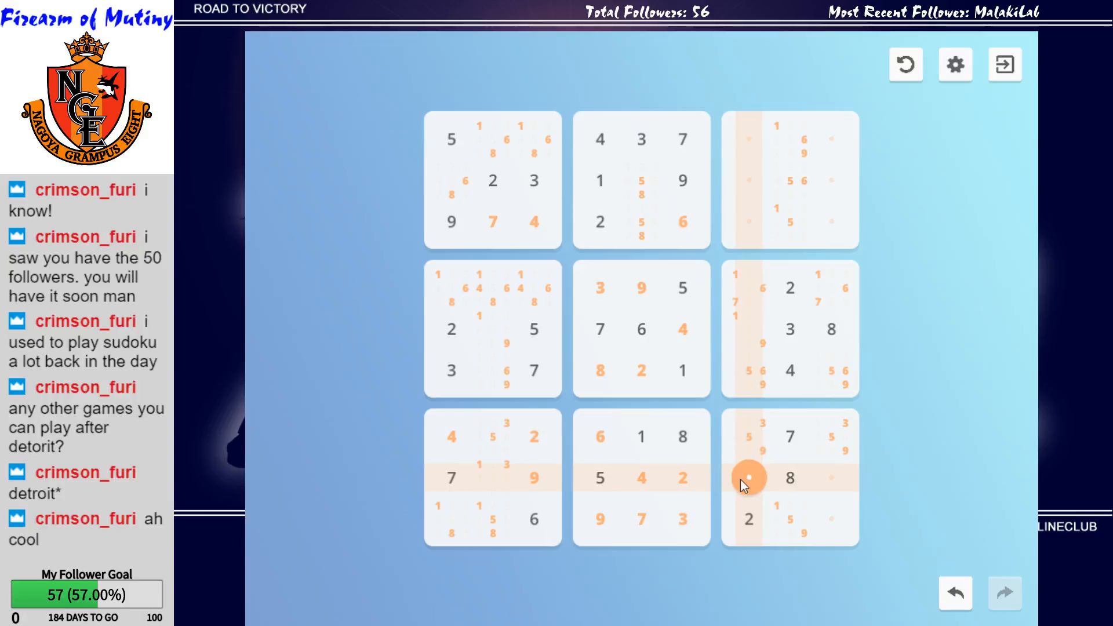
left_click(749, 477)
type("1 3")
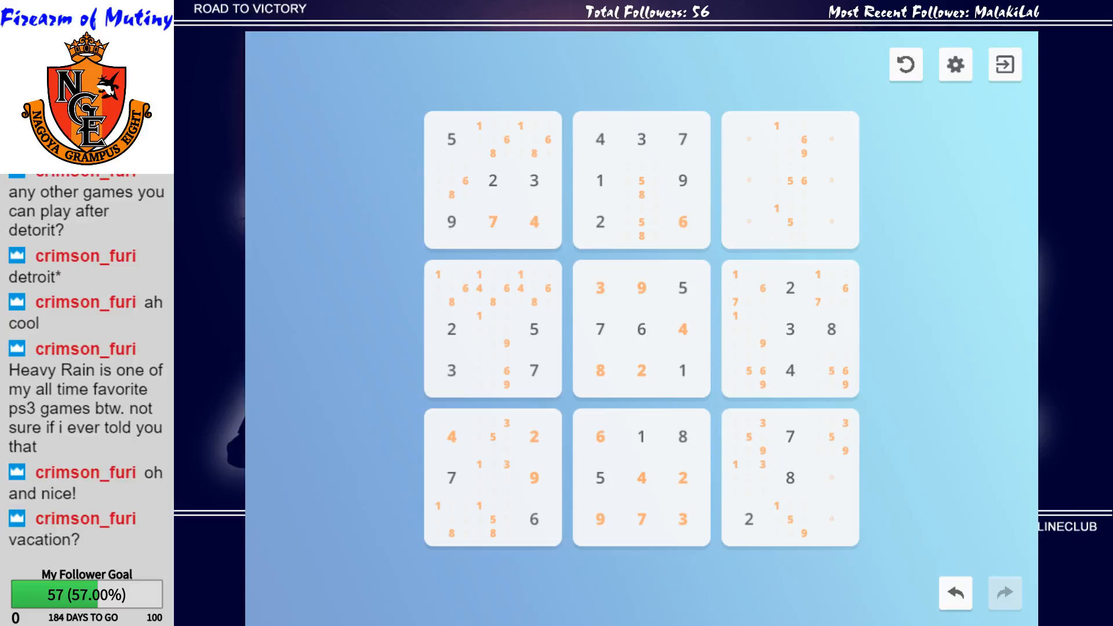
left_click(493, 520)
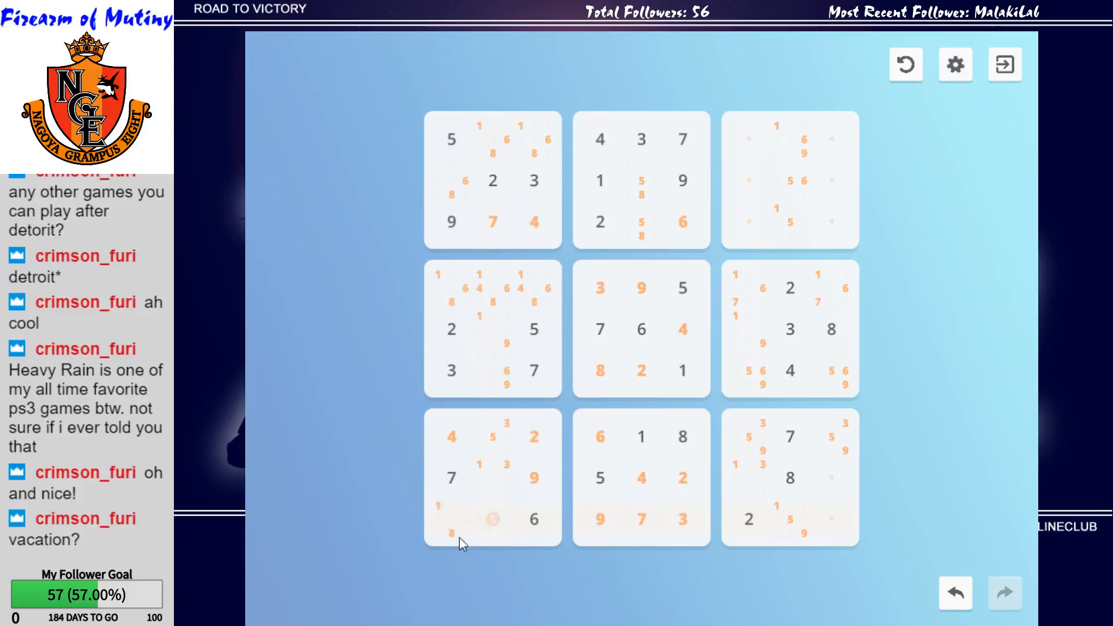
left_click(833, 477)
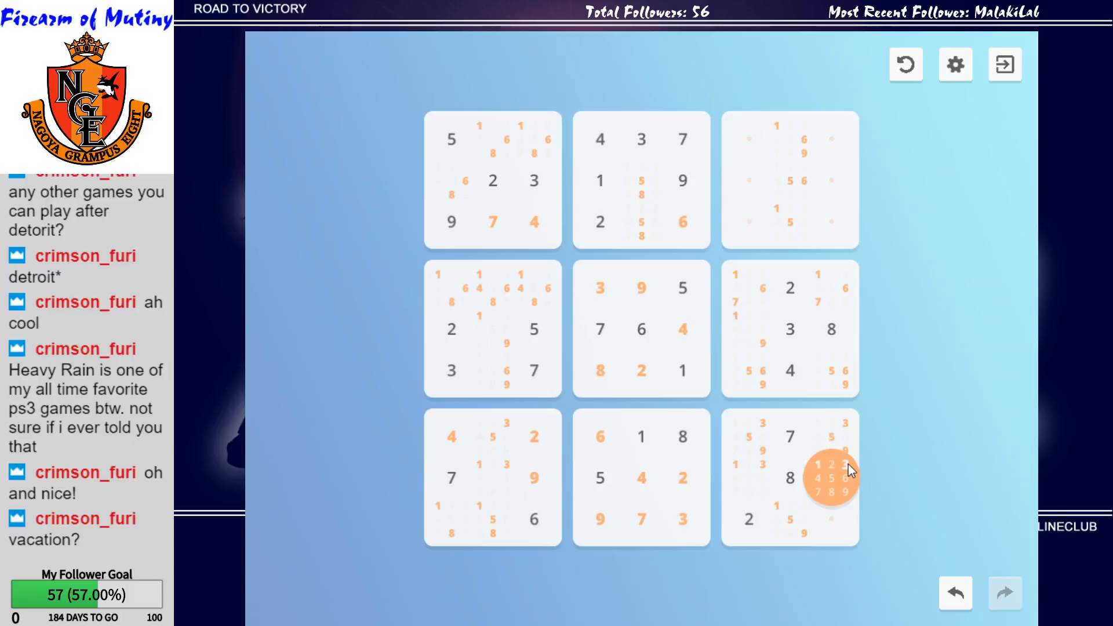
mouse_move(850, 554)
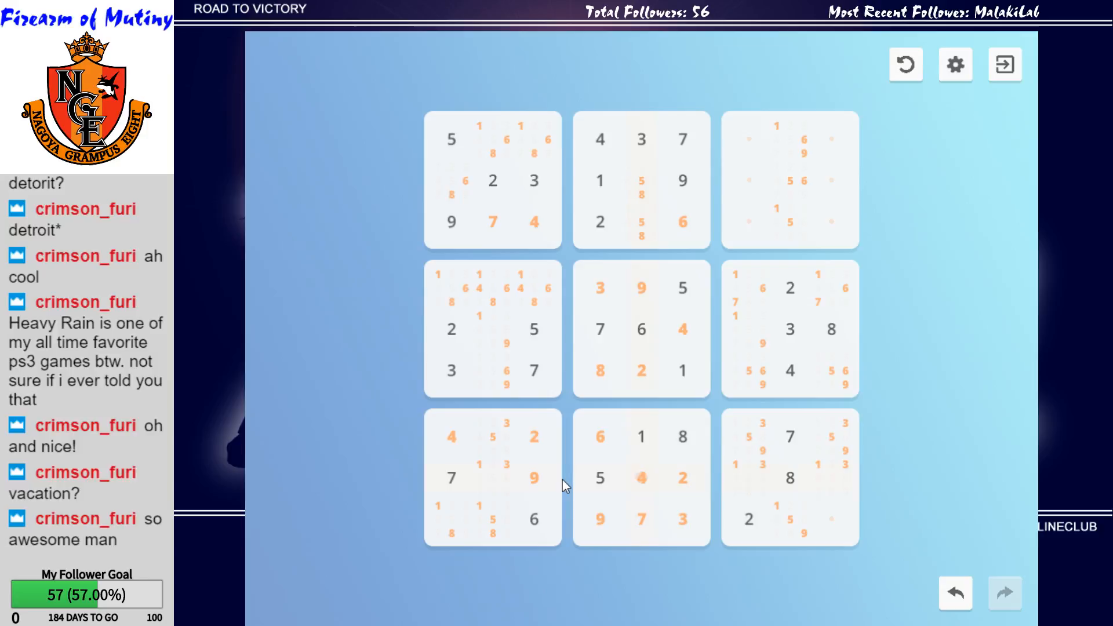
left_click(749, 477)
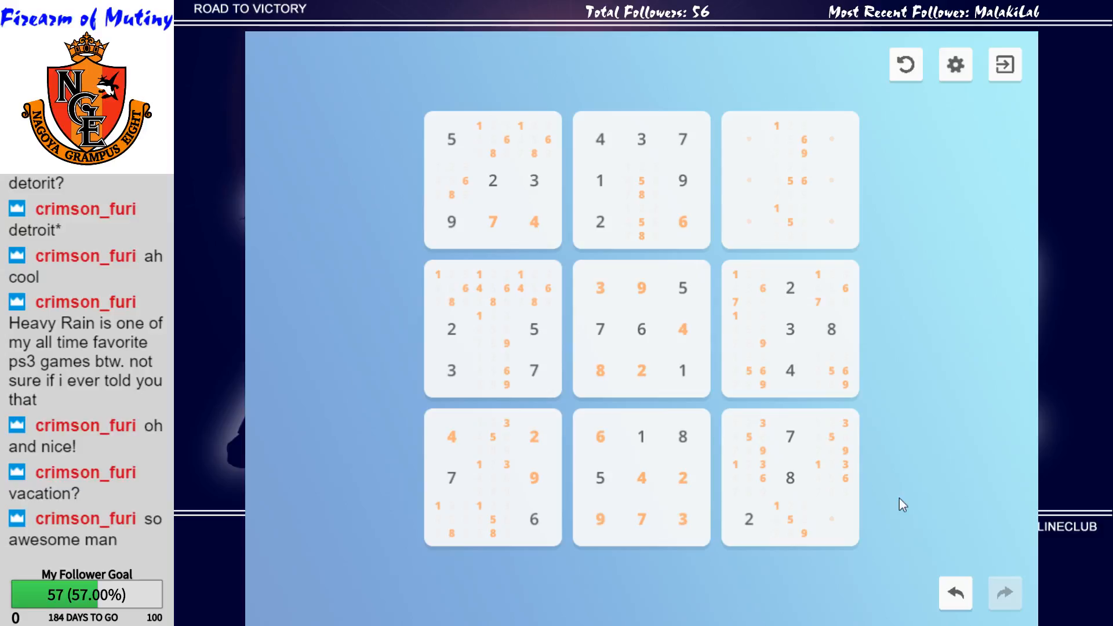
mouse_move(869, 546)
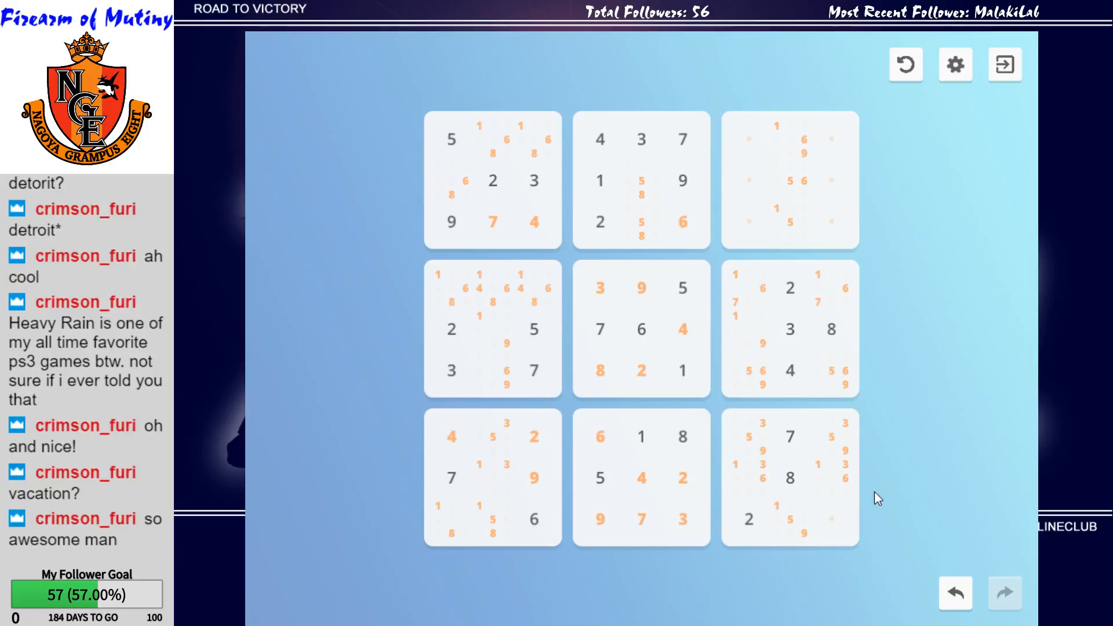
left_click(831, 518)
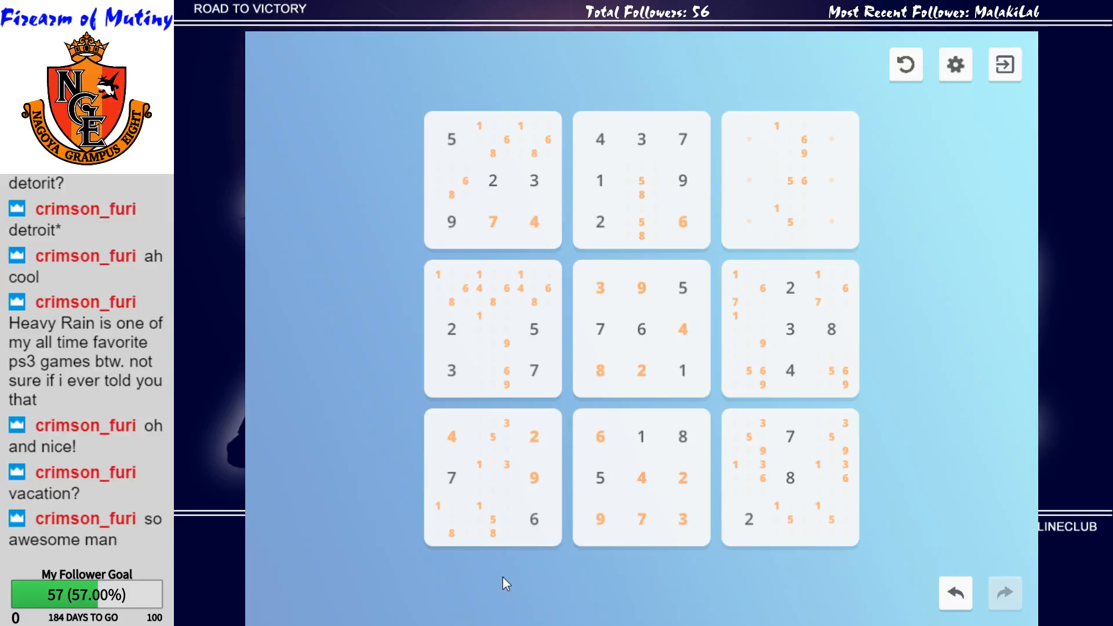
mouse_move(938, 278)
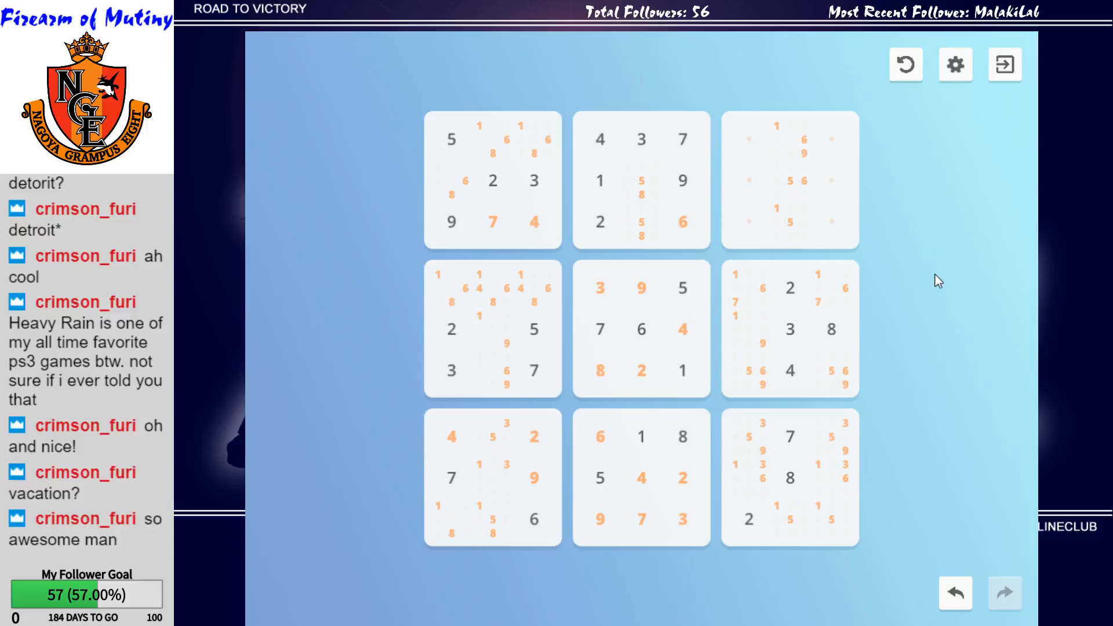
mouse_move(924, 268)
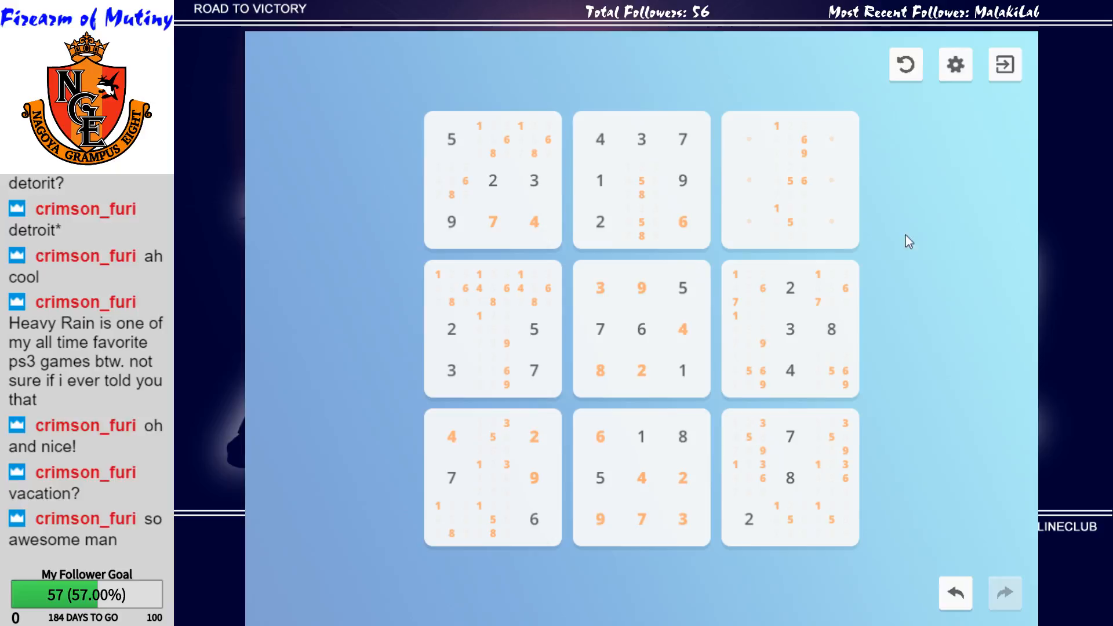
Pencil candidates into column 7's three top-right-box cells, including 1/8/9 top and 4/5/6/7/8 middle.
left_click(748, 221)
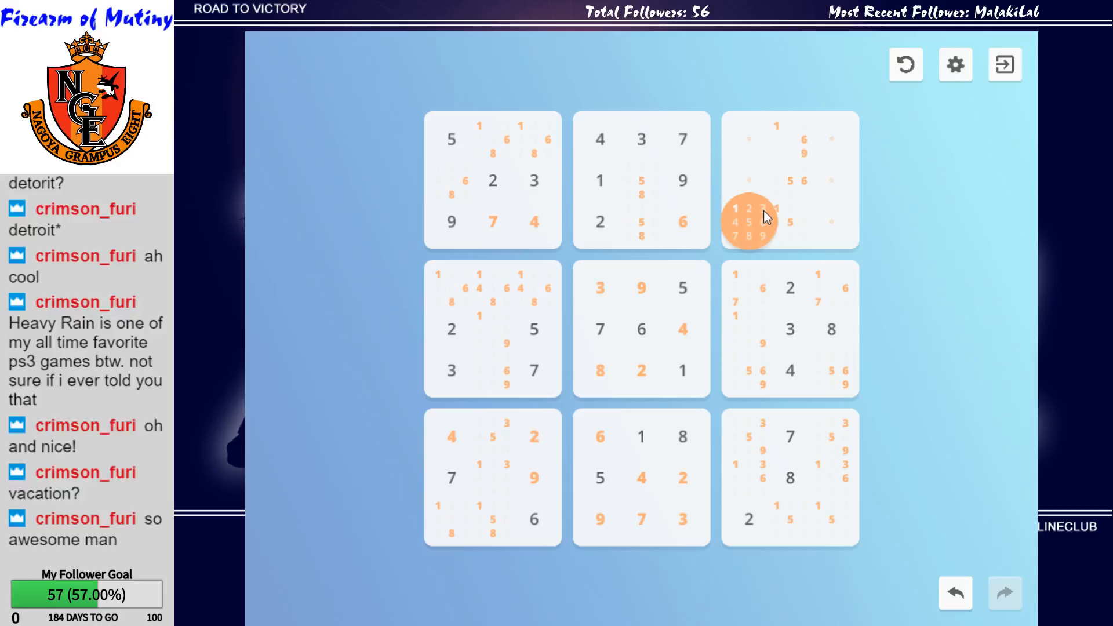
mouse_move(739, 227)
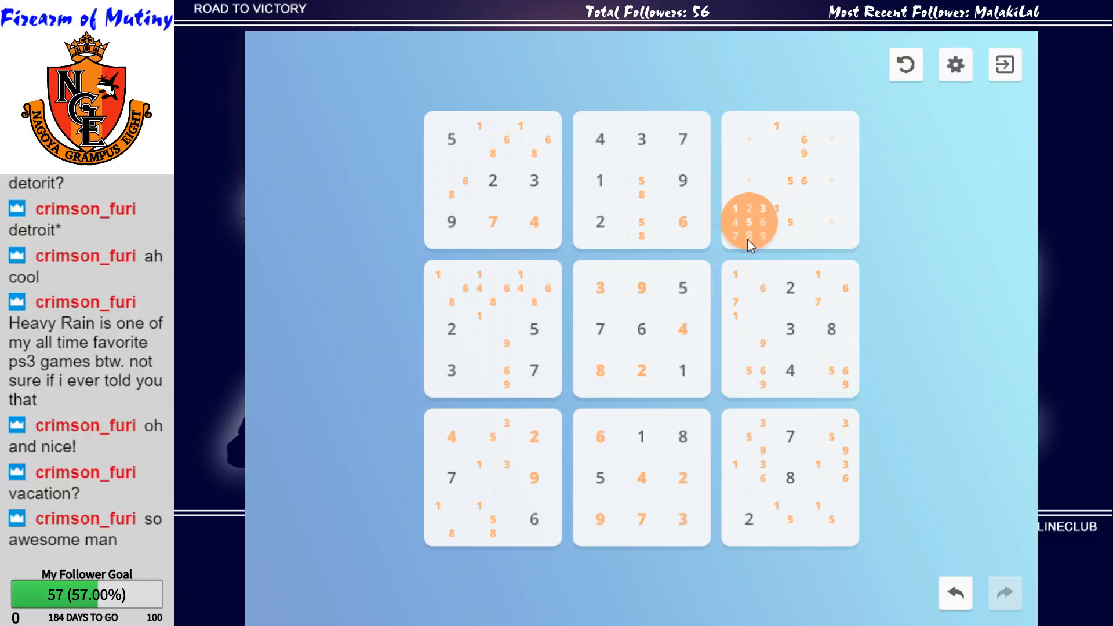
left_click(752, 221)
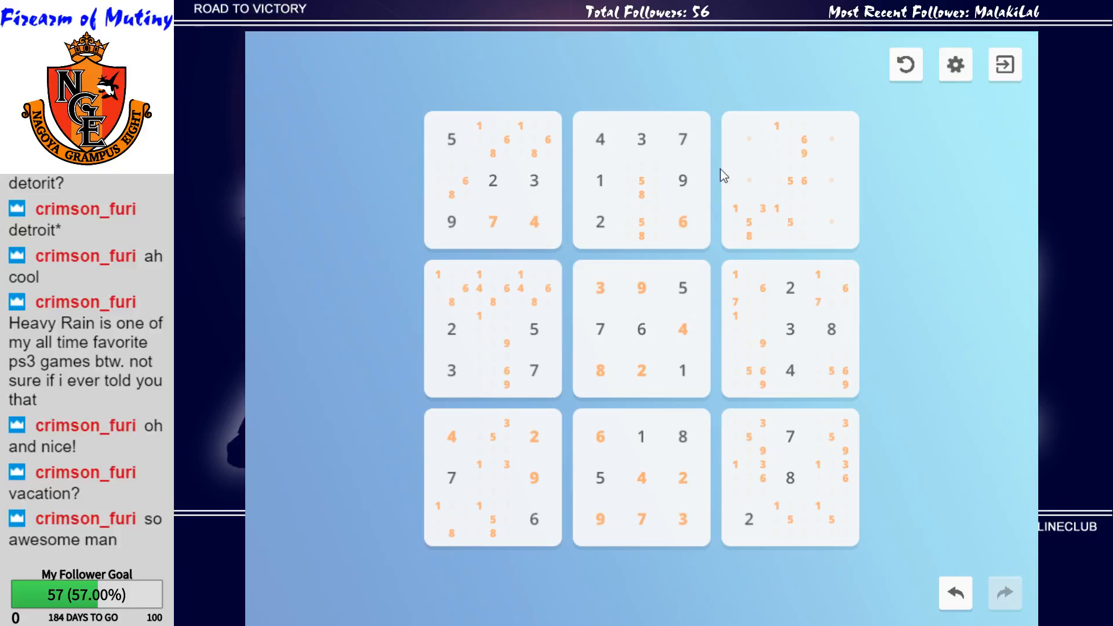
left_click(750, 181)
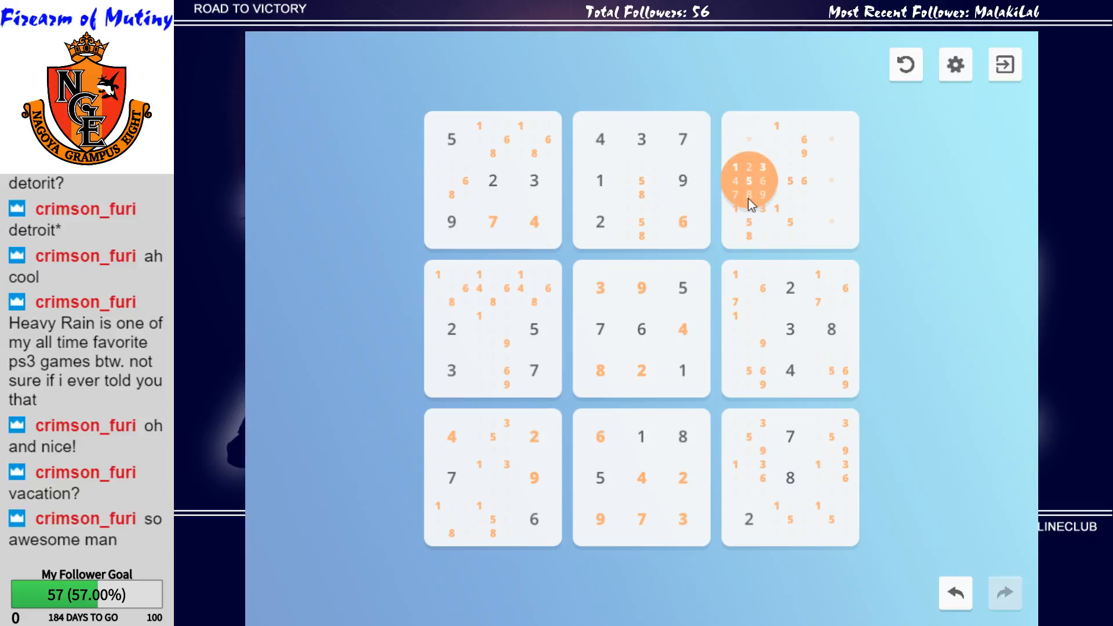
mouse_move(747, 178)
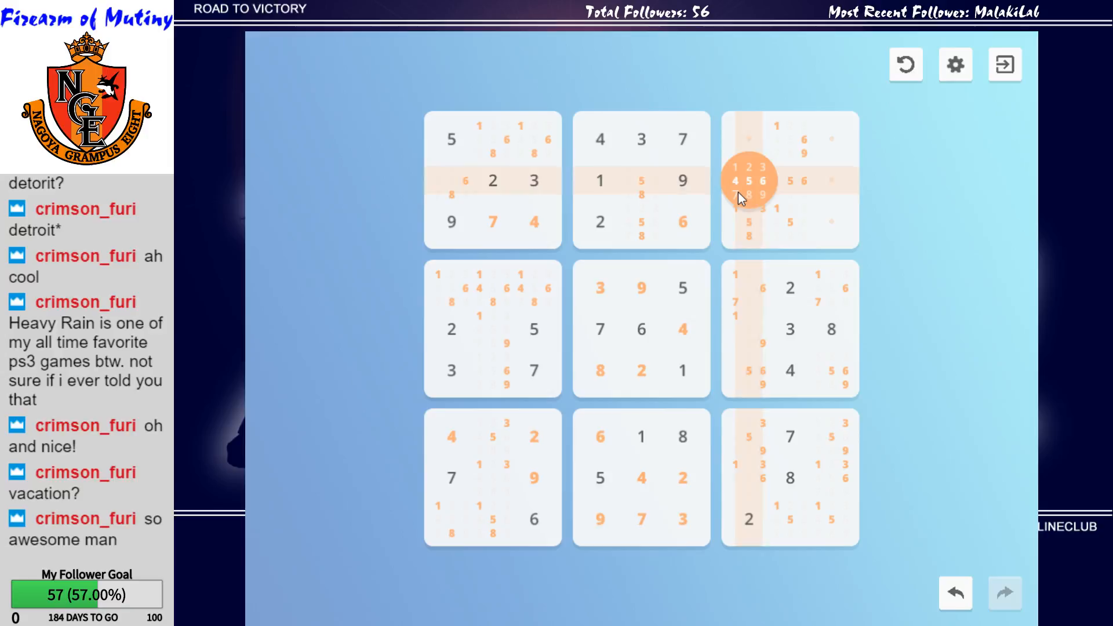
mouse_move(888, 208)
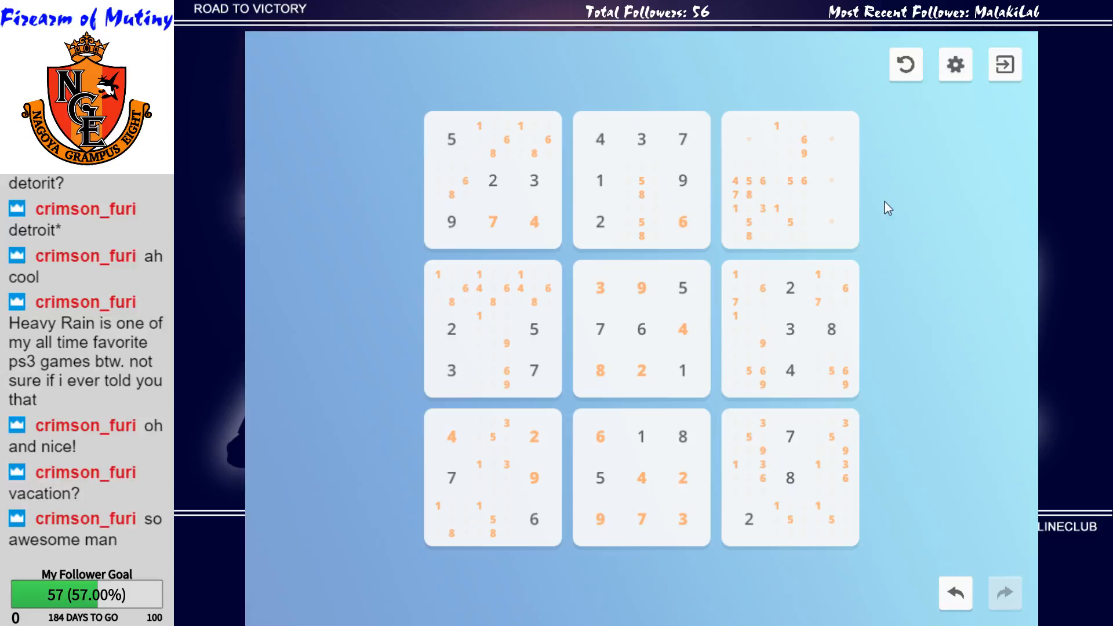
left_click(751, 139)
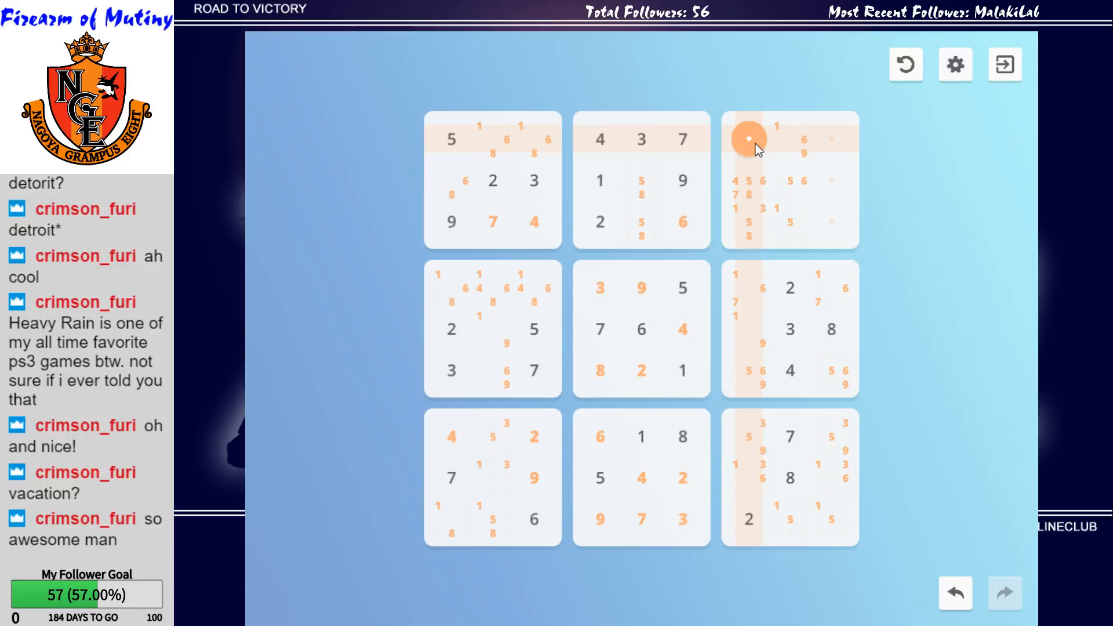
left_click(750, 139)
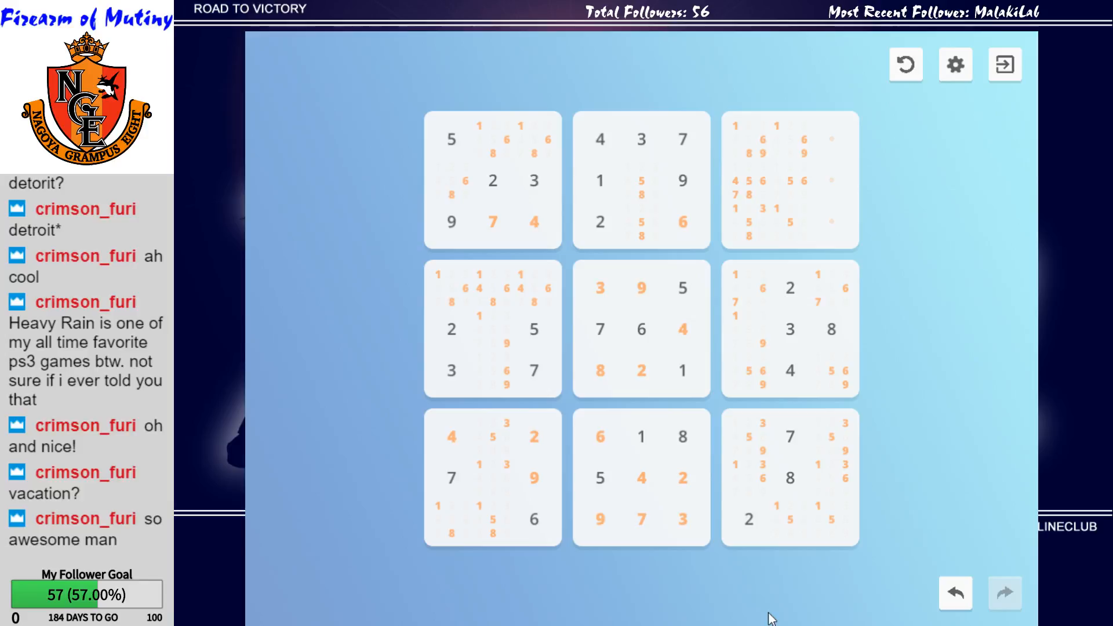
mouse_move(896, 165)
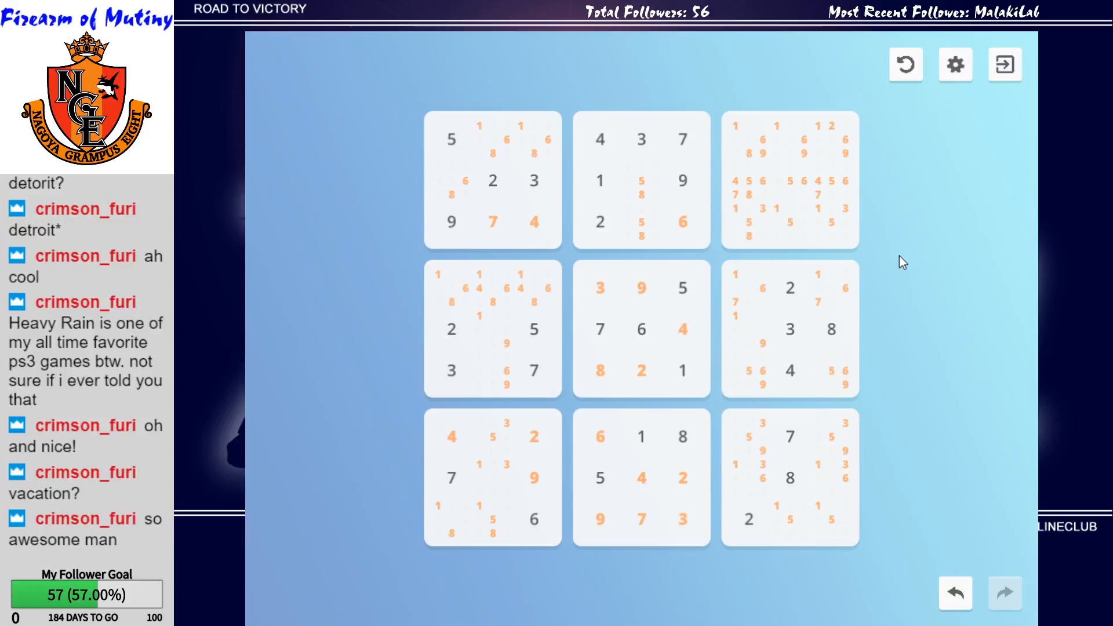
mouse_move(384, 526)
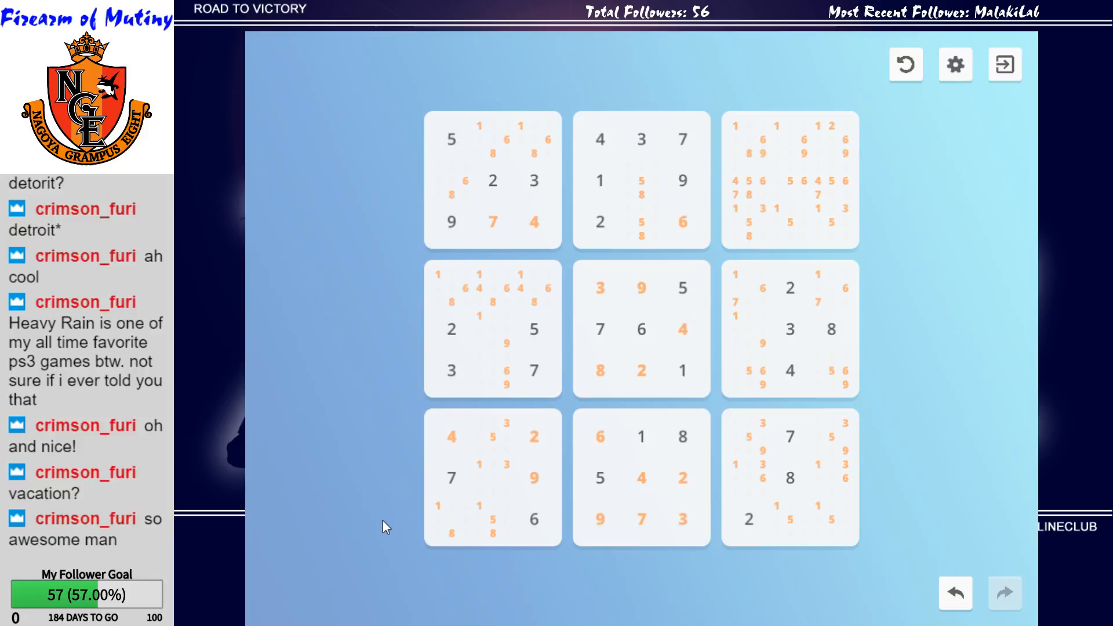
Enter 4 in the middle-left box's top-middle cell, replacing its pencil notes.
left_click(533, 288)
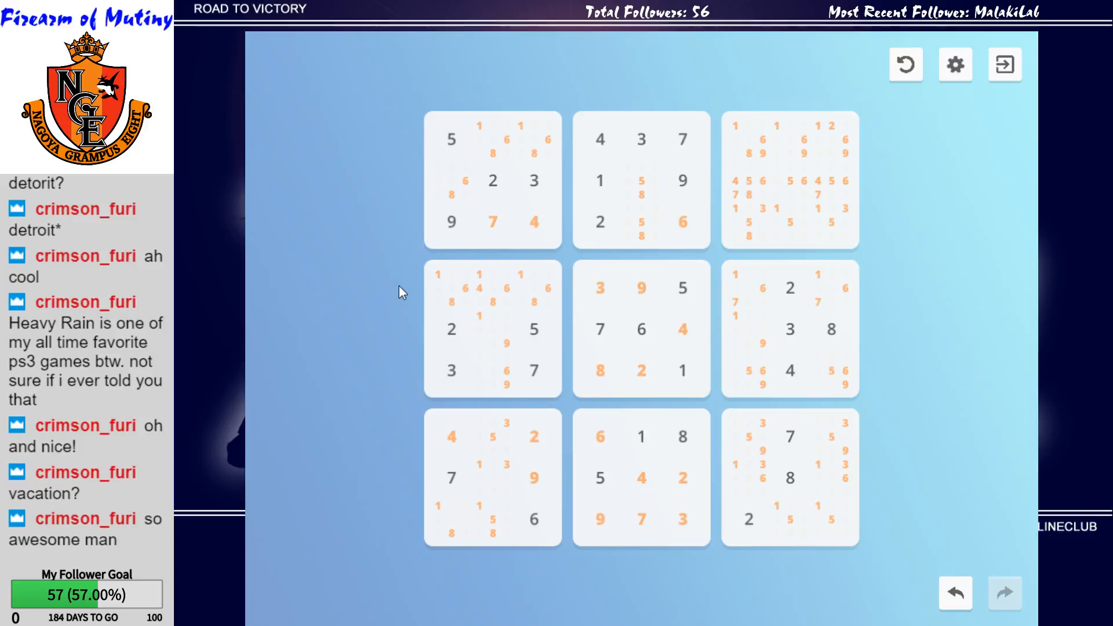
left_click(534, 138)
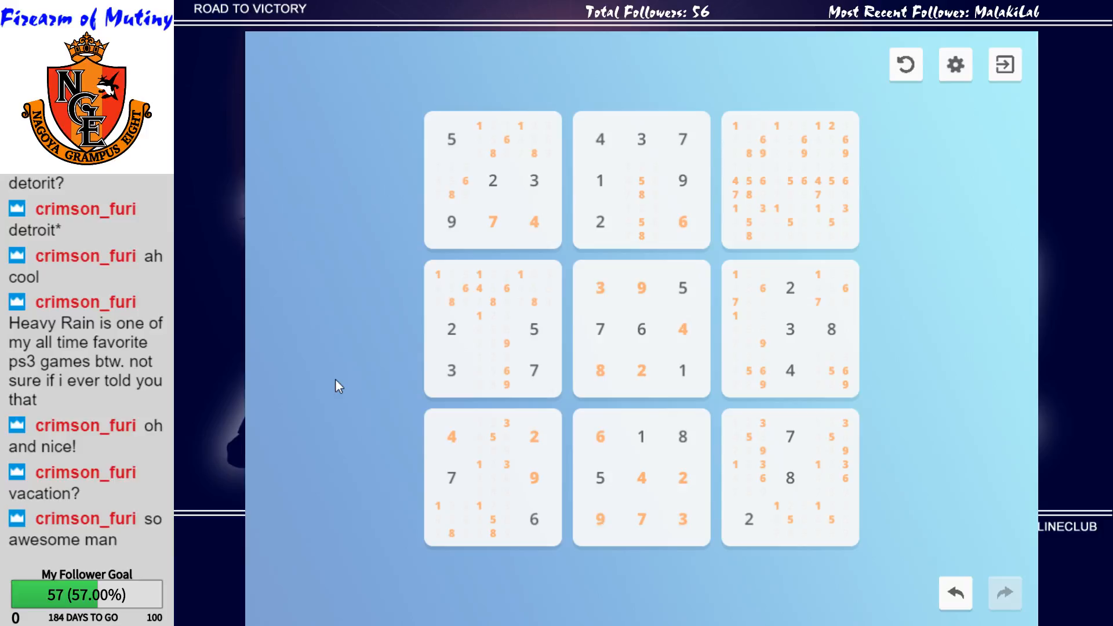
left_click(451, 180)
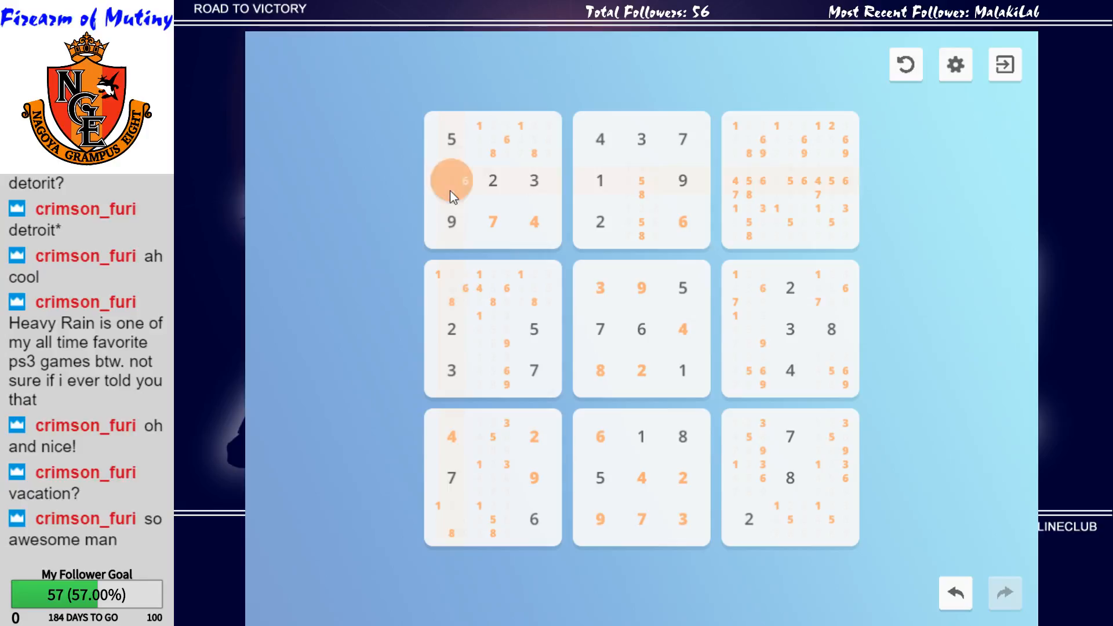
mouse_move(532, 614)
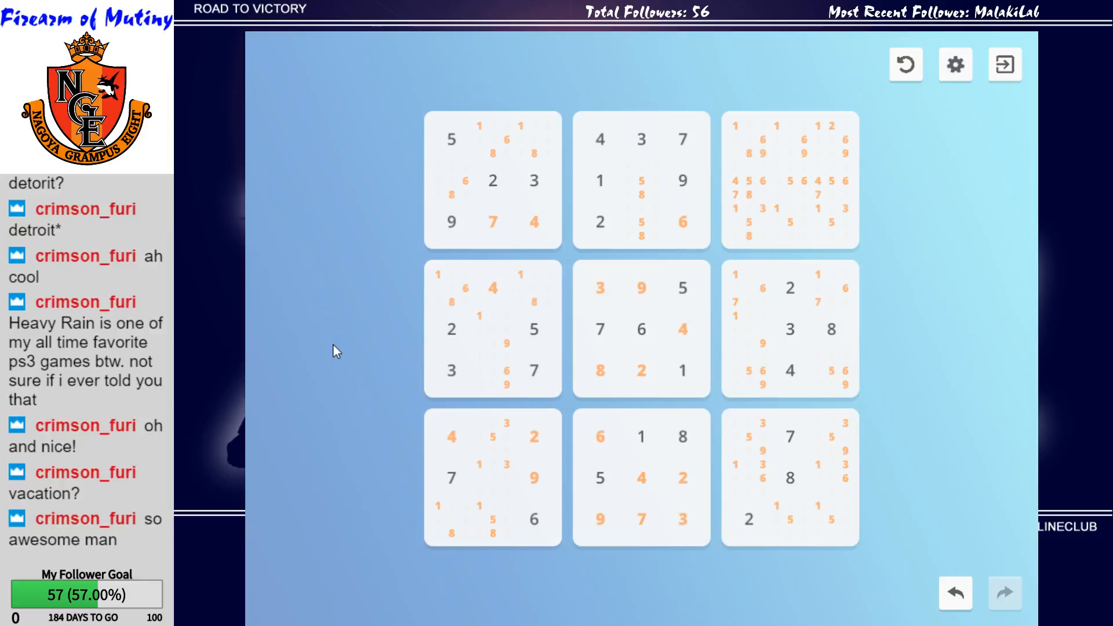
left_click(492, 371)
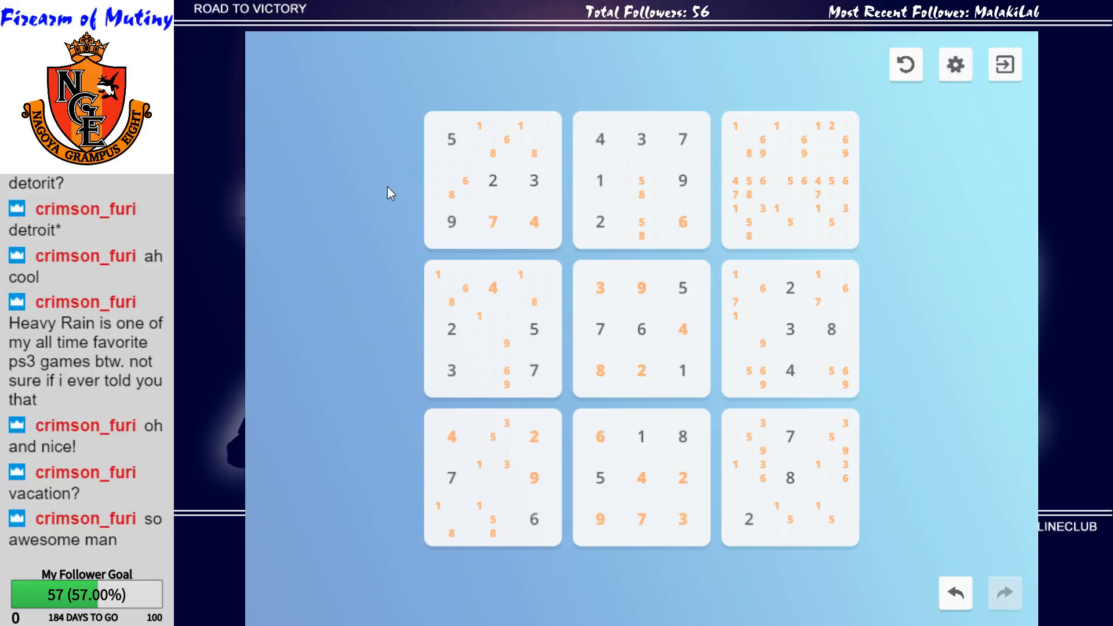
mouse_move(566, 333)
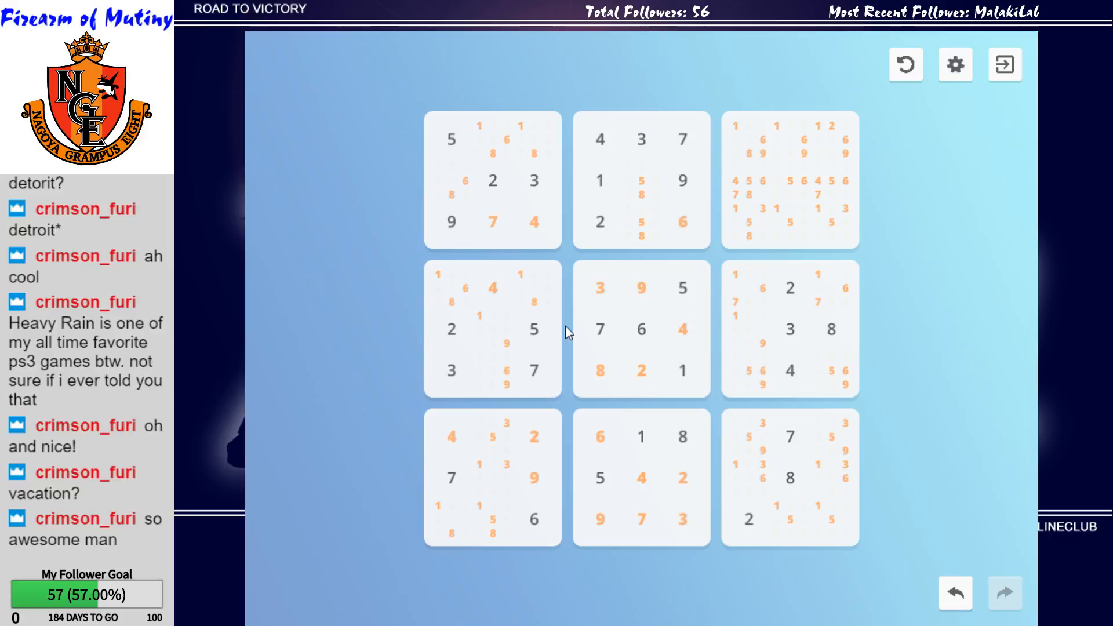
mouse_move(874, 364)
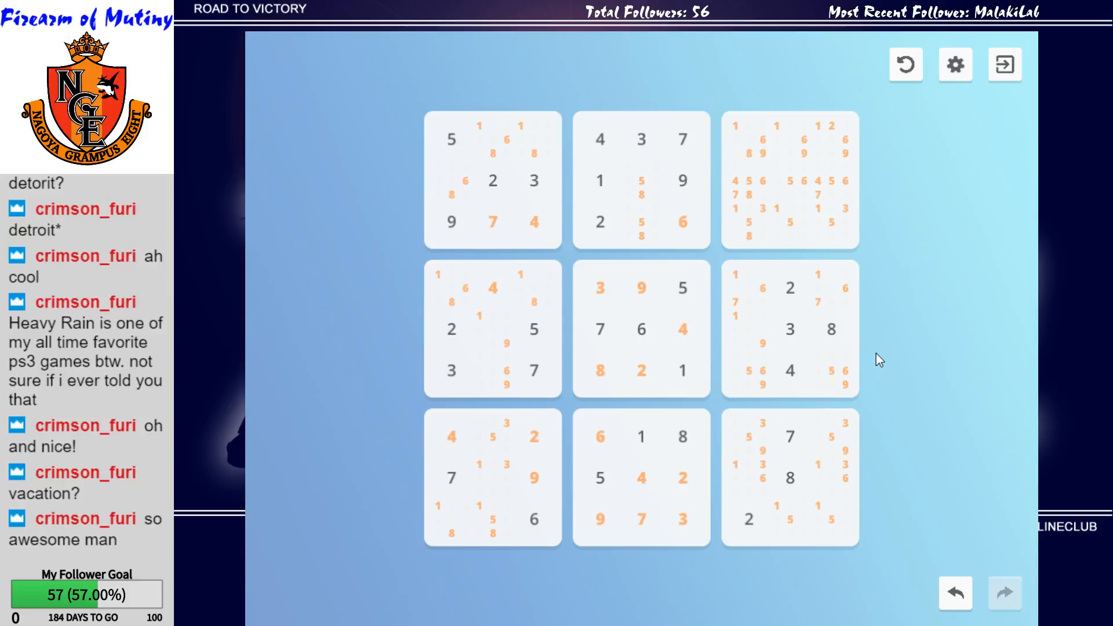
mouse_move(910, 512)
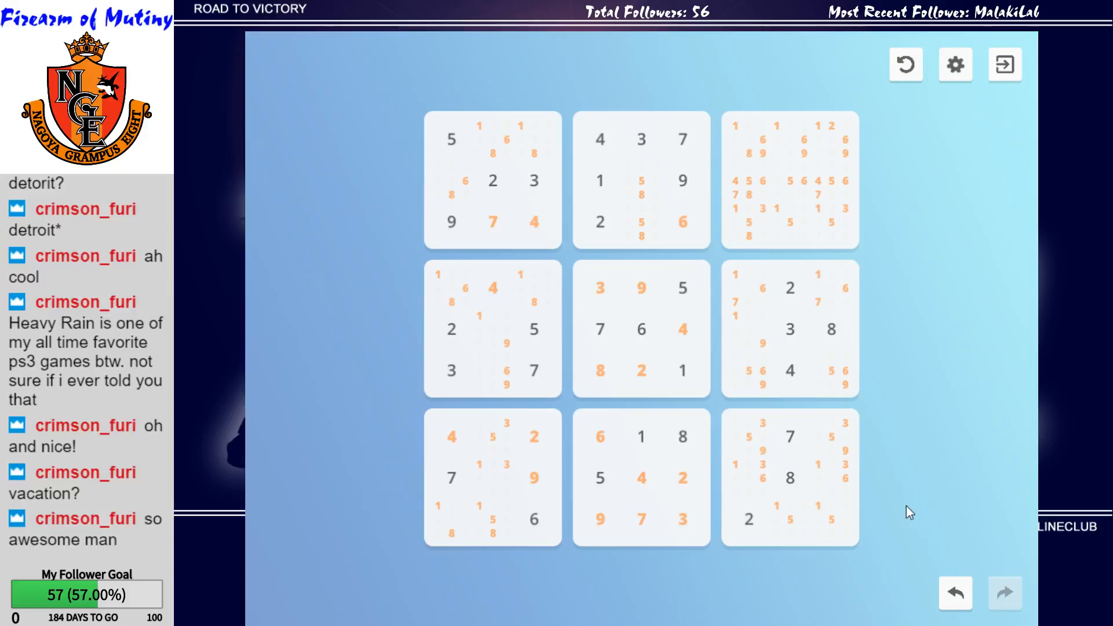
Enter 4 in the top-right box's middle-left cell, replacing its 4/5/6/7/8 notes.
left_click(749, 436)
type("4")
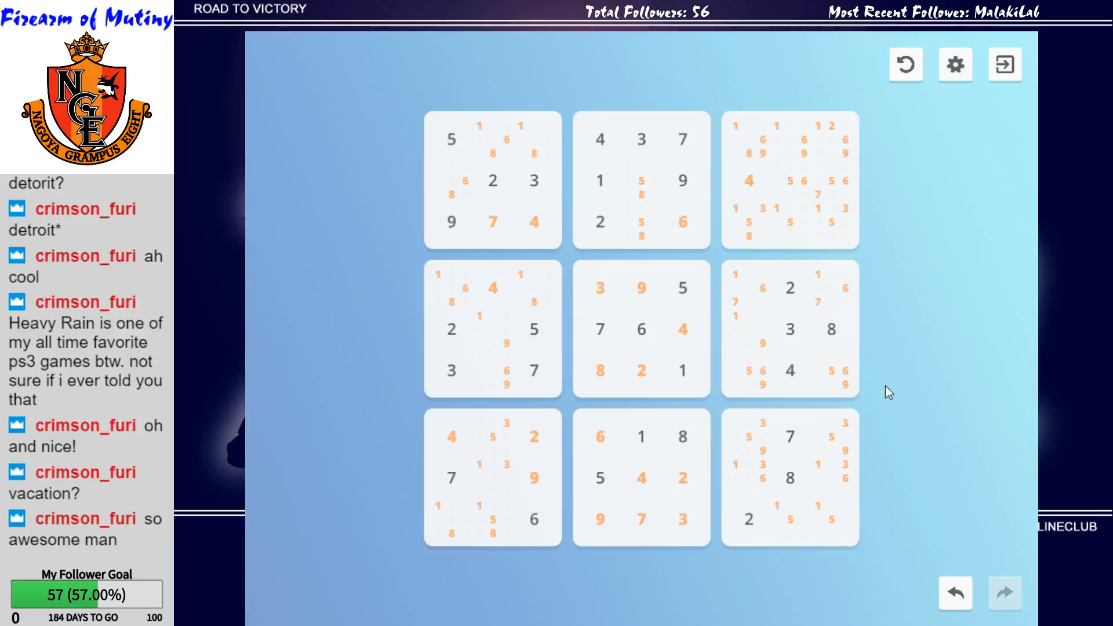
Enter 4 in the grid's bottom-right corner cell, replacing its 1/5 notes.
left_click(830, 222)
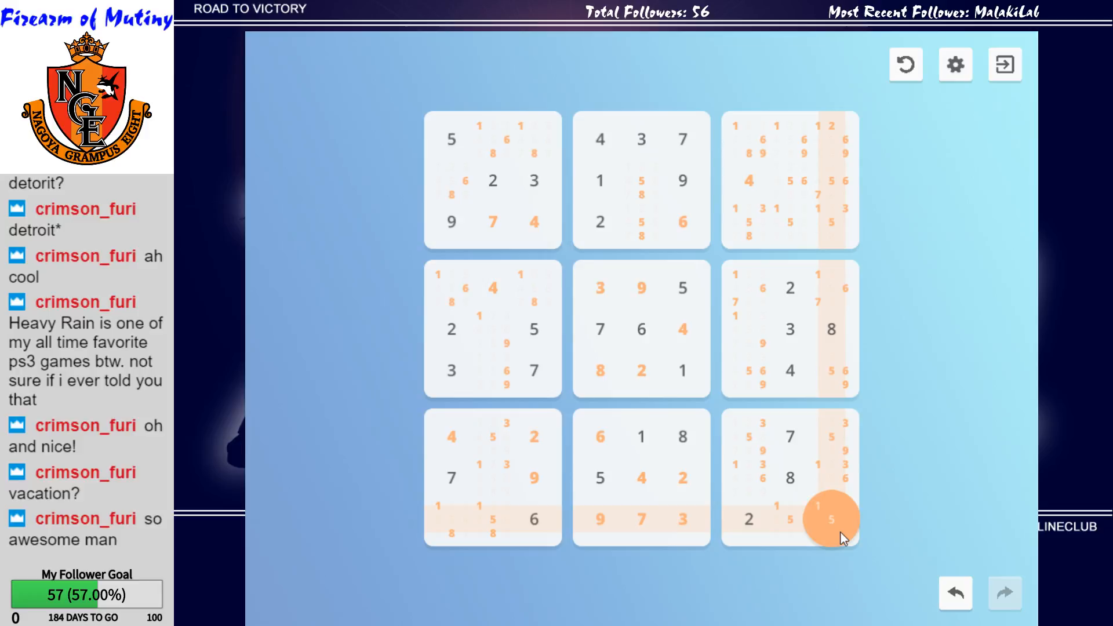
left_click(832, 520)
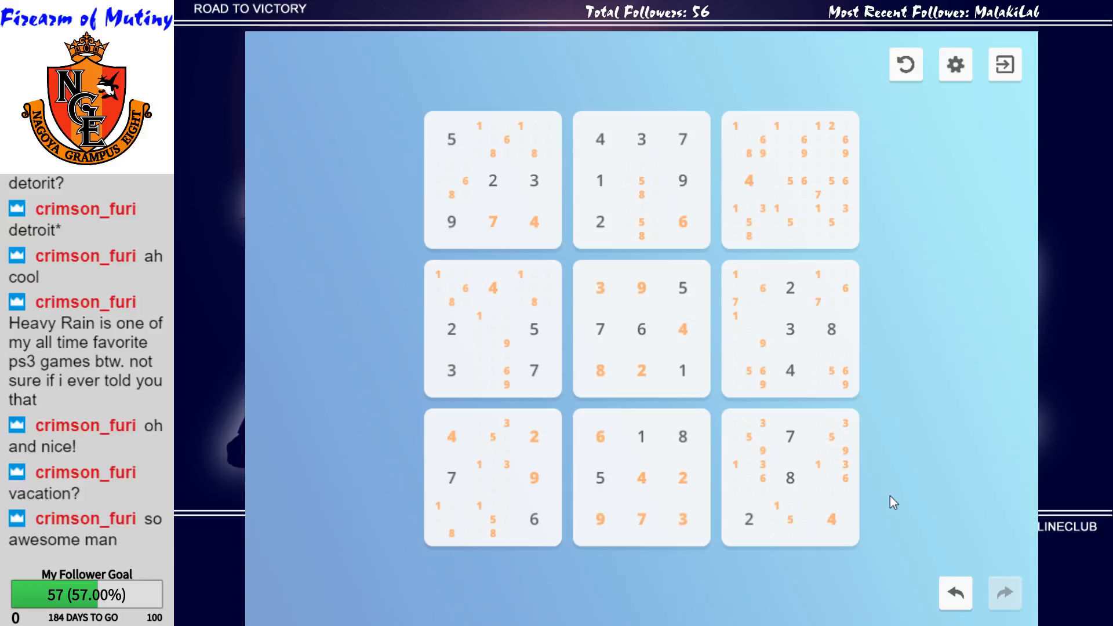
left_click(830, 478)
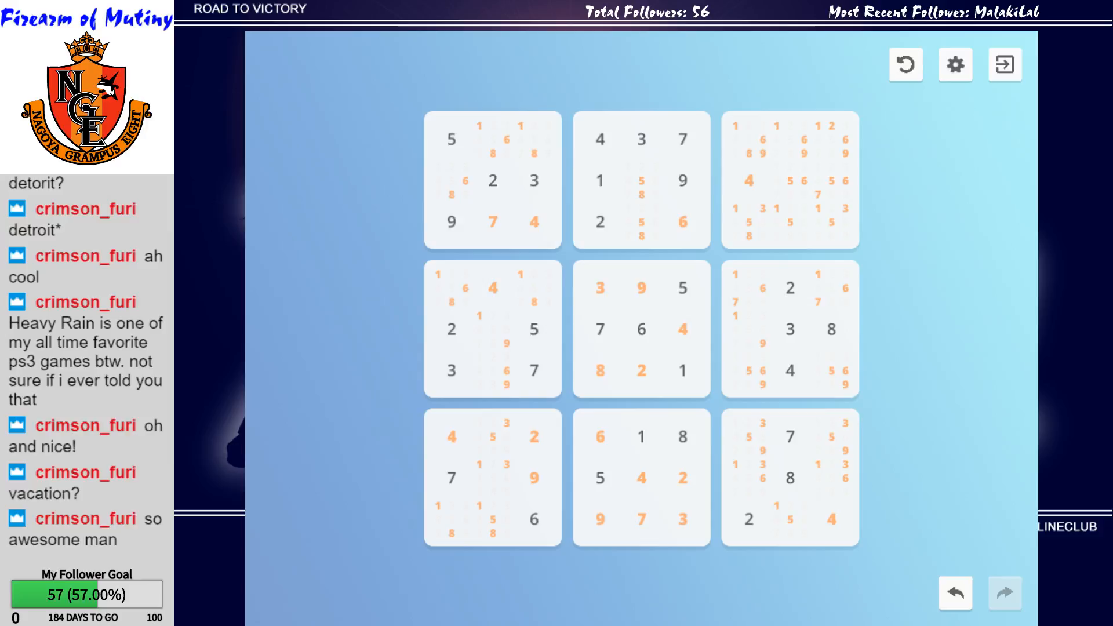
mouse_move(921, 347)
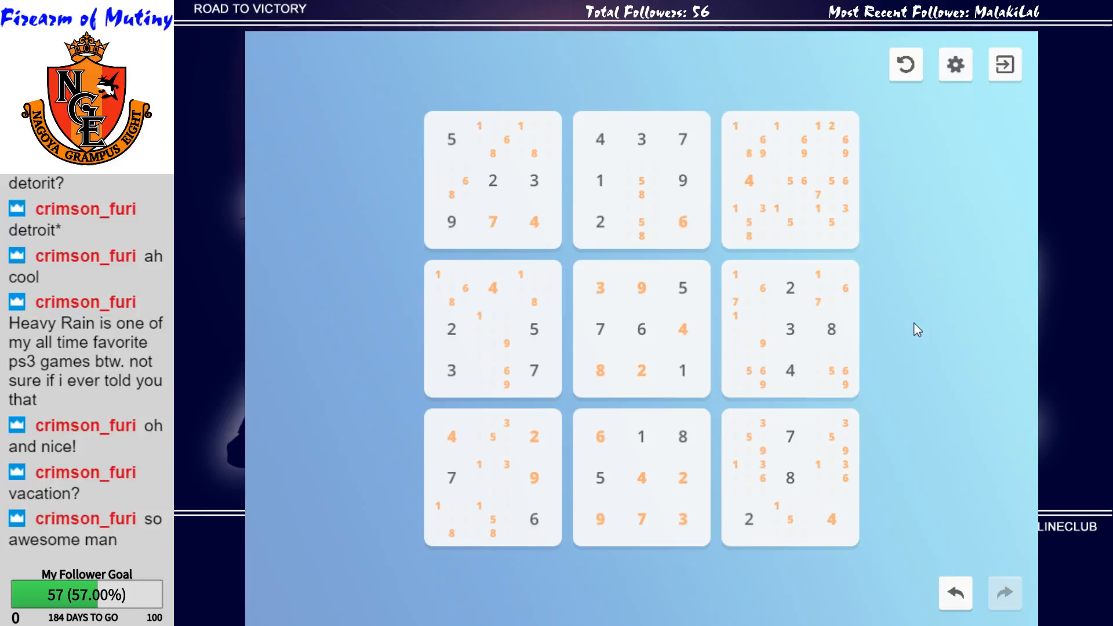
mouse_move(352, 346)
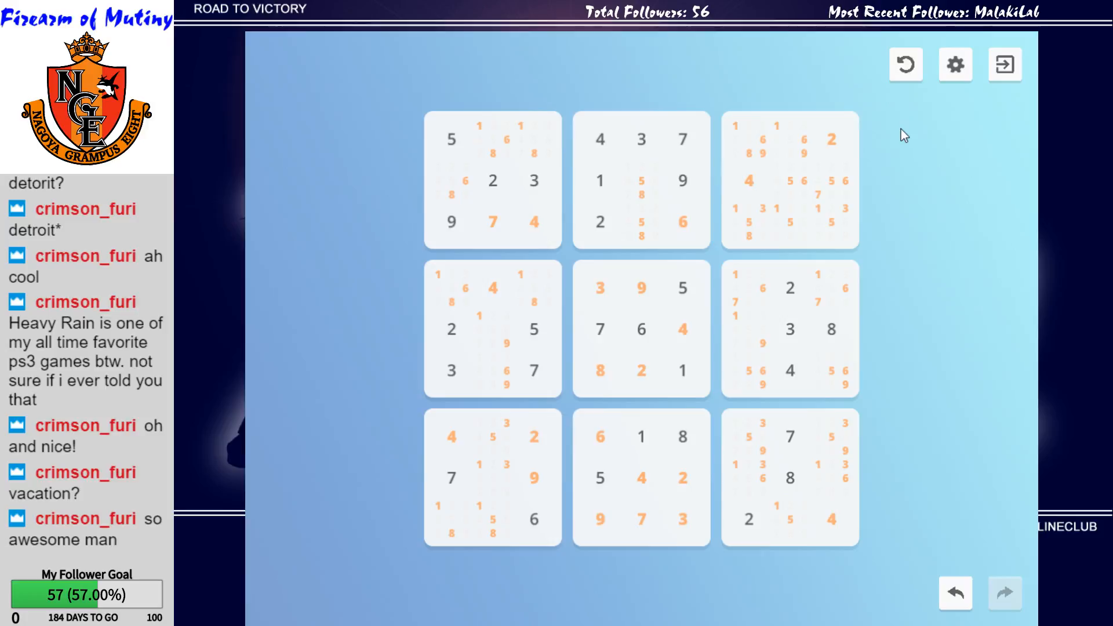
mouse_move(900, 165)
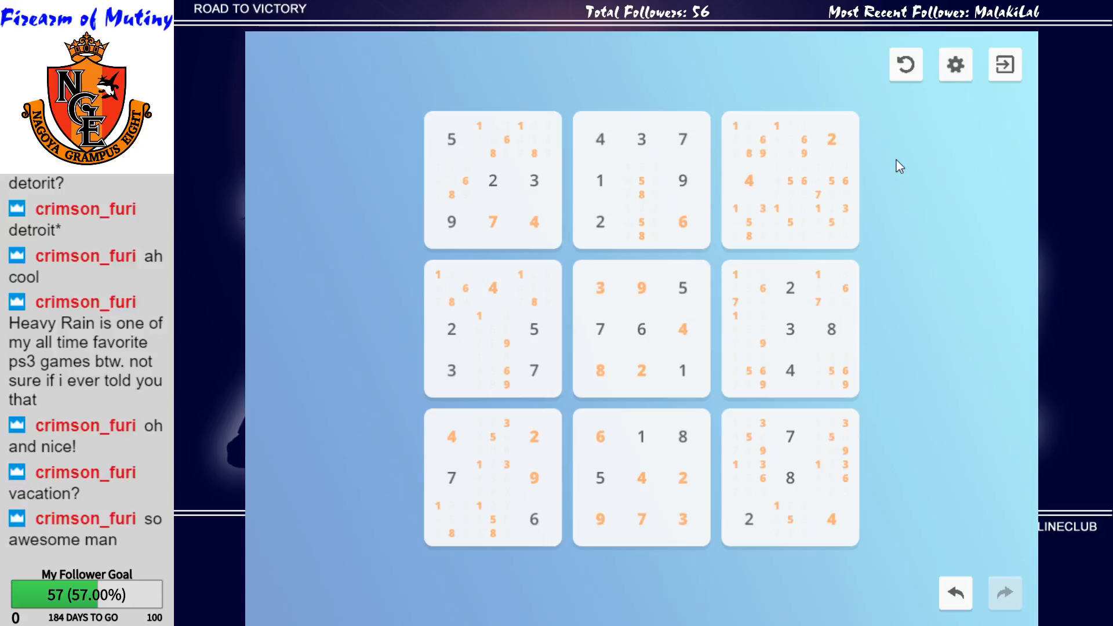
mouse_move(620, 605)
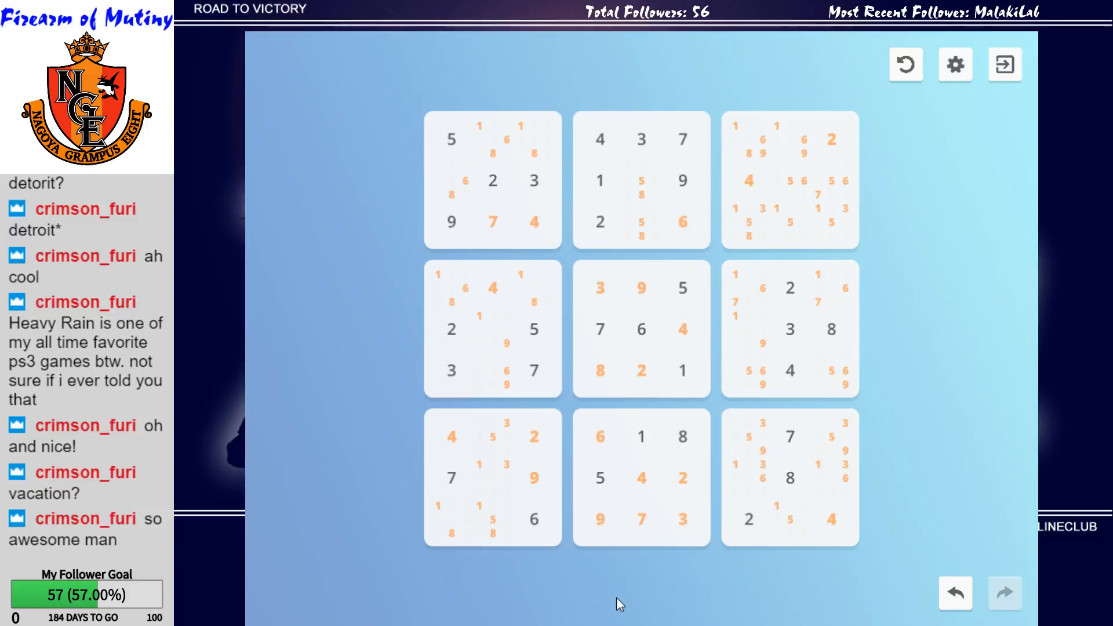
mouse_move(618, 575)
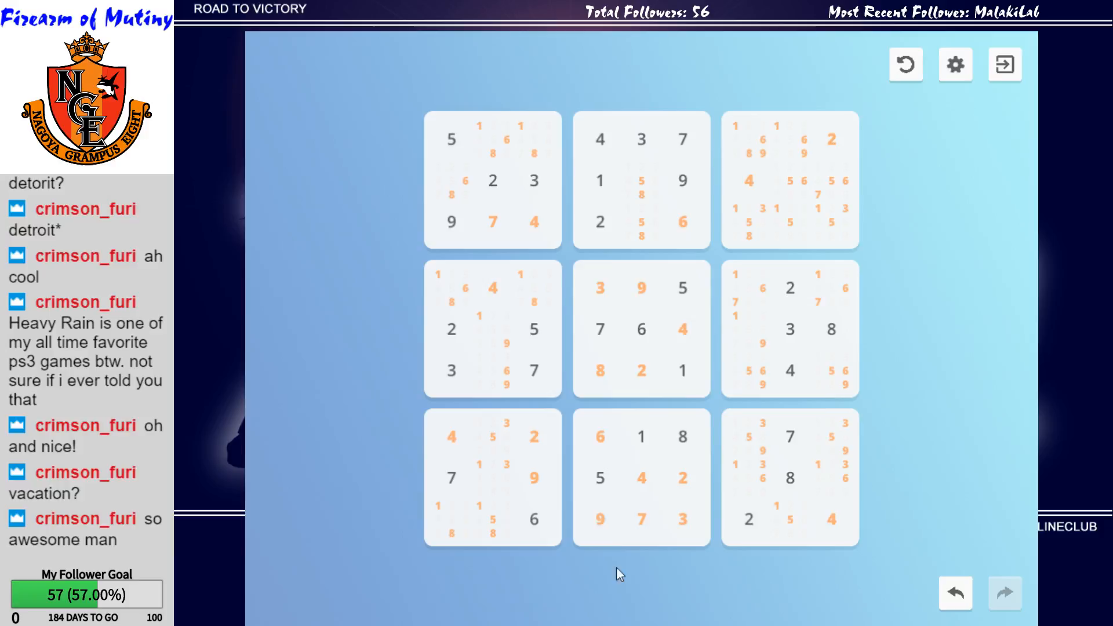
mouse_move(966, 418)
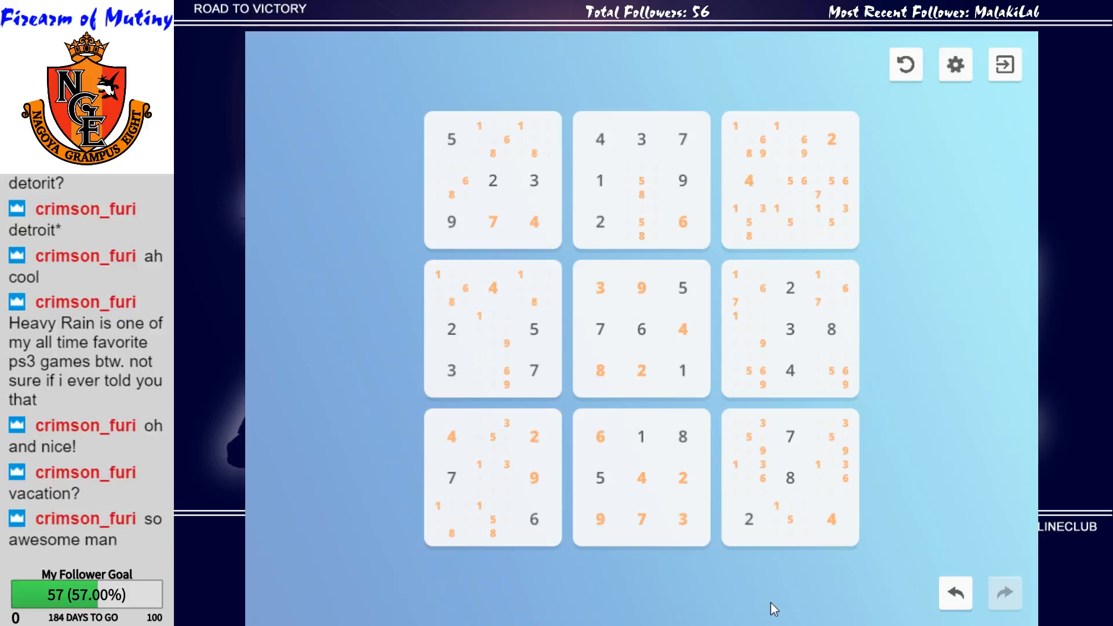
left_click(790, 518)
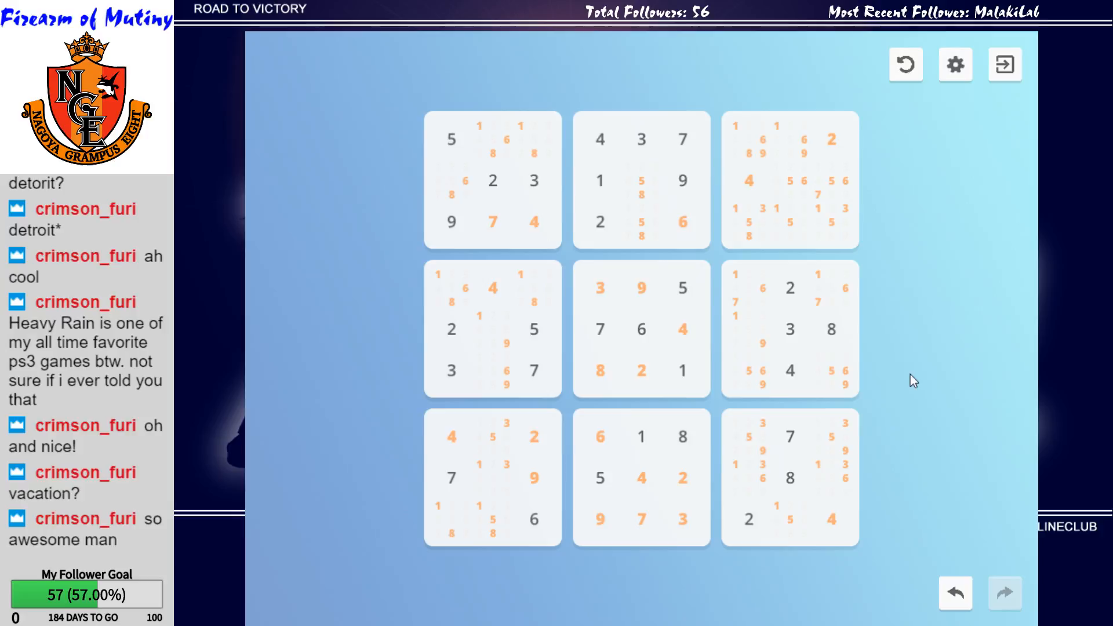
mouse_move(523, 250)
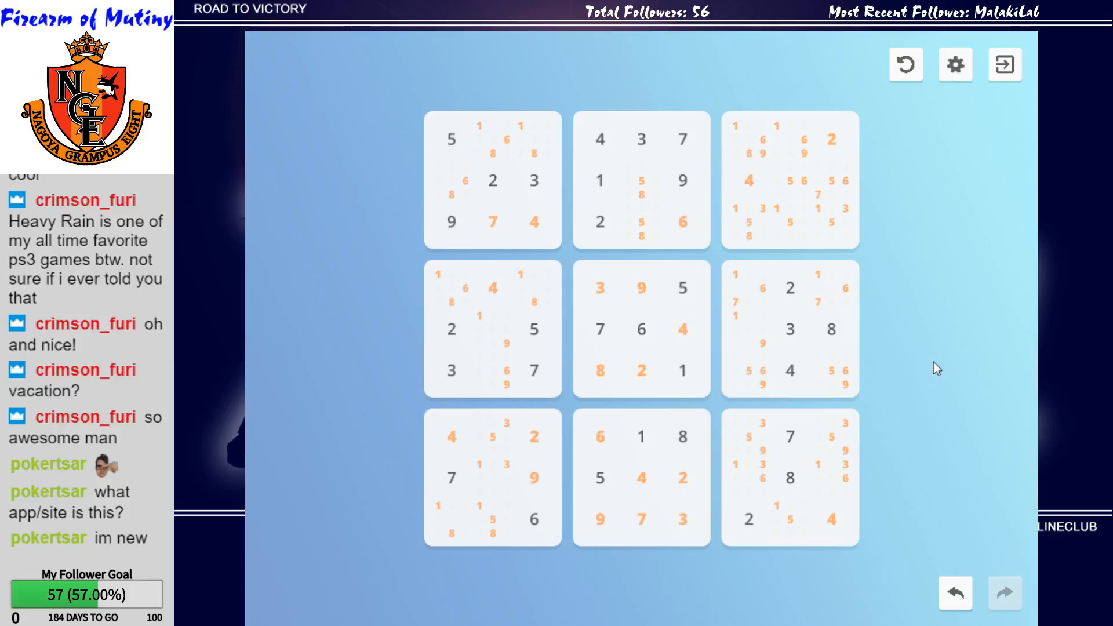
mouse_move(937, 352)
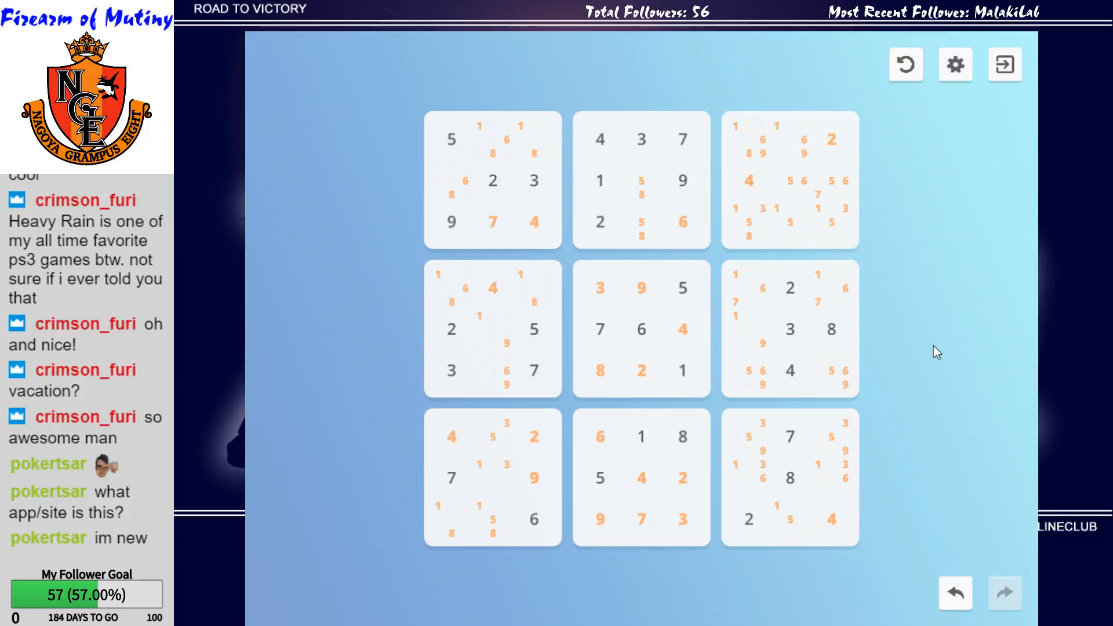
mouse_move(899, 265)
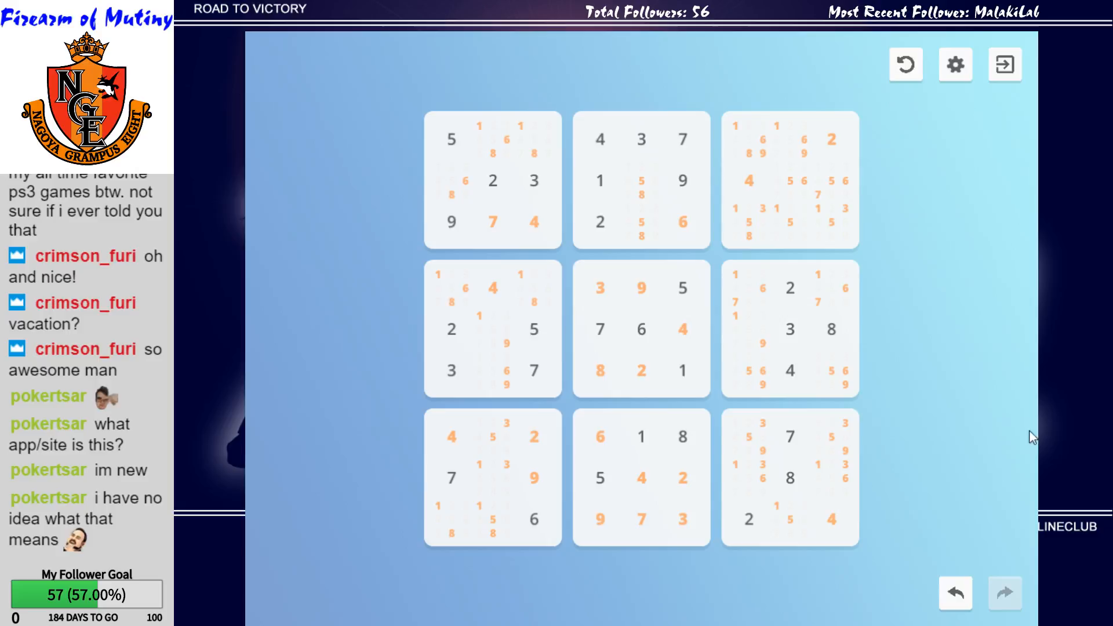
mouse_move(821, 550)
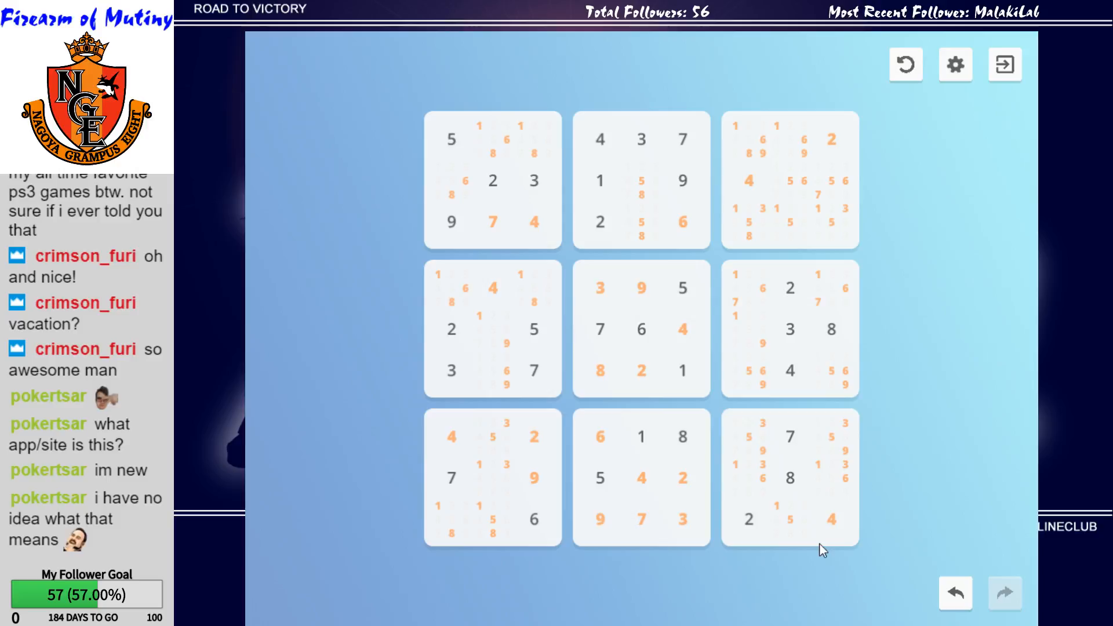
left_click(789, 138)
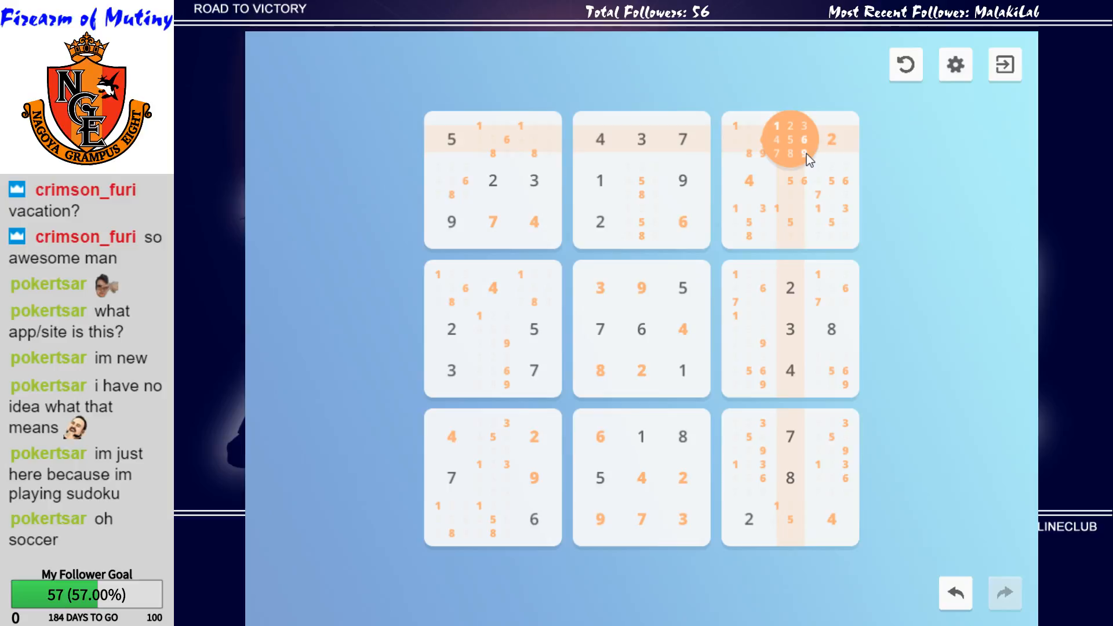
Enter 9 in row 1, column 8, replacing its 6/9 pencil notes.
left_click(789, 138)
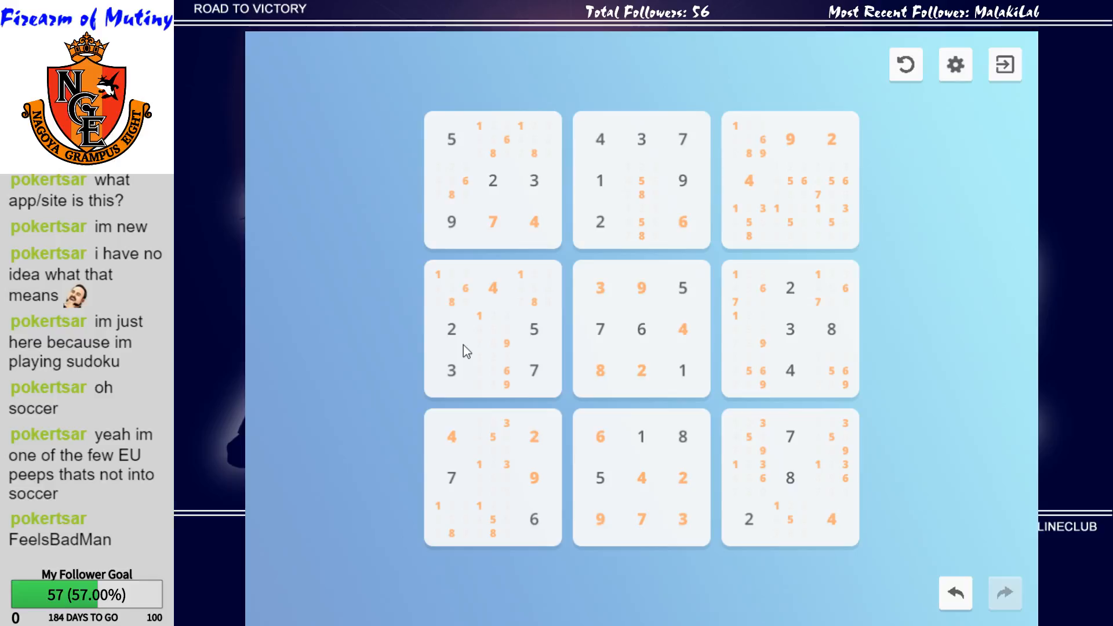
mouse_move(375, 316)
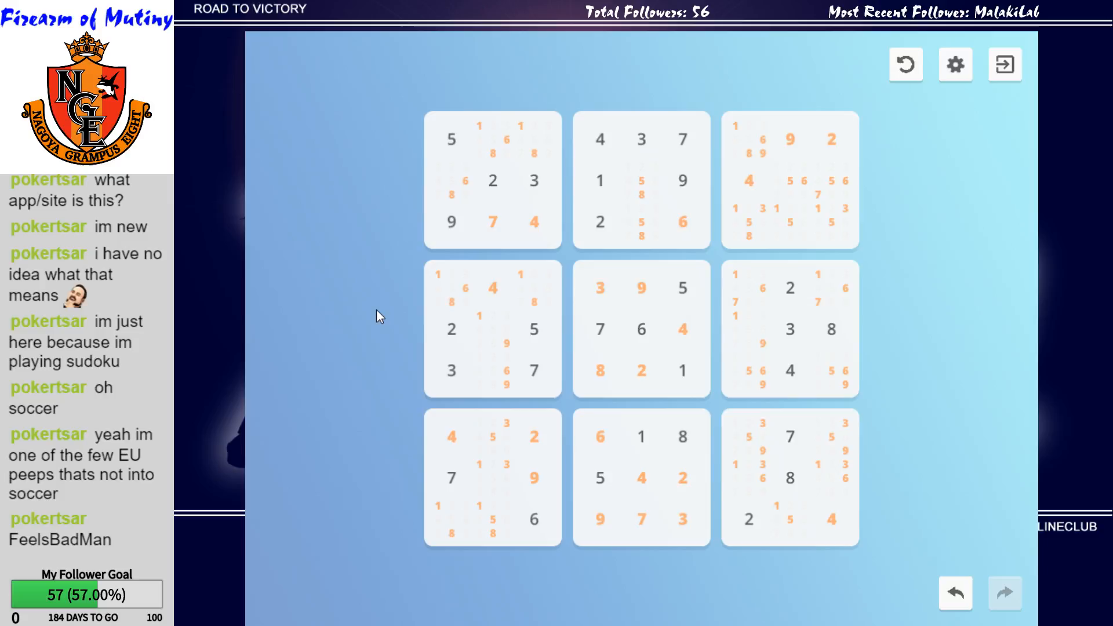
mouse_move(323, 408)
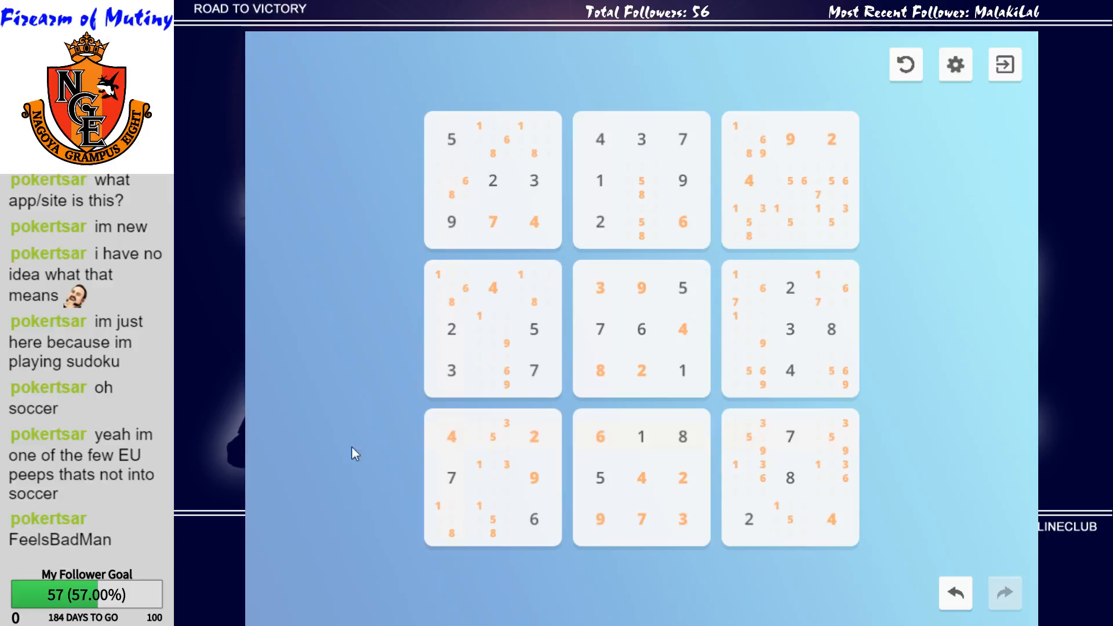
mouse_move(335, 324)
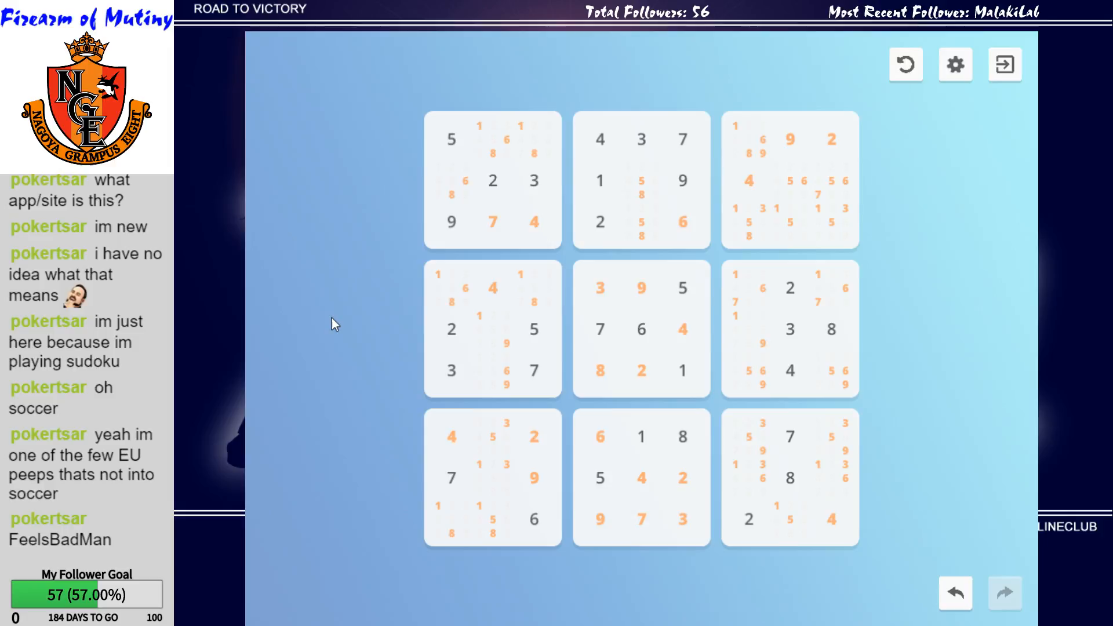
mouse_move(884, 228)
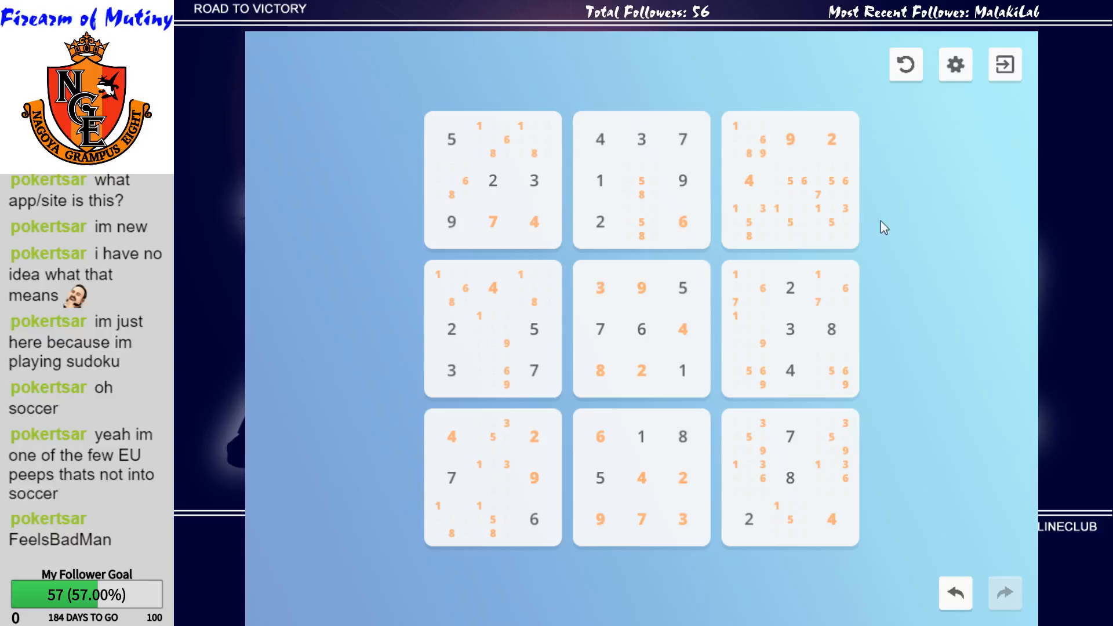
mouse_move(880, 248)
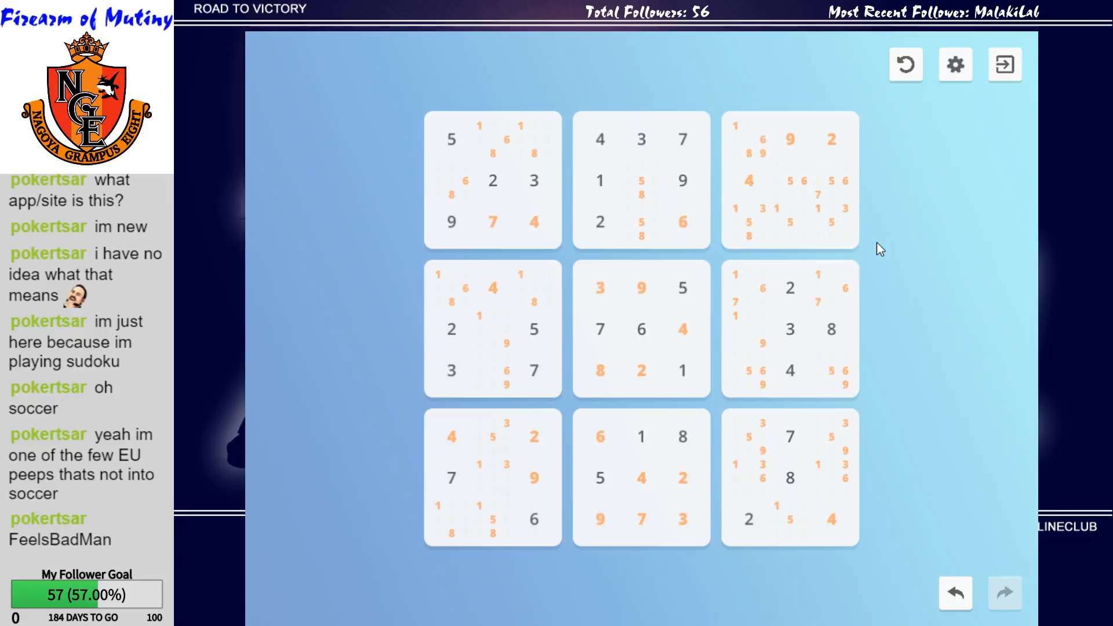
left_click(834, 222)
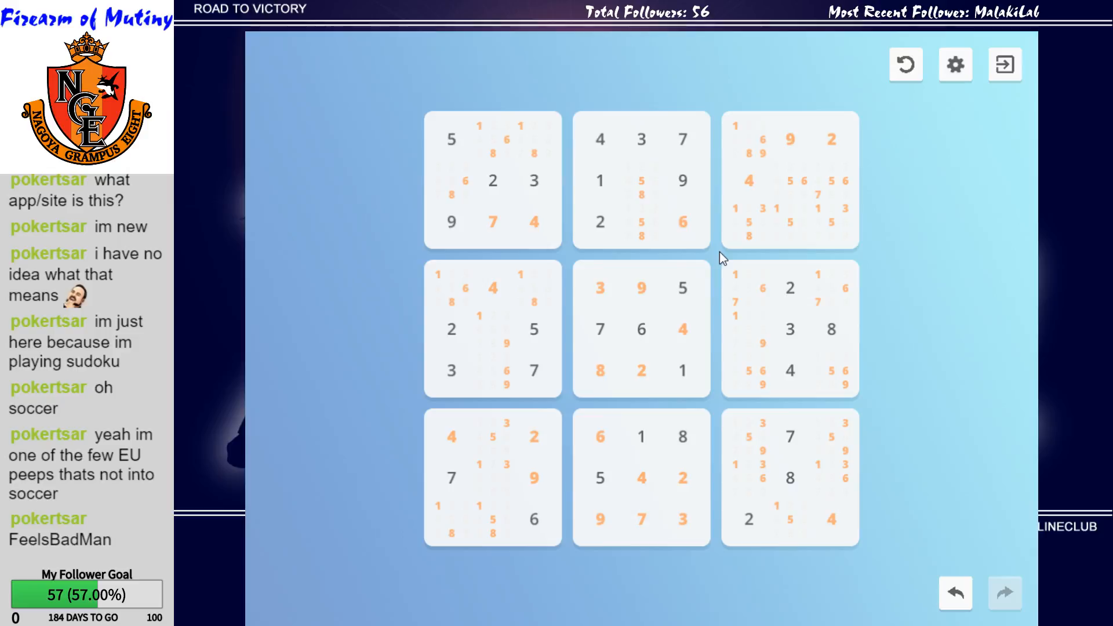
mouse_move(405, 416)
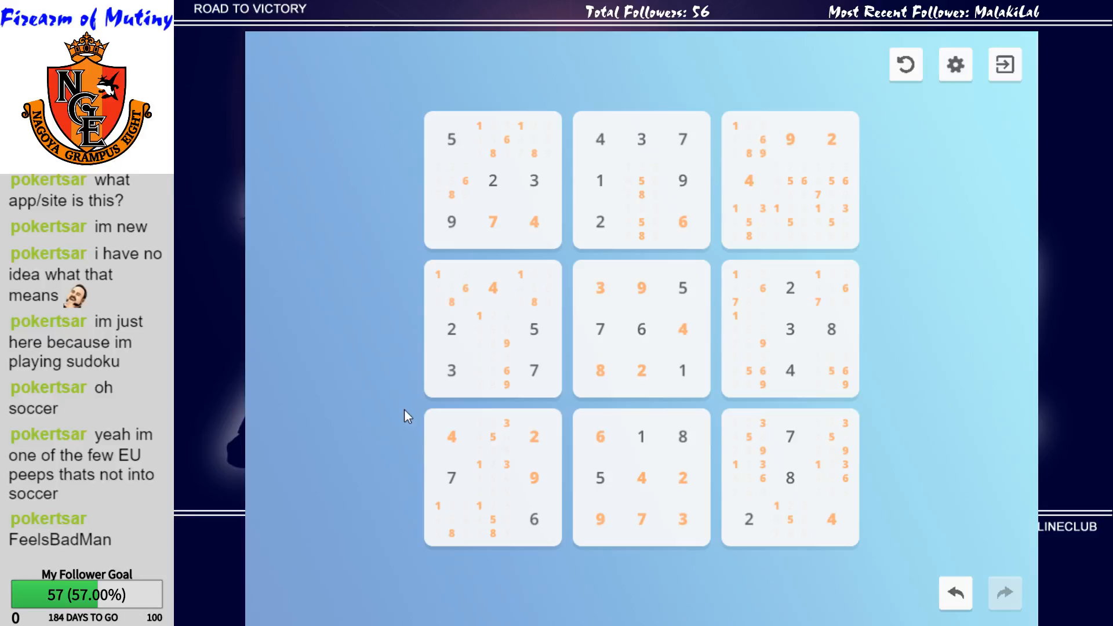
left_click(493, 436)
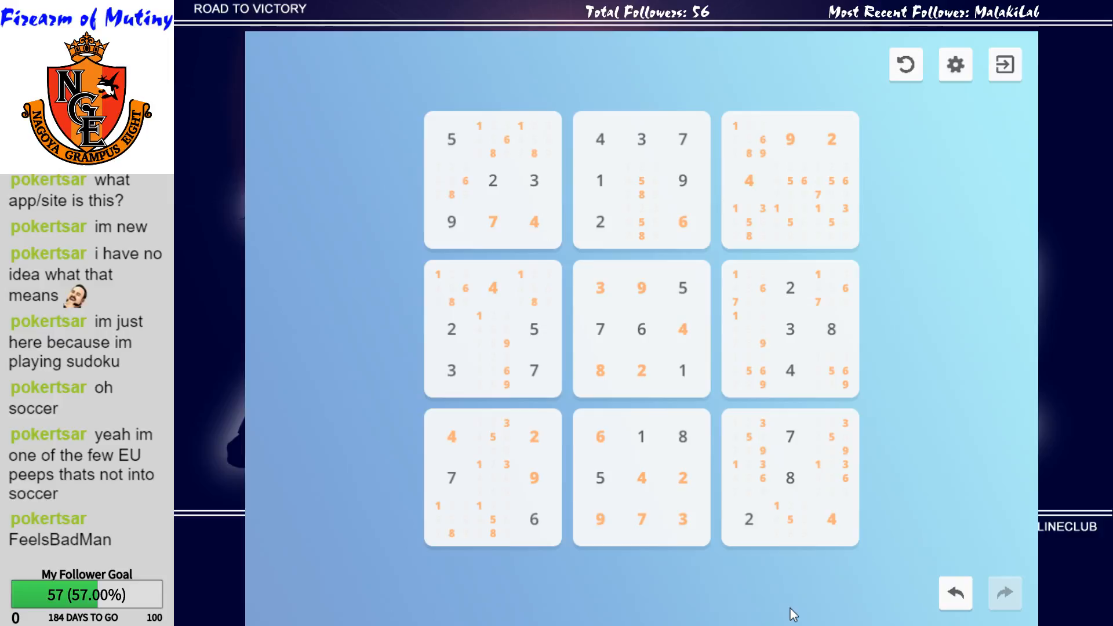
mouse_move(910, 402)
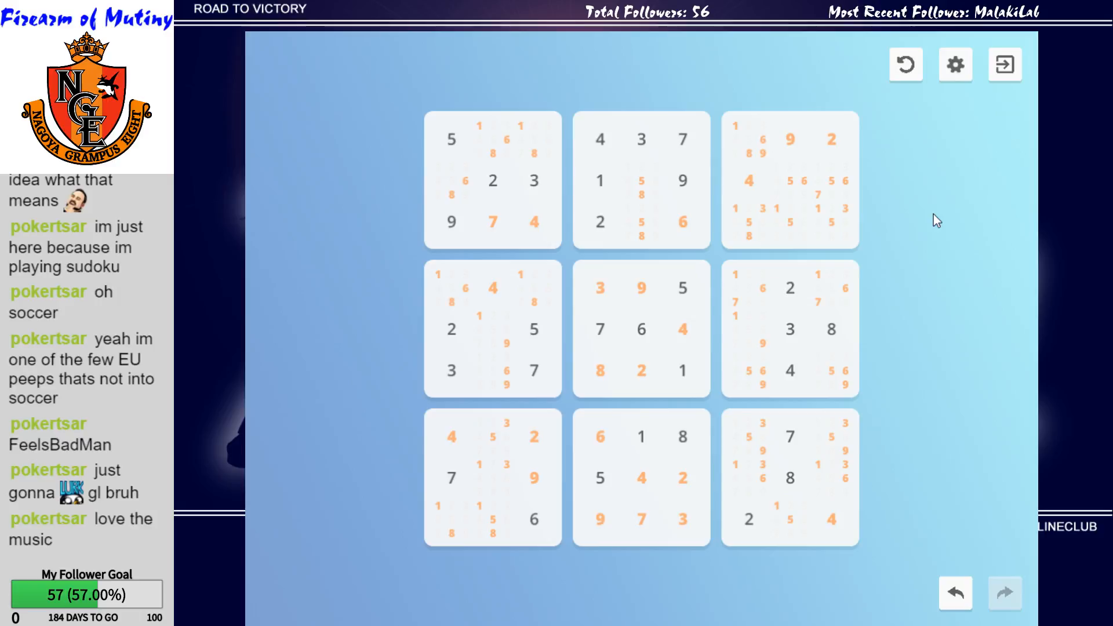
mouse_move(909, 223)
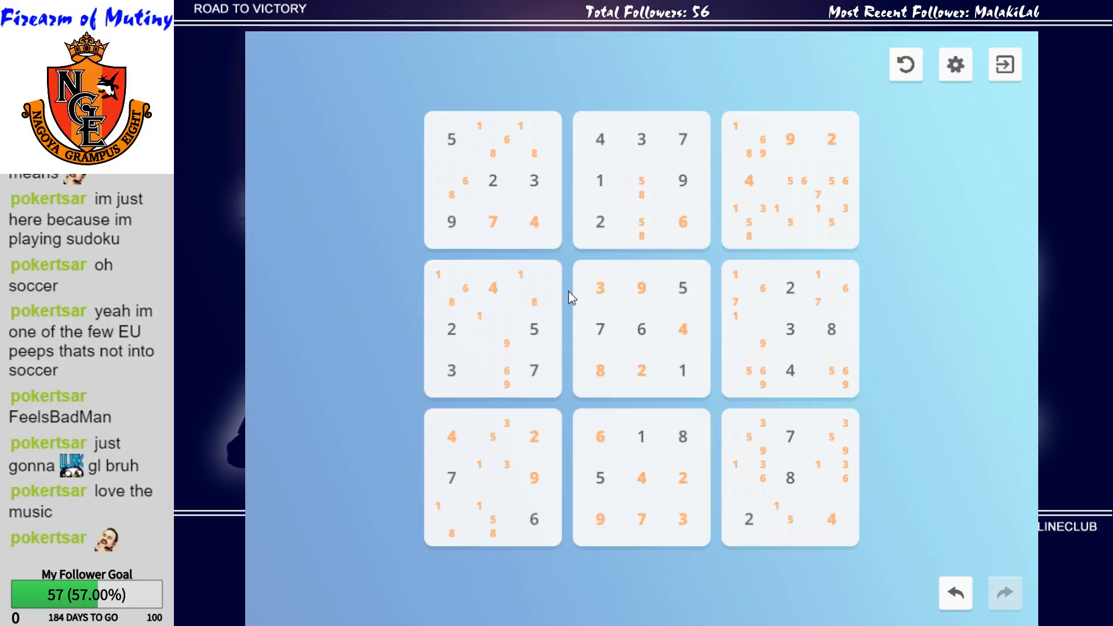
mouse_move(334, 233)
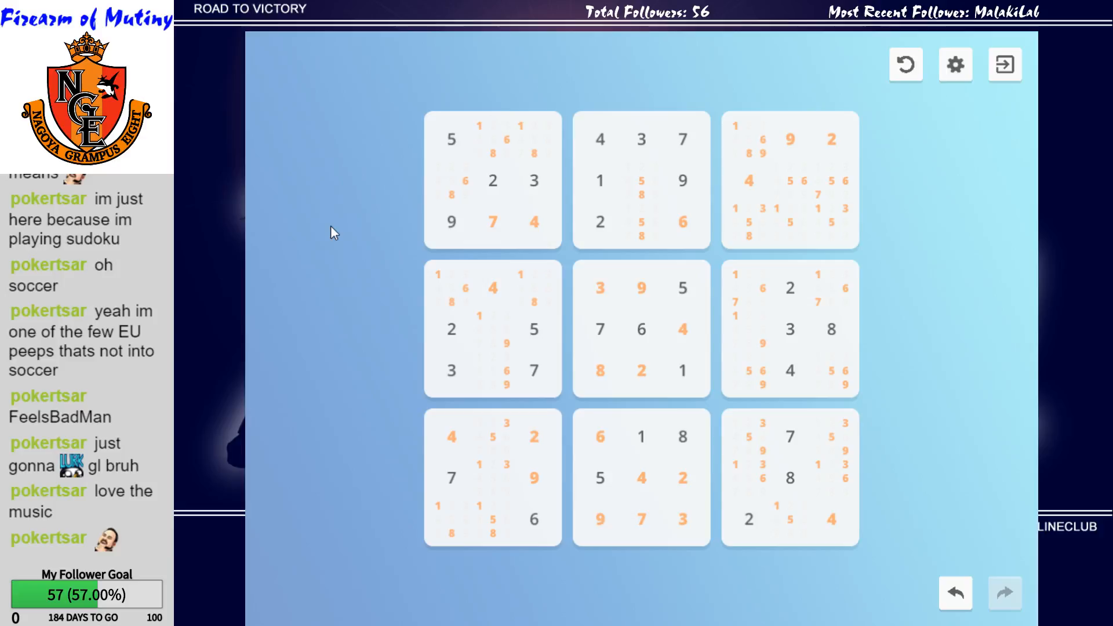
left_click(816, 198)
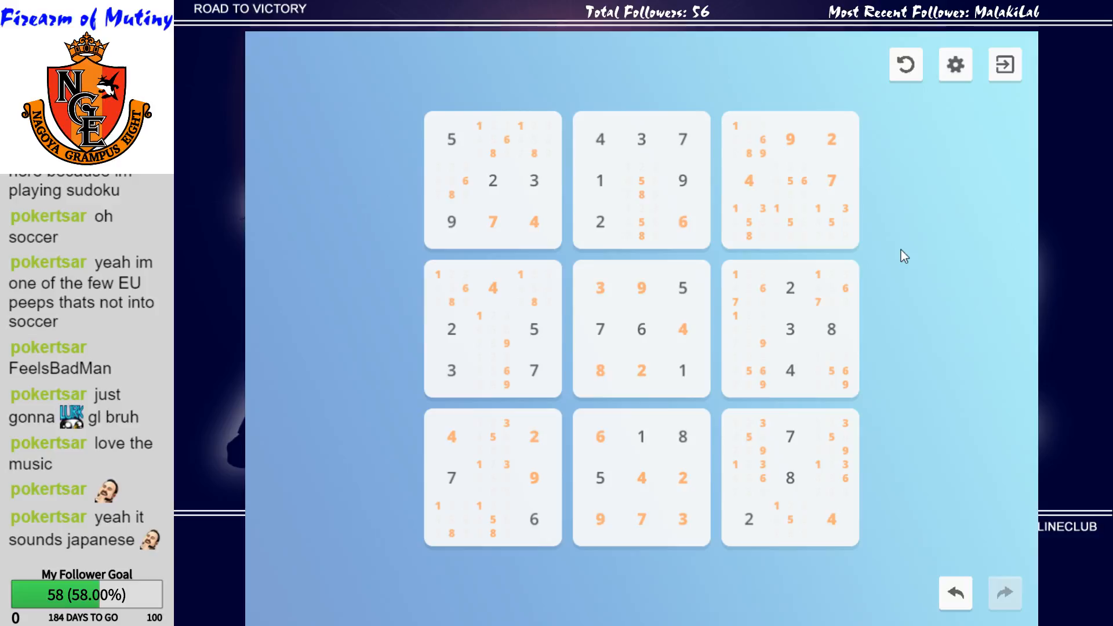
Enter 7 in row 4, column 7 of the middle-right box.
left_click(748, 287)
type("7")
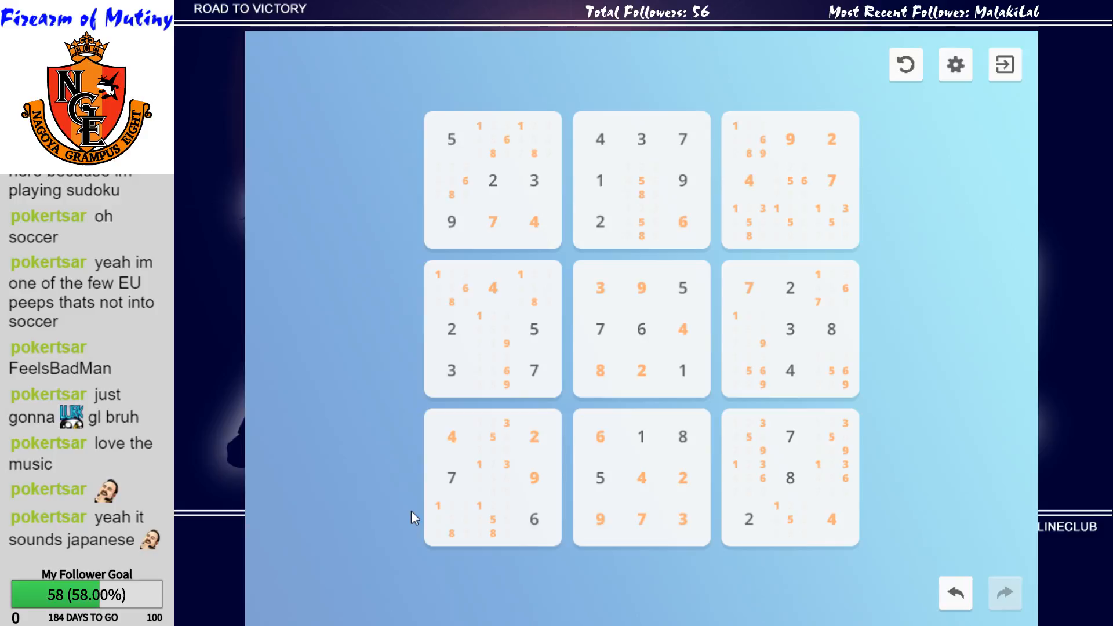
left_click(833, 288)
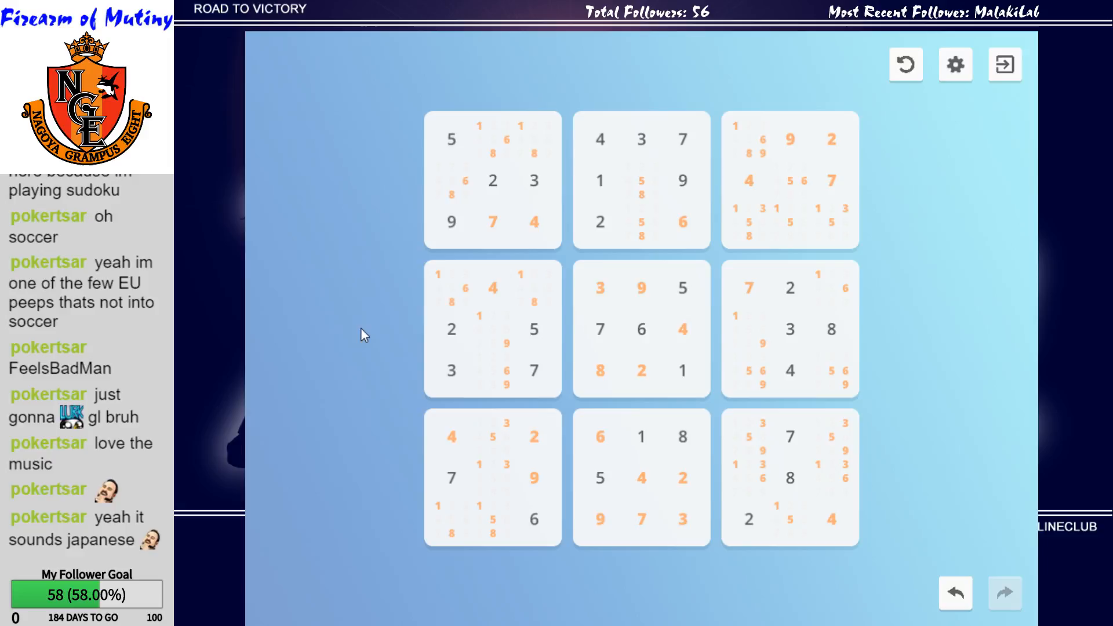
mouse_move(362, 366)
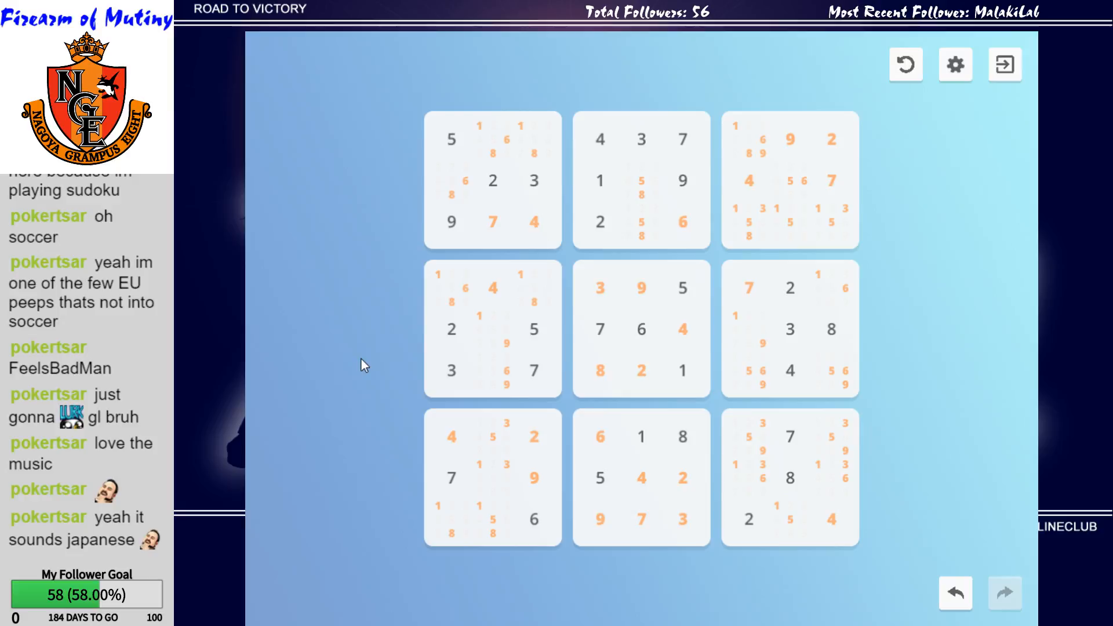
mouse_move(719, 139)
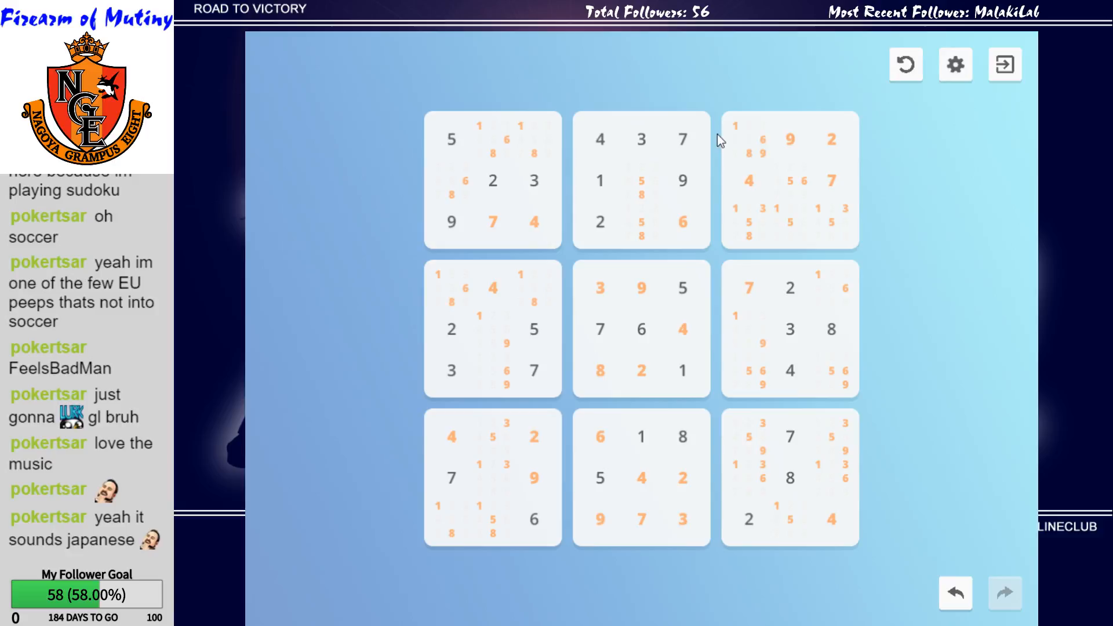
mouse_move(872, 255)
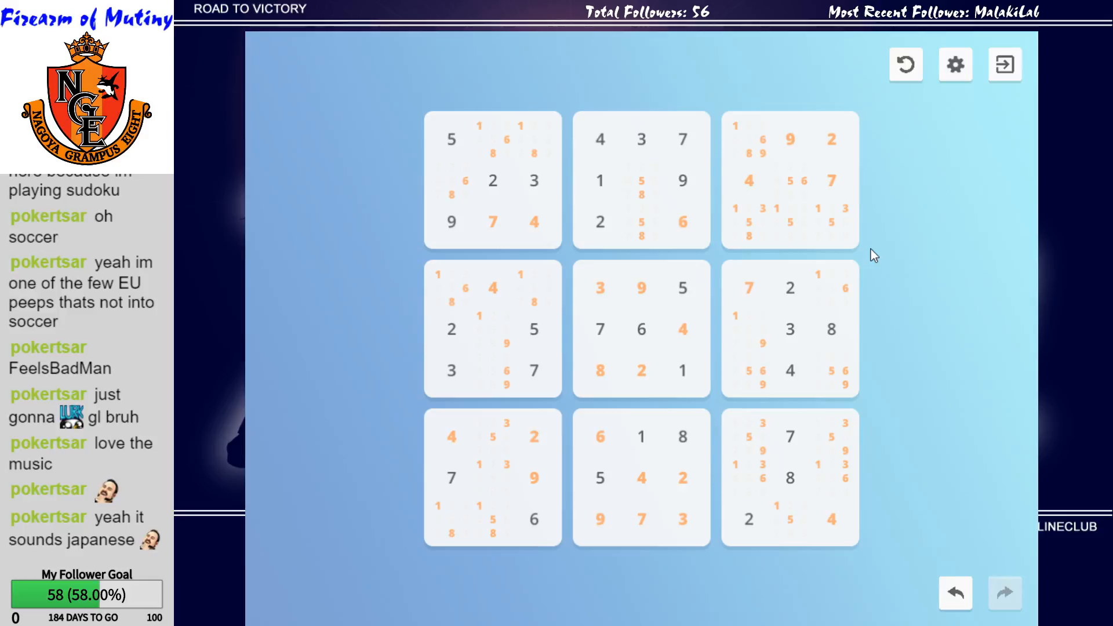
mouse_move(907, 460)
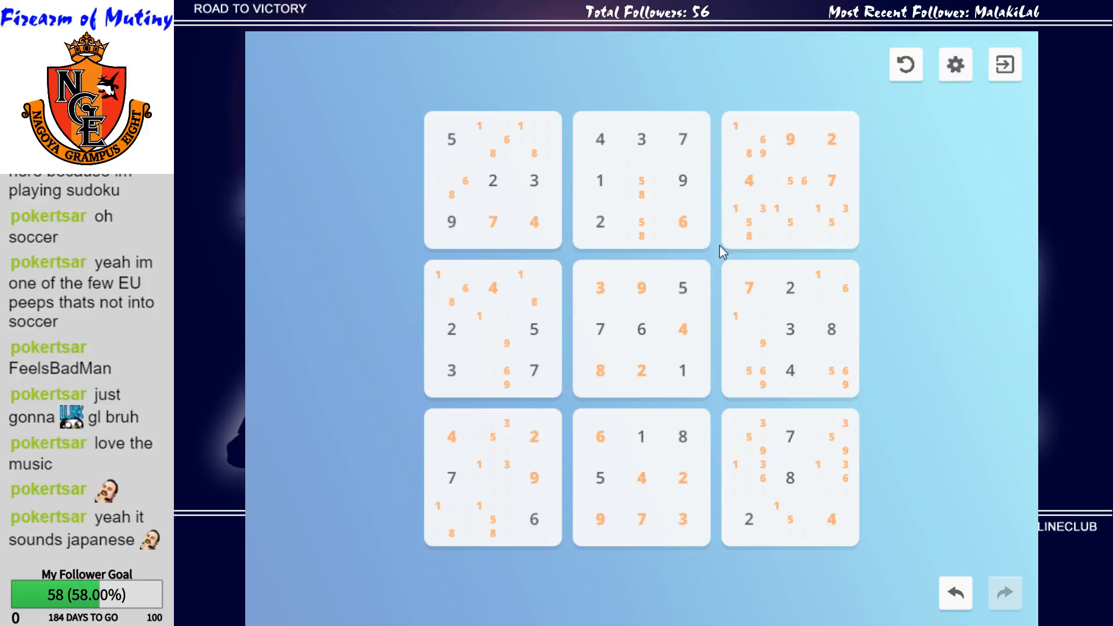
mouse_move(415, 229)
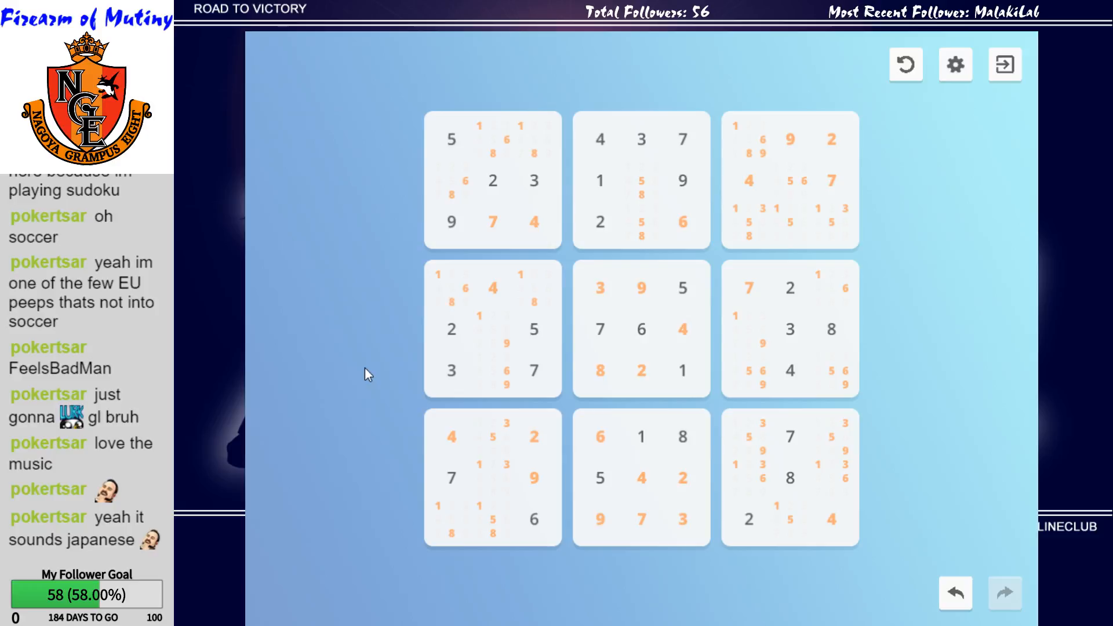
mouse_move(803, 572)
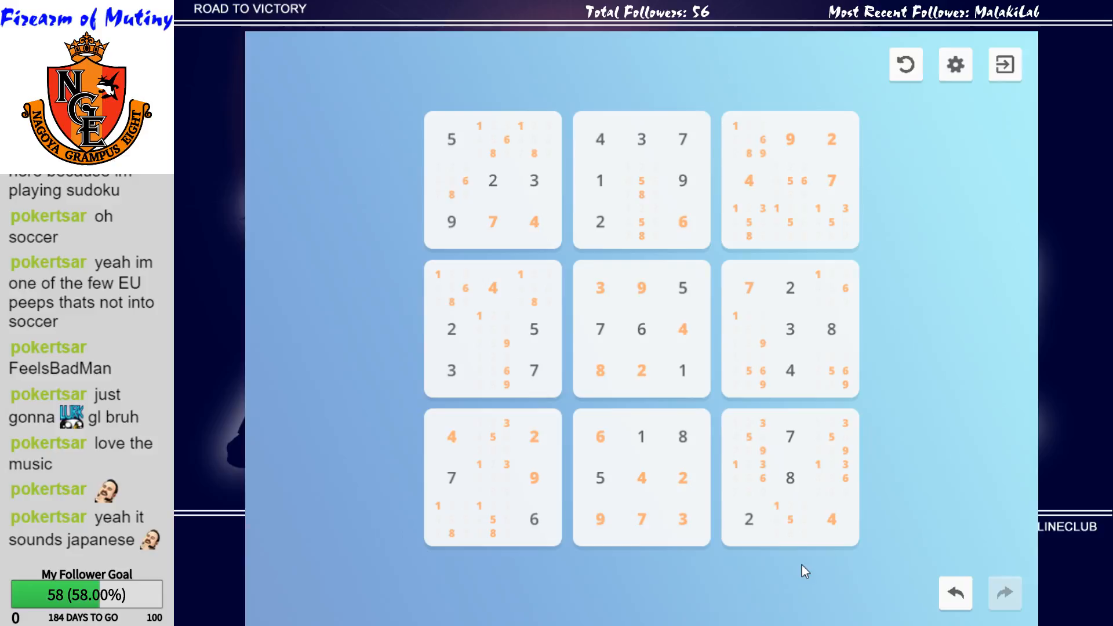
Bring up the digit choices for row 6, column 9 and enter 6 in the top-right box's centre.
left_click(790, 520)
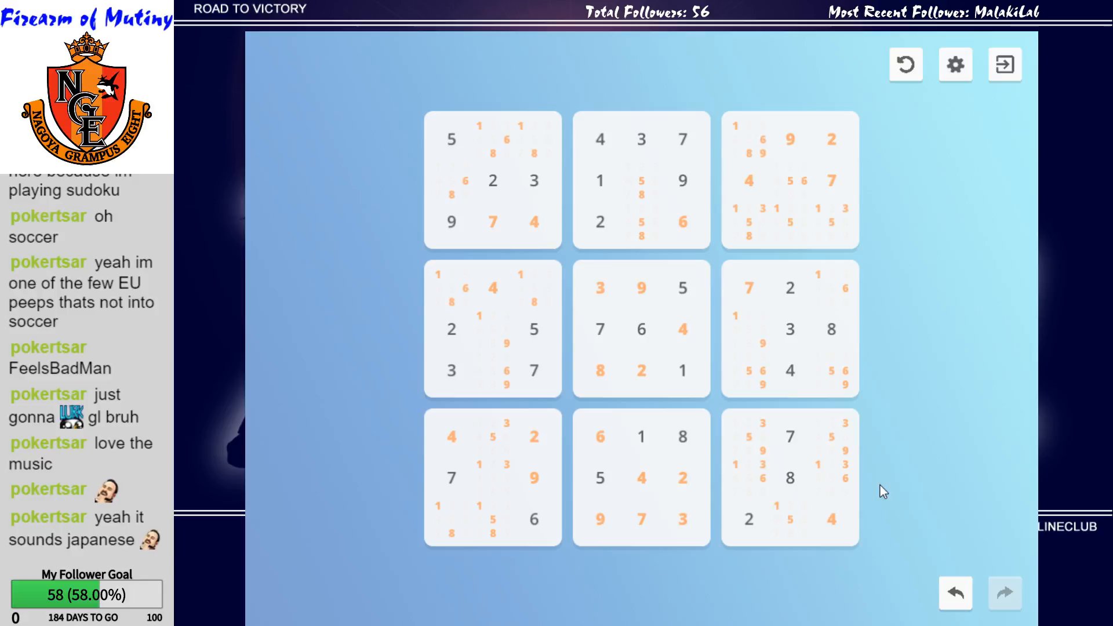
left_click(831, 371)
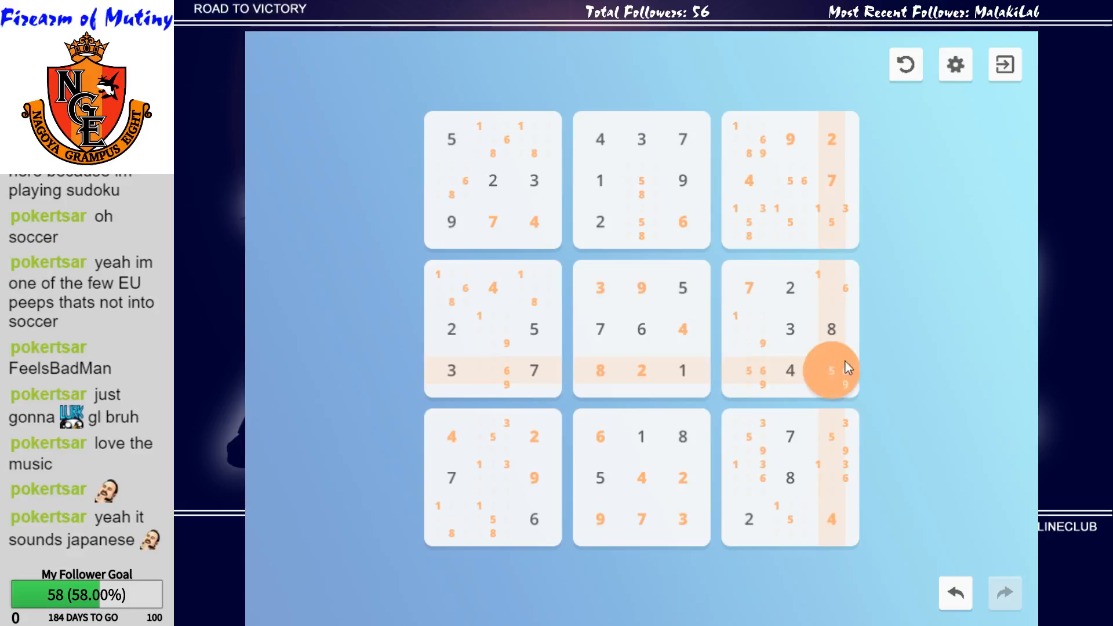
left_click(790, 221)
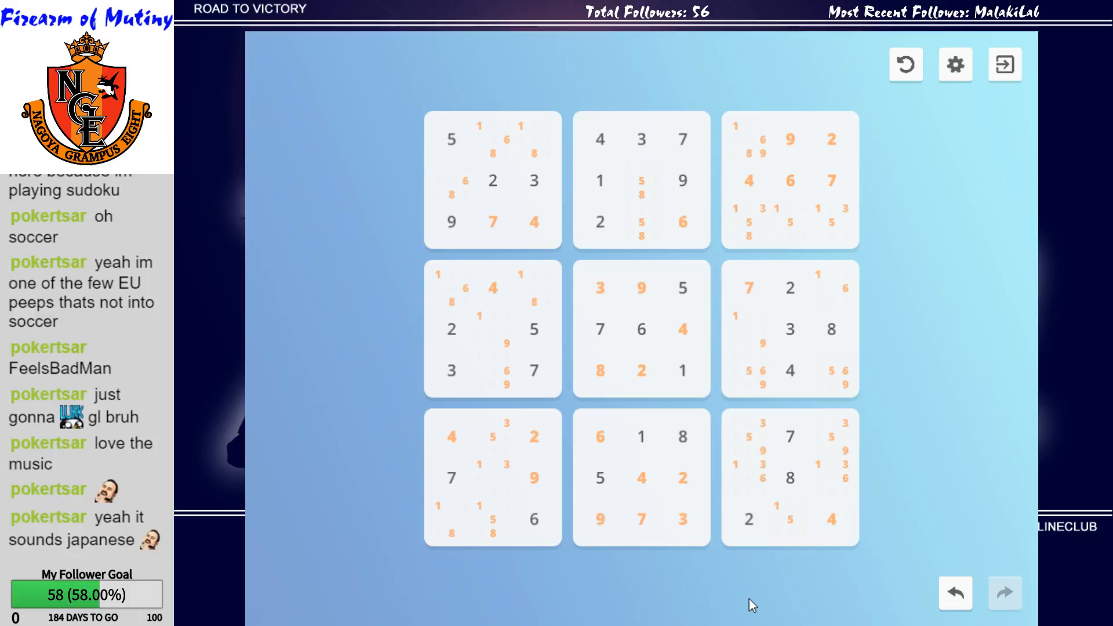
Fill the top-middle box cell and enter 1 at row 1, column 3 to finish the top-left box.
left_click(641, 223)
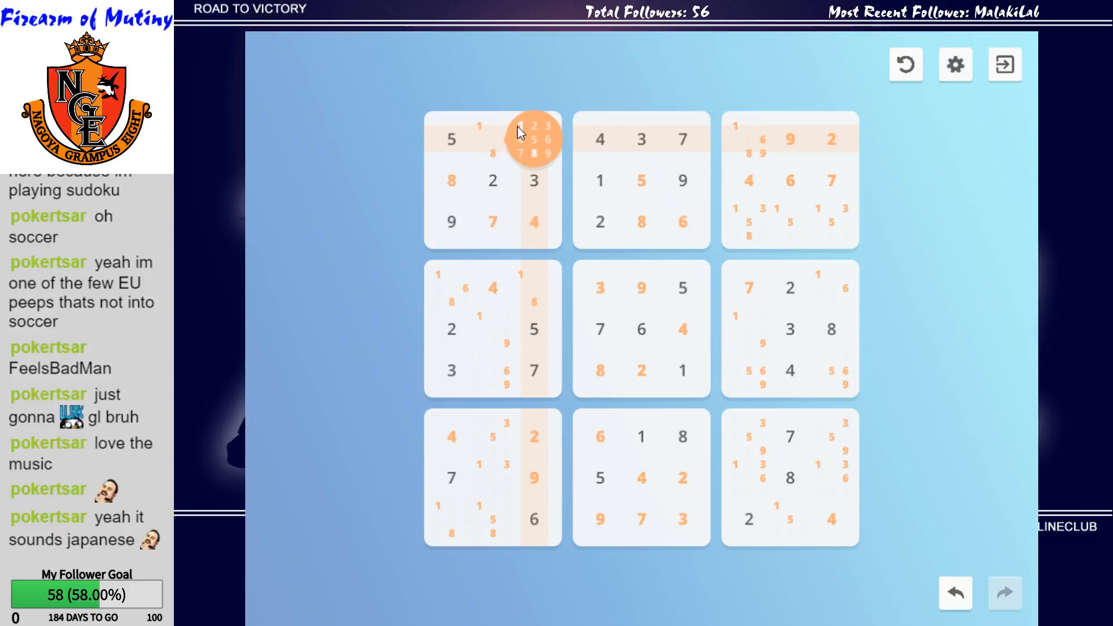
left_click(534, 138)
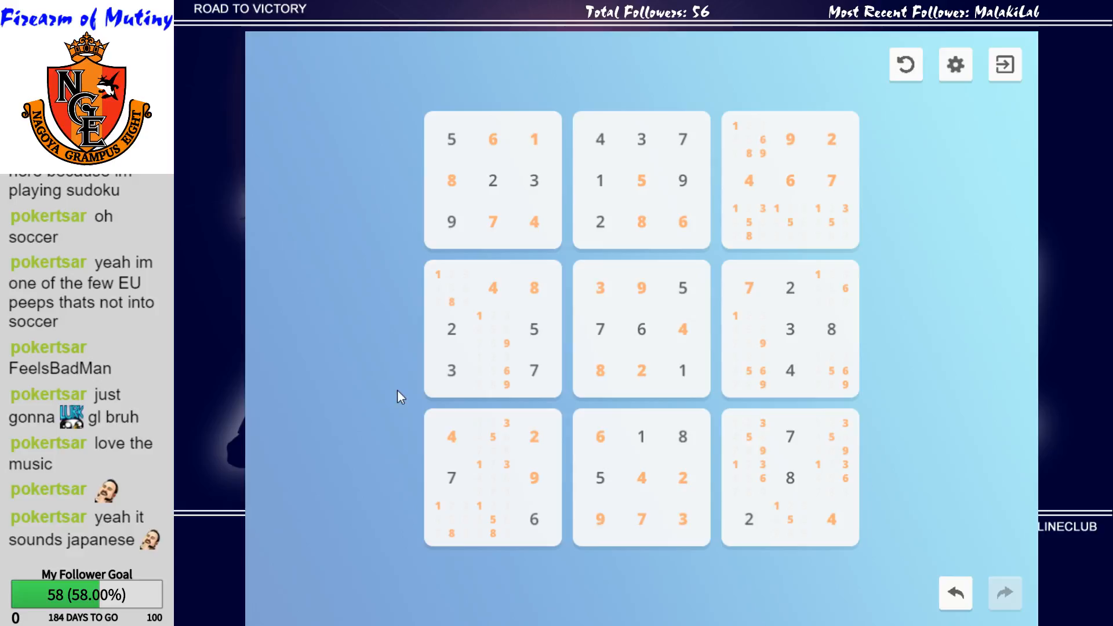
Fill the last empty cells of the middle-left and bottom-left boxes with their digits.
left_click(452, 291)
type("6 ")
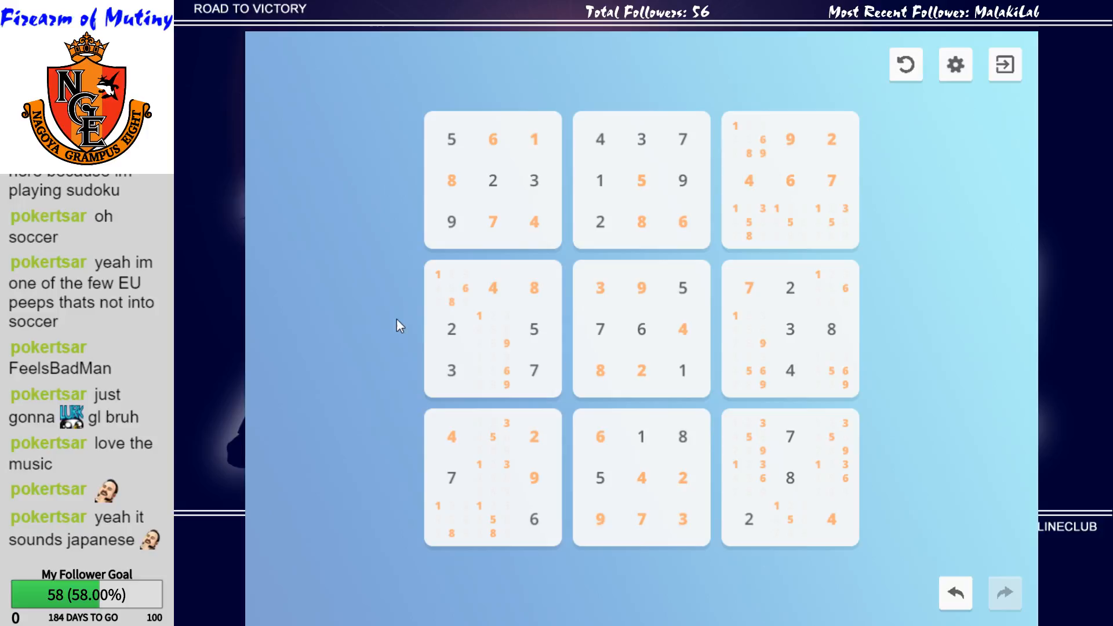
mouse_move(353, 454)
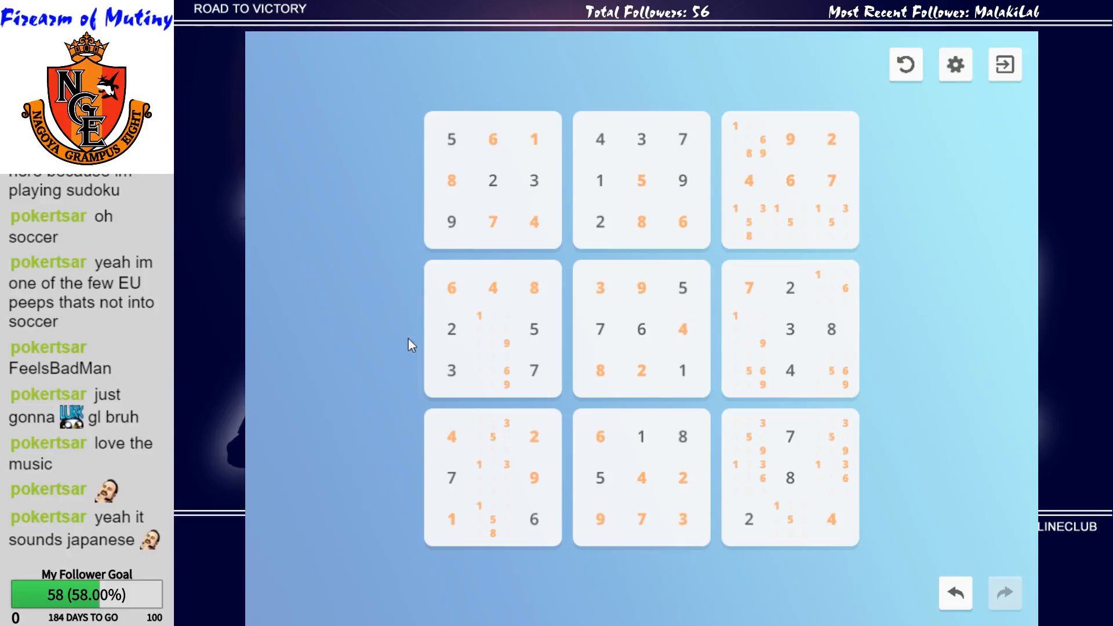
left_click(492, 371)
type("9")
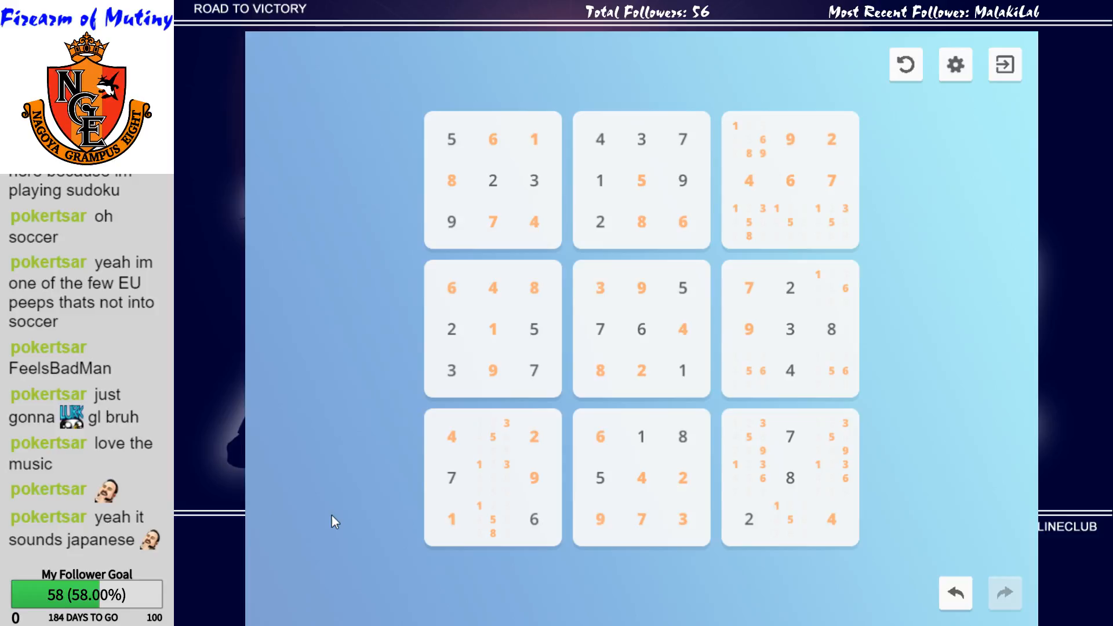
left_click(494, 477)
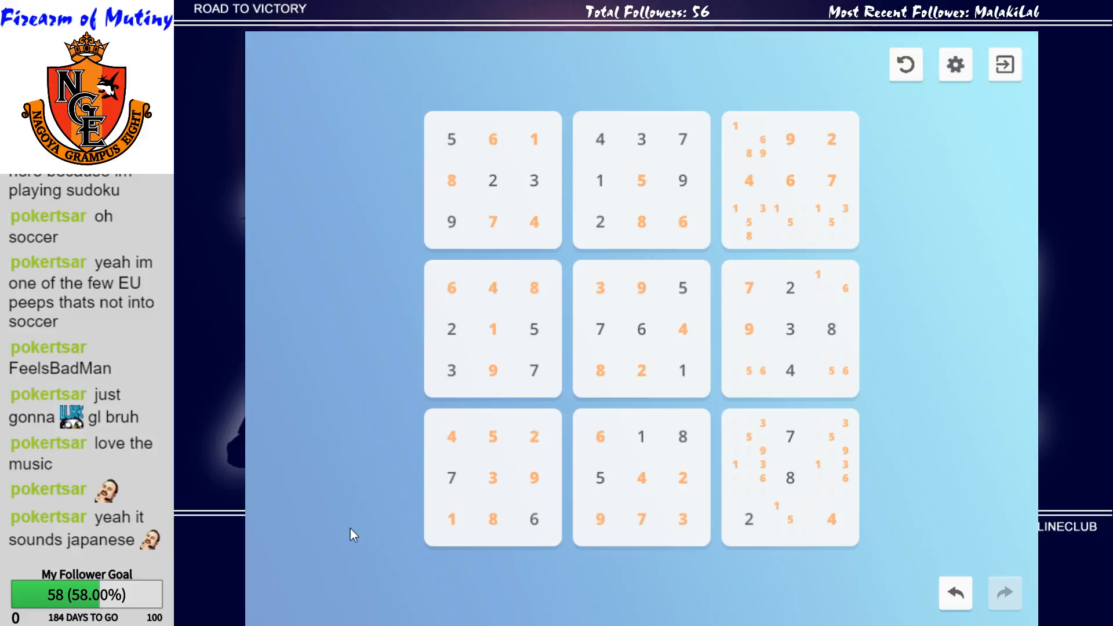
Enter 8 at the start of the top-right box and 3 at row 7, column 7 so its row reads 3 7 9.
left_click(749, 437)
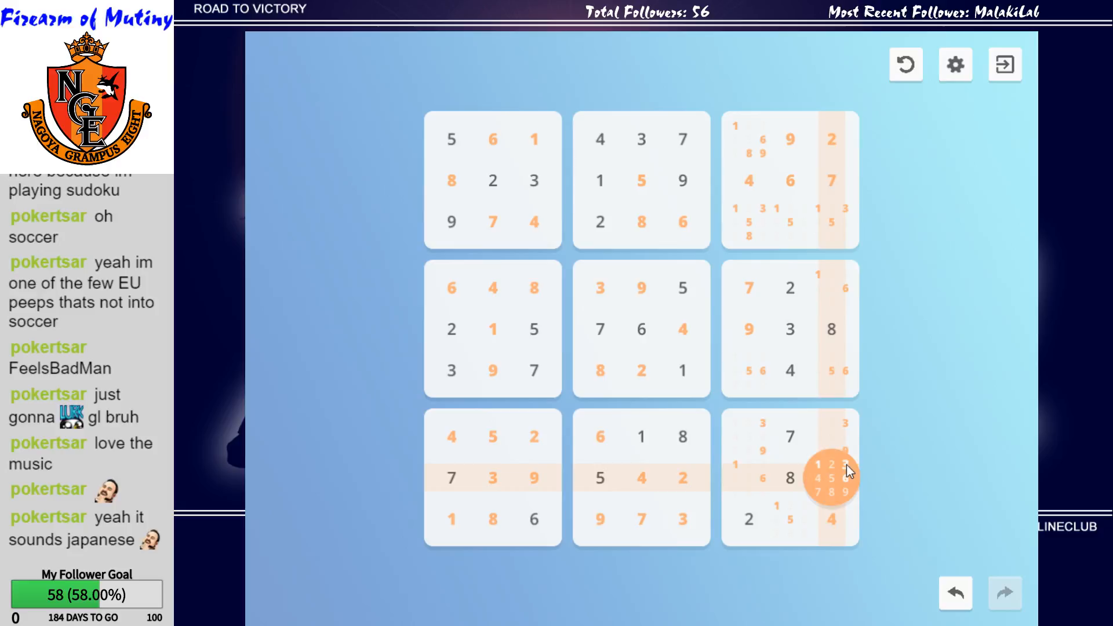
mouse_move(891, 523)
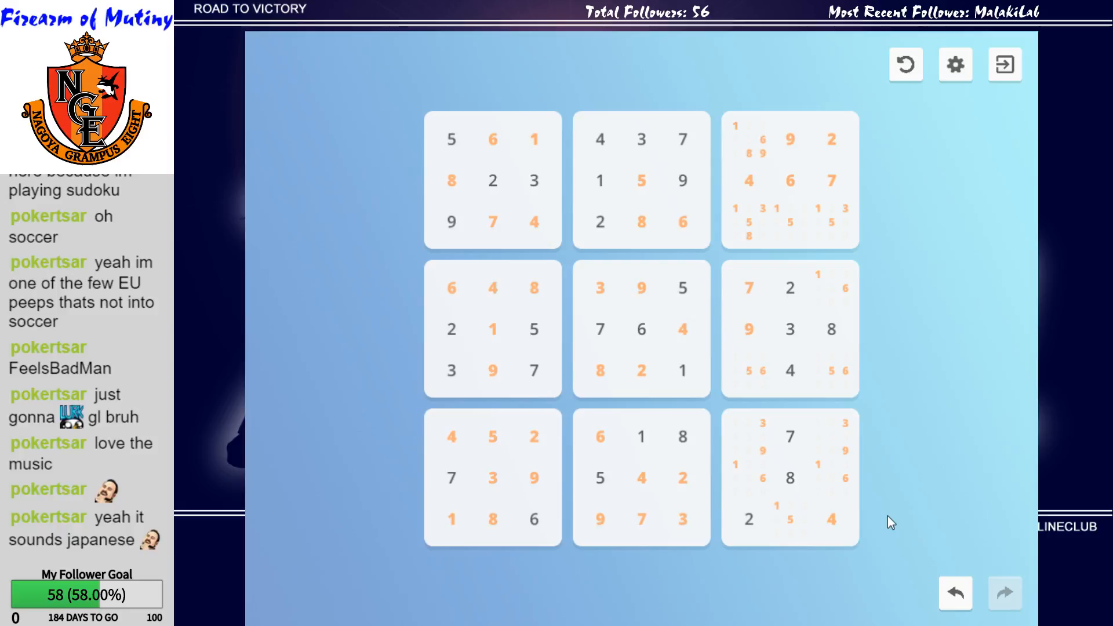
left_click(751, 221)
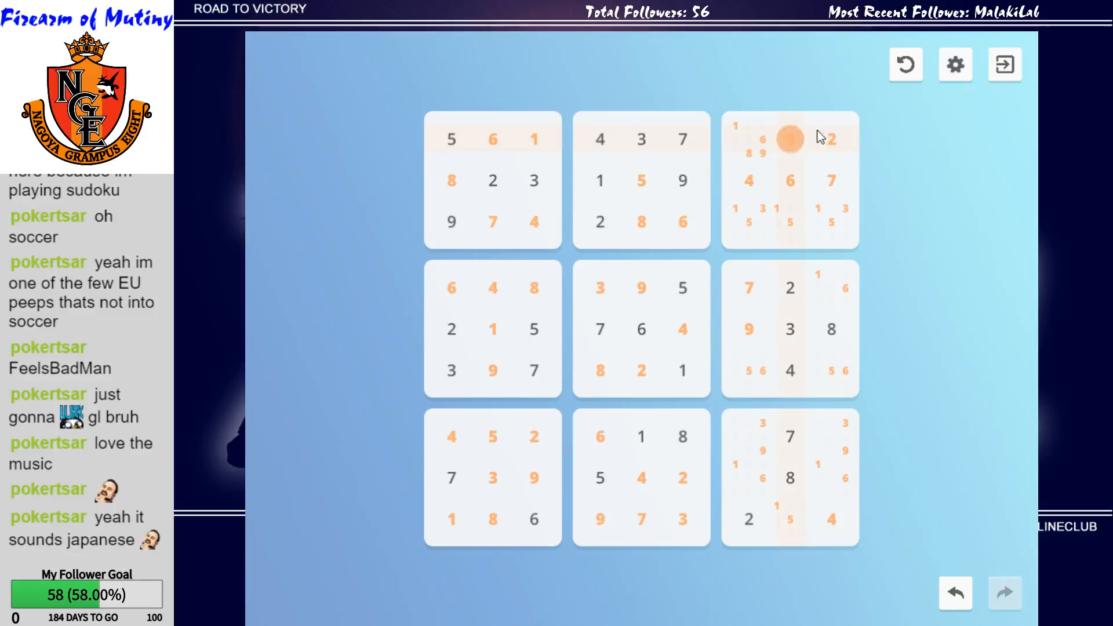
left_click(789, 138)
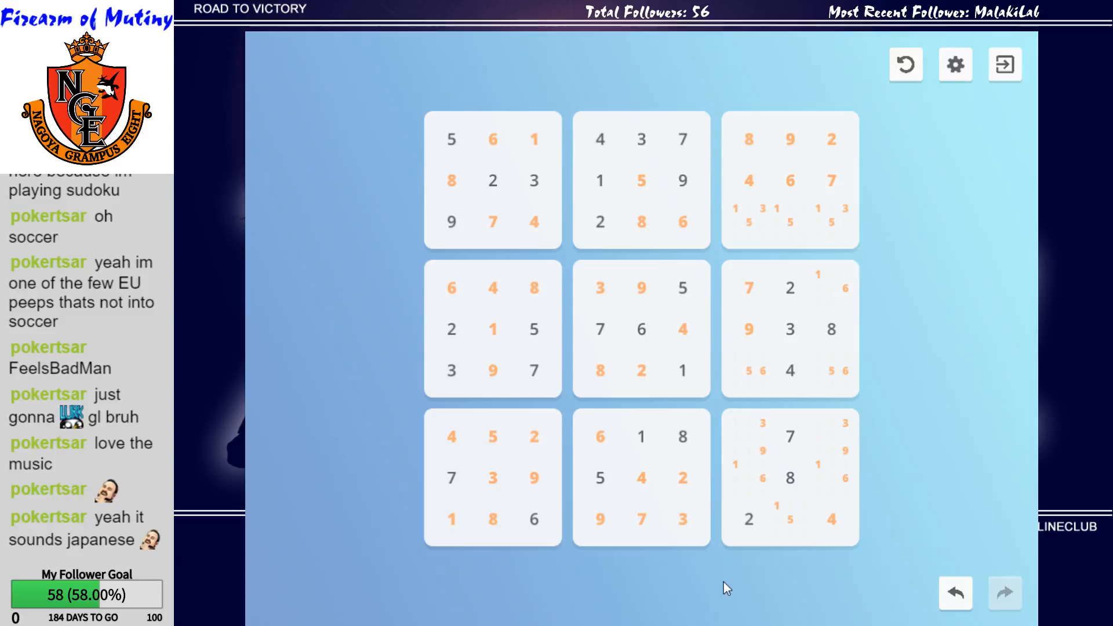
left_click(748, 437)
type("3")
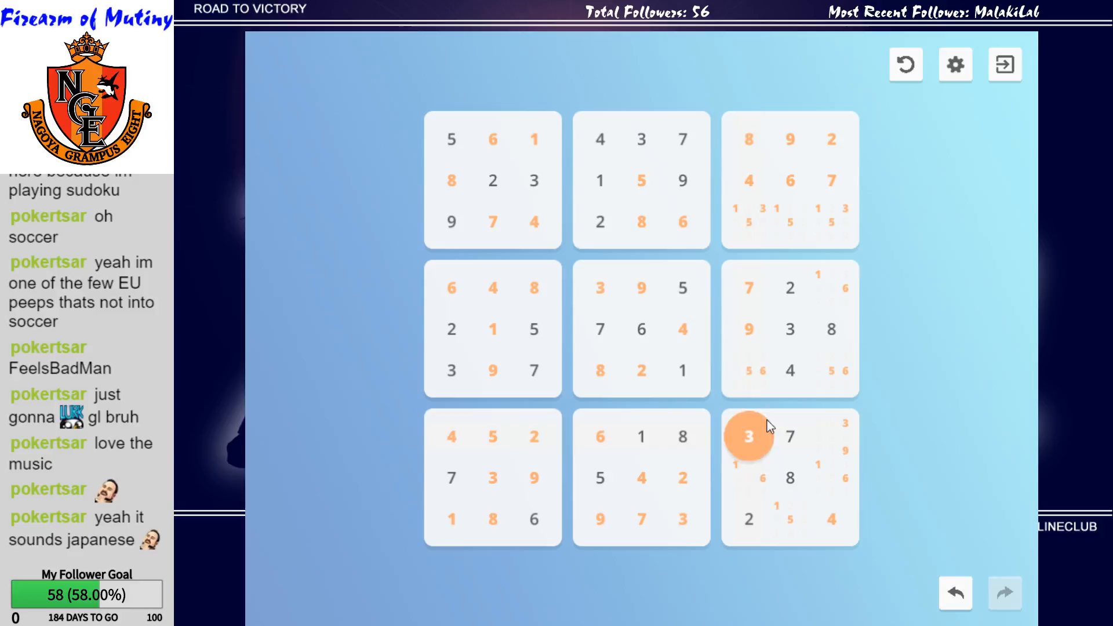
left_click(830, 477)
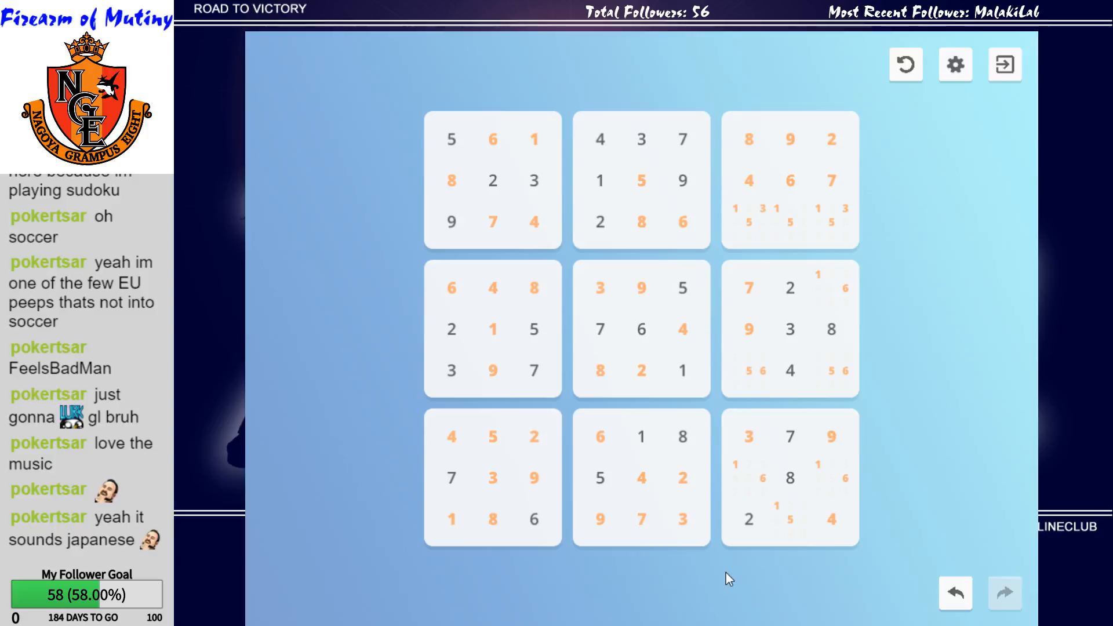
Fill the remaining right-box cells in rows 2, 6 and 7 with their digits.
left_click(790, 519)
type("5")
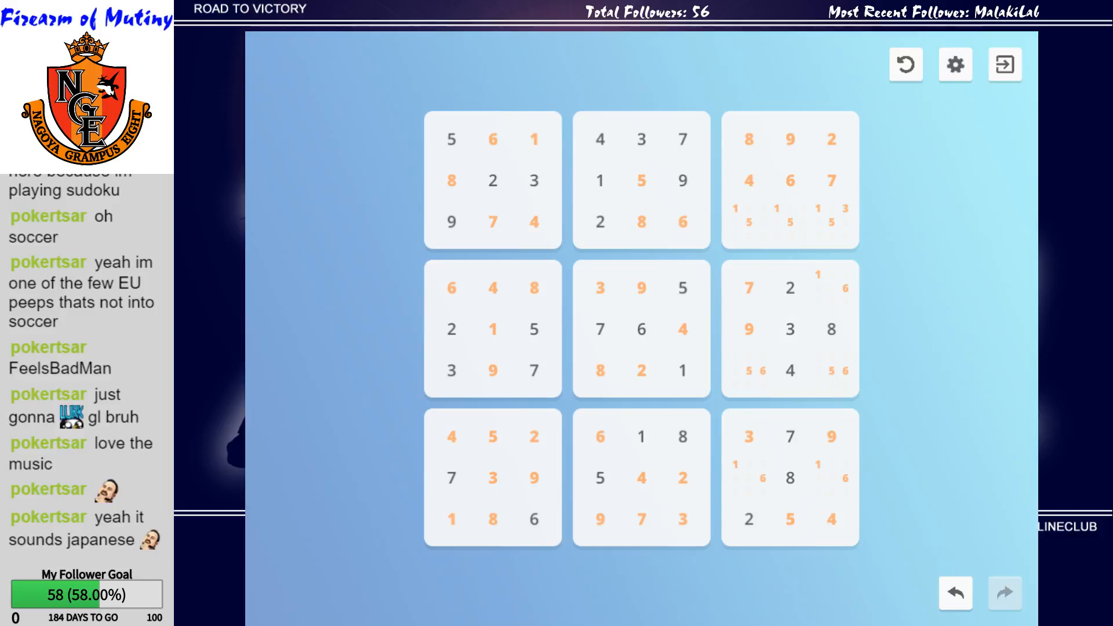
left_click(790, 223)
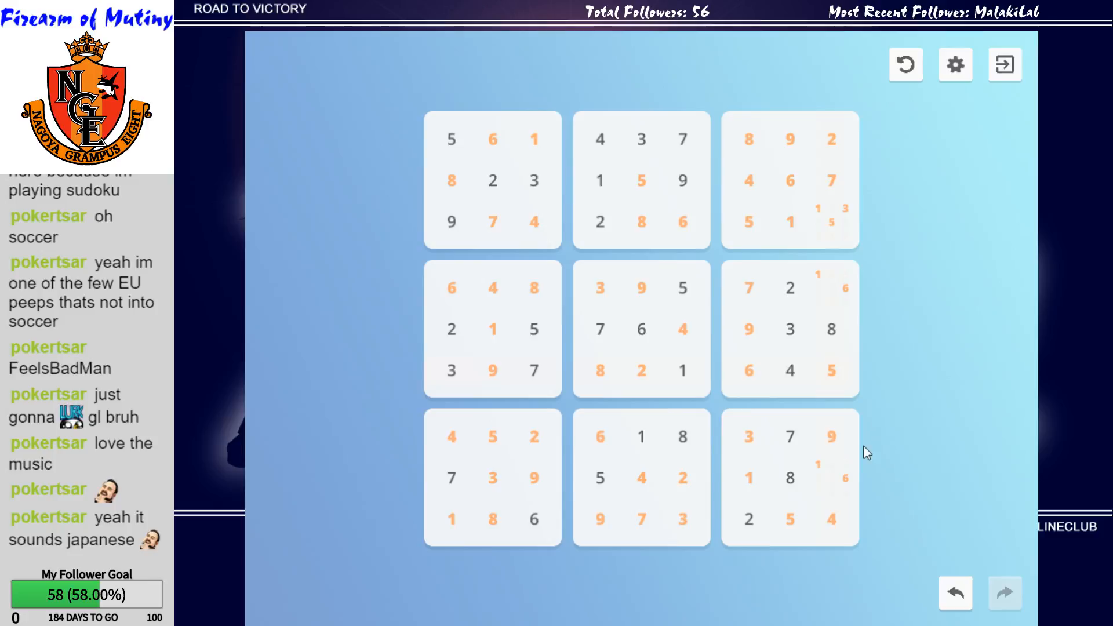
left_click(830, 288)
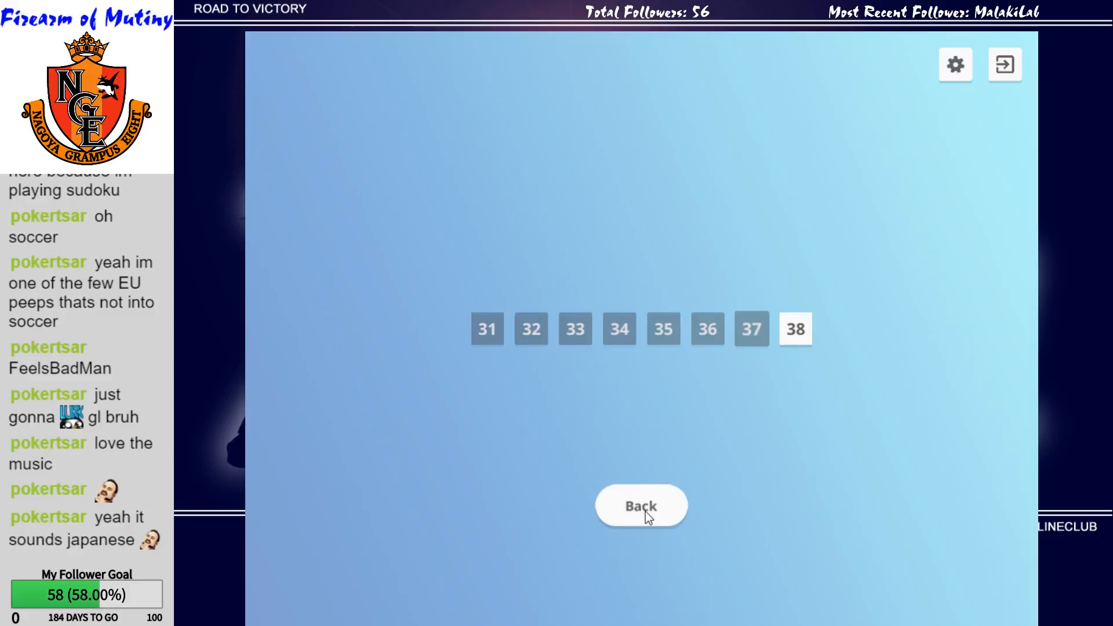
Go back from the level list to the Easy/Medium/Hard/Master Ninja difficulty menu.
left_click(641, 506)
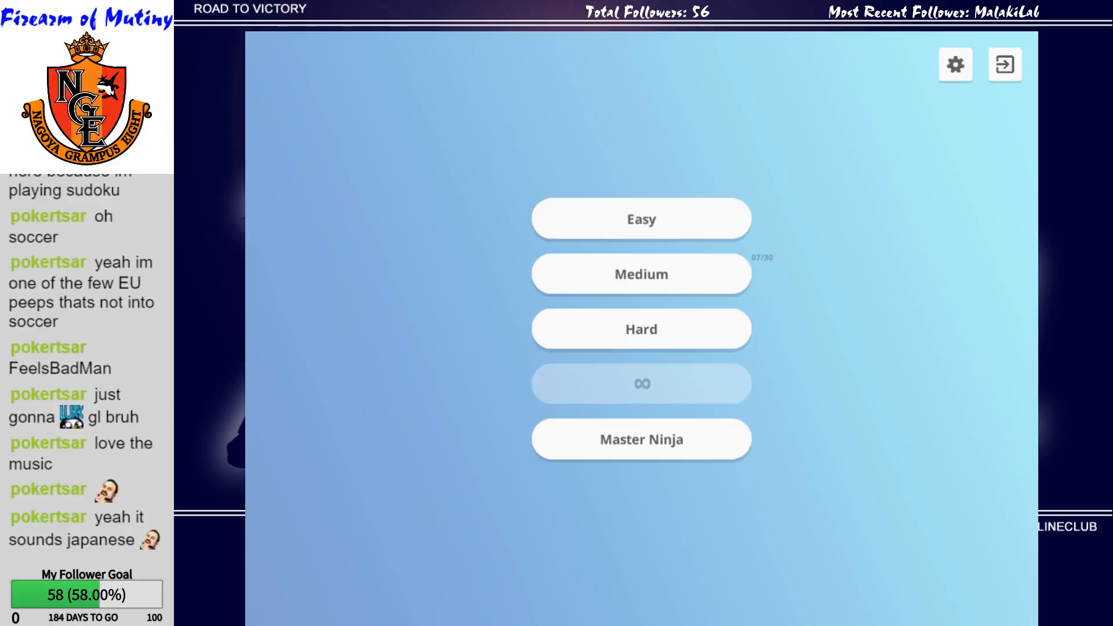